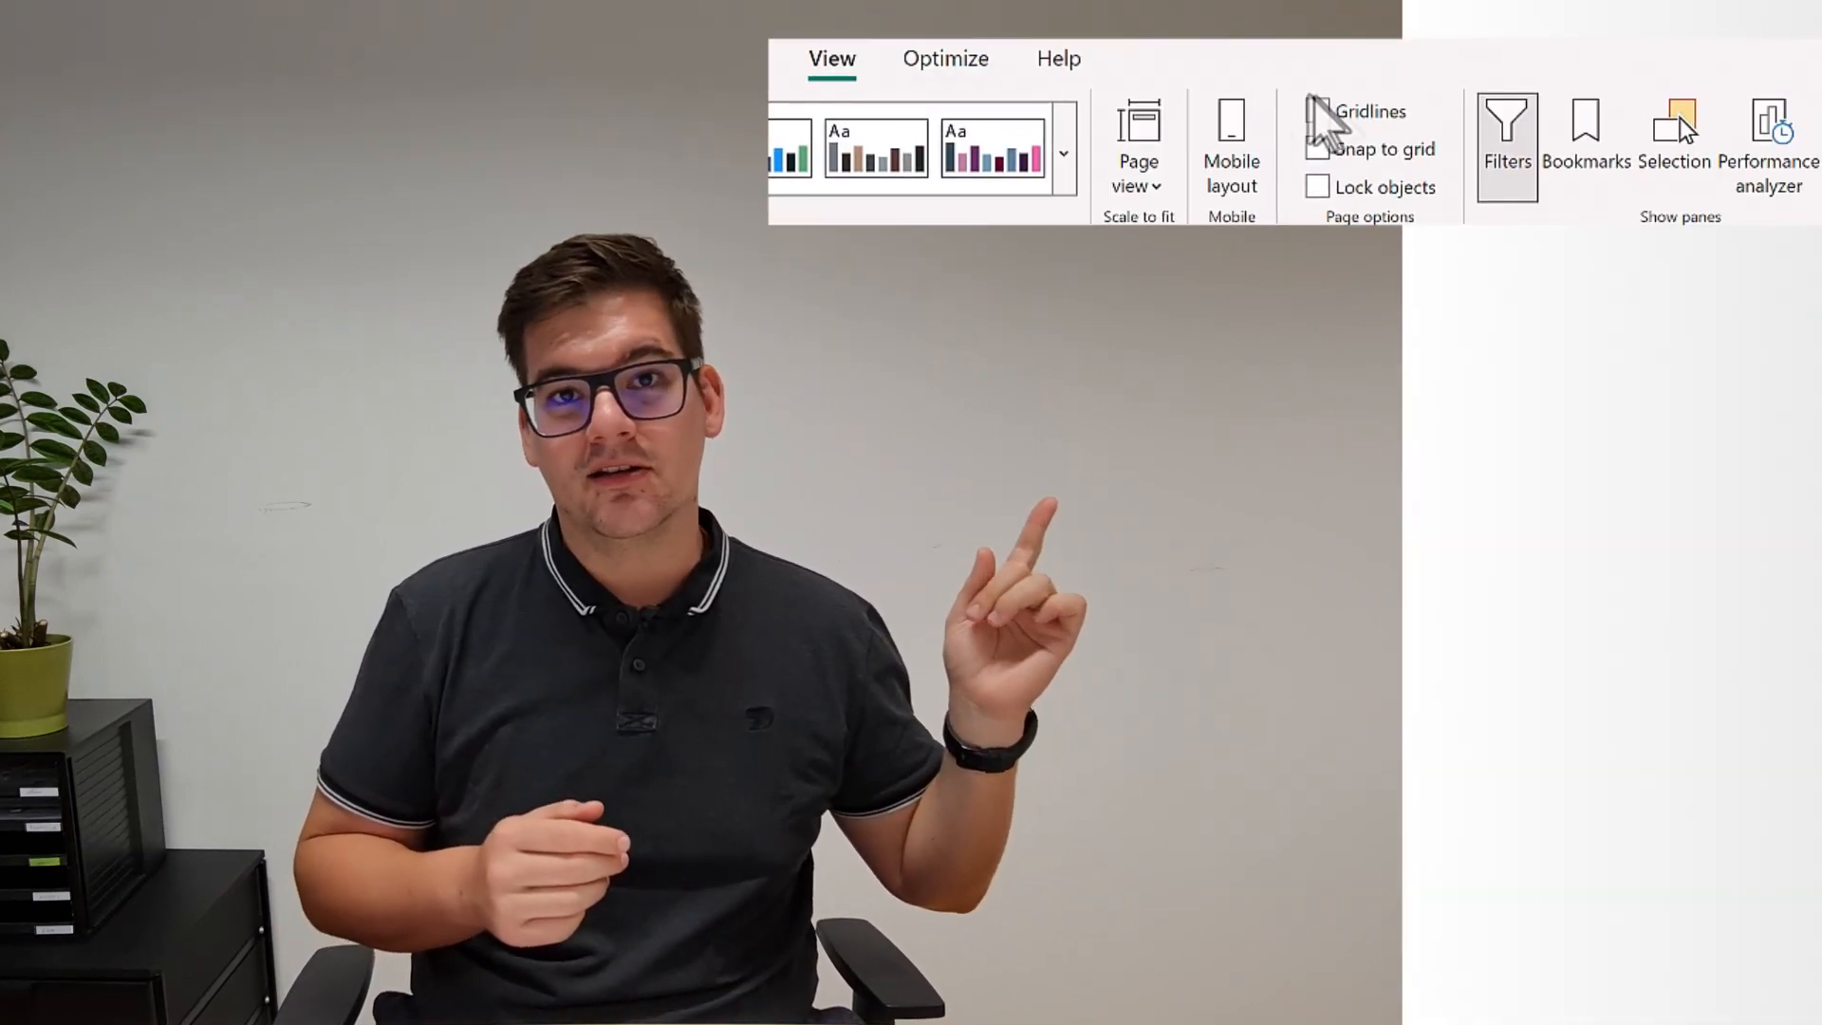
Step: Show the Bookmarks and Selection panes beside the Zebra BI Sales dashboard
left_click(1591, 123)
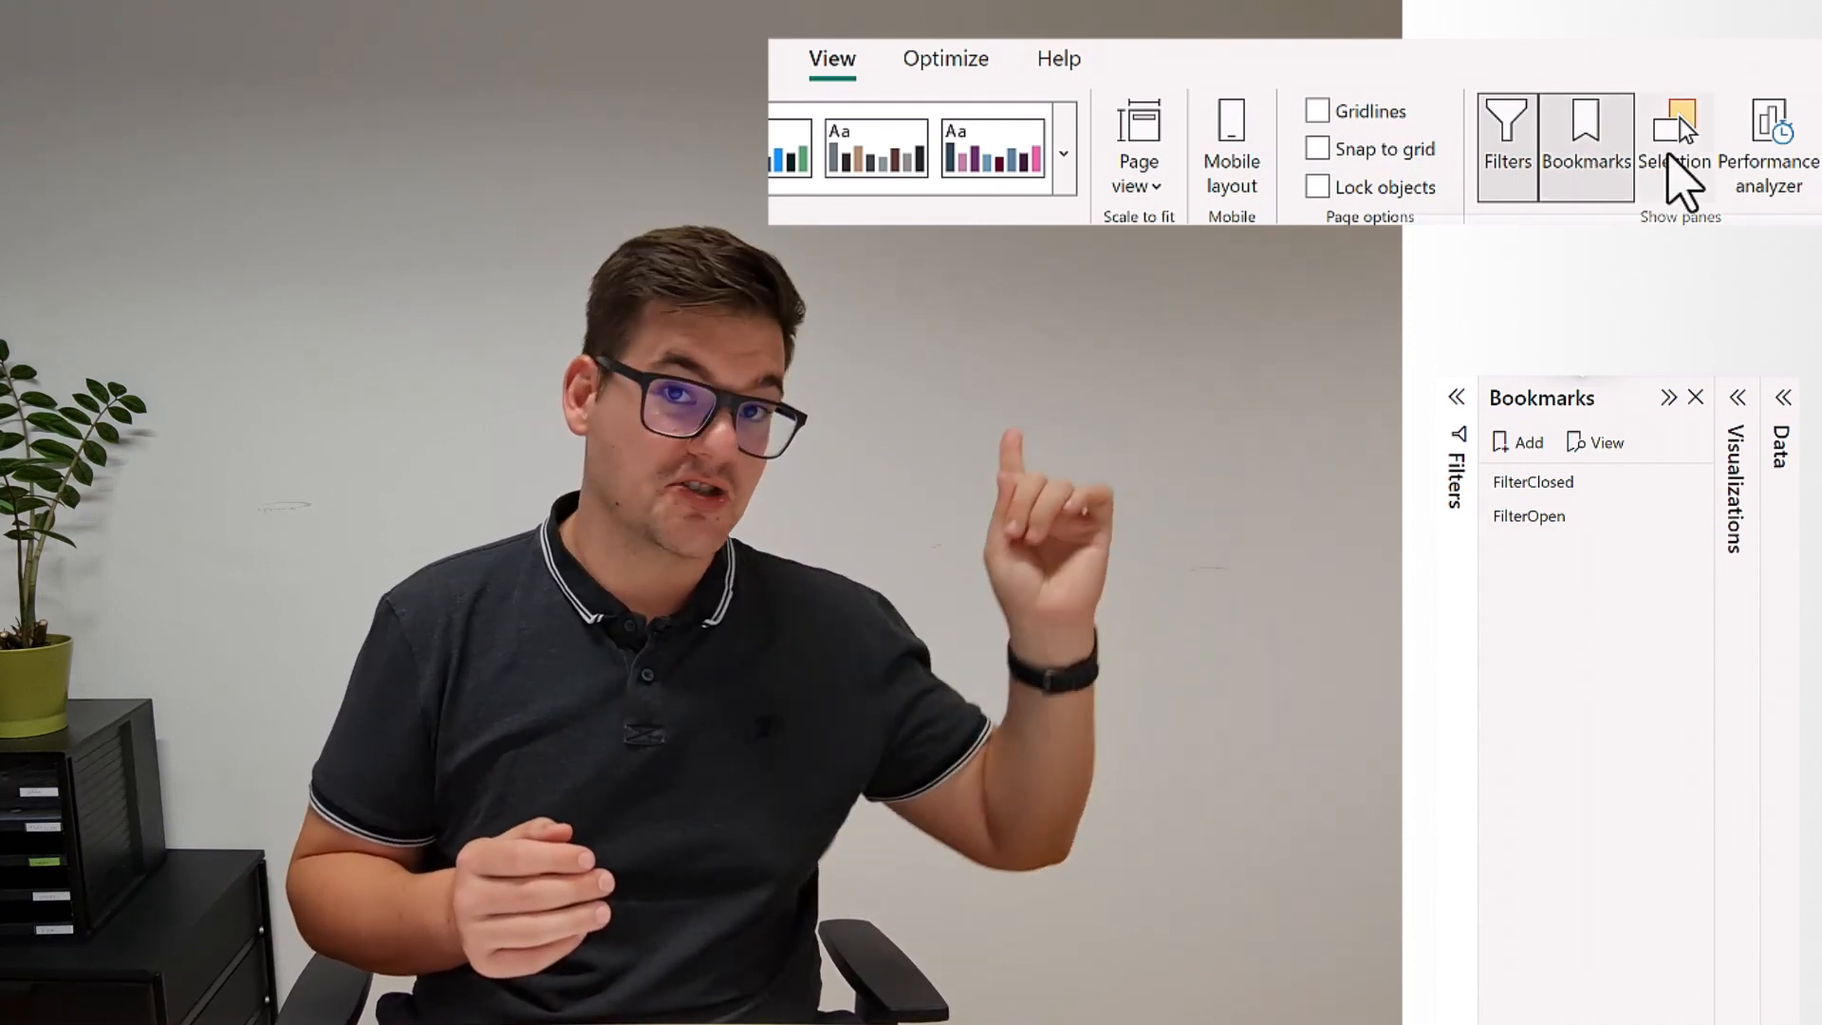
left_click(1671, 125)
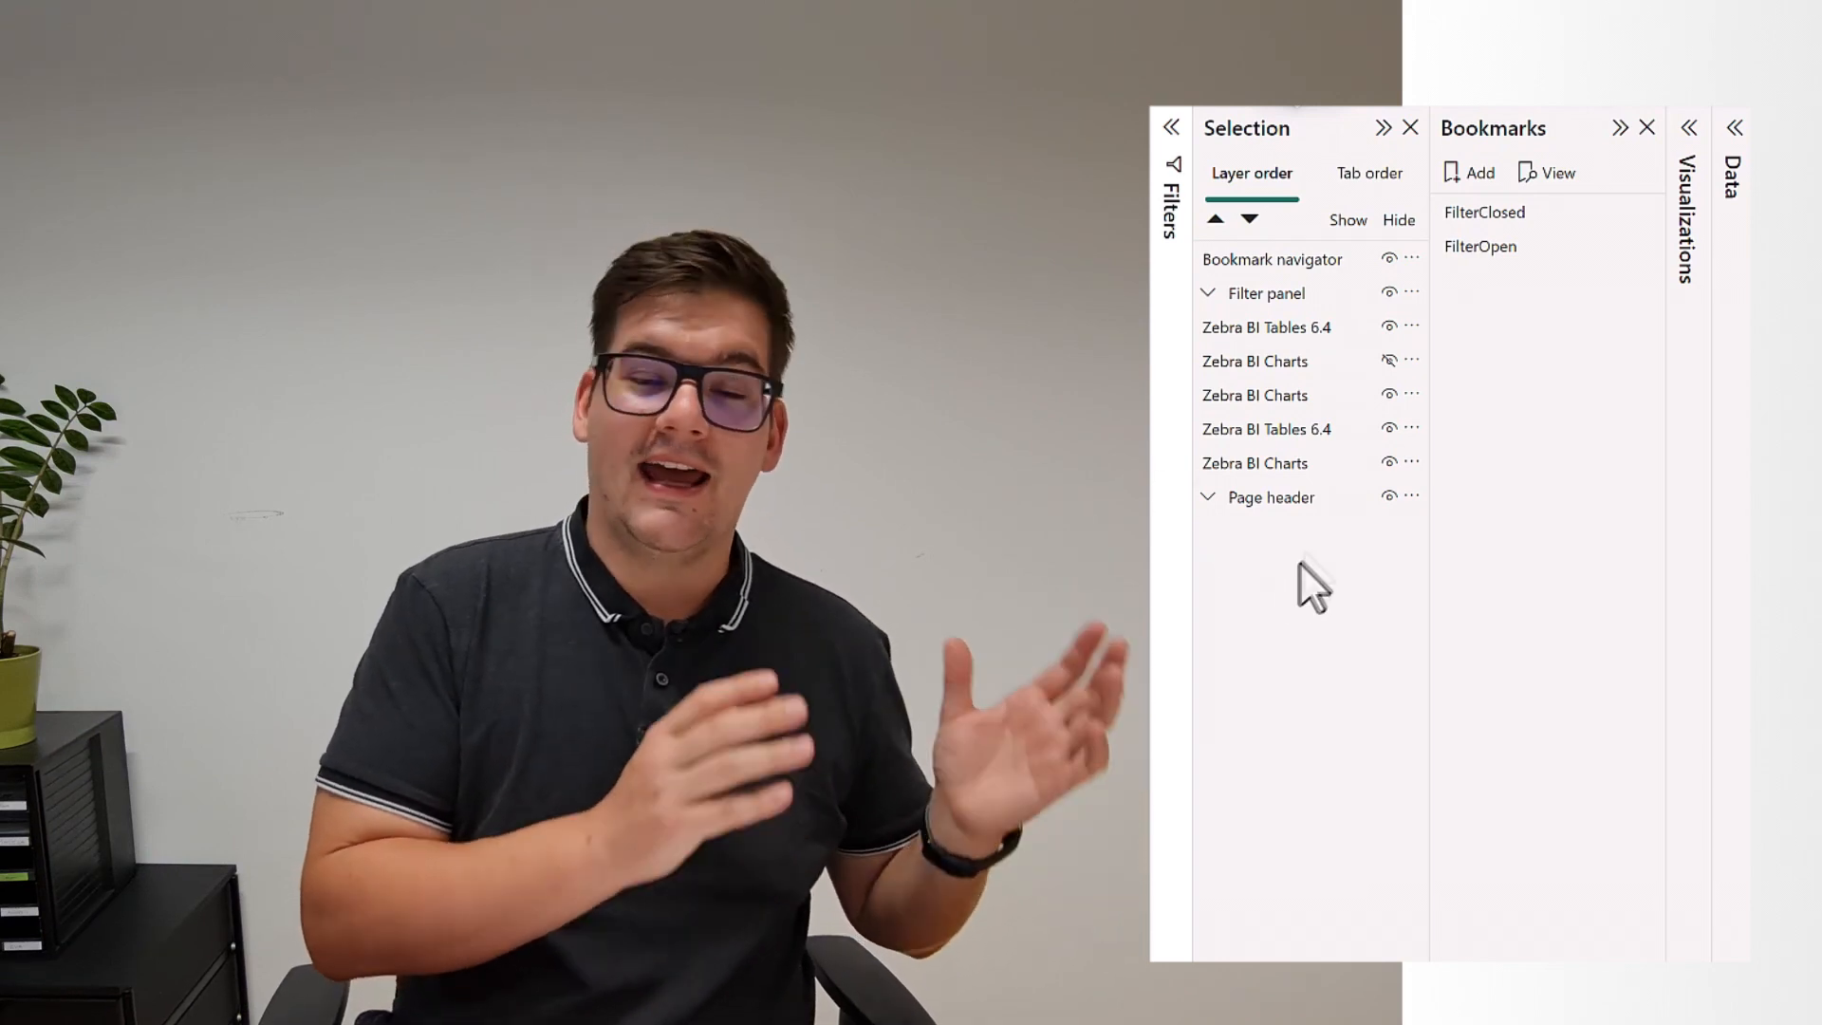
left_click(1207, 292)
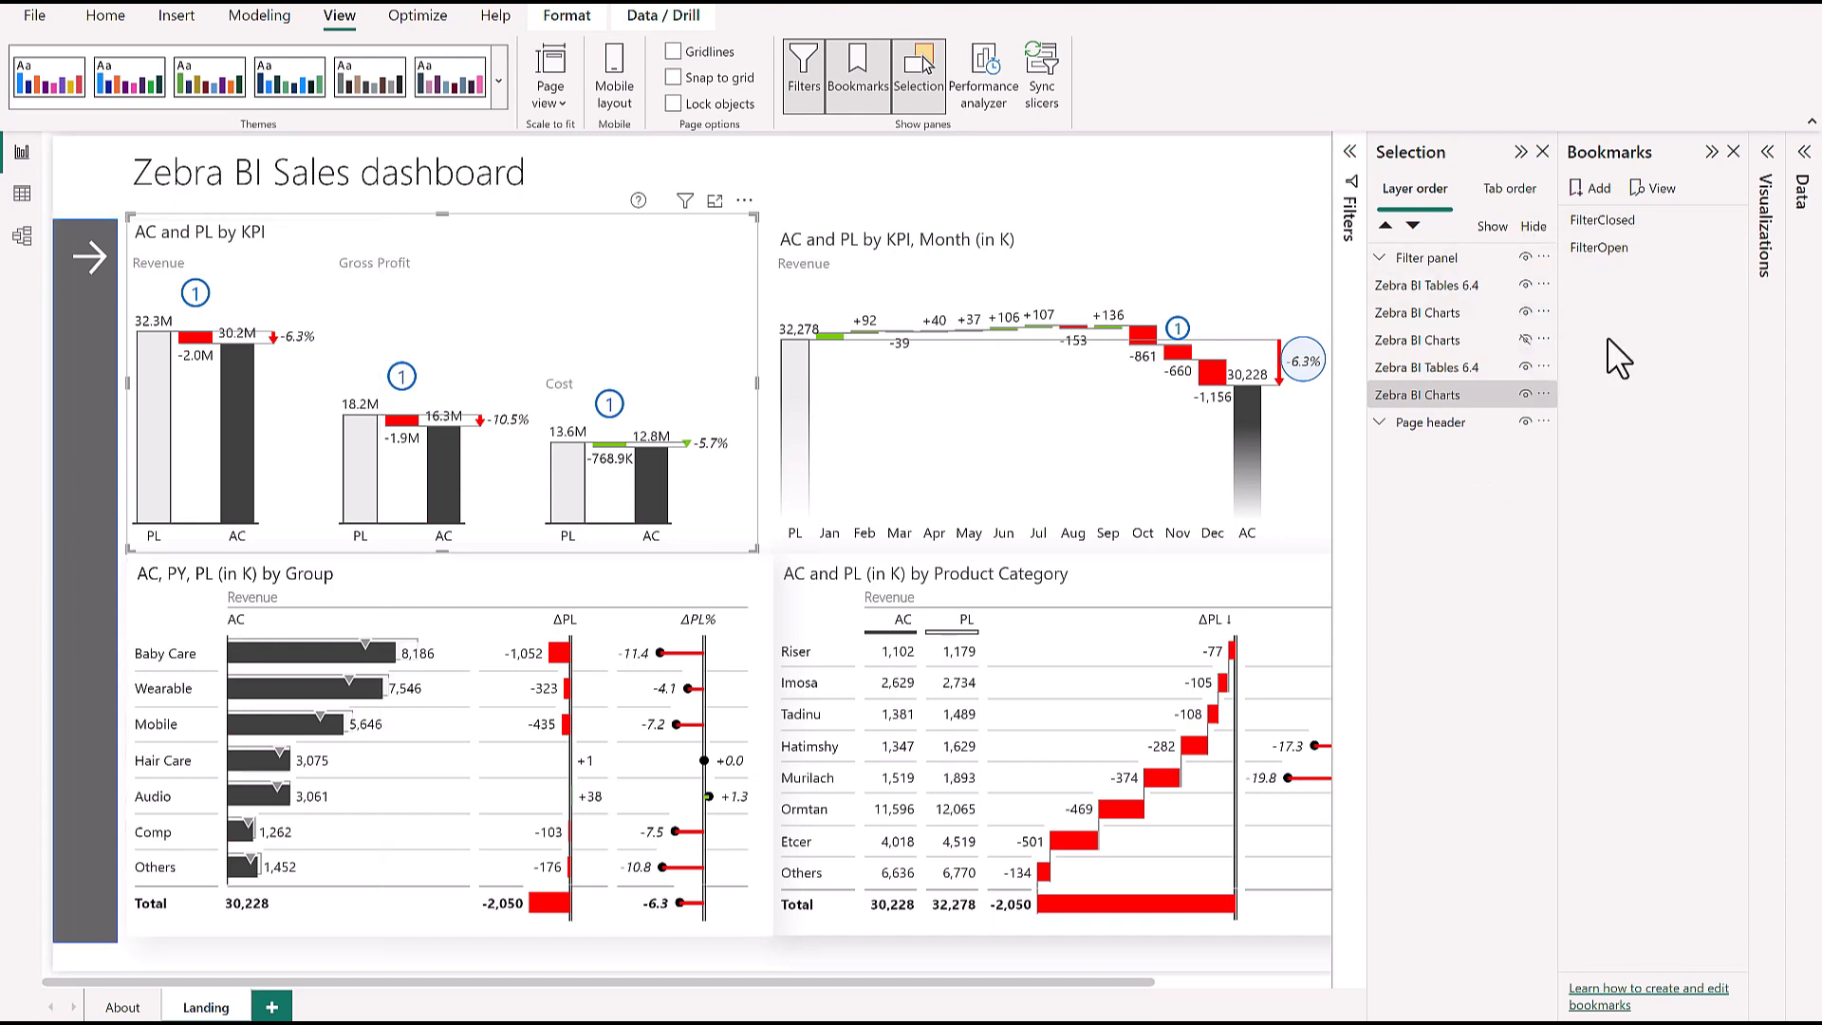
mouse_move(1596, 254)
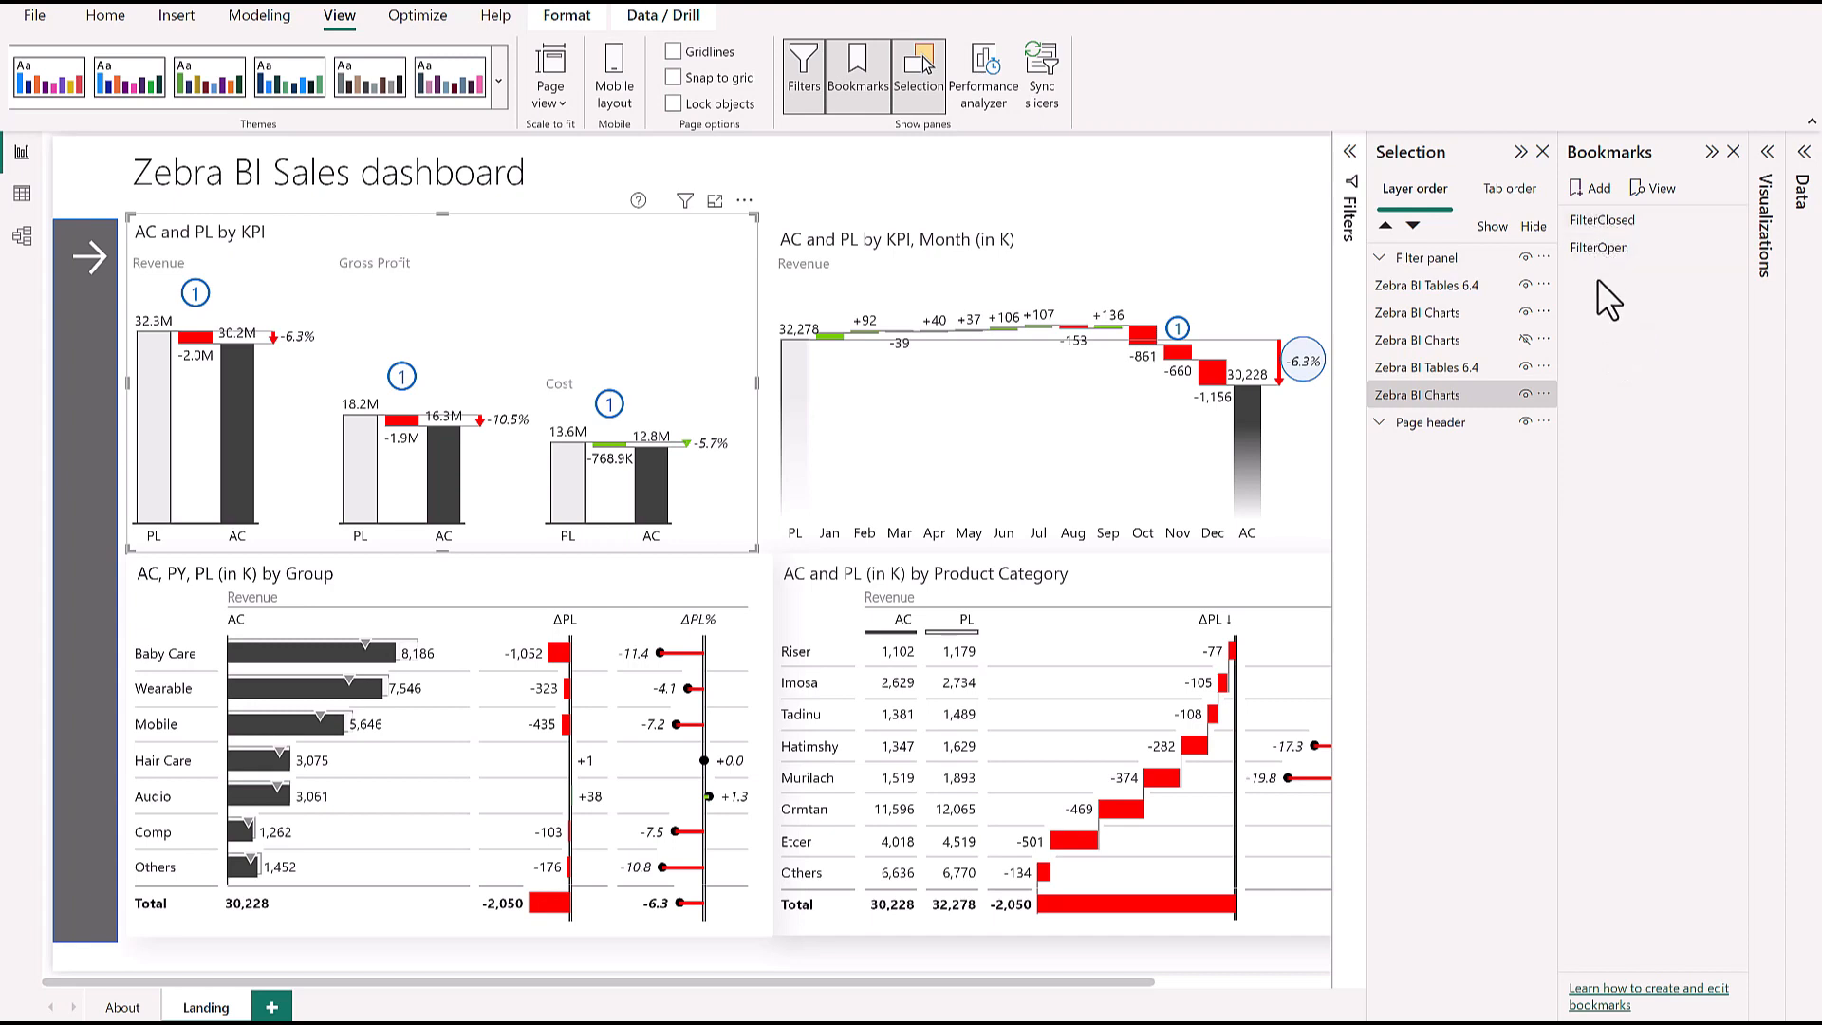
mouse_move(1597, 402)
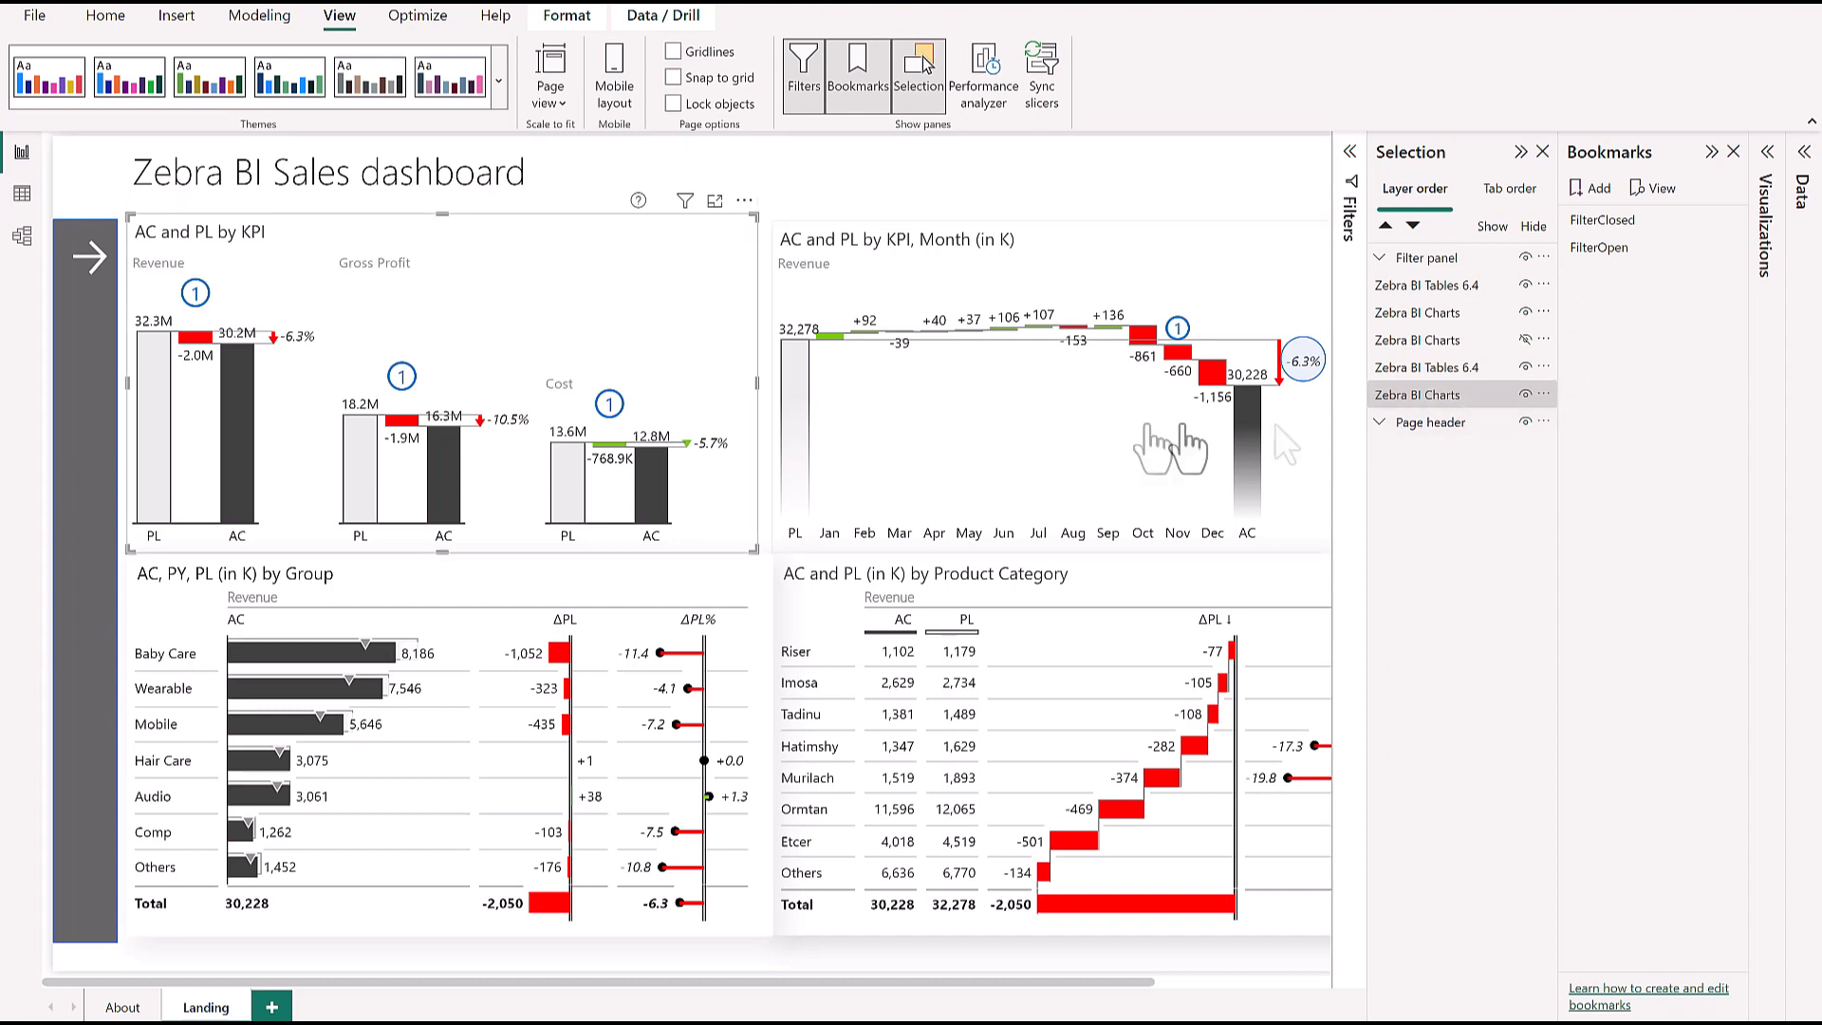
mouse_move(1101, 437)
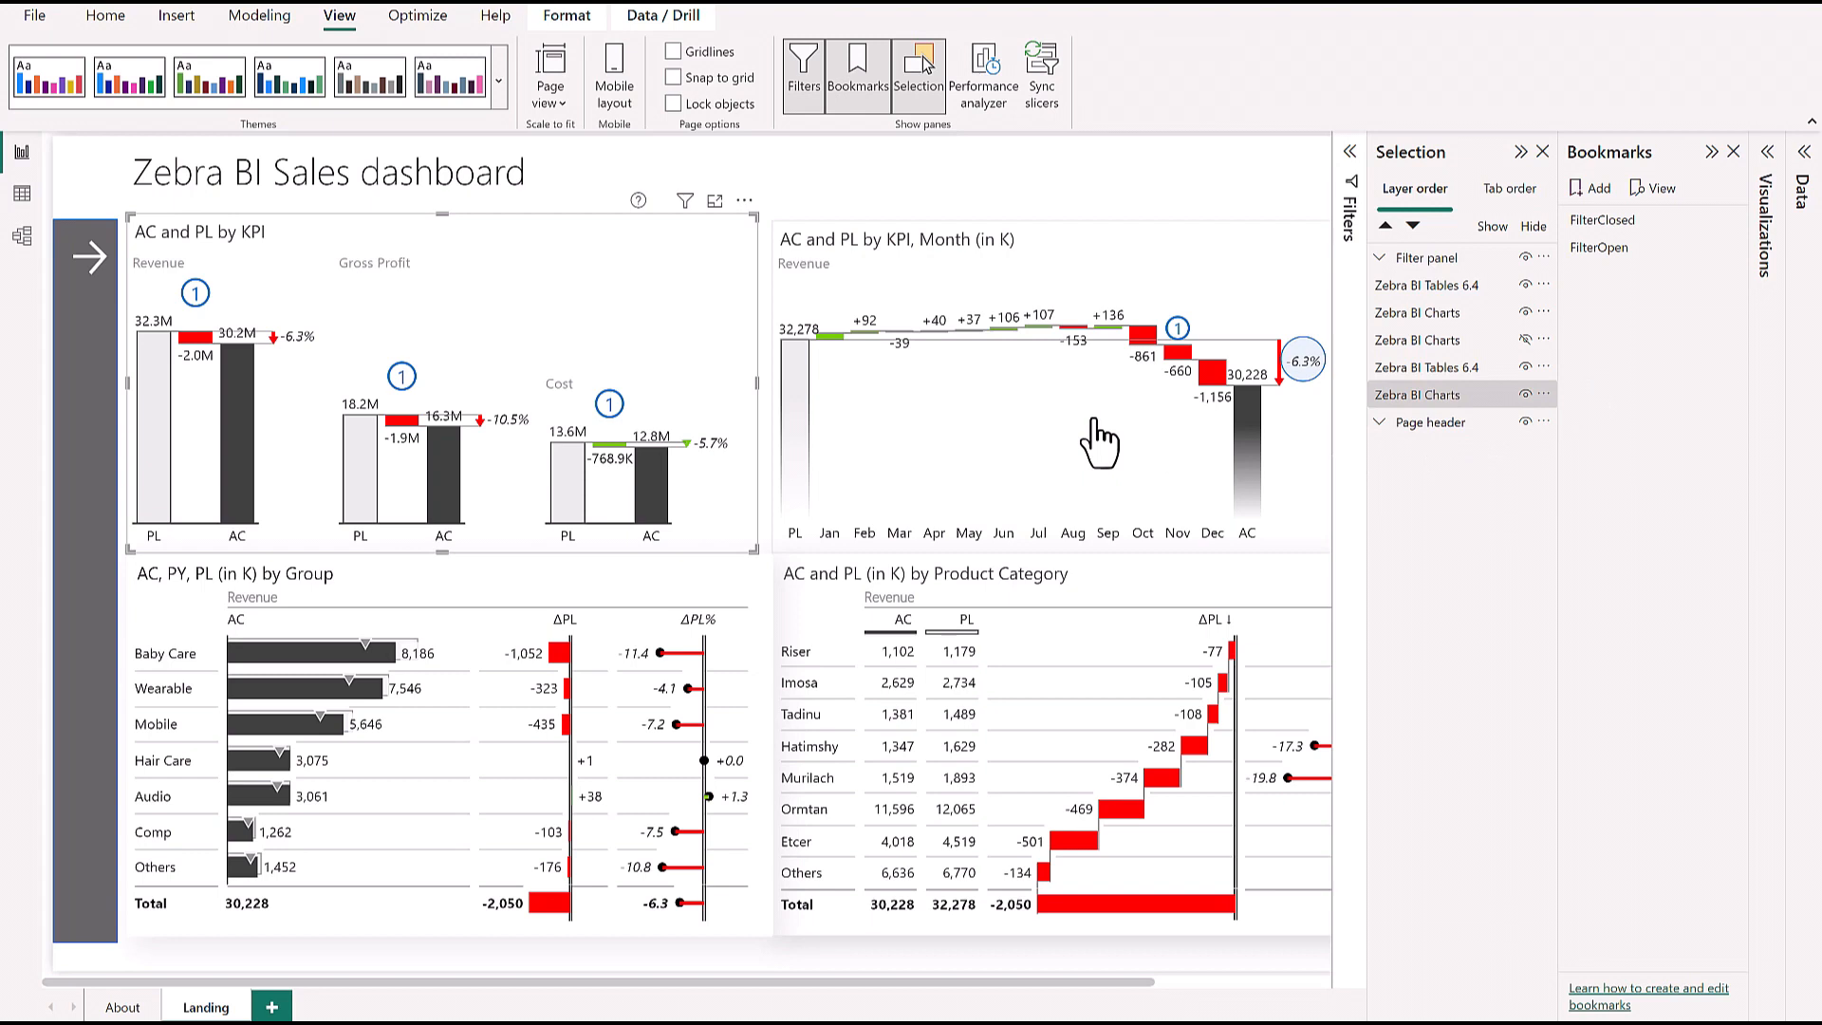
mouse_move(902, 604)
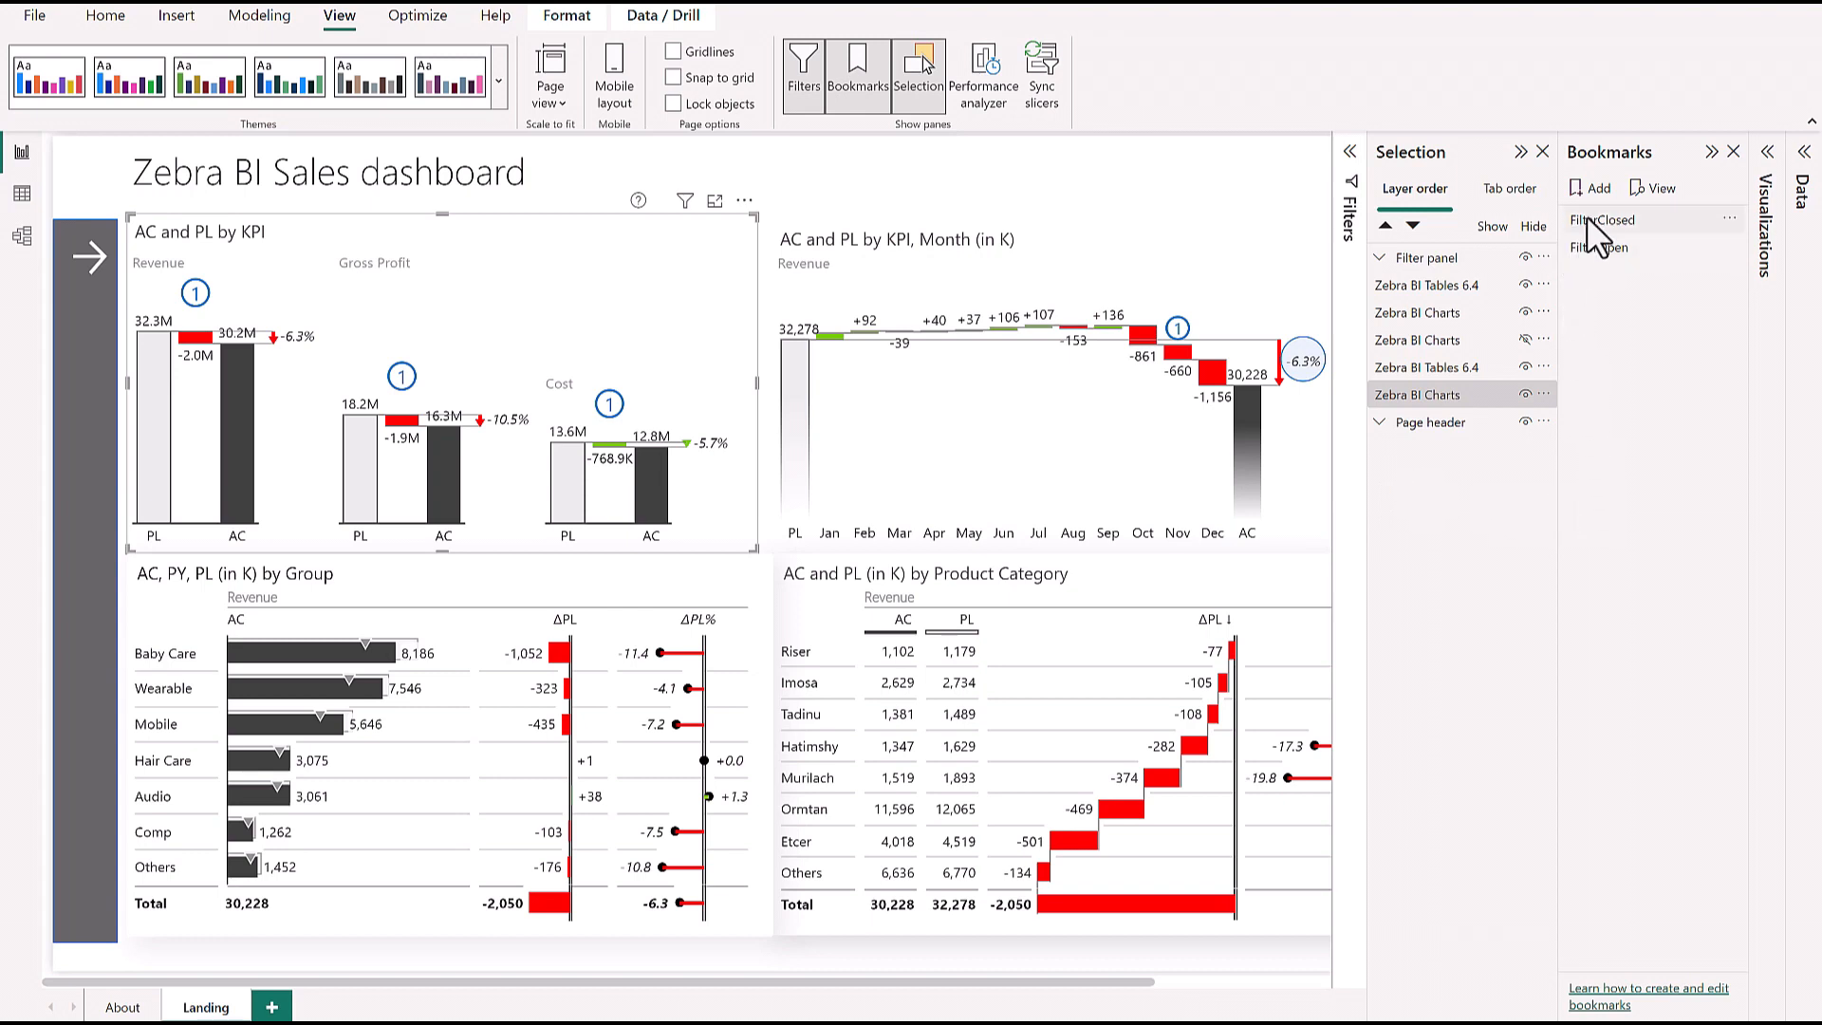
Step: Add a bookmark of the current view and name it ZebraStyle
left_click(1593, 186)
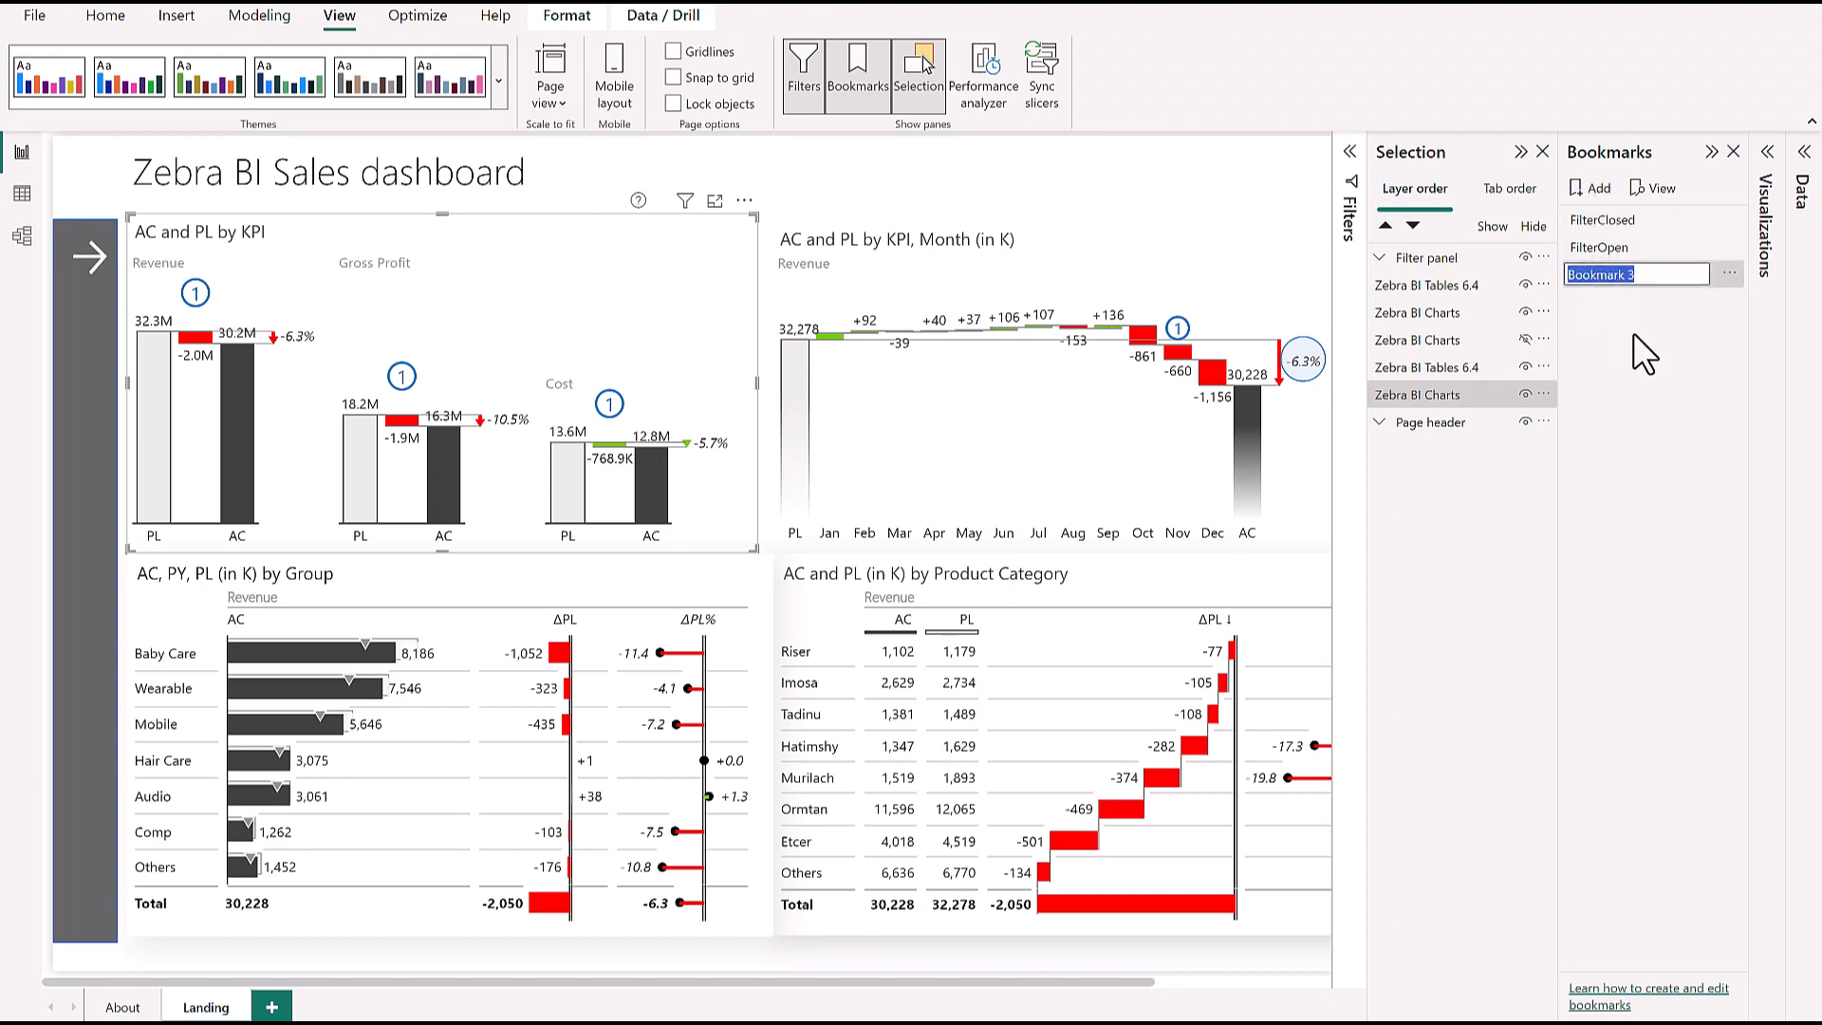
type("ZebraSt")
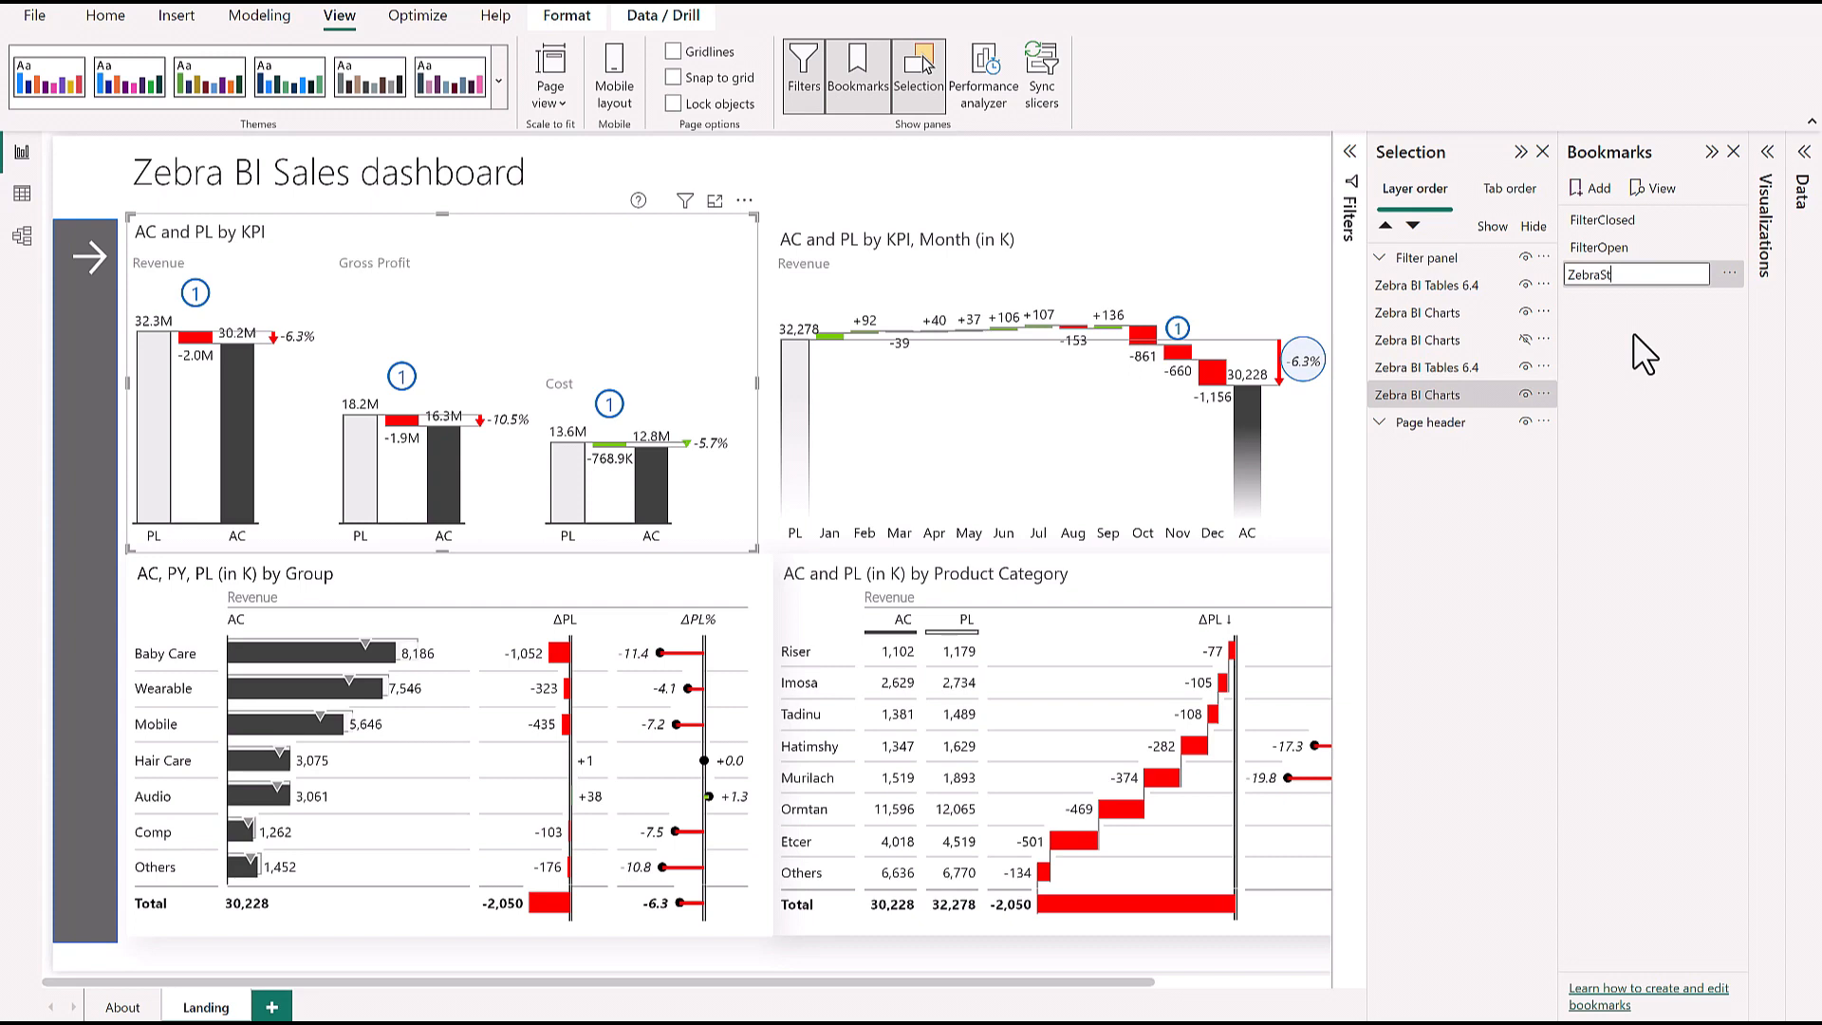
type("yle")
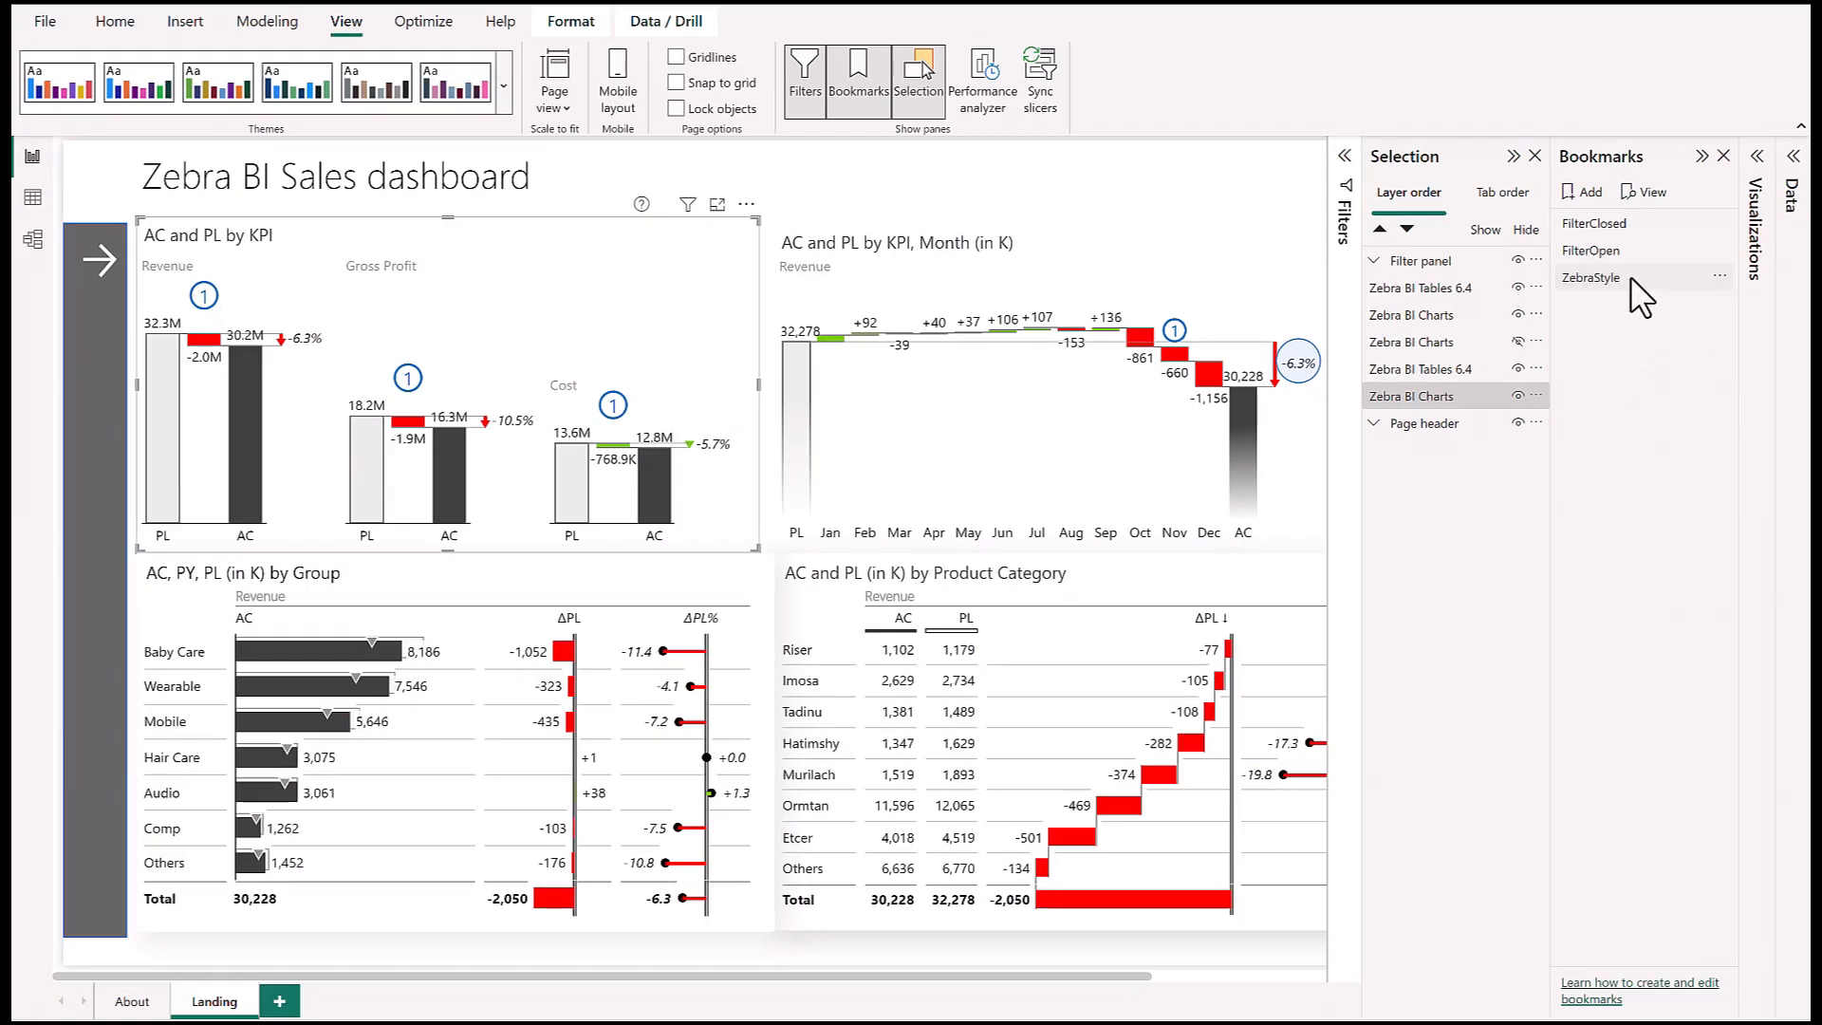
mouse_move(1676, 351)
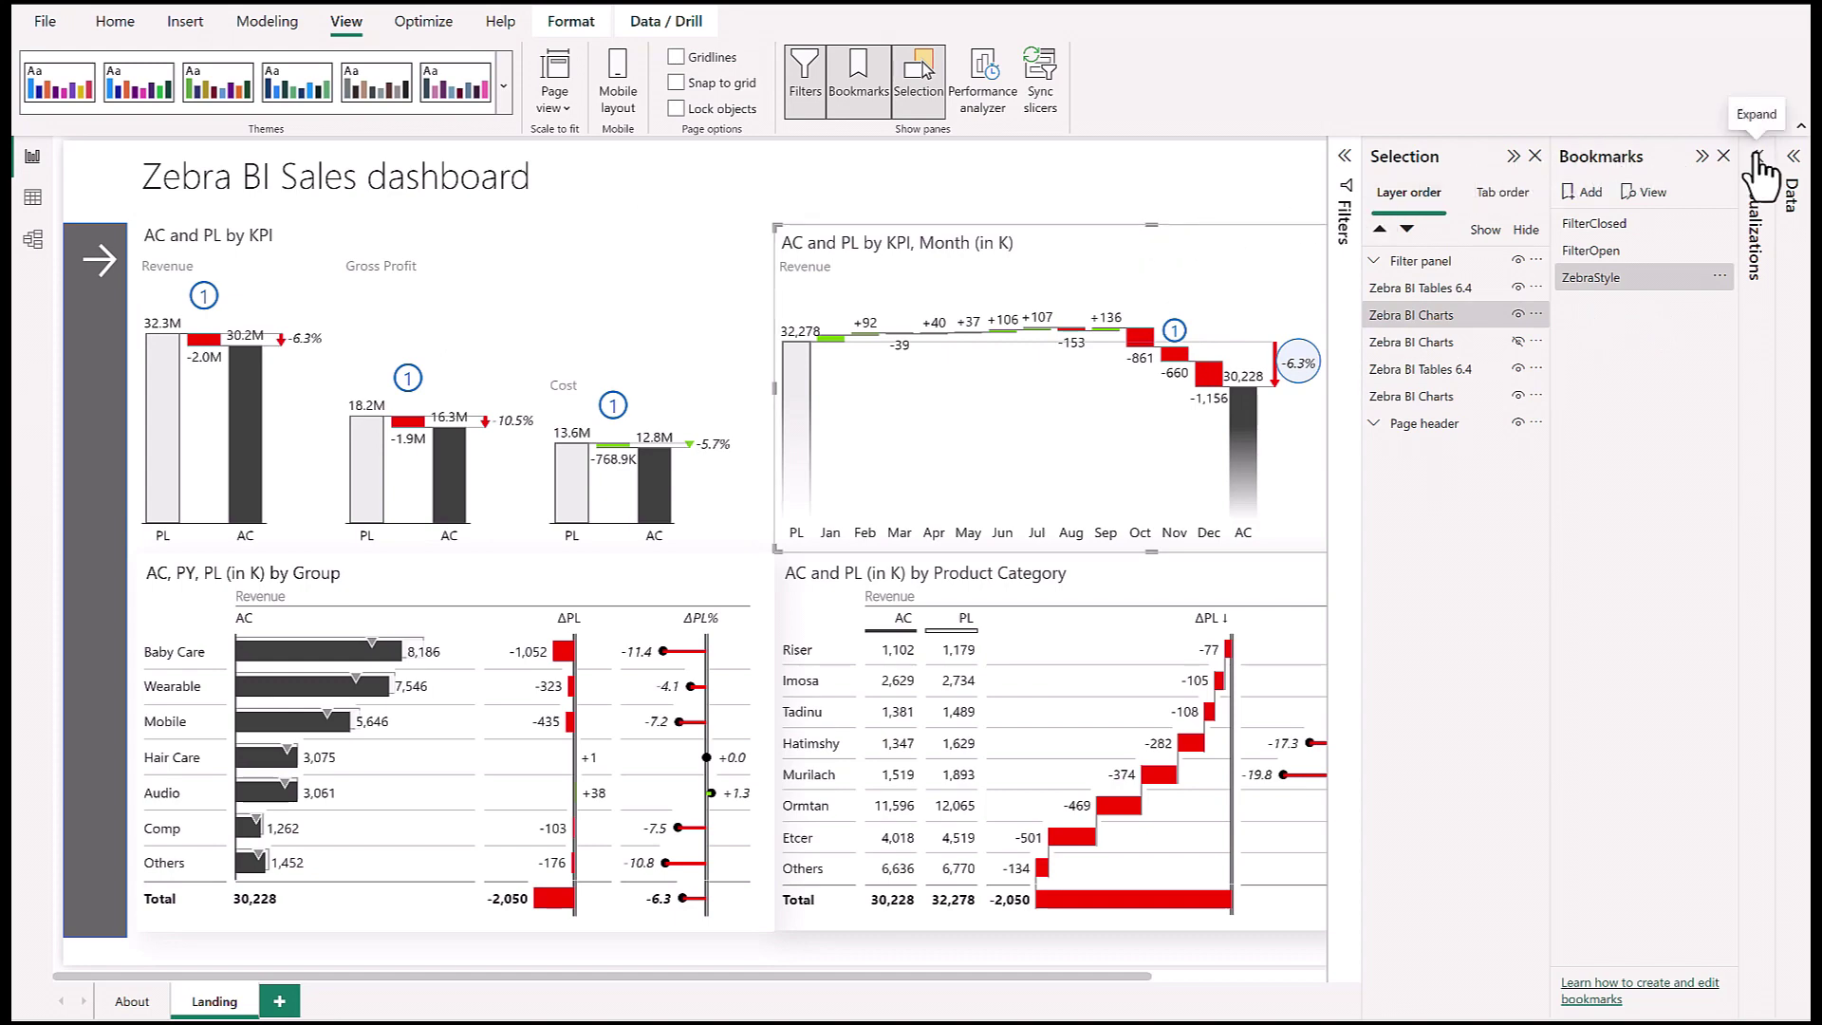
Step: Set the Zebra BI visuals' Design style to Colorblind-friendly
left_click(1796, 154)
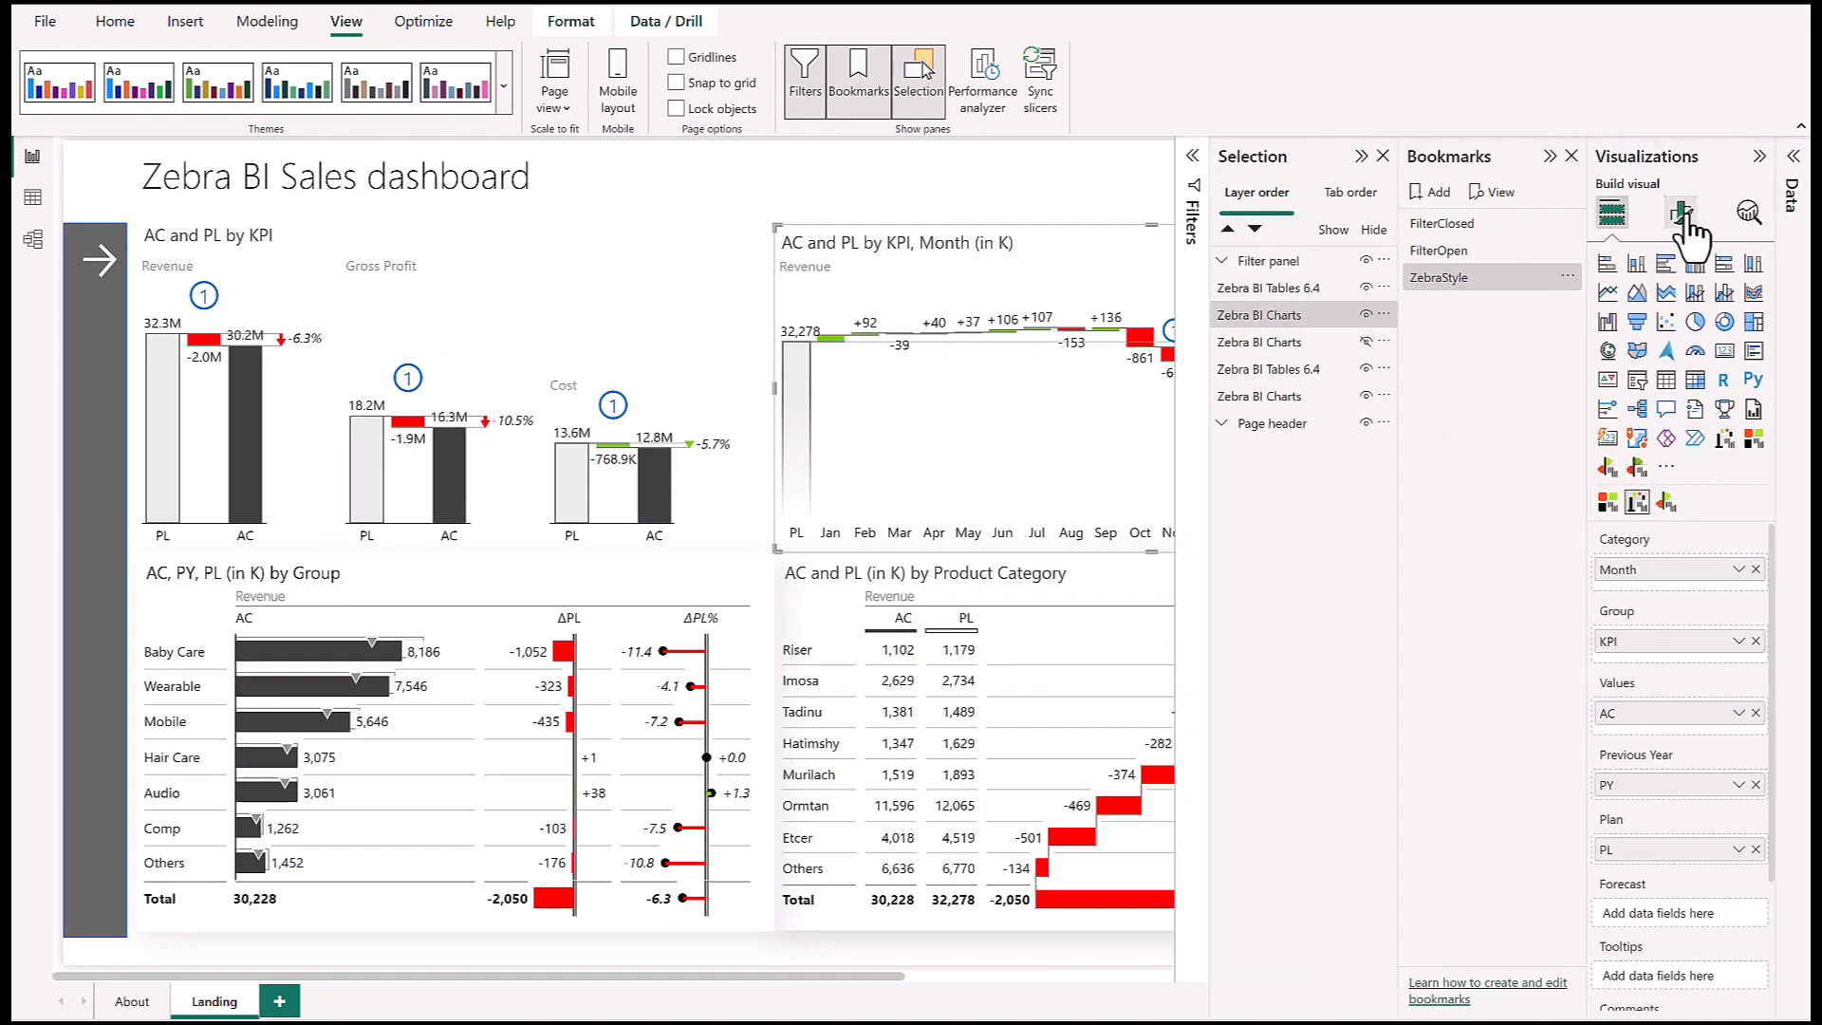
left_click(1681, 213)
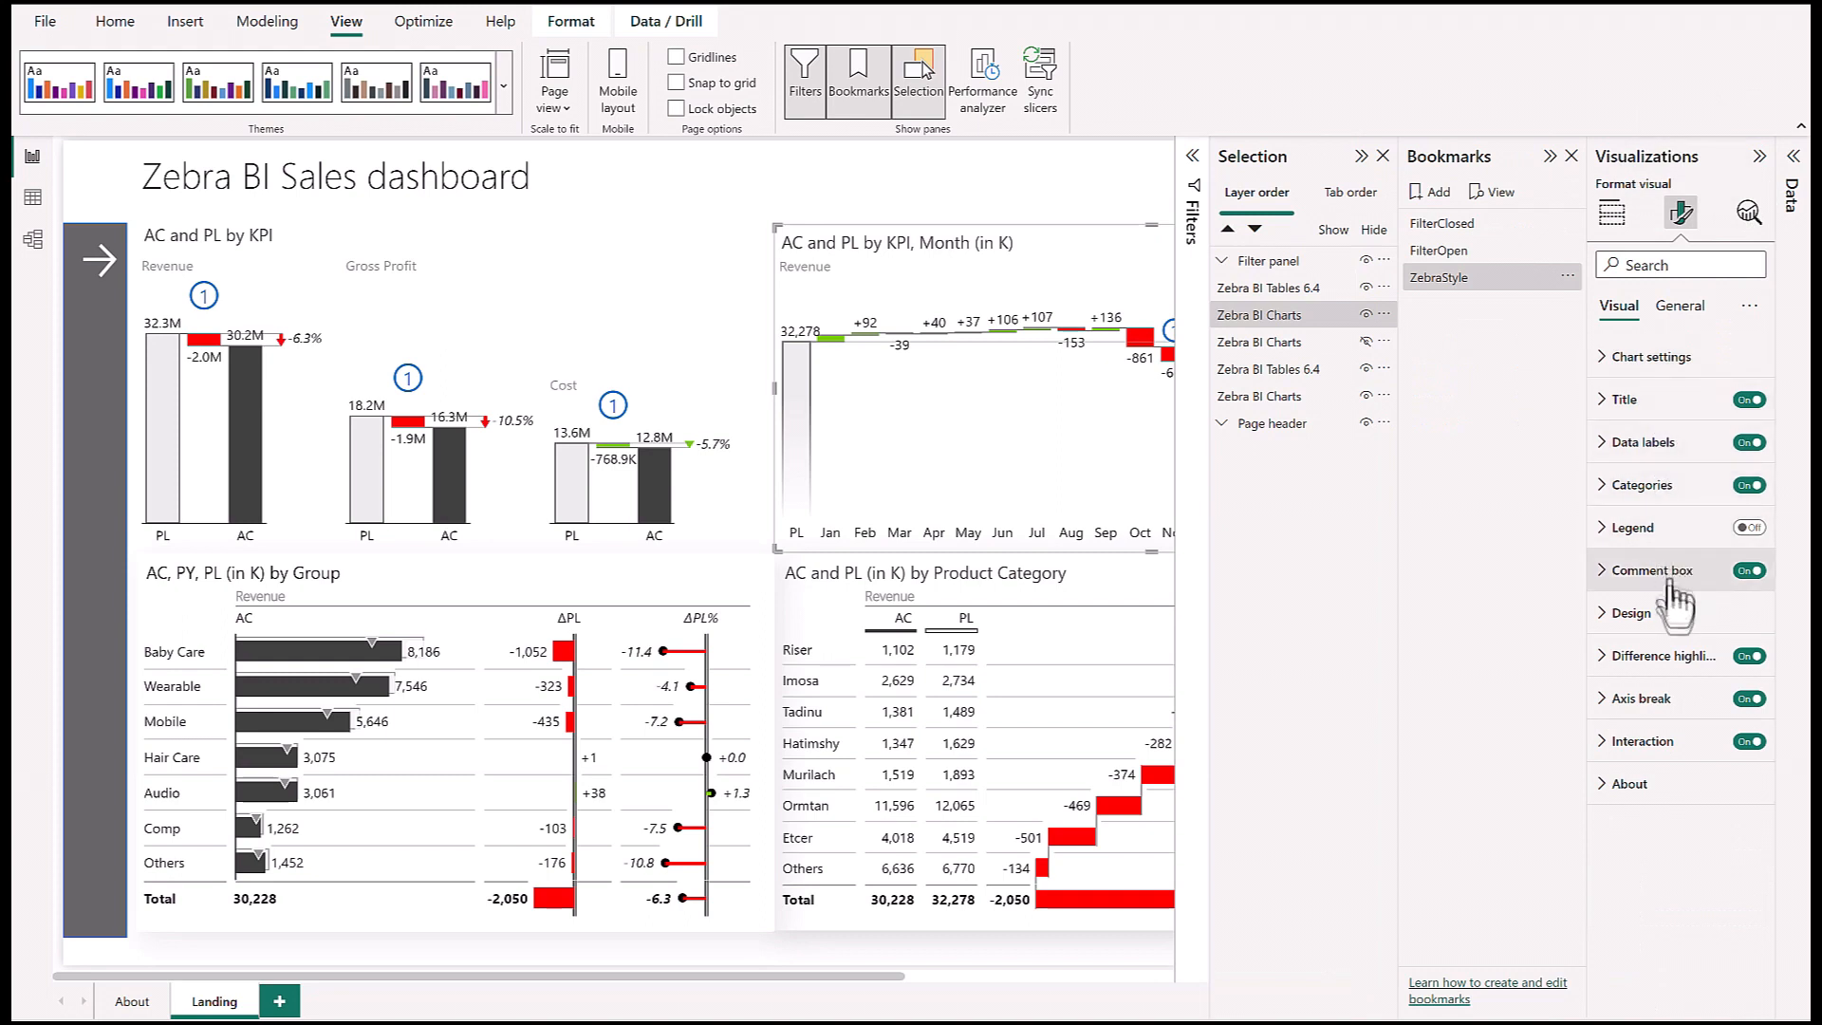
left_click(1633, 612)
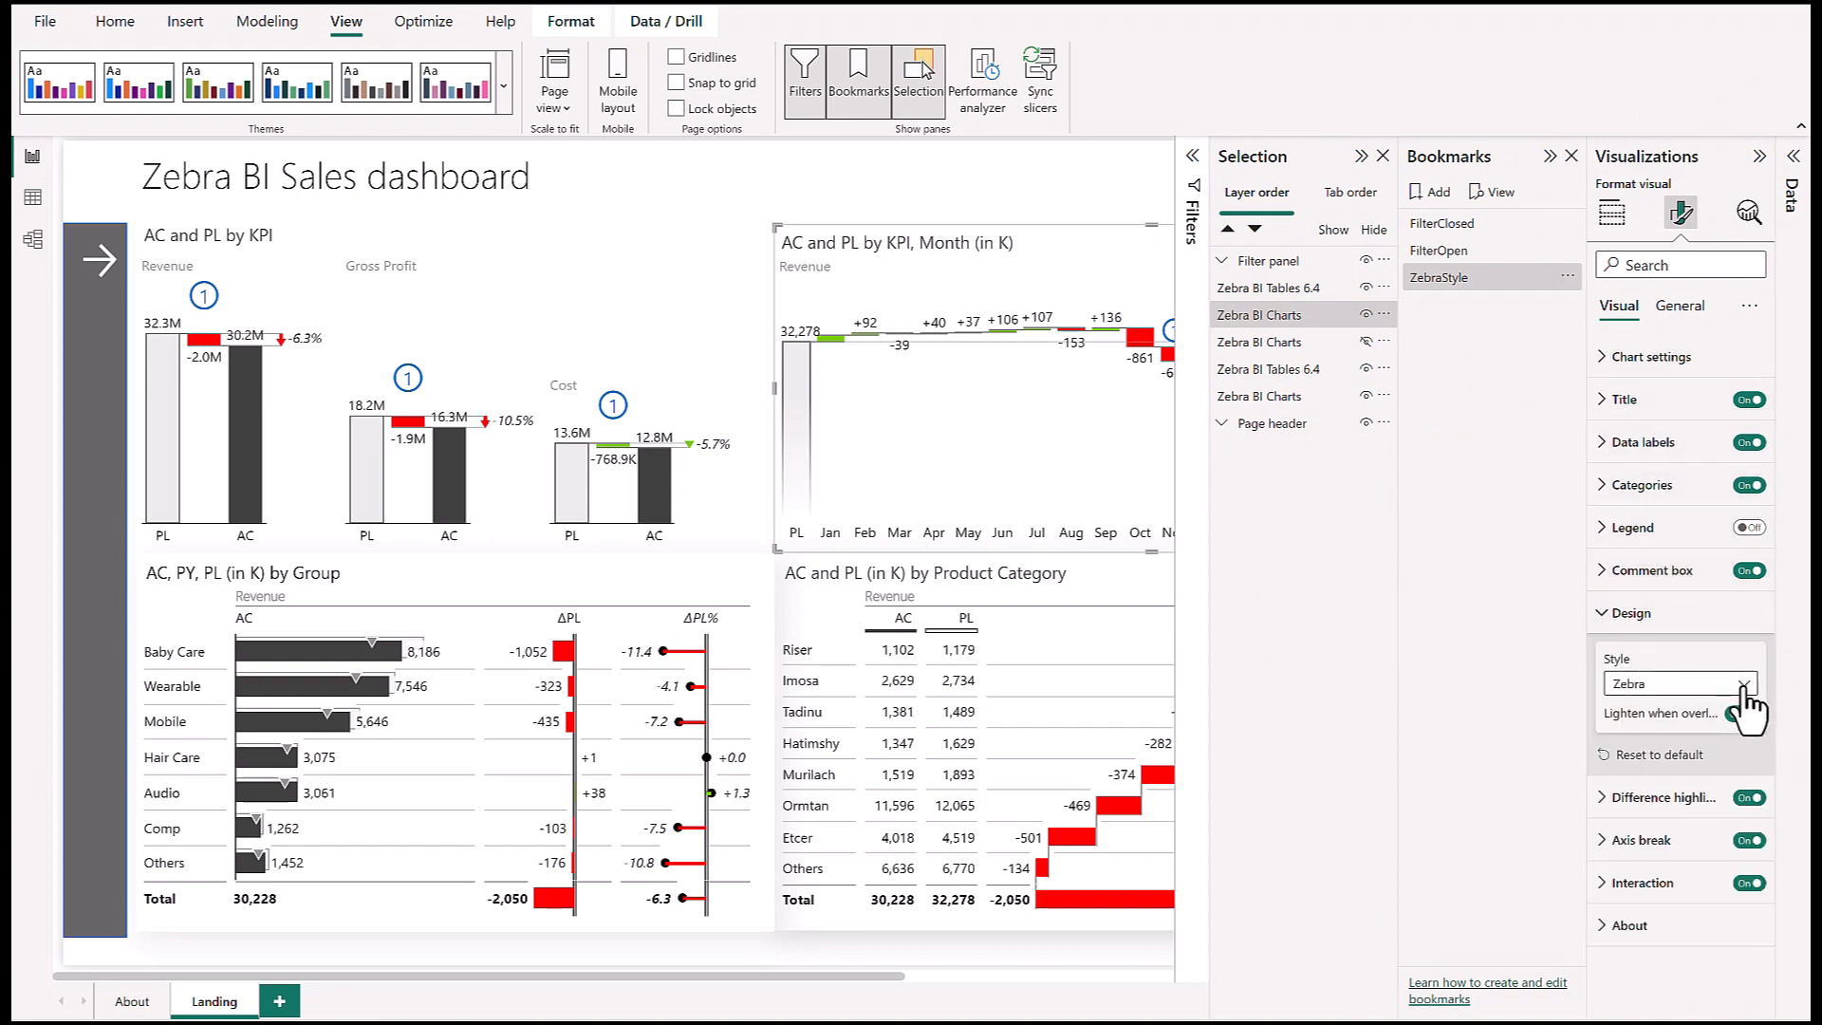
left_click(1745, 684)
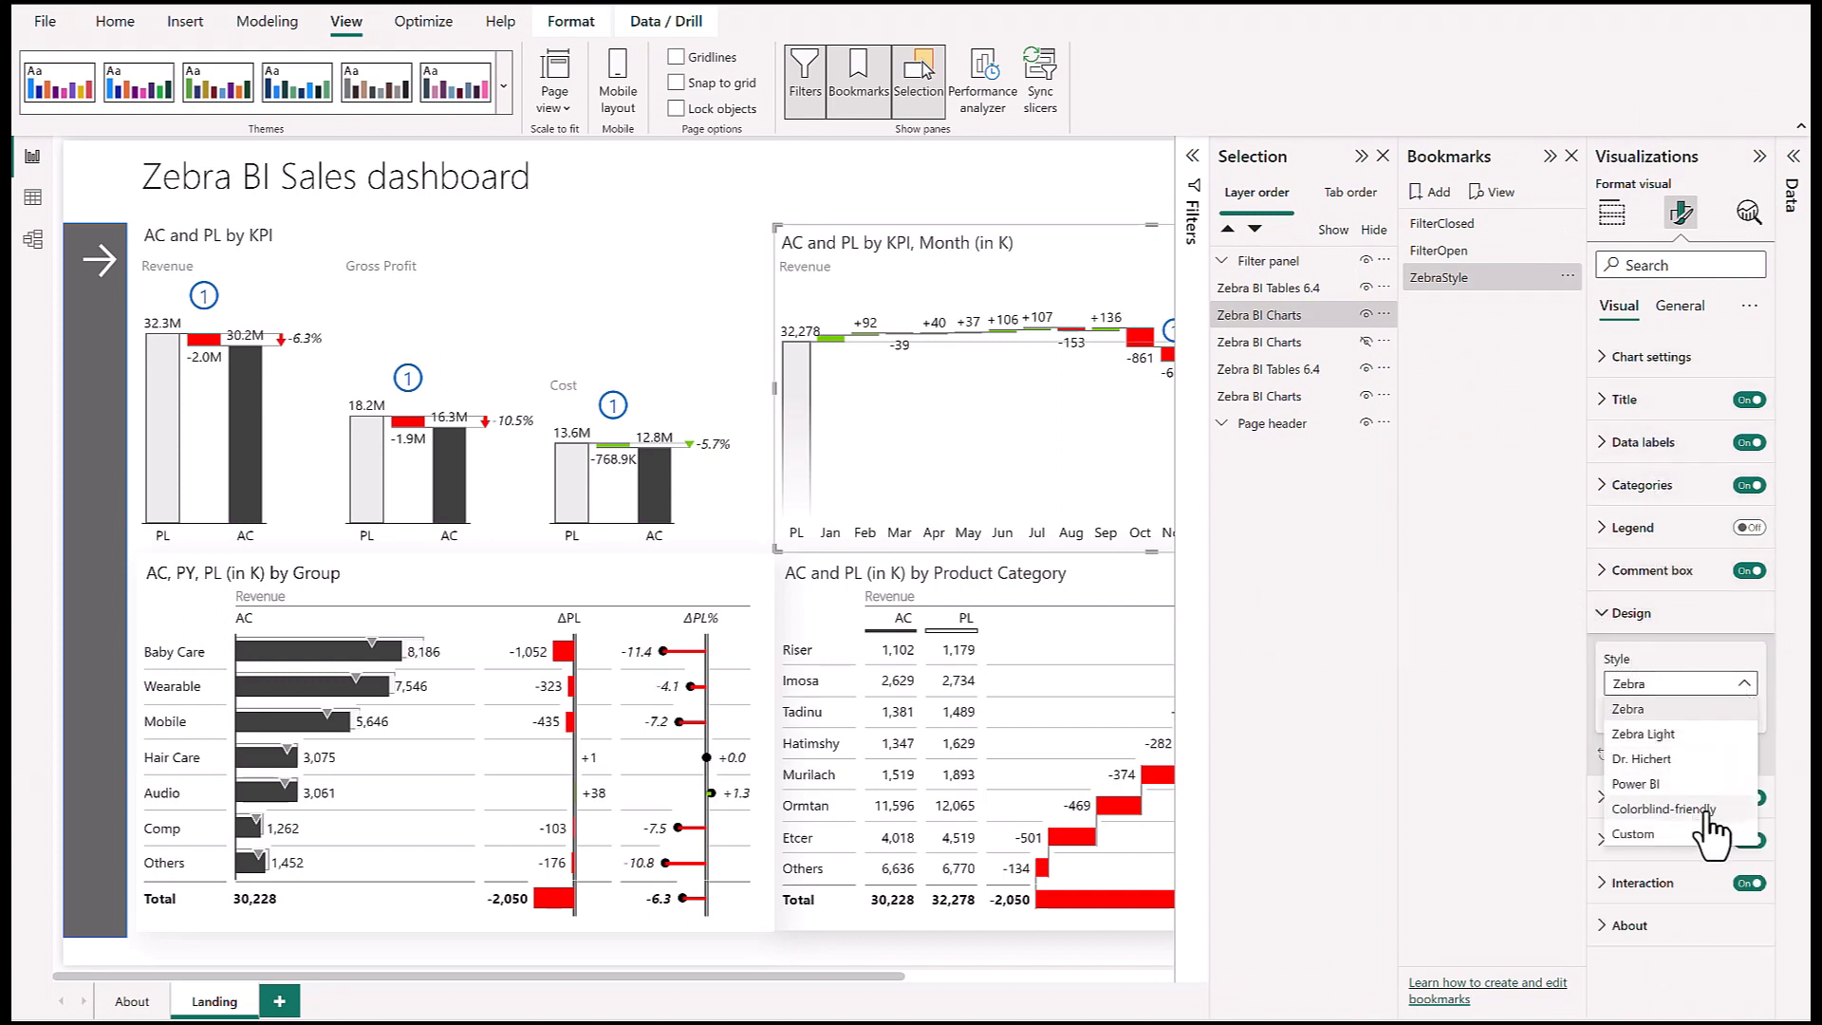
left_click(1663, 808)
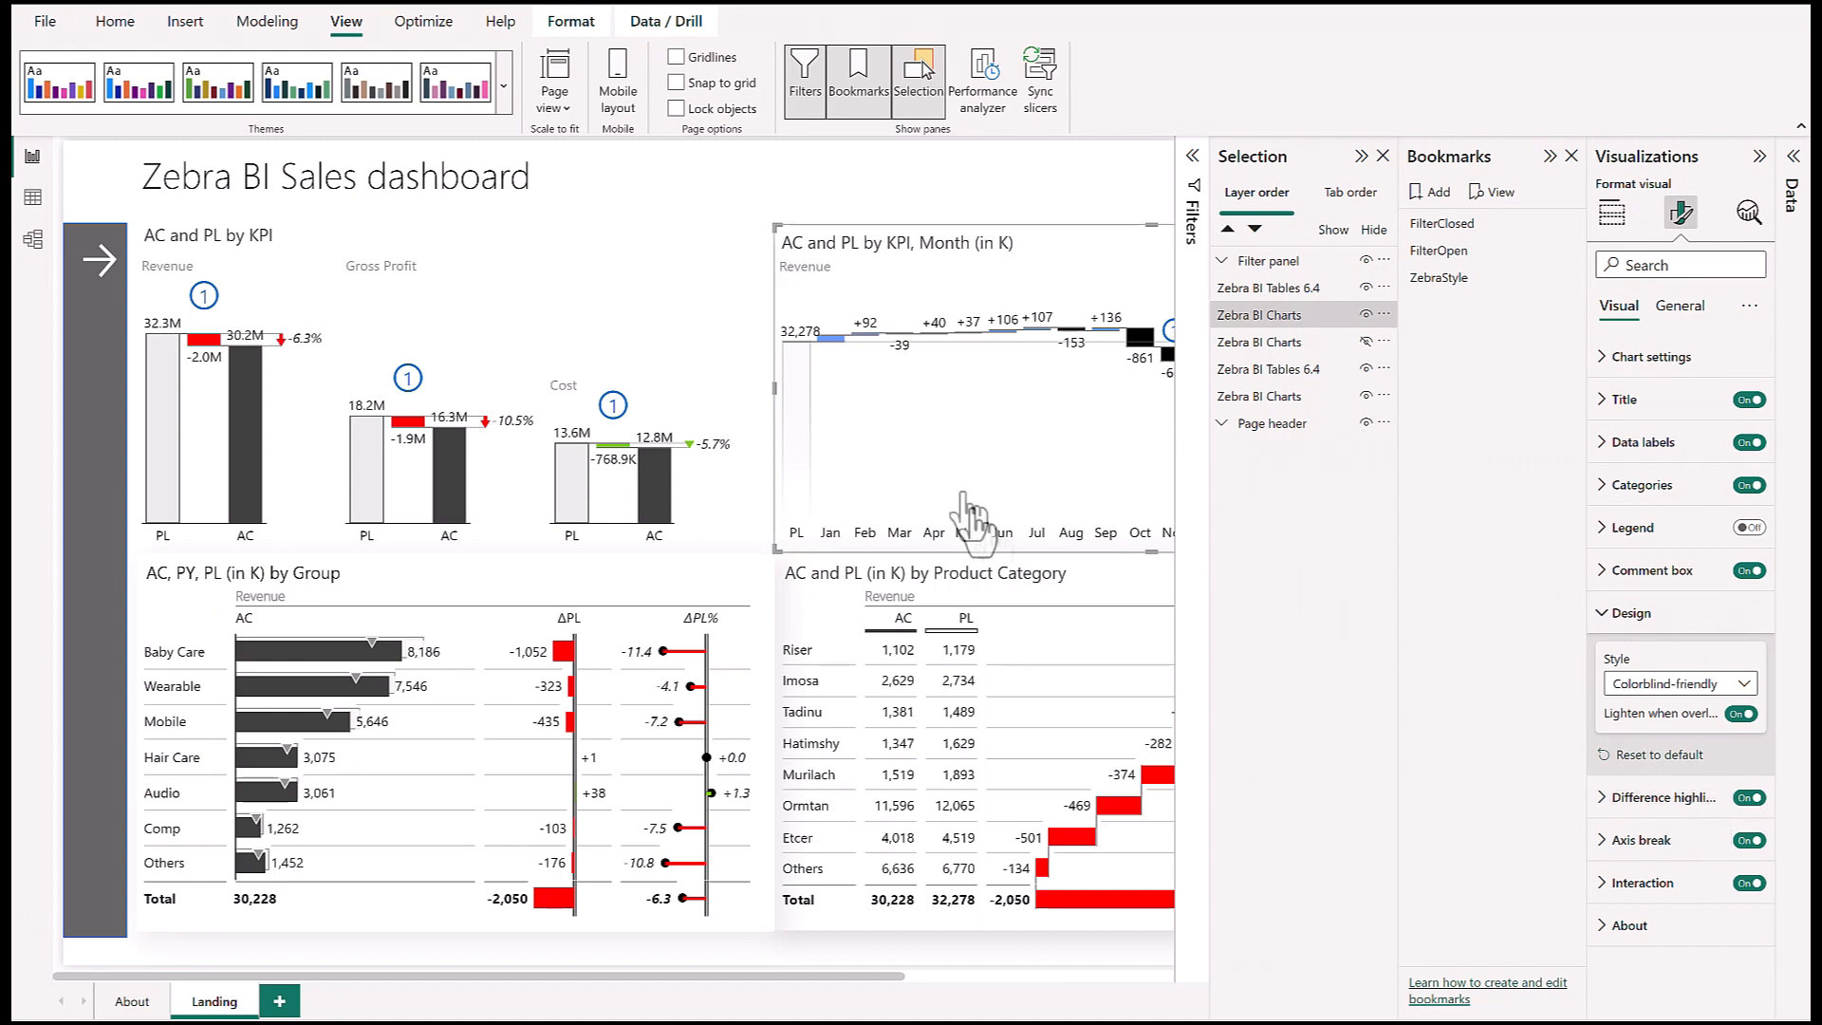
mouse_move(999, 427)
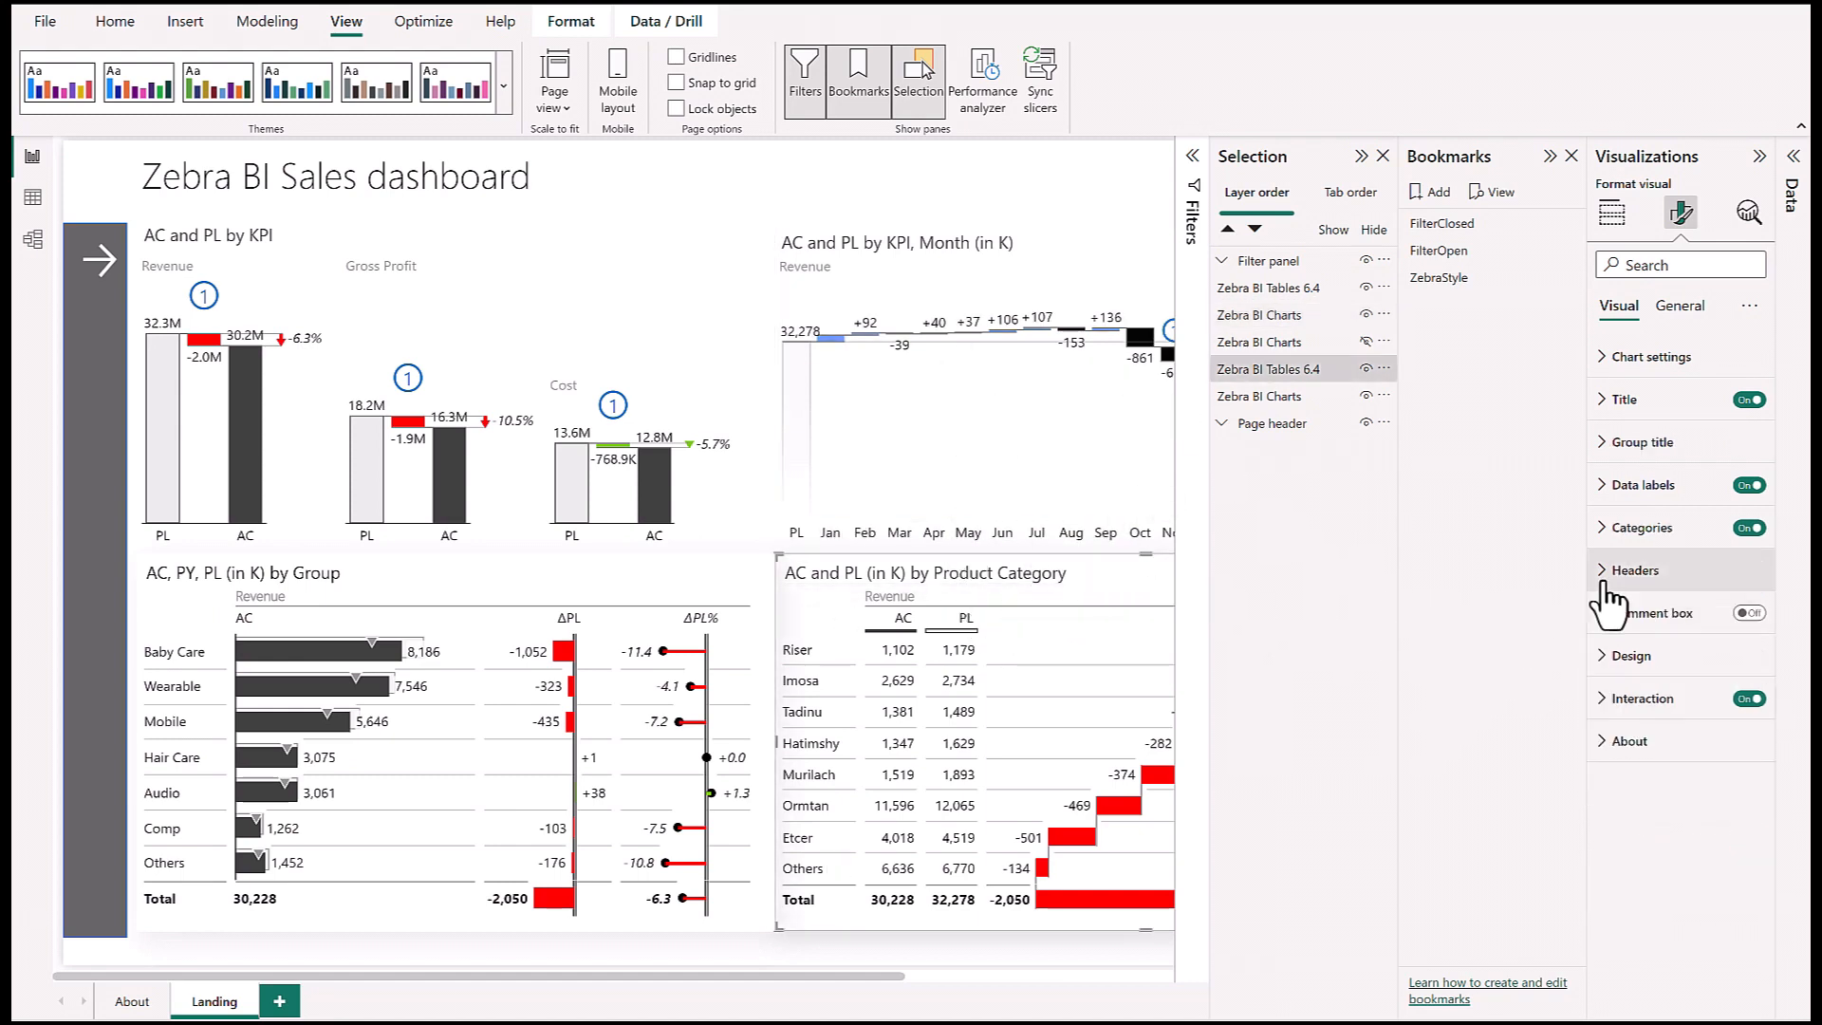
left_click(1633, 655)
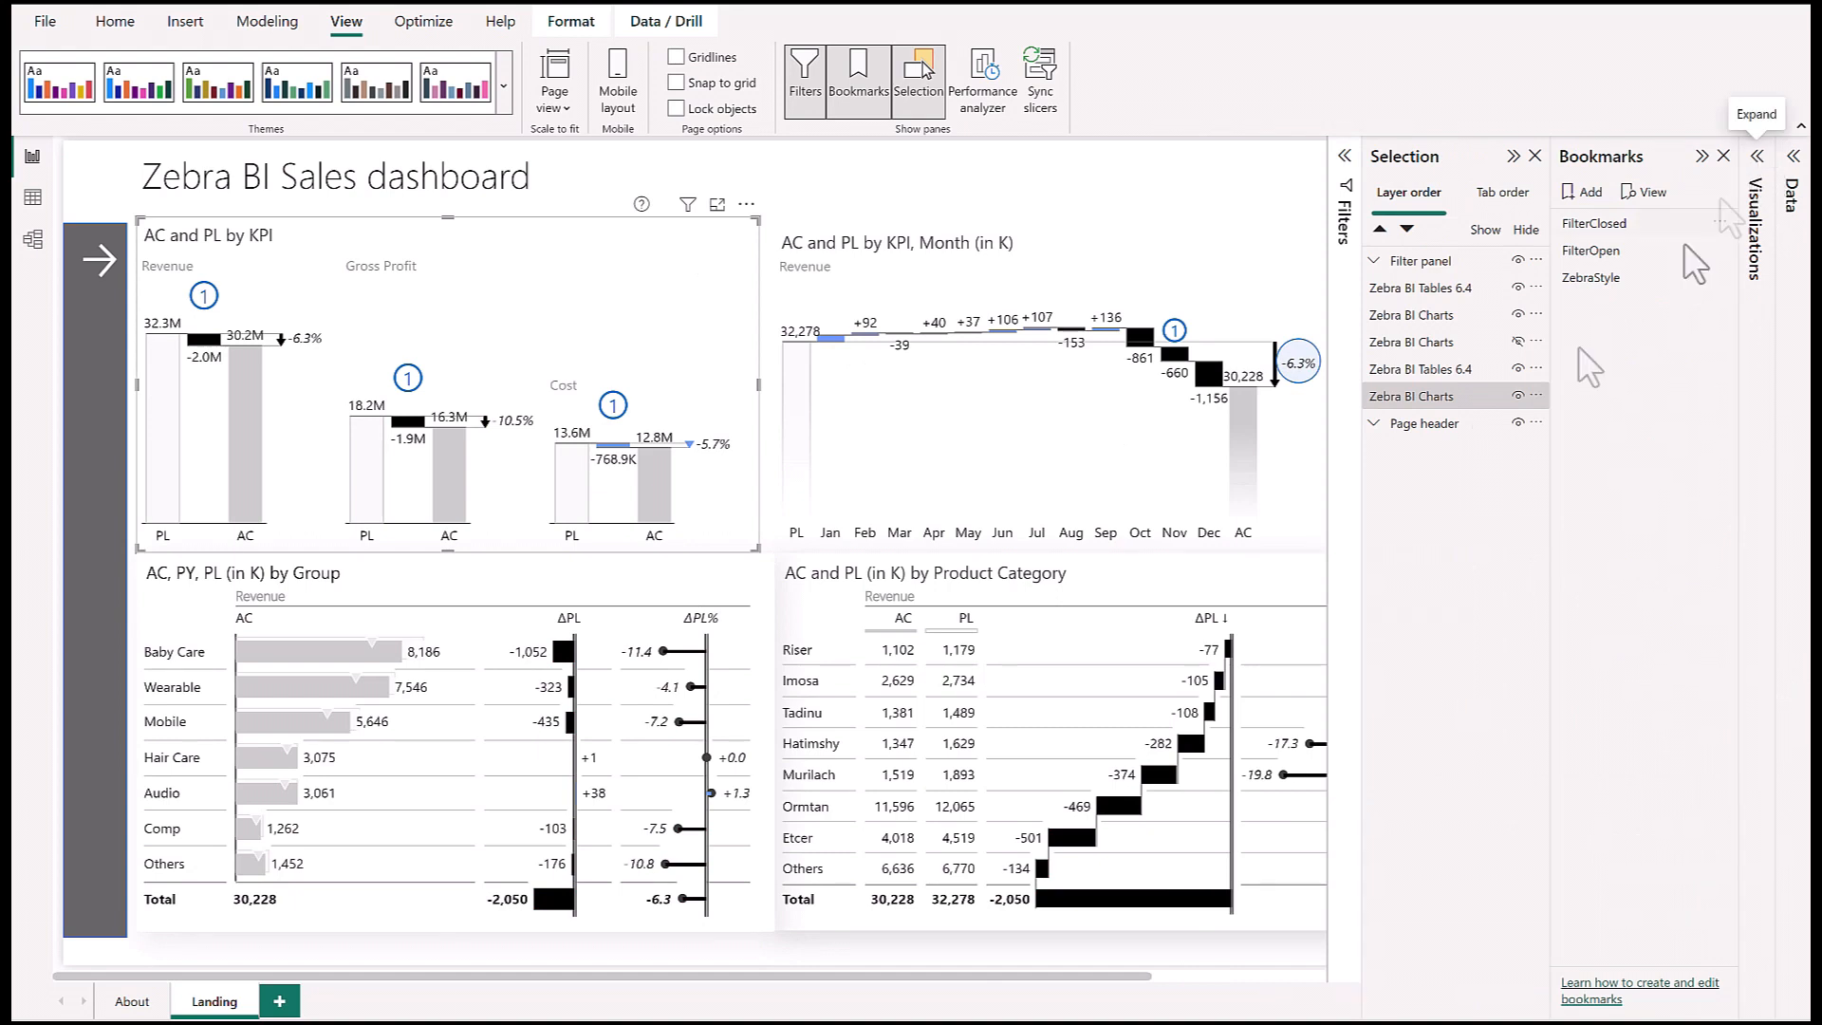
mouse_move(1012, 560)
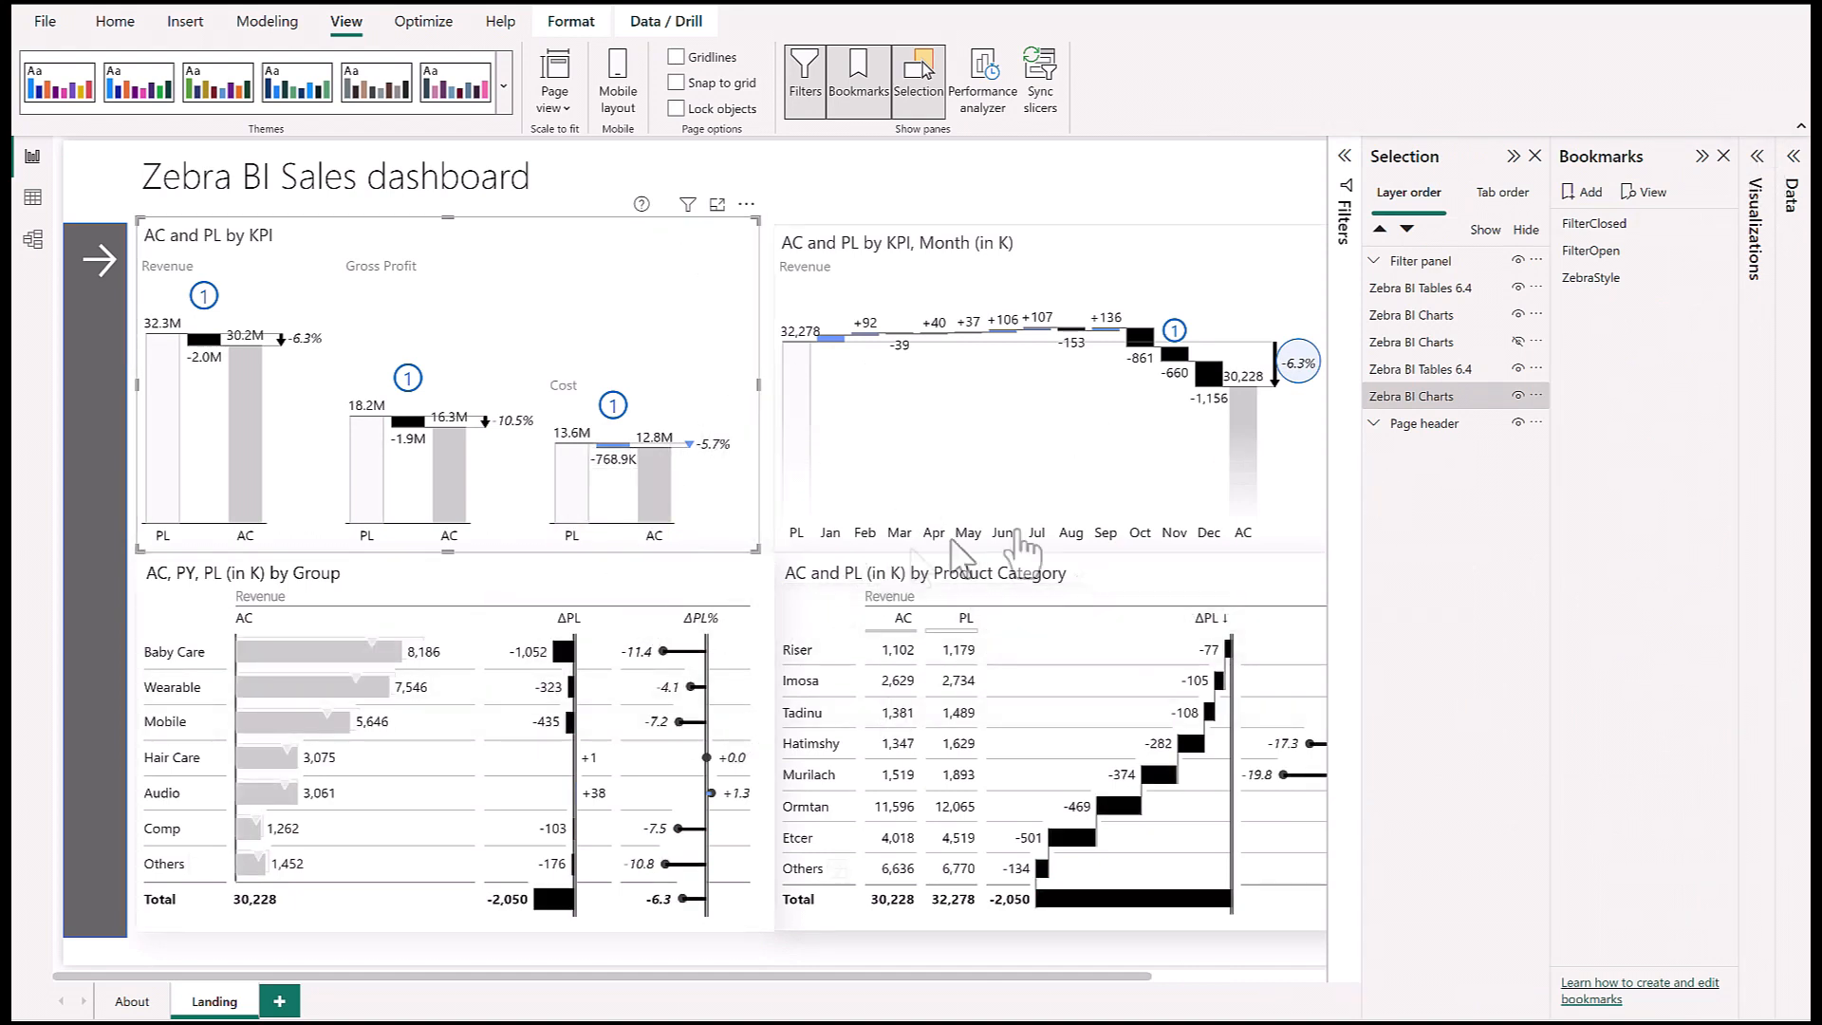
mouse_move(1584, 194)
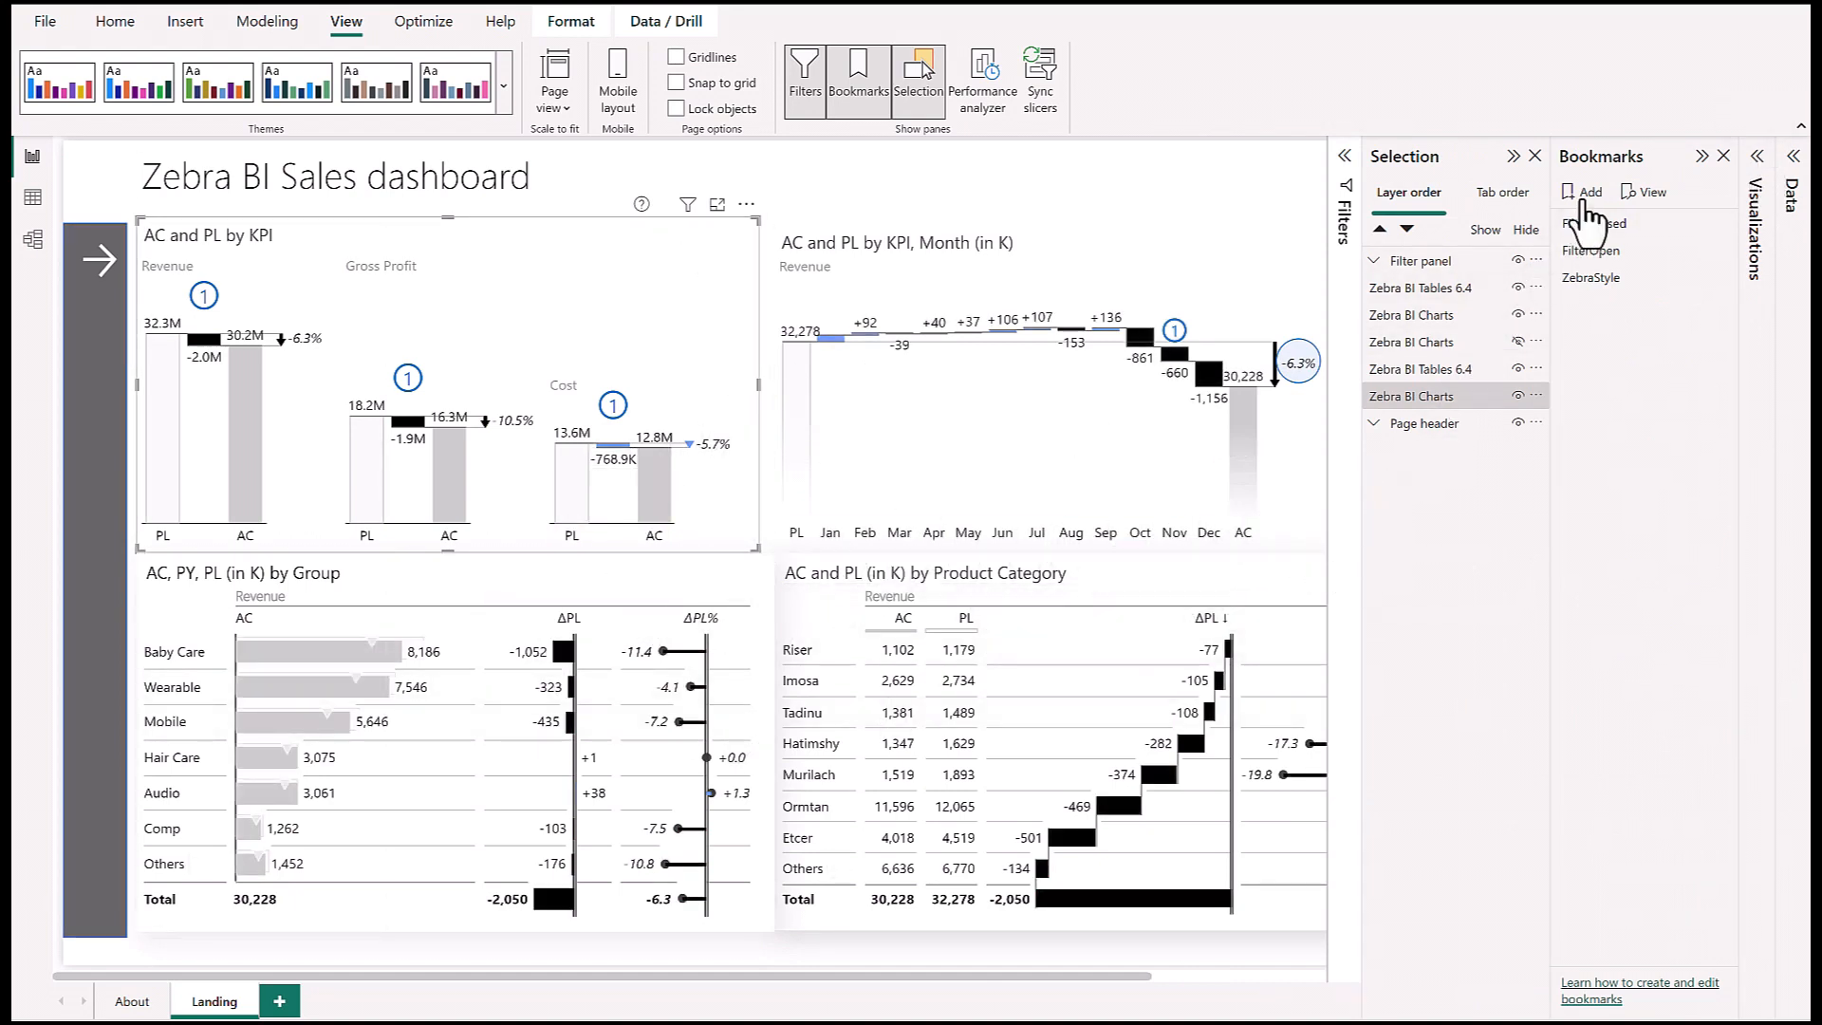
Step: Save a ColorBlind bookmark, reapply ZebraStyle, and select both style bookmarks
left_click(1579, 192)
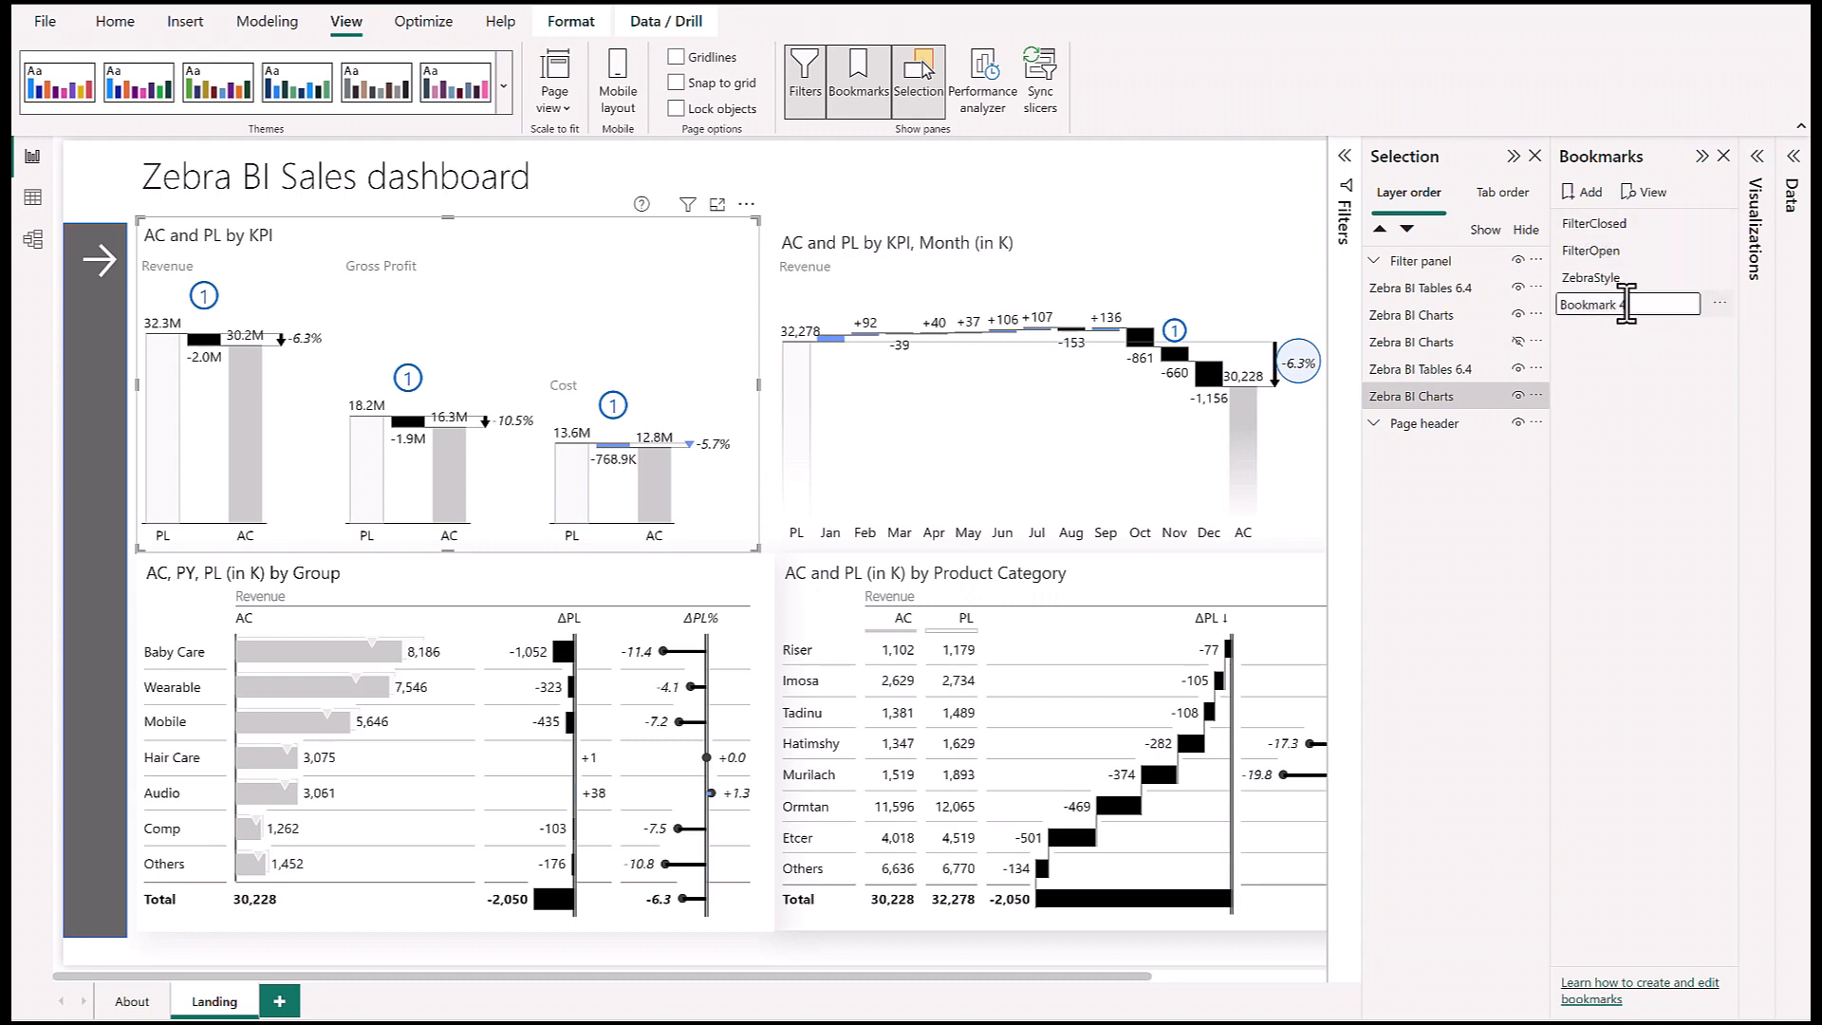
type("ColorBlind")
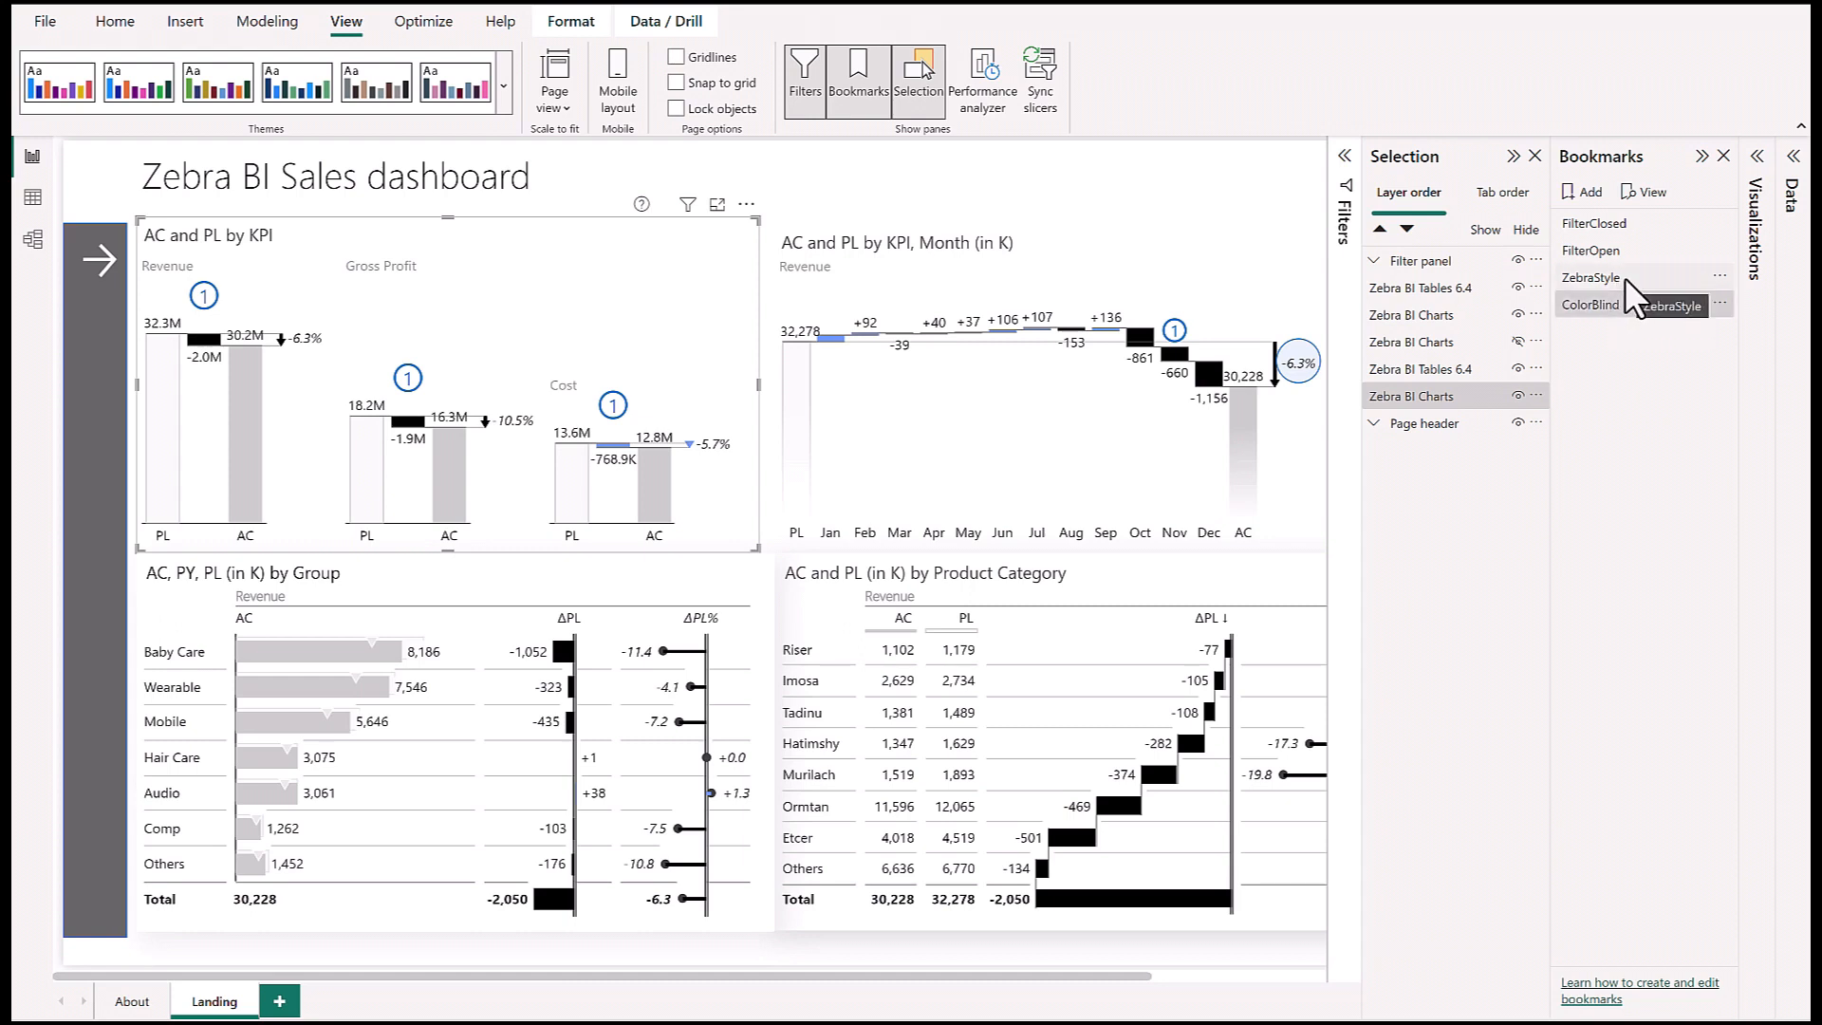
left_click(1591, 277)
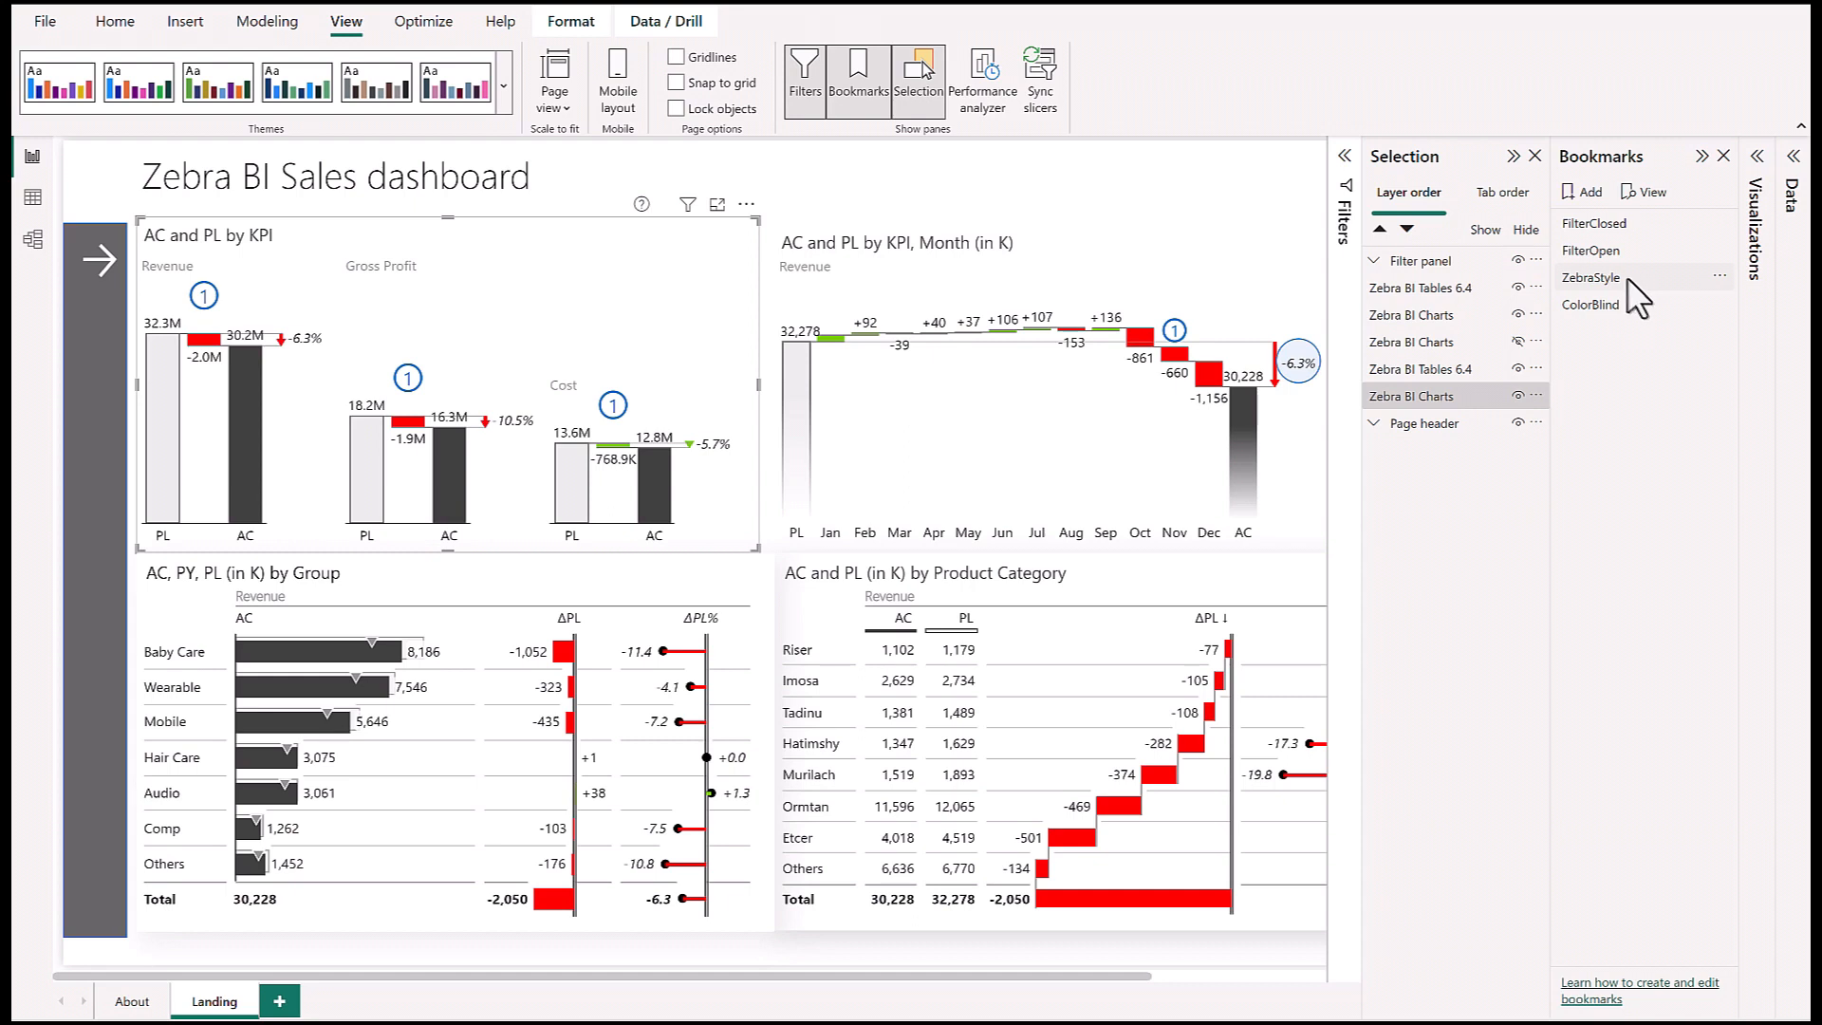
left_click(1591, 304)
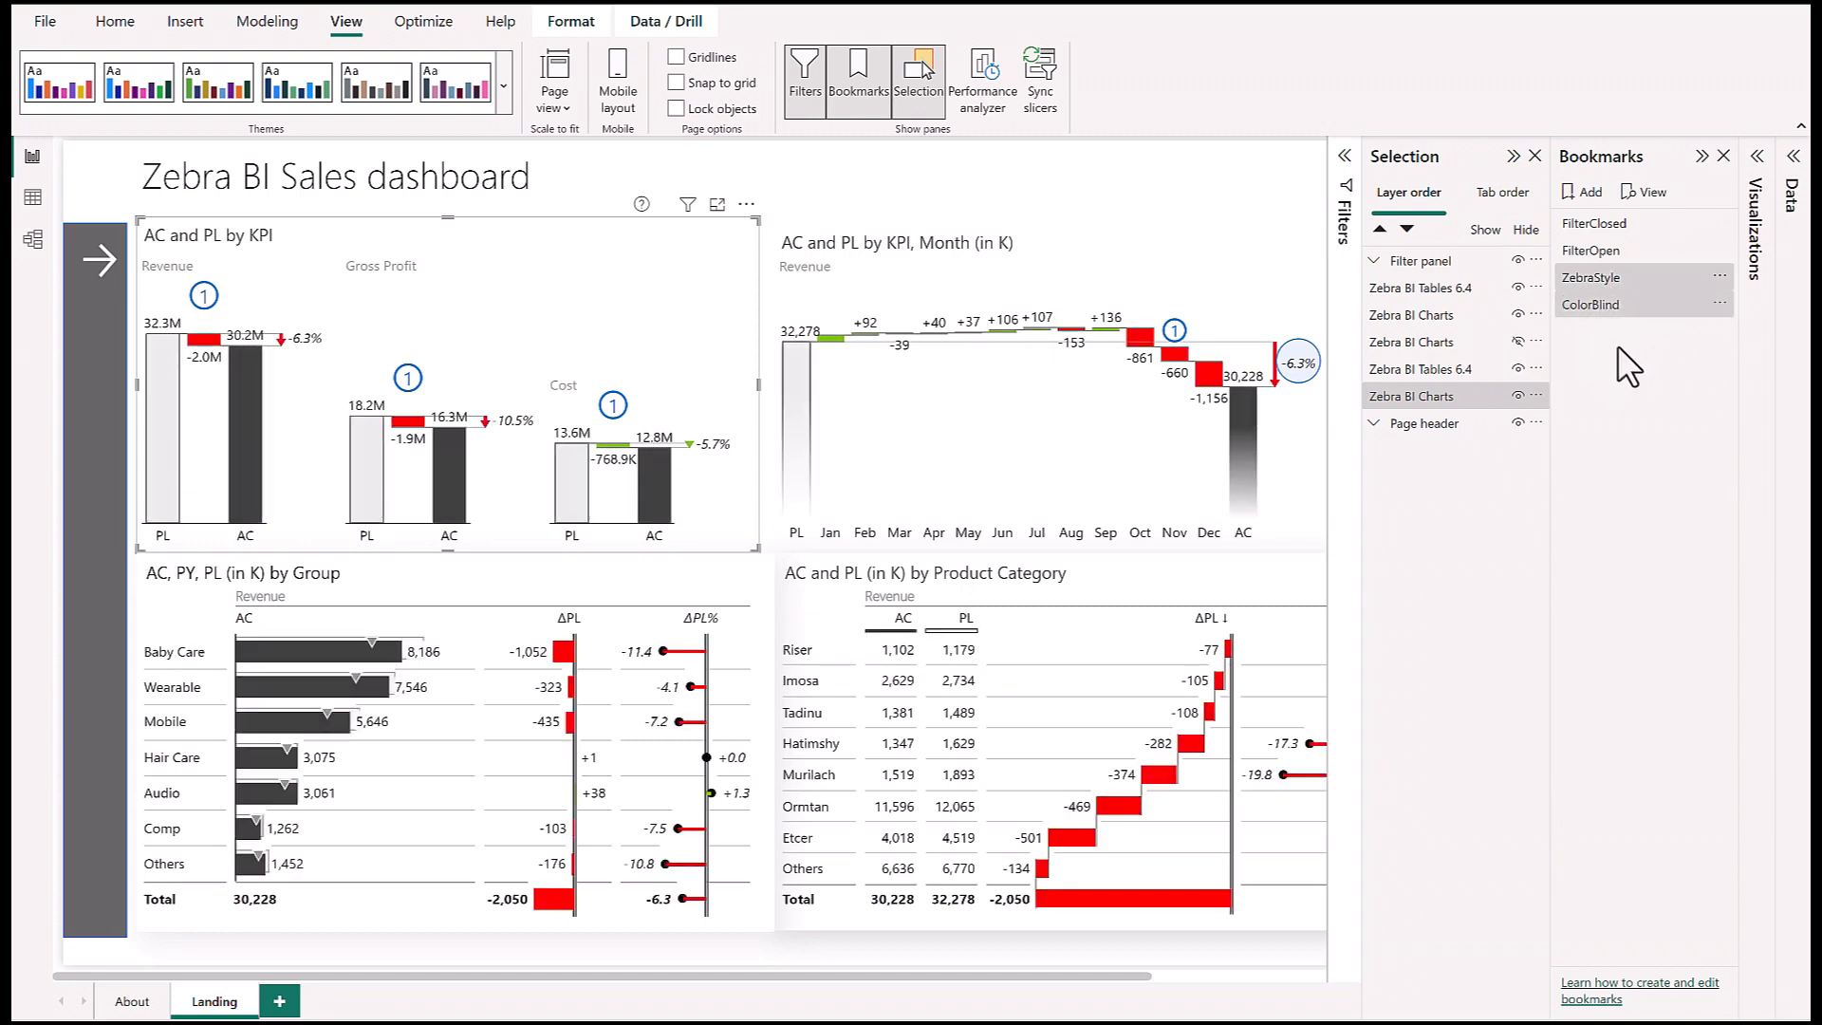
mouse_move(1629, 334)
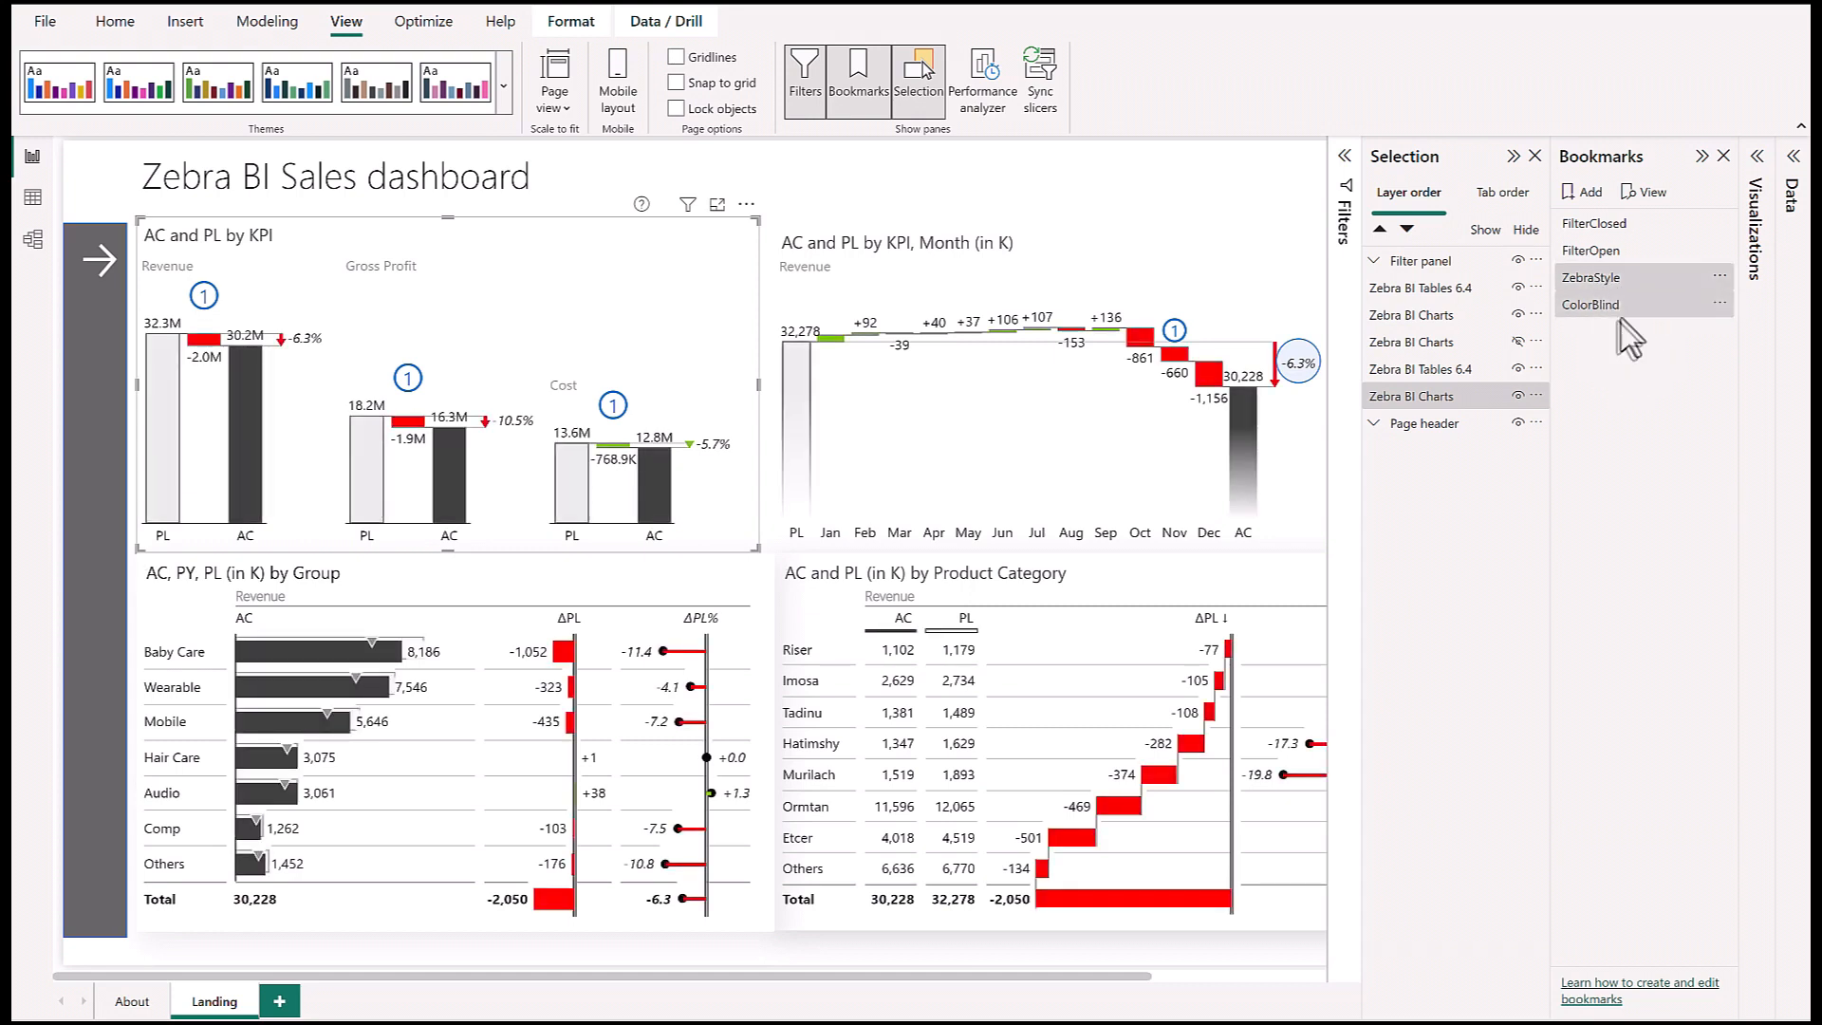
Step: Group ZebraStyle and ColorBlind into a bookmark group named accessibility
left_click(1718, 276)
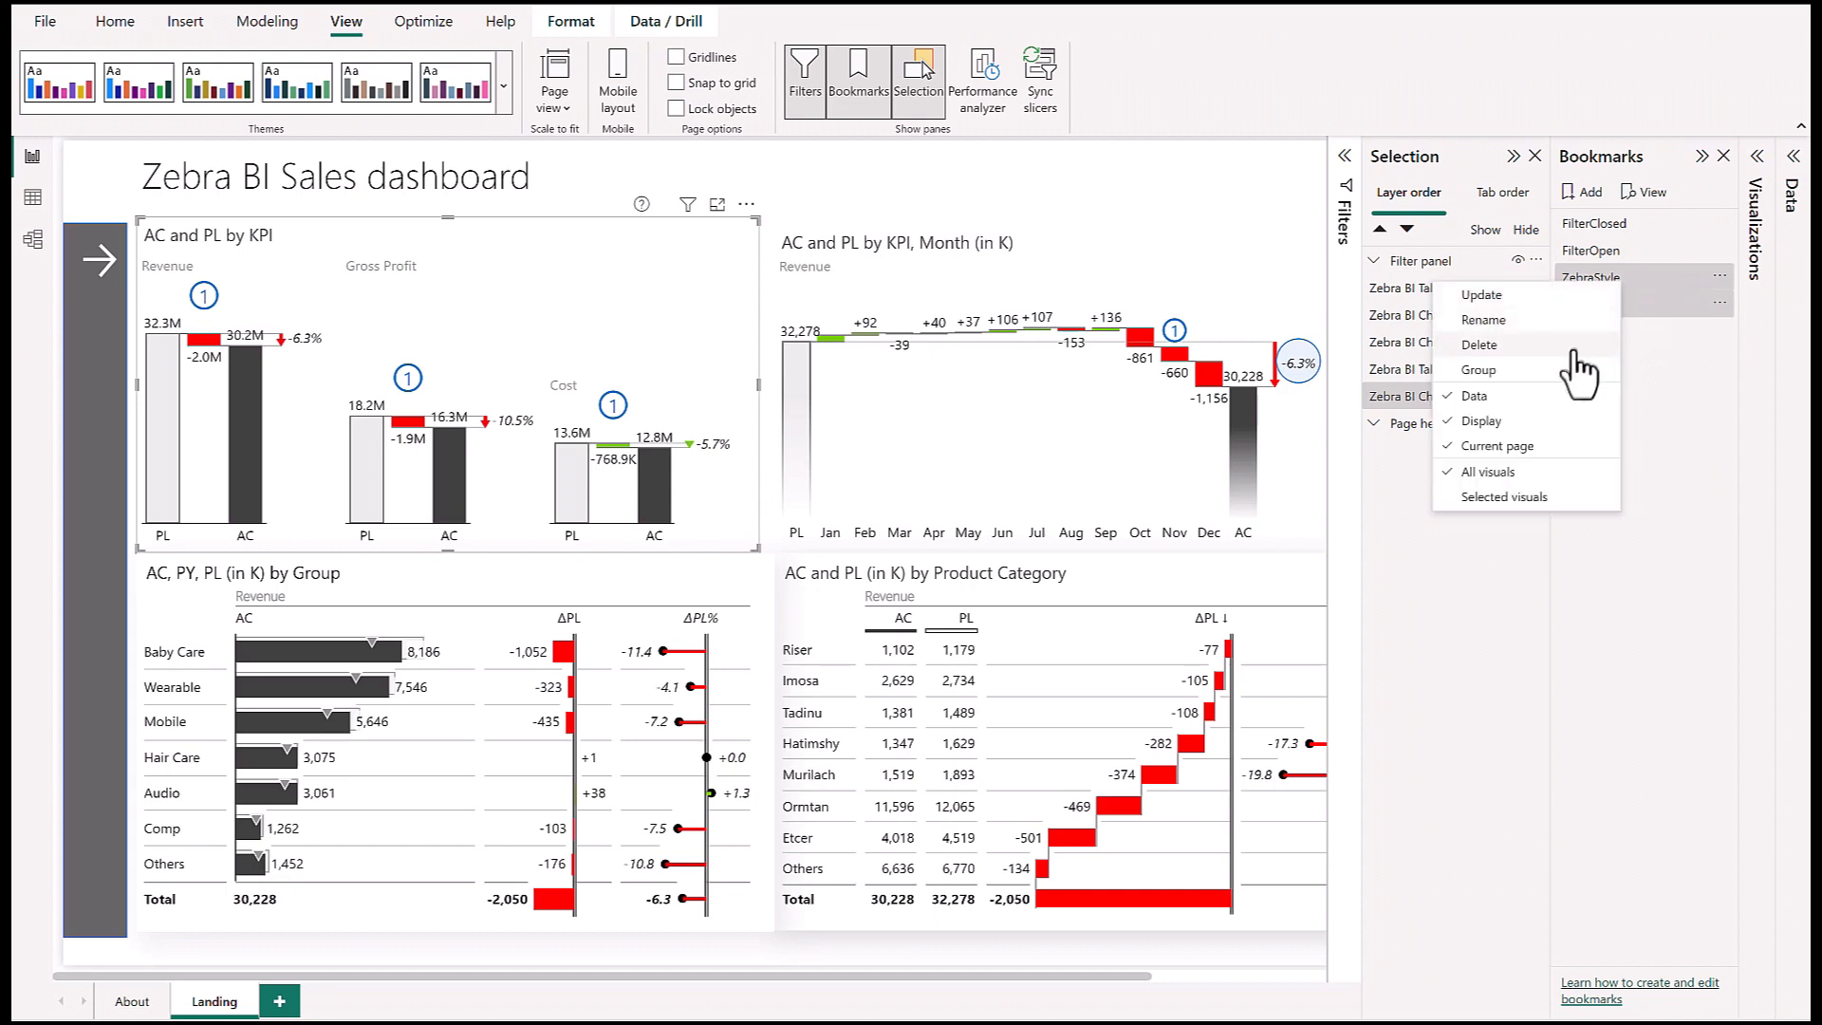
left_click(1478, 370)
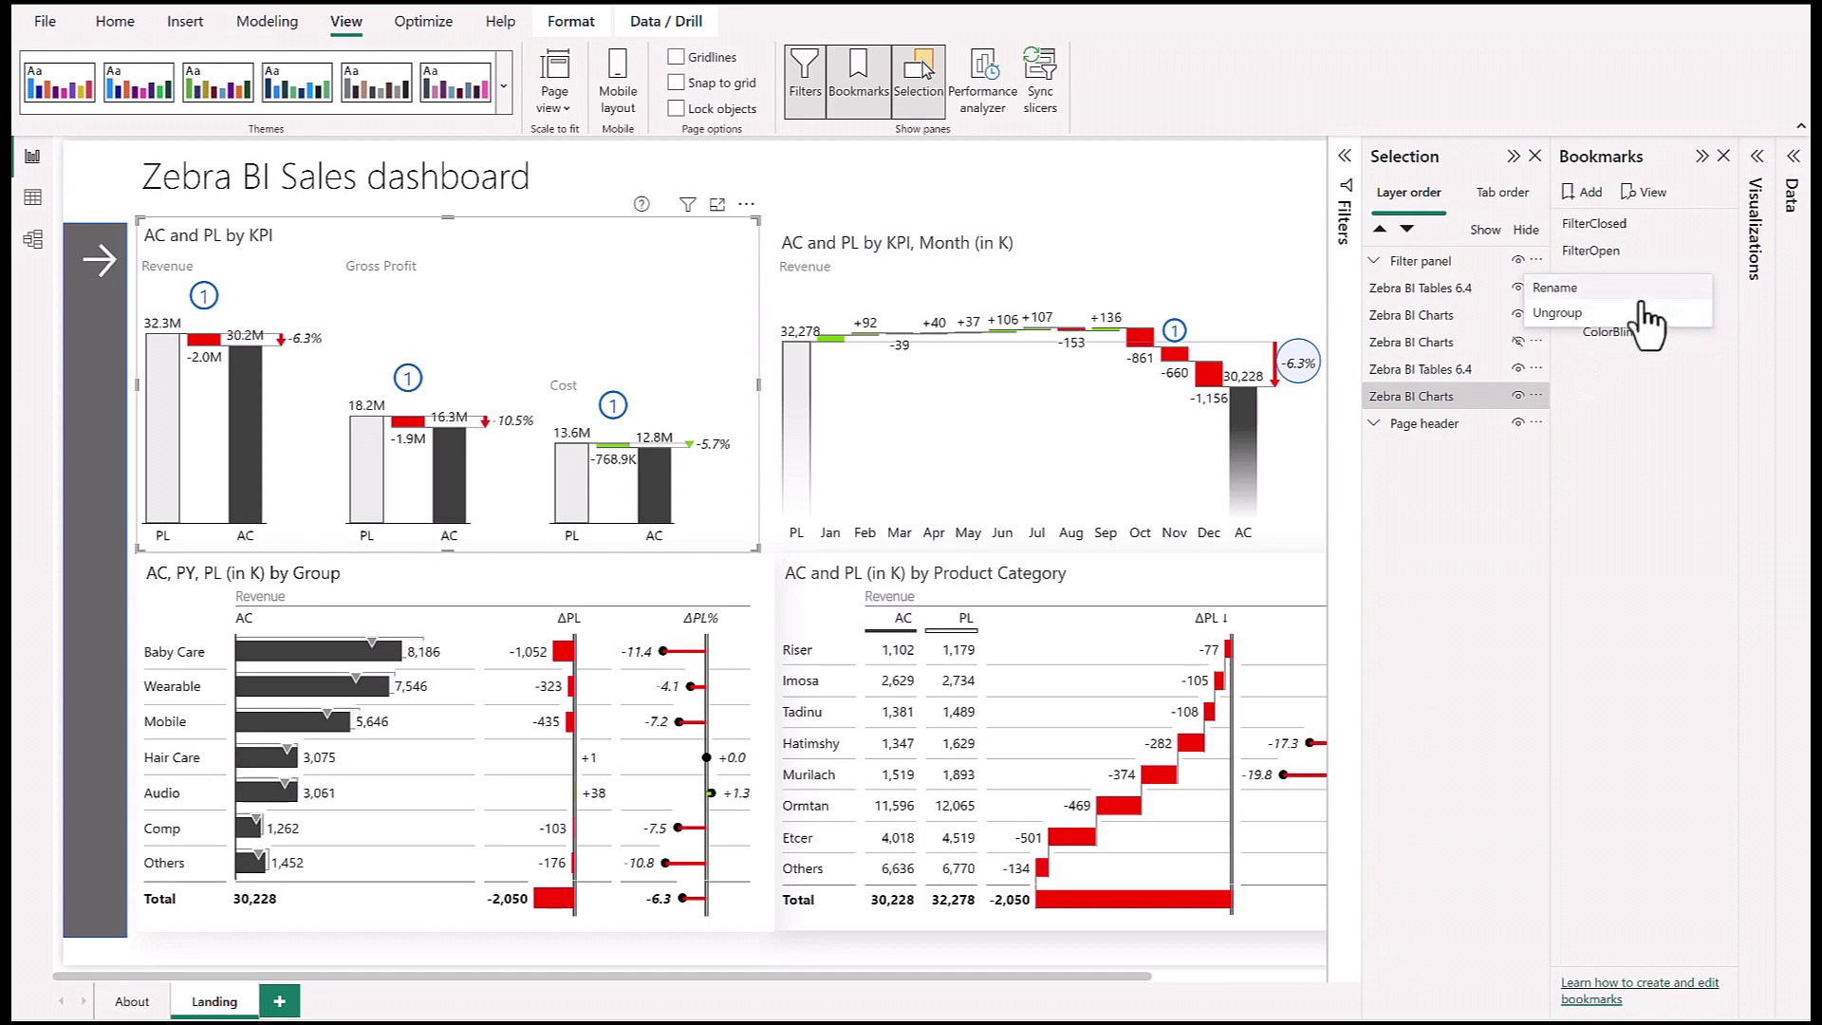
left_click(1556, 287)
type("accessibility")
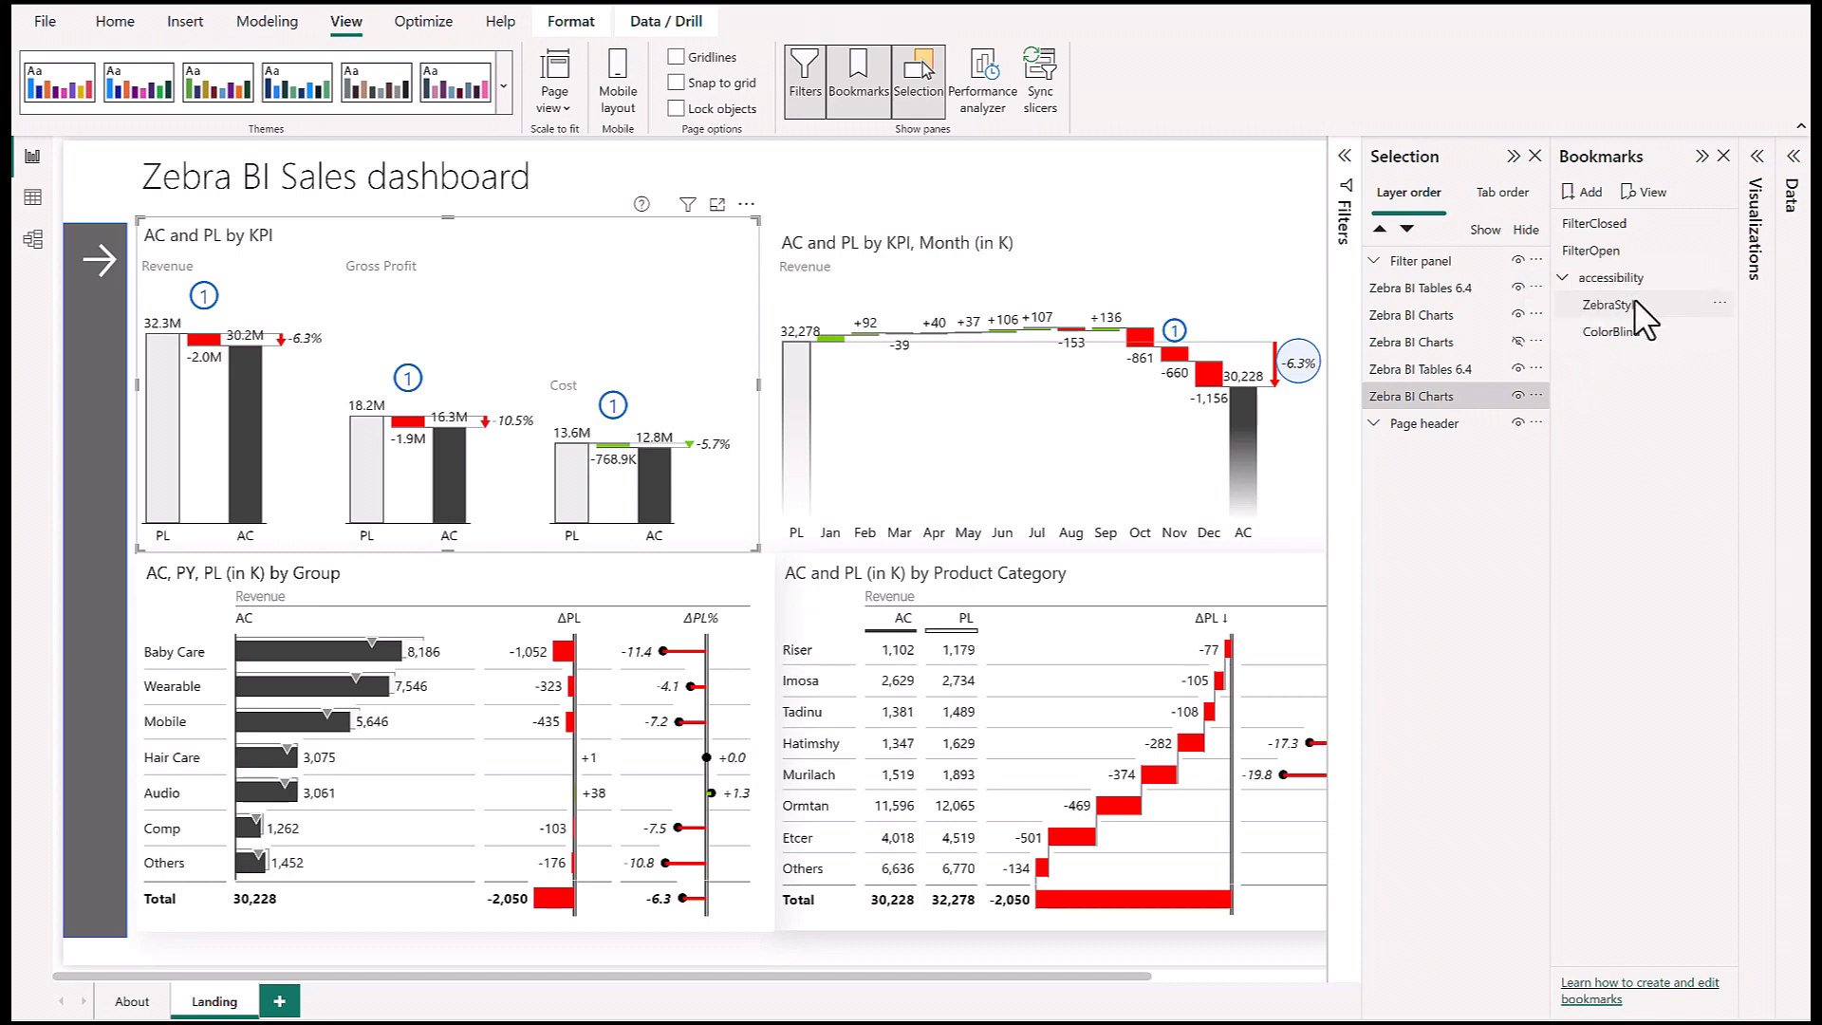
mouse_move(1619, 331)
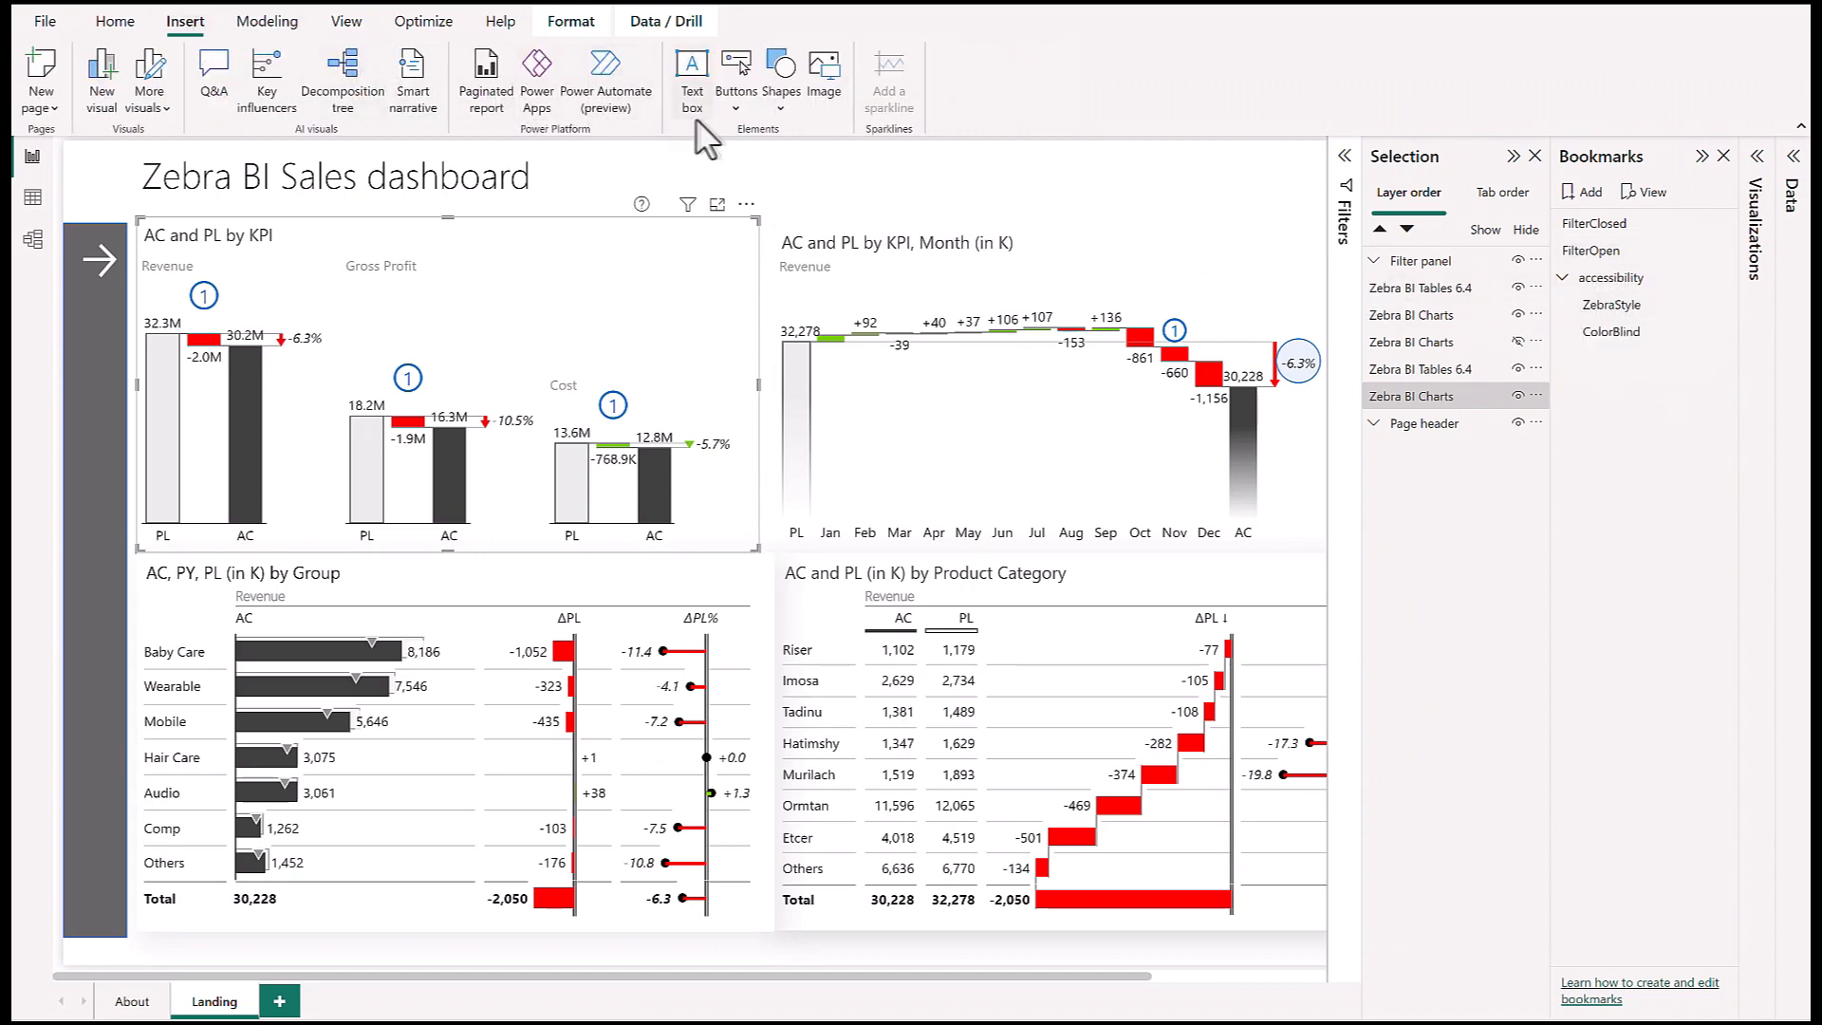
Step: Insert a bookmark navigator limited to the accessibility group
left_click(736, 76)
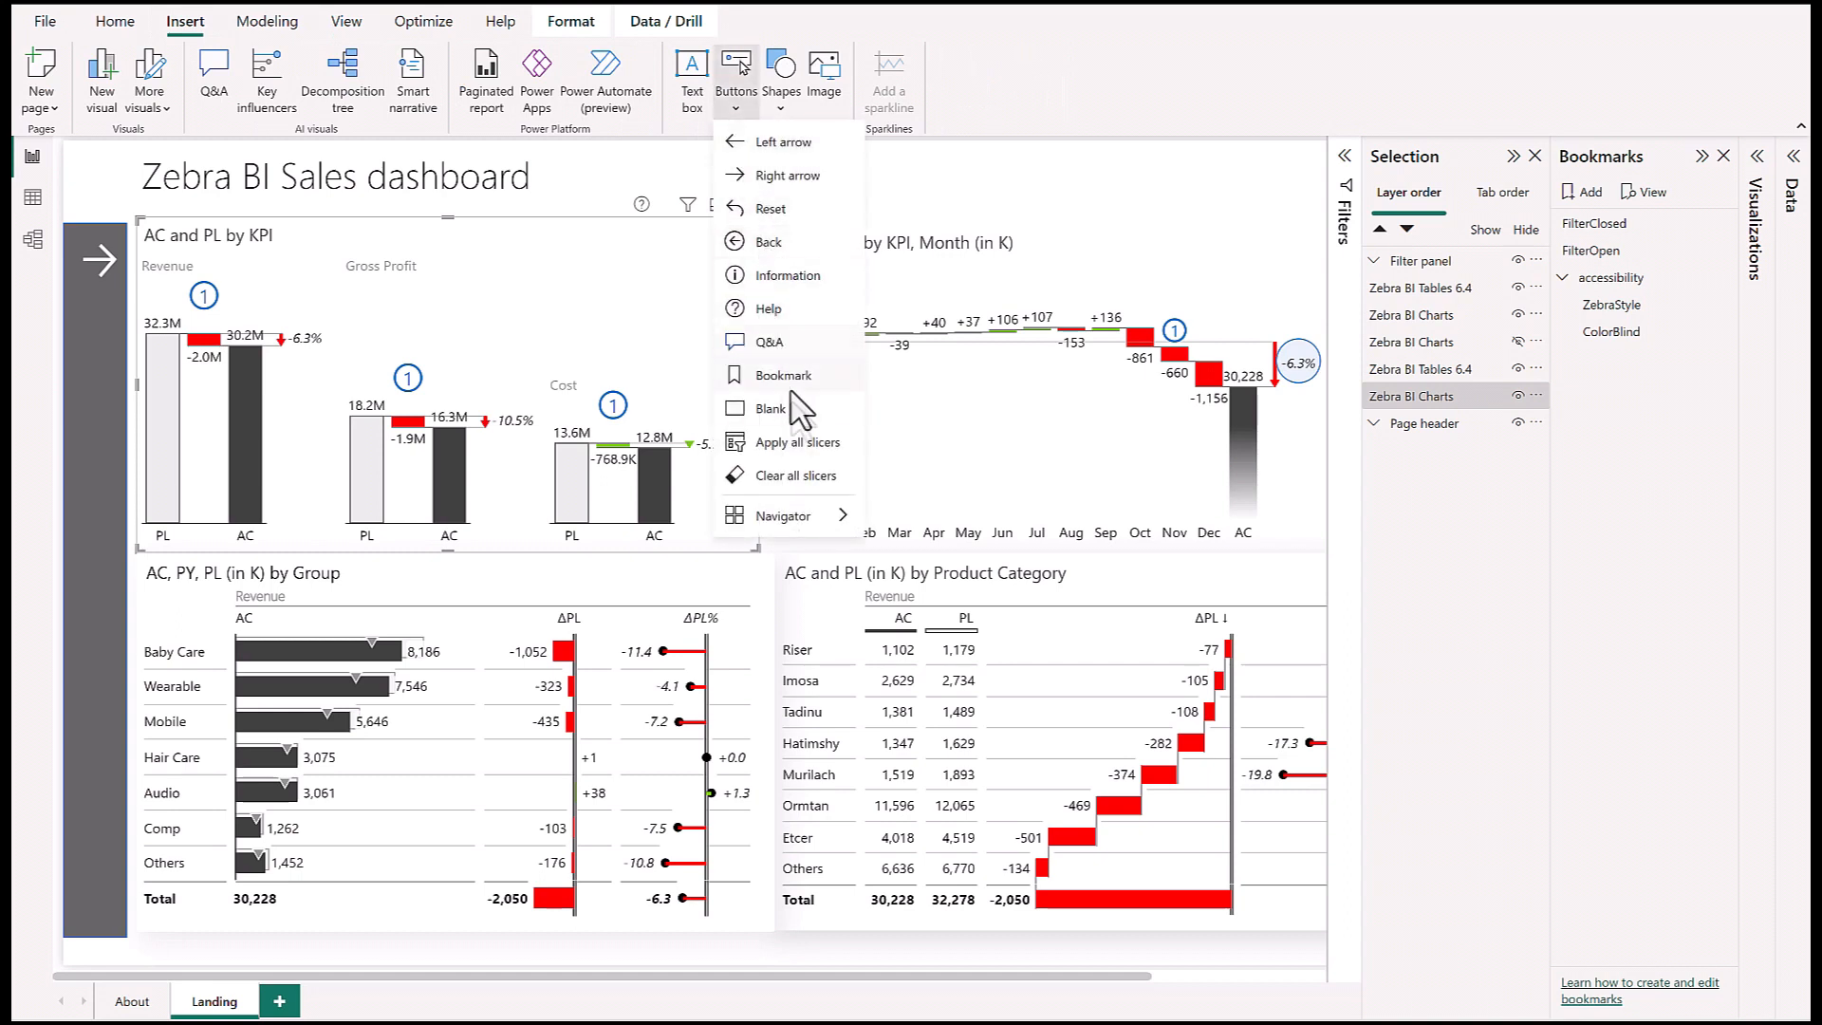
mouse_move(782, 516)
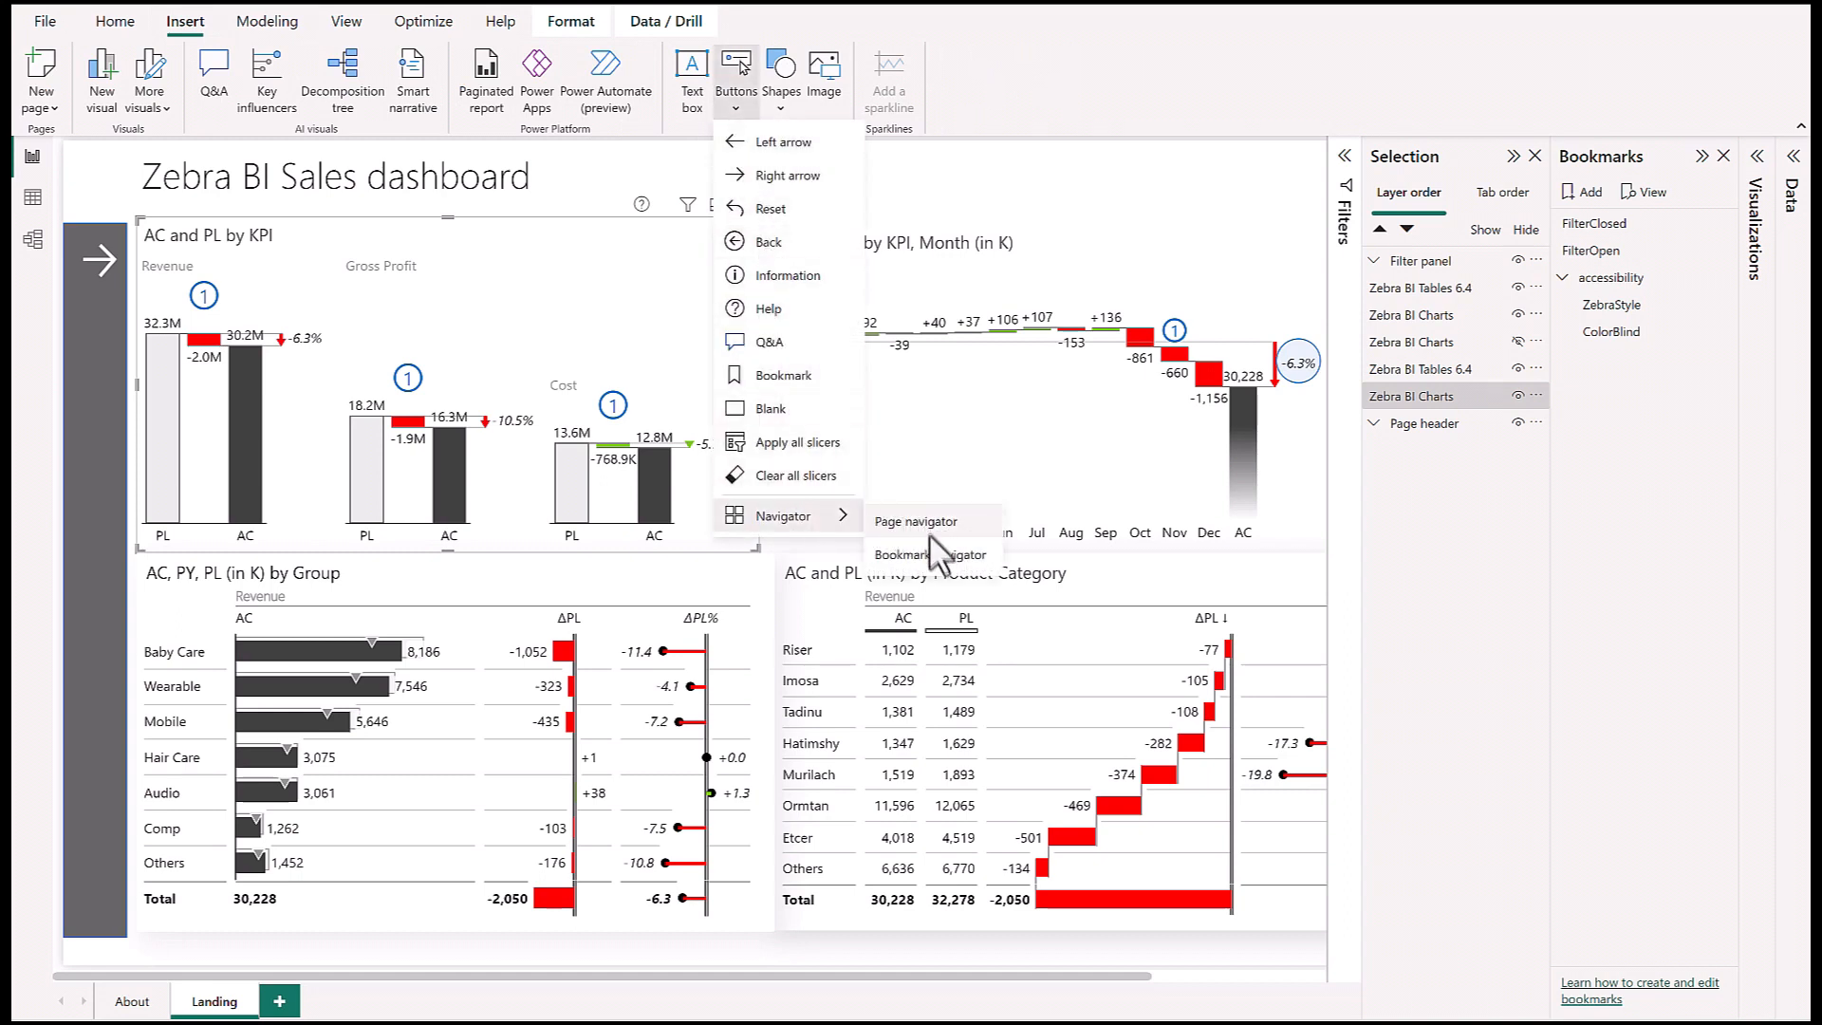
left_click(926, 554)
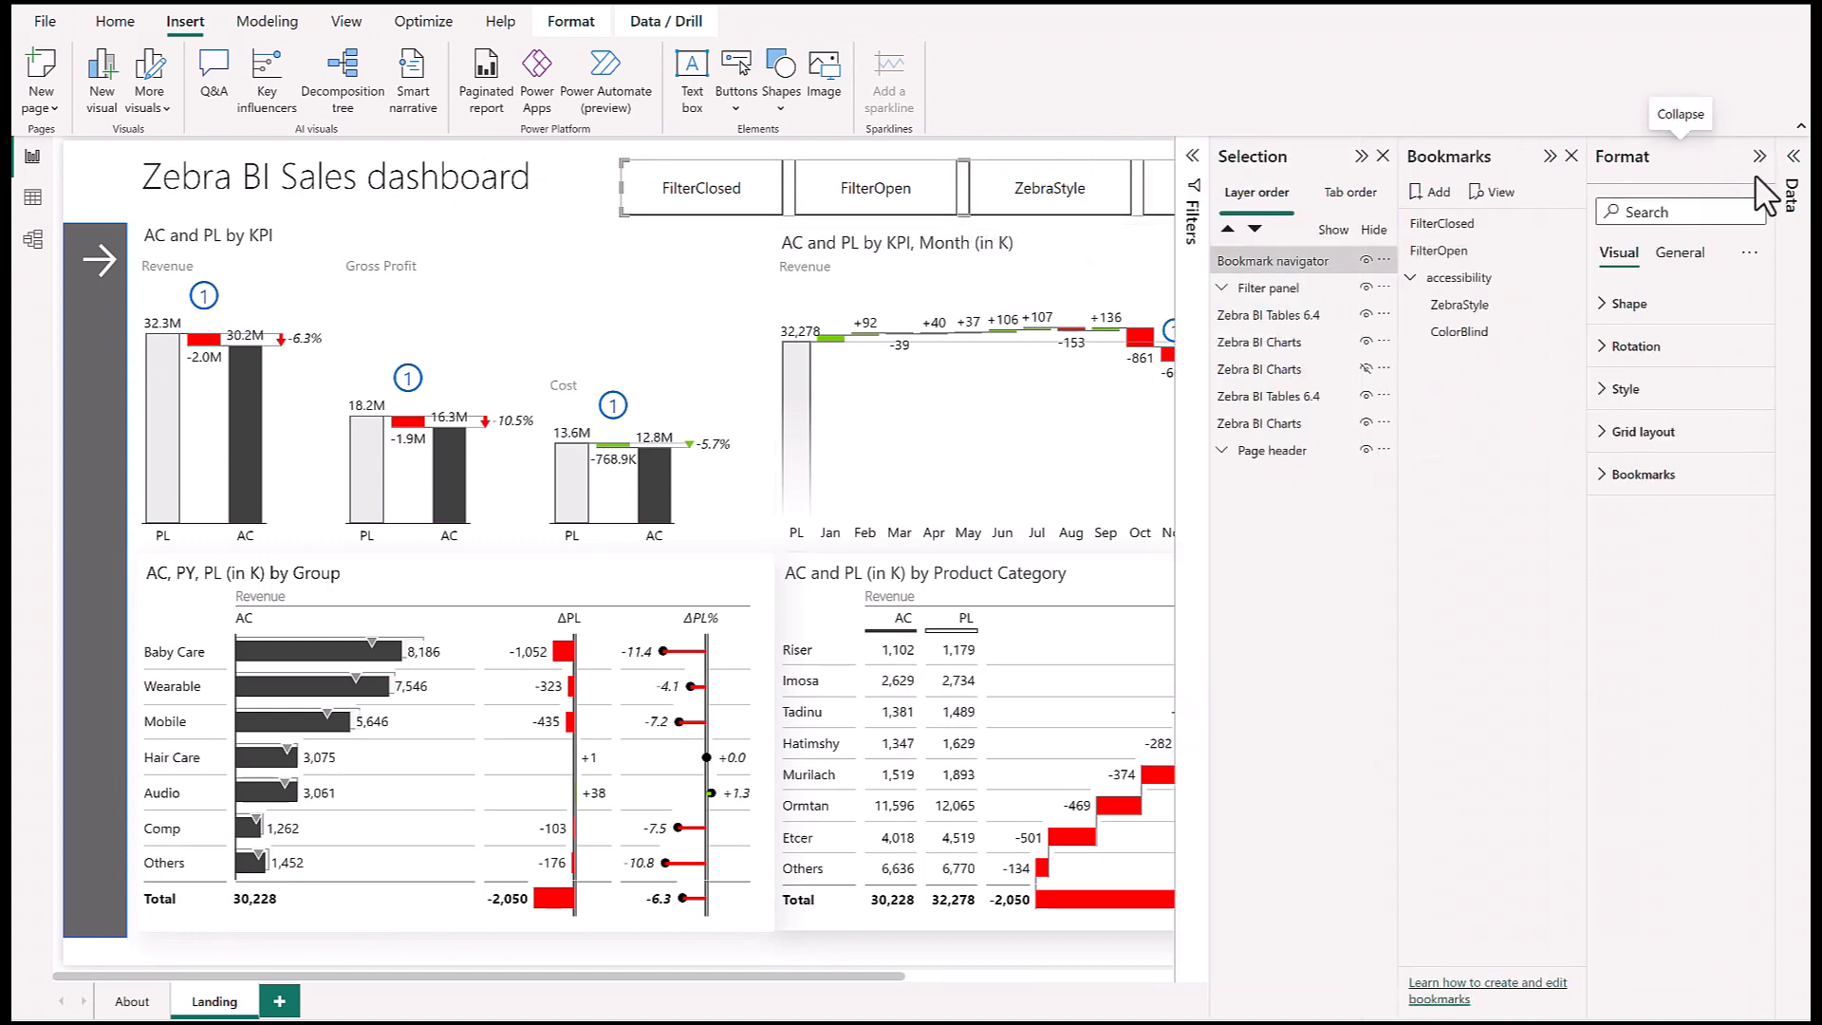
left_click(1644, 475)
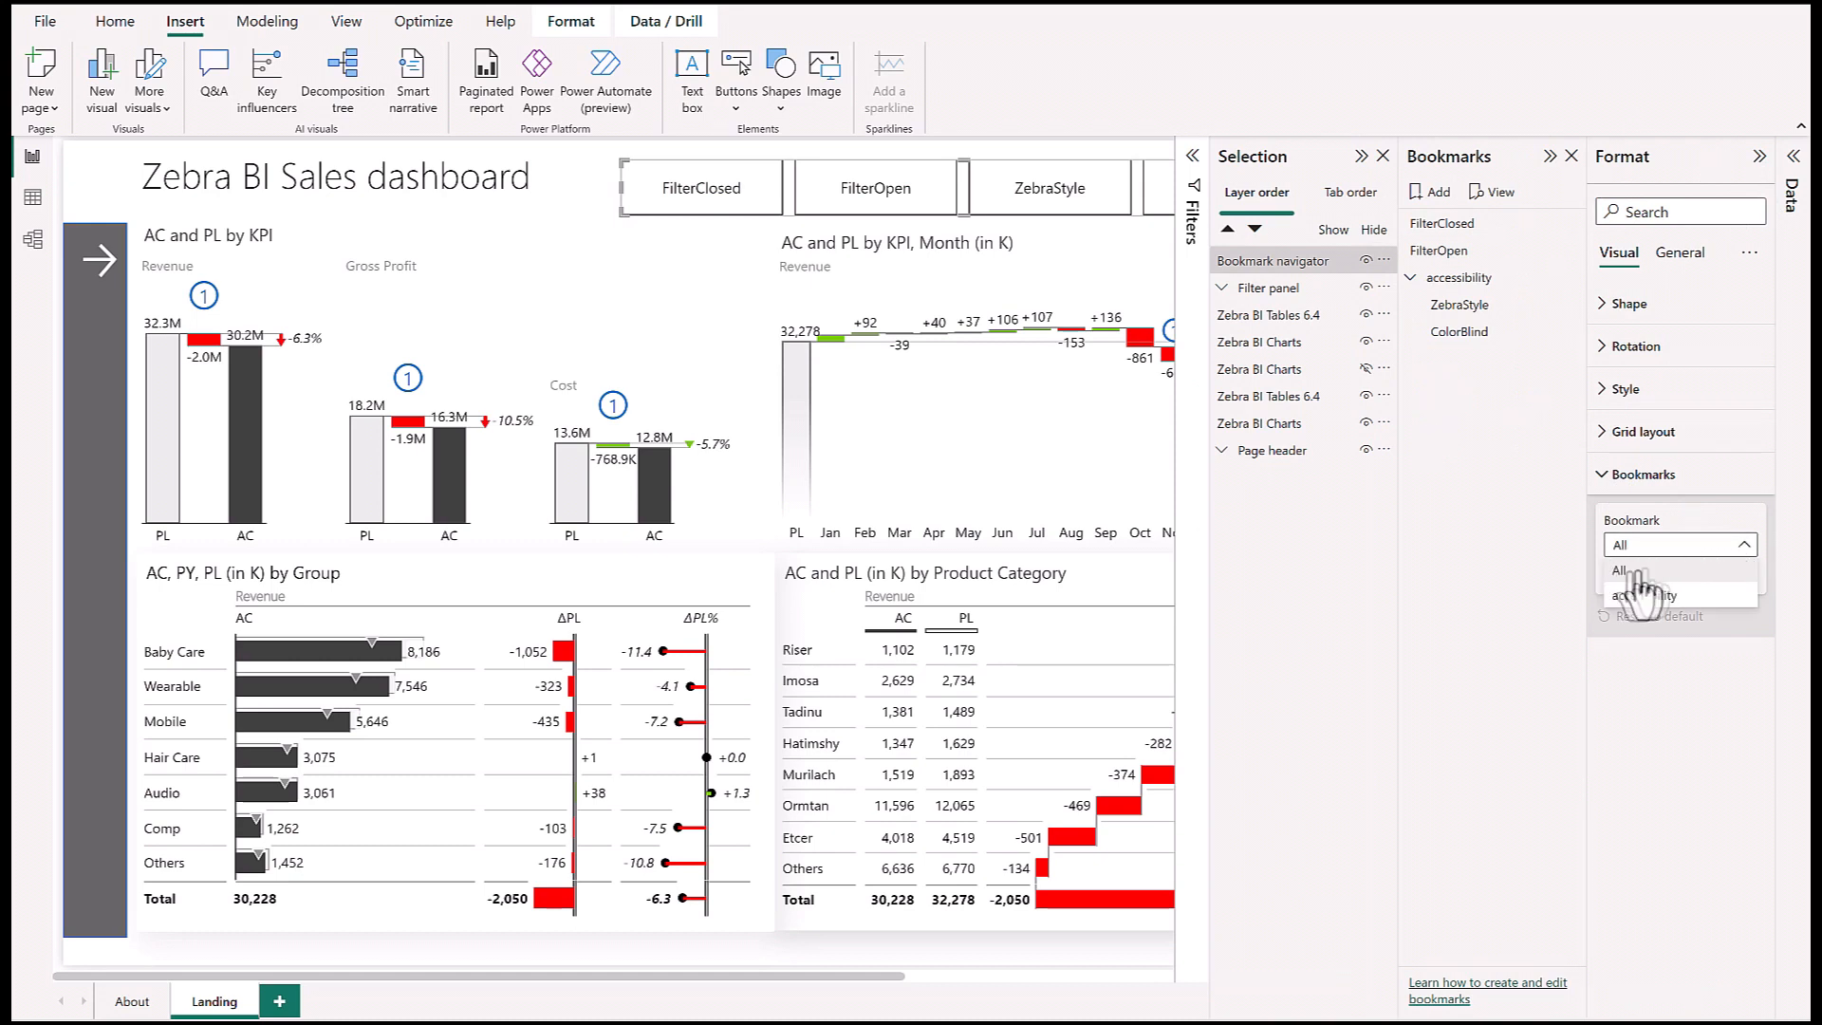
left_click(1648, 594)
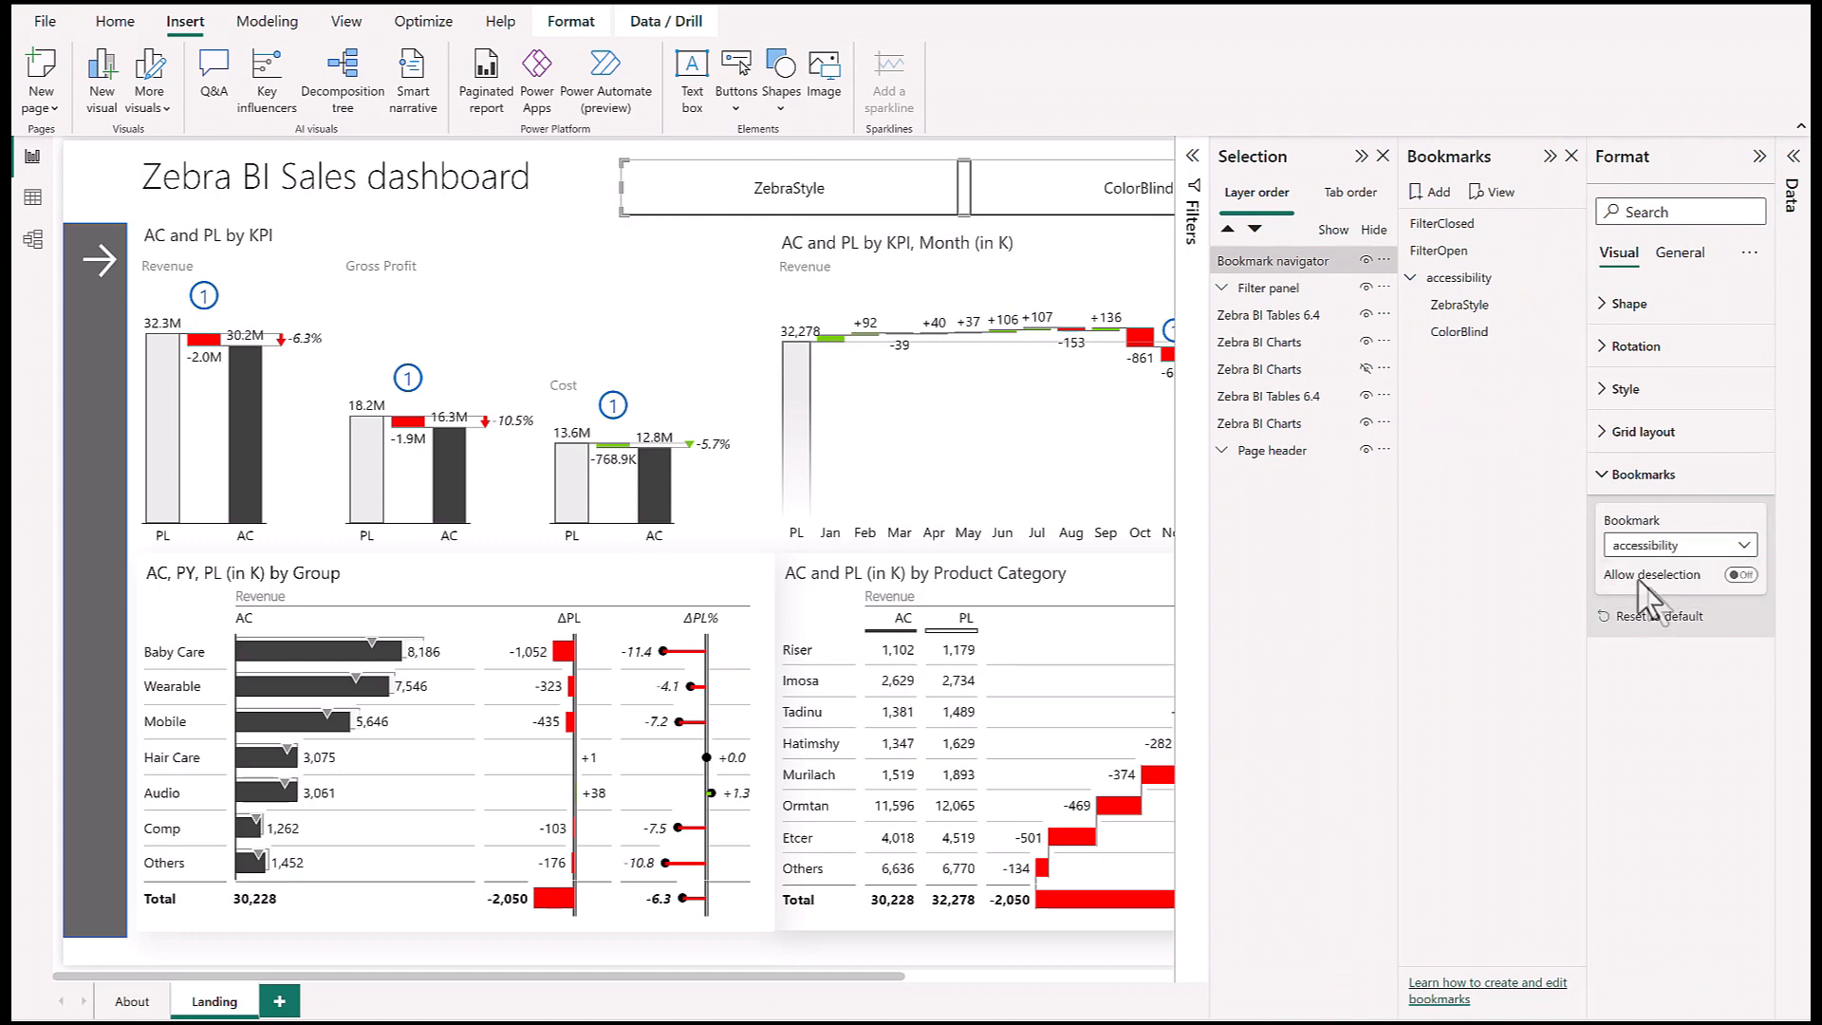
mouse_move(1758, 156)
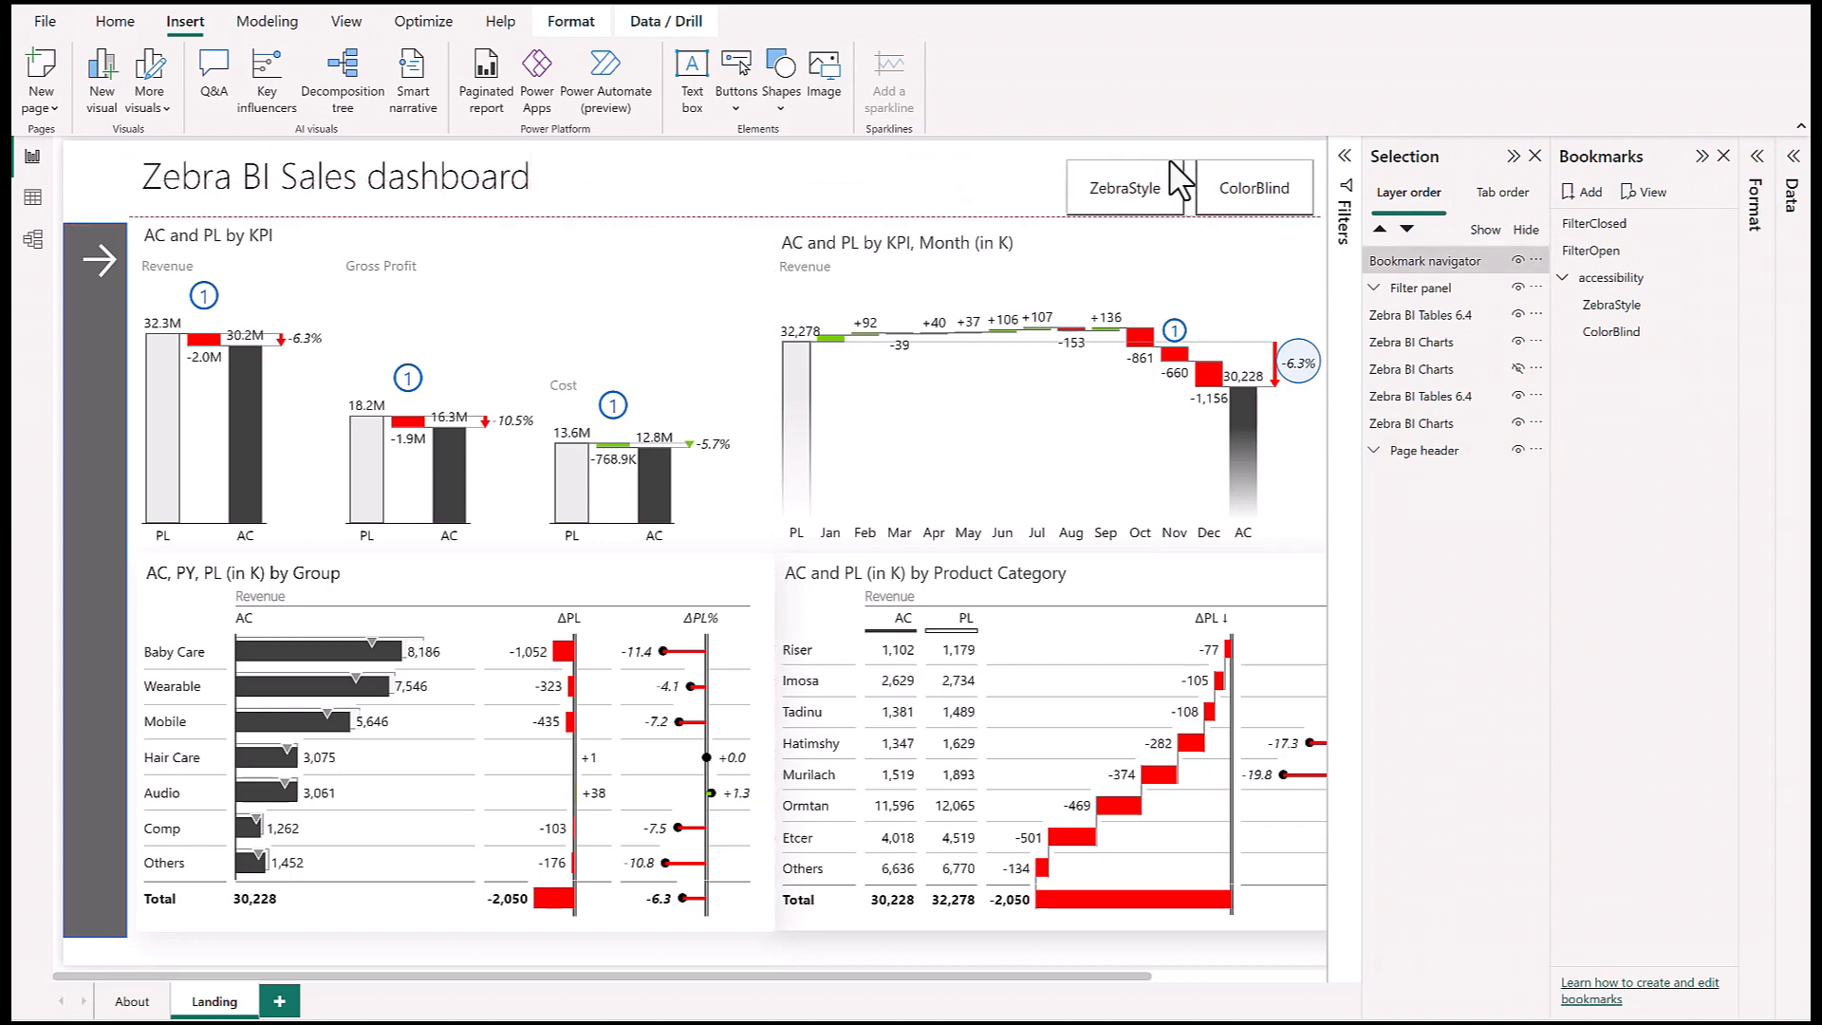
Step: Apply ZebraStyle from the header navigator
left_click(1257, 180)
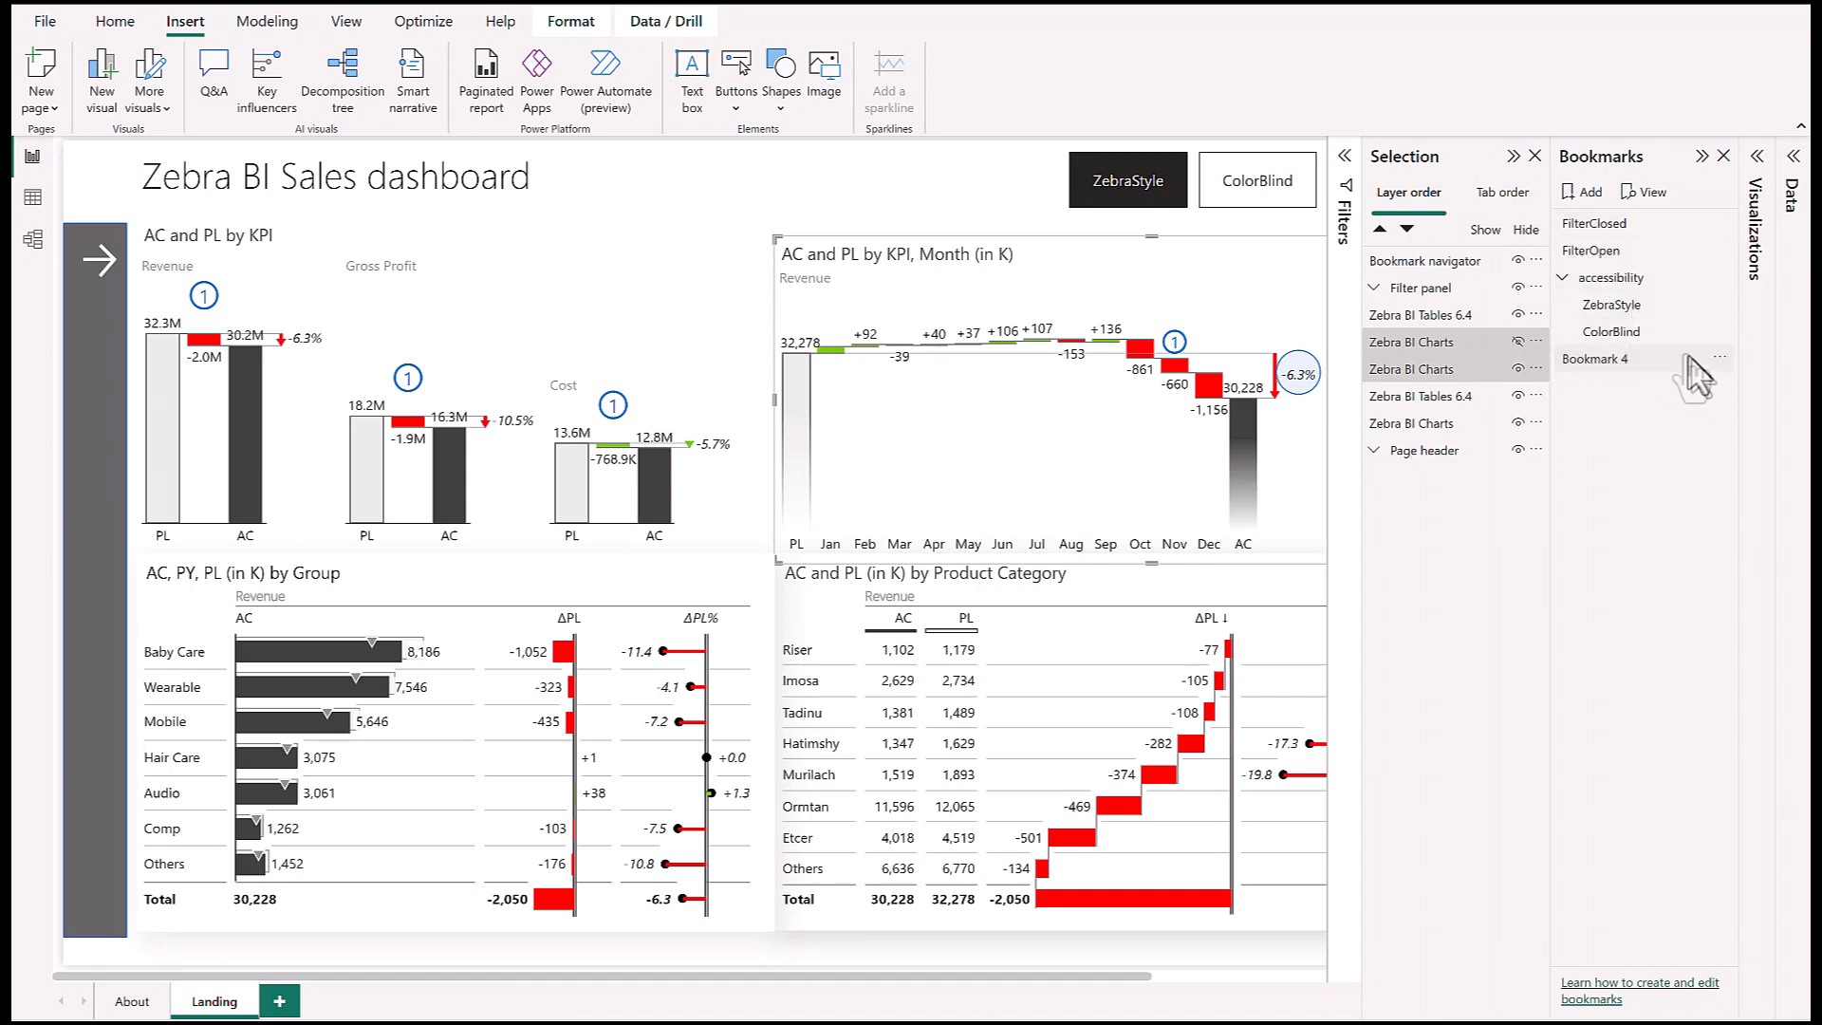
Step: Make Bookmark 4 a selected-visuals bookmark named Waterfall and add a BarChart bookmark
left_click(1720, 357)
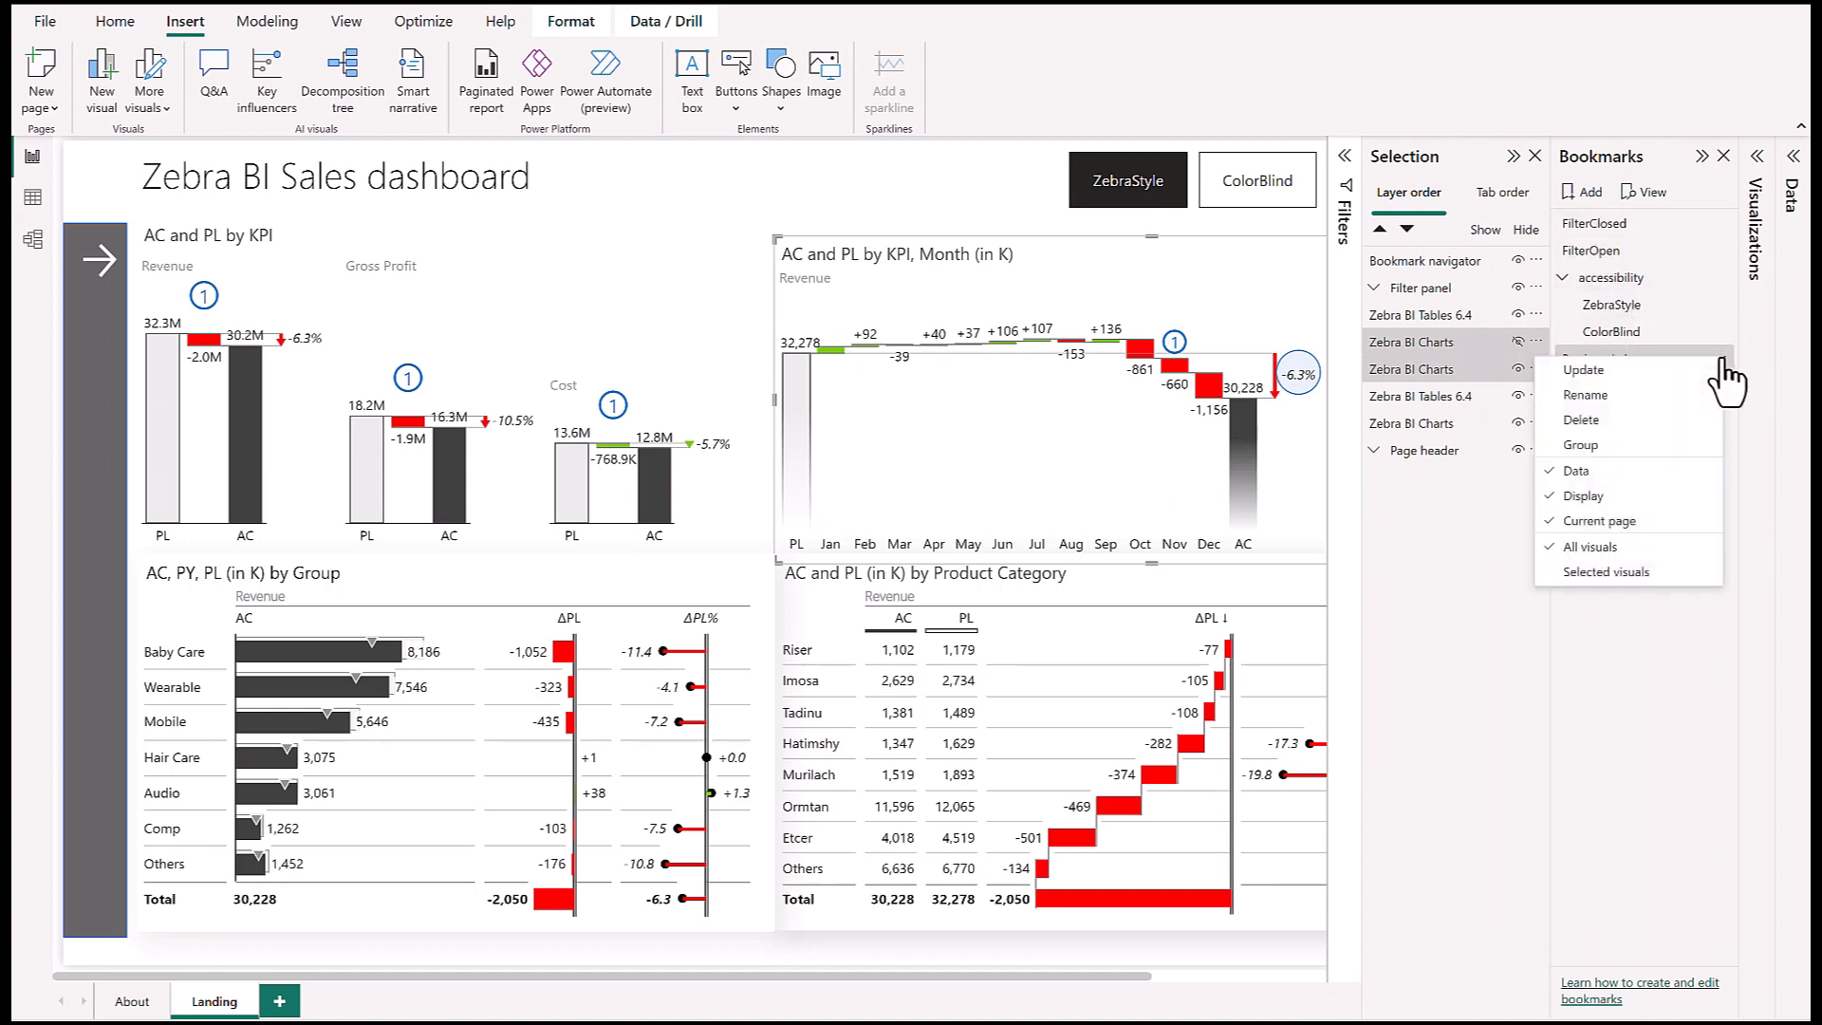
mouse_move(1652, 593)
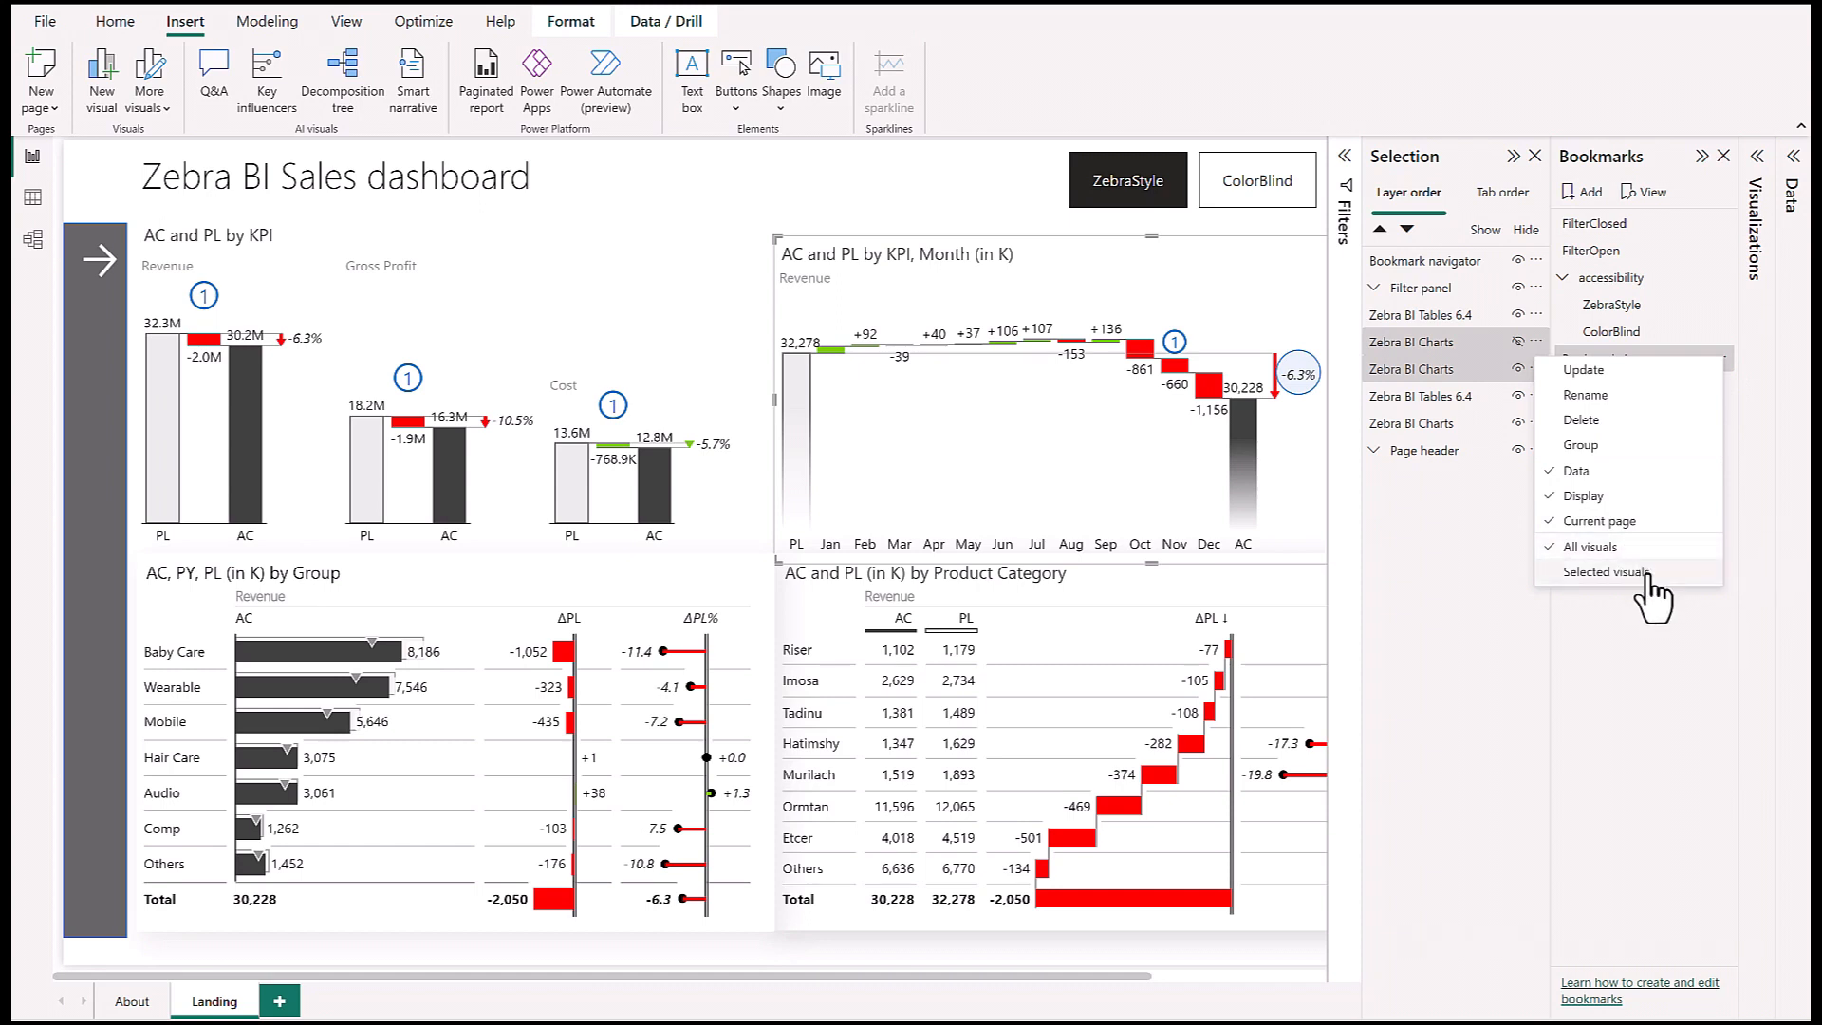
left_click(1606, 573)
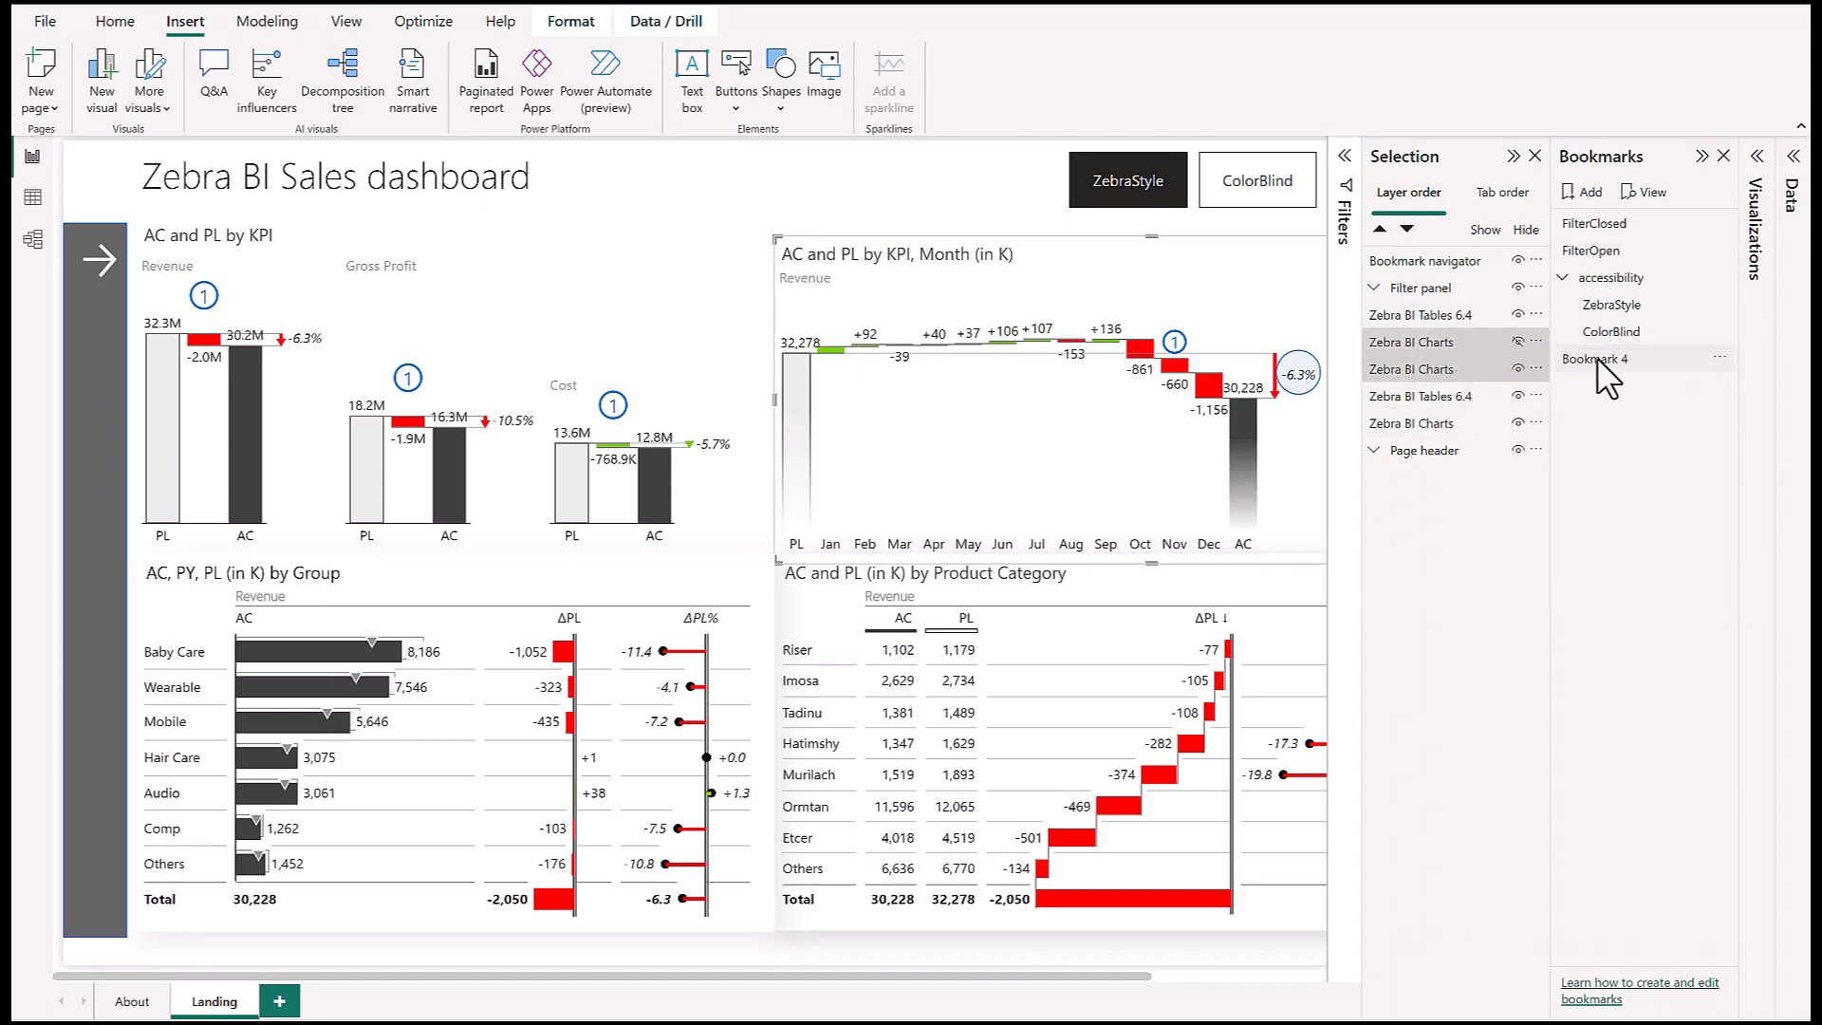
type("W")
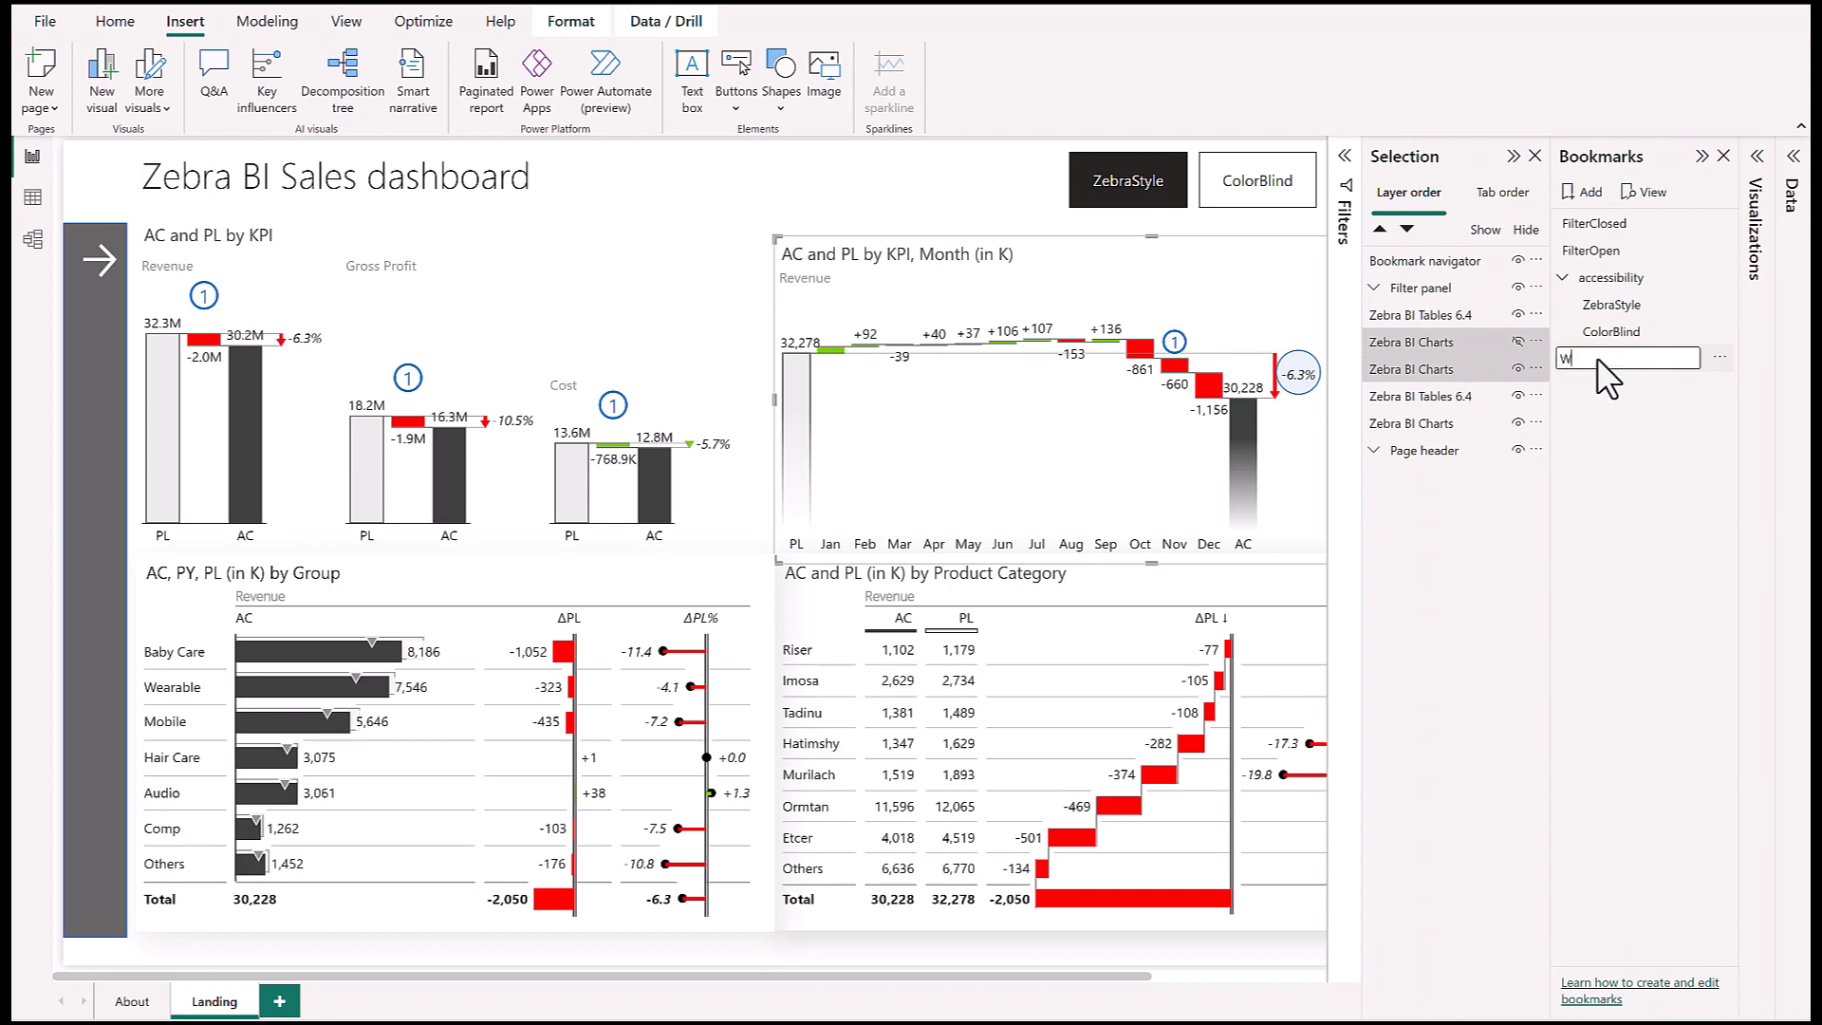
type("Waterfall")
type("Bar")
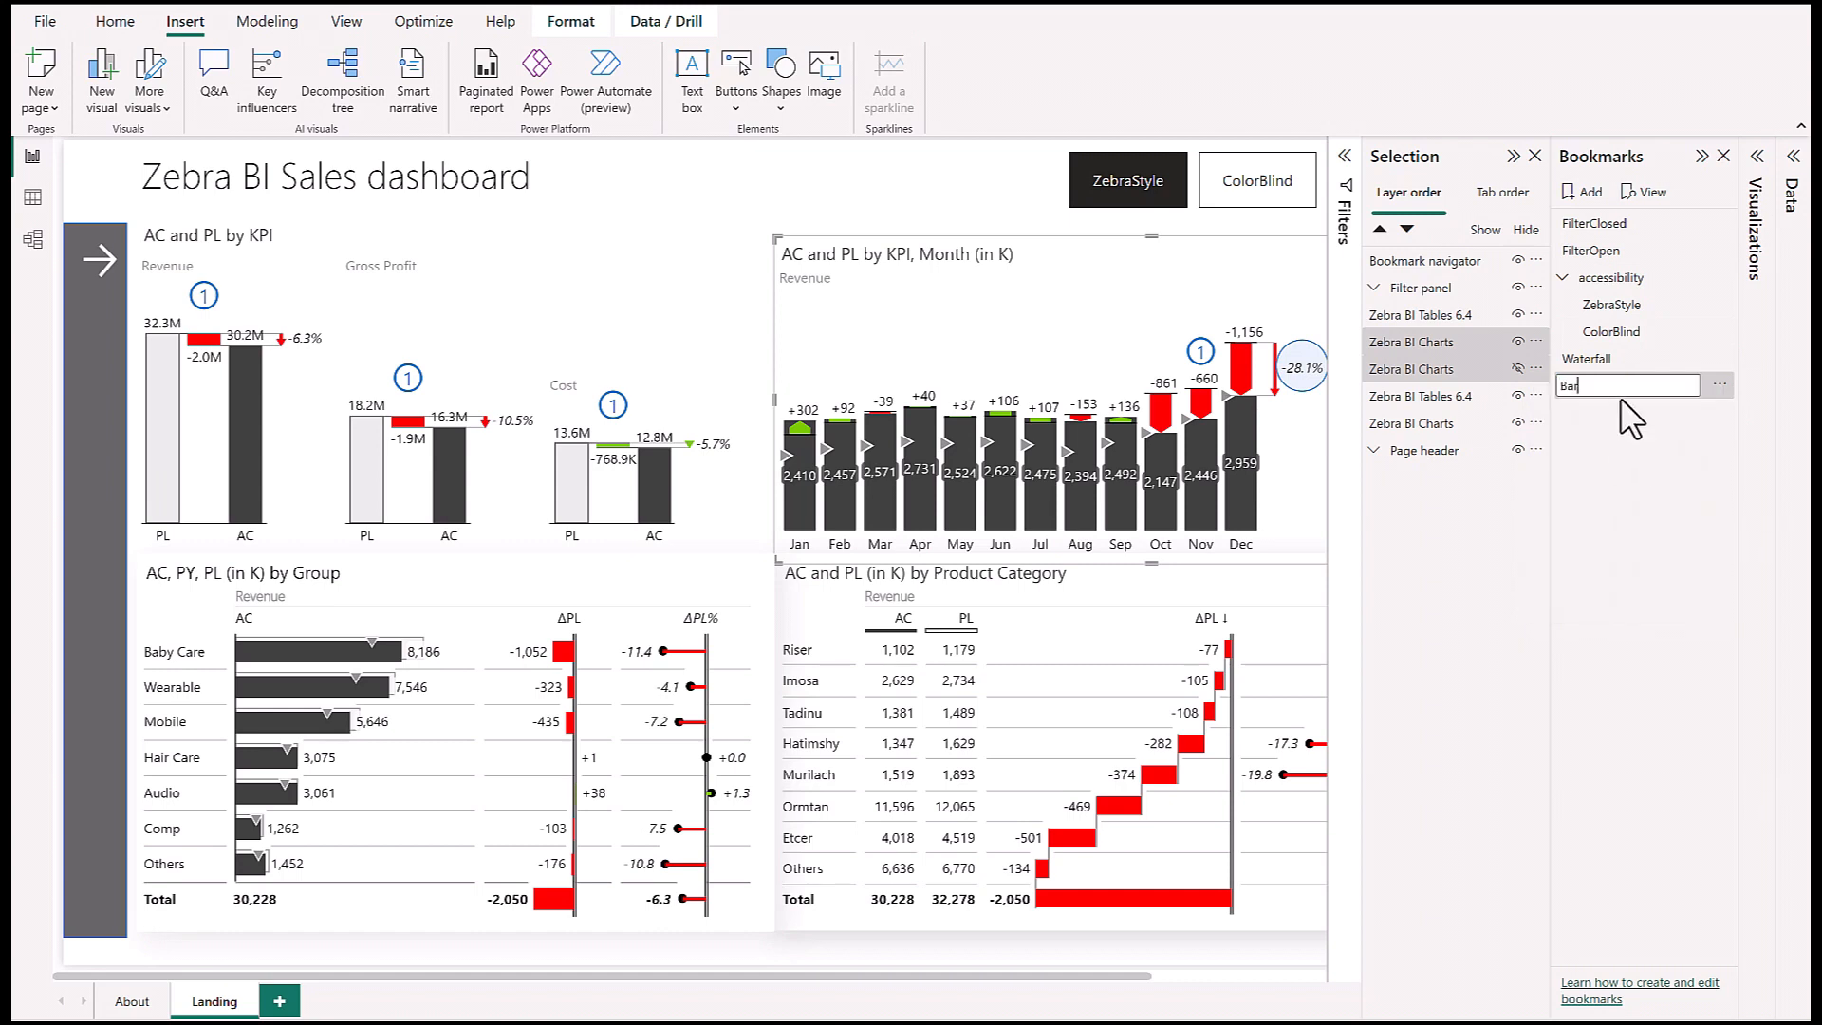
type("Chart")
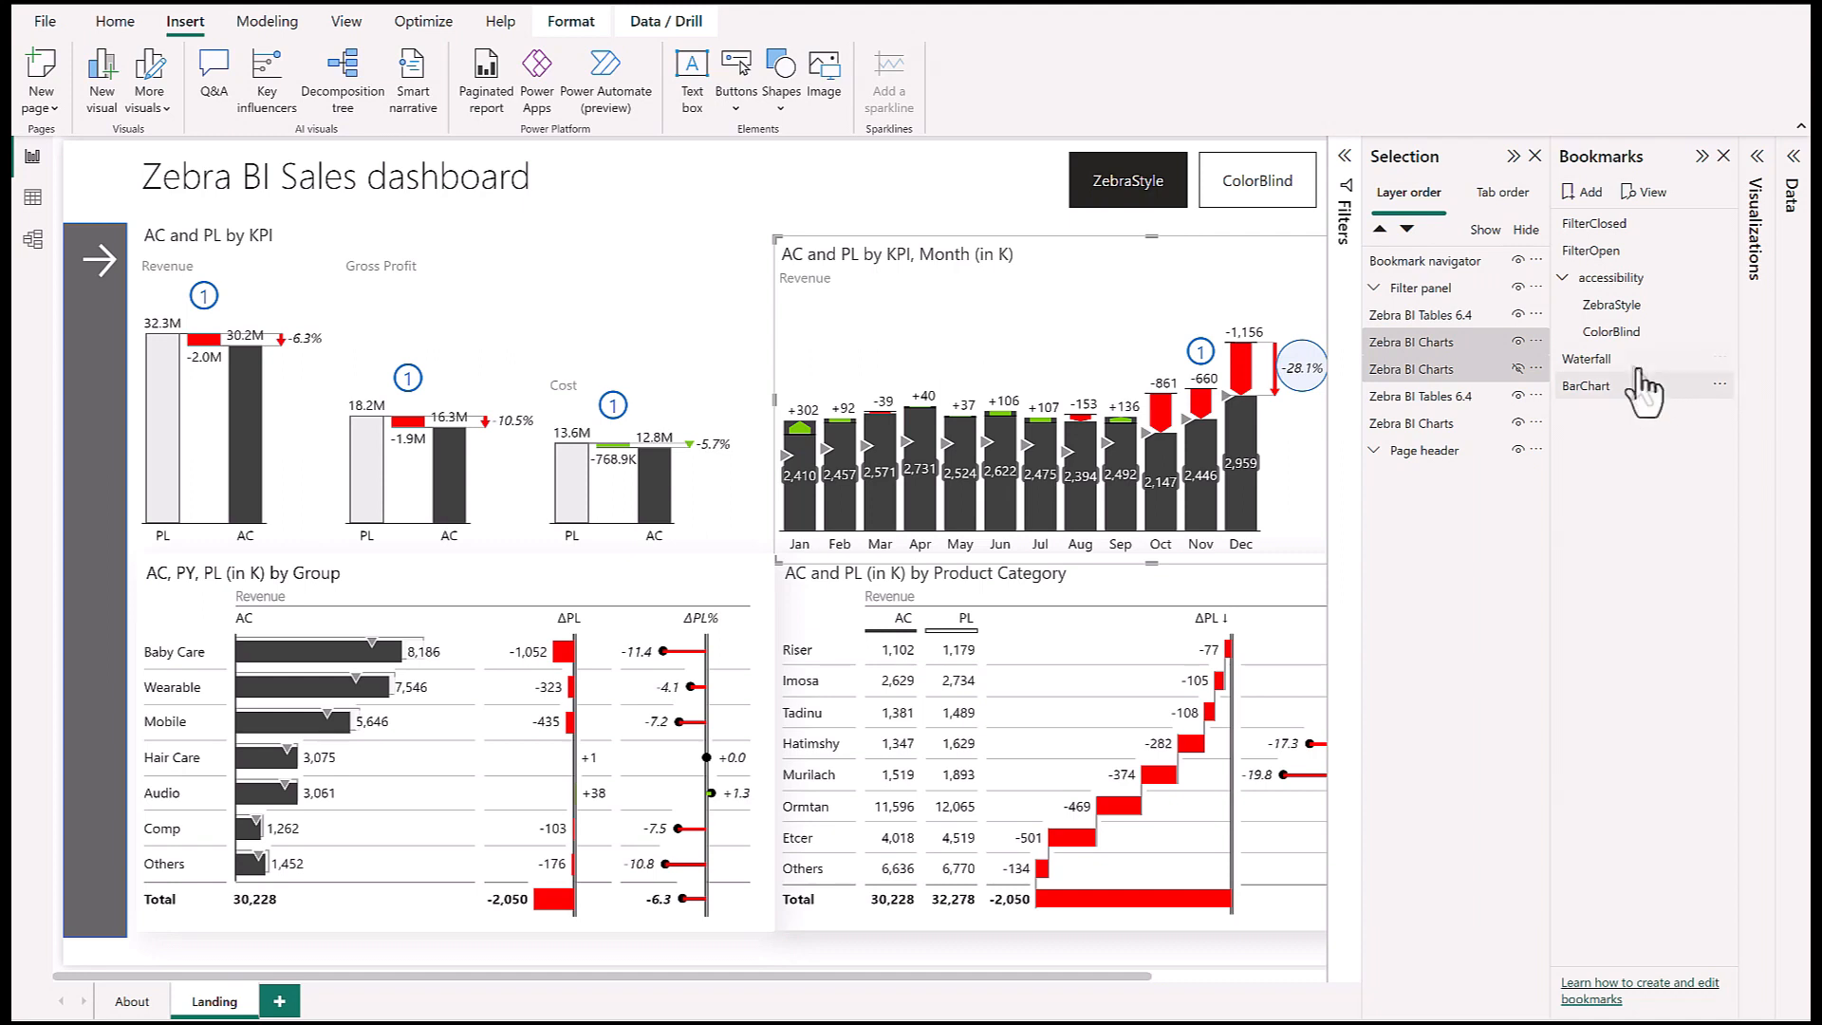
mouse_move(1625, 429)
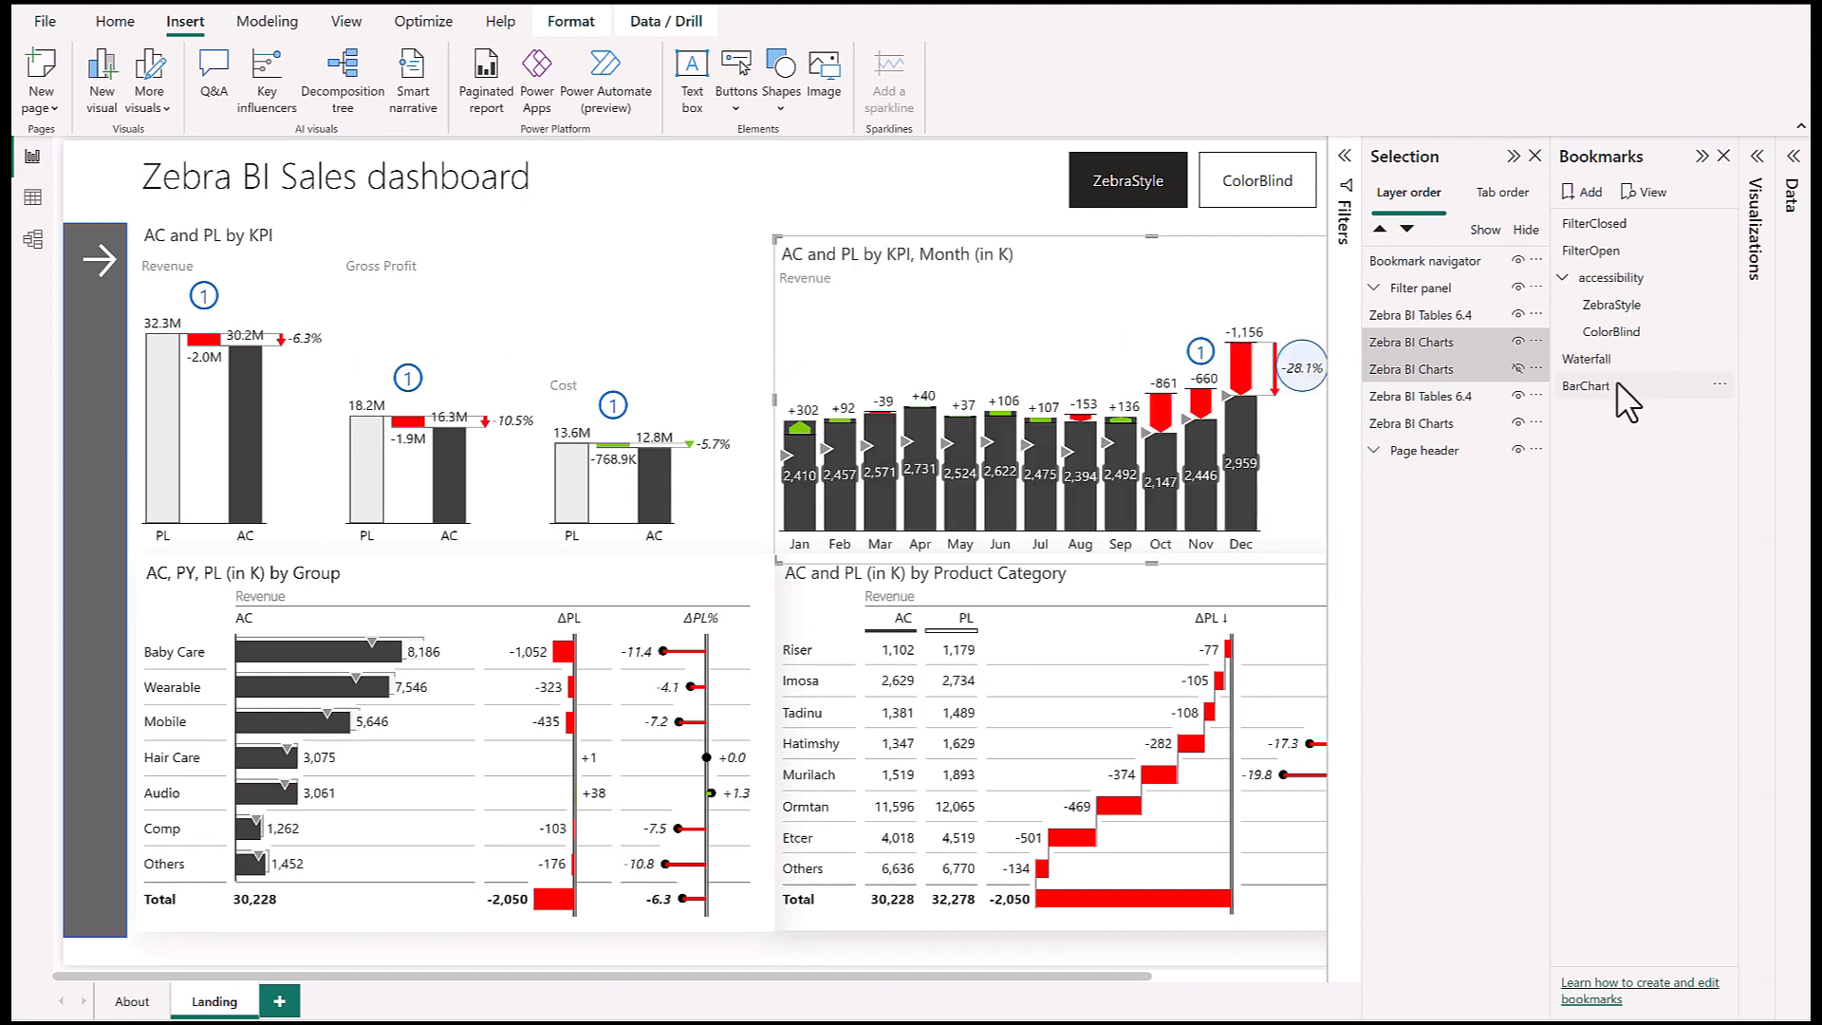
Step: Check that Waterfall and BarChart each show their month chart version
left_click(1585, 359)
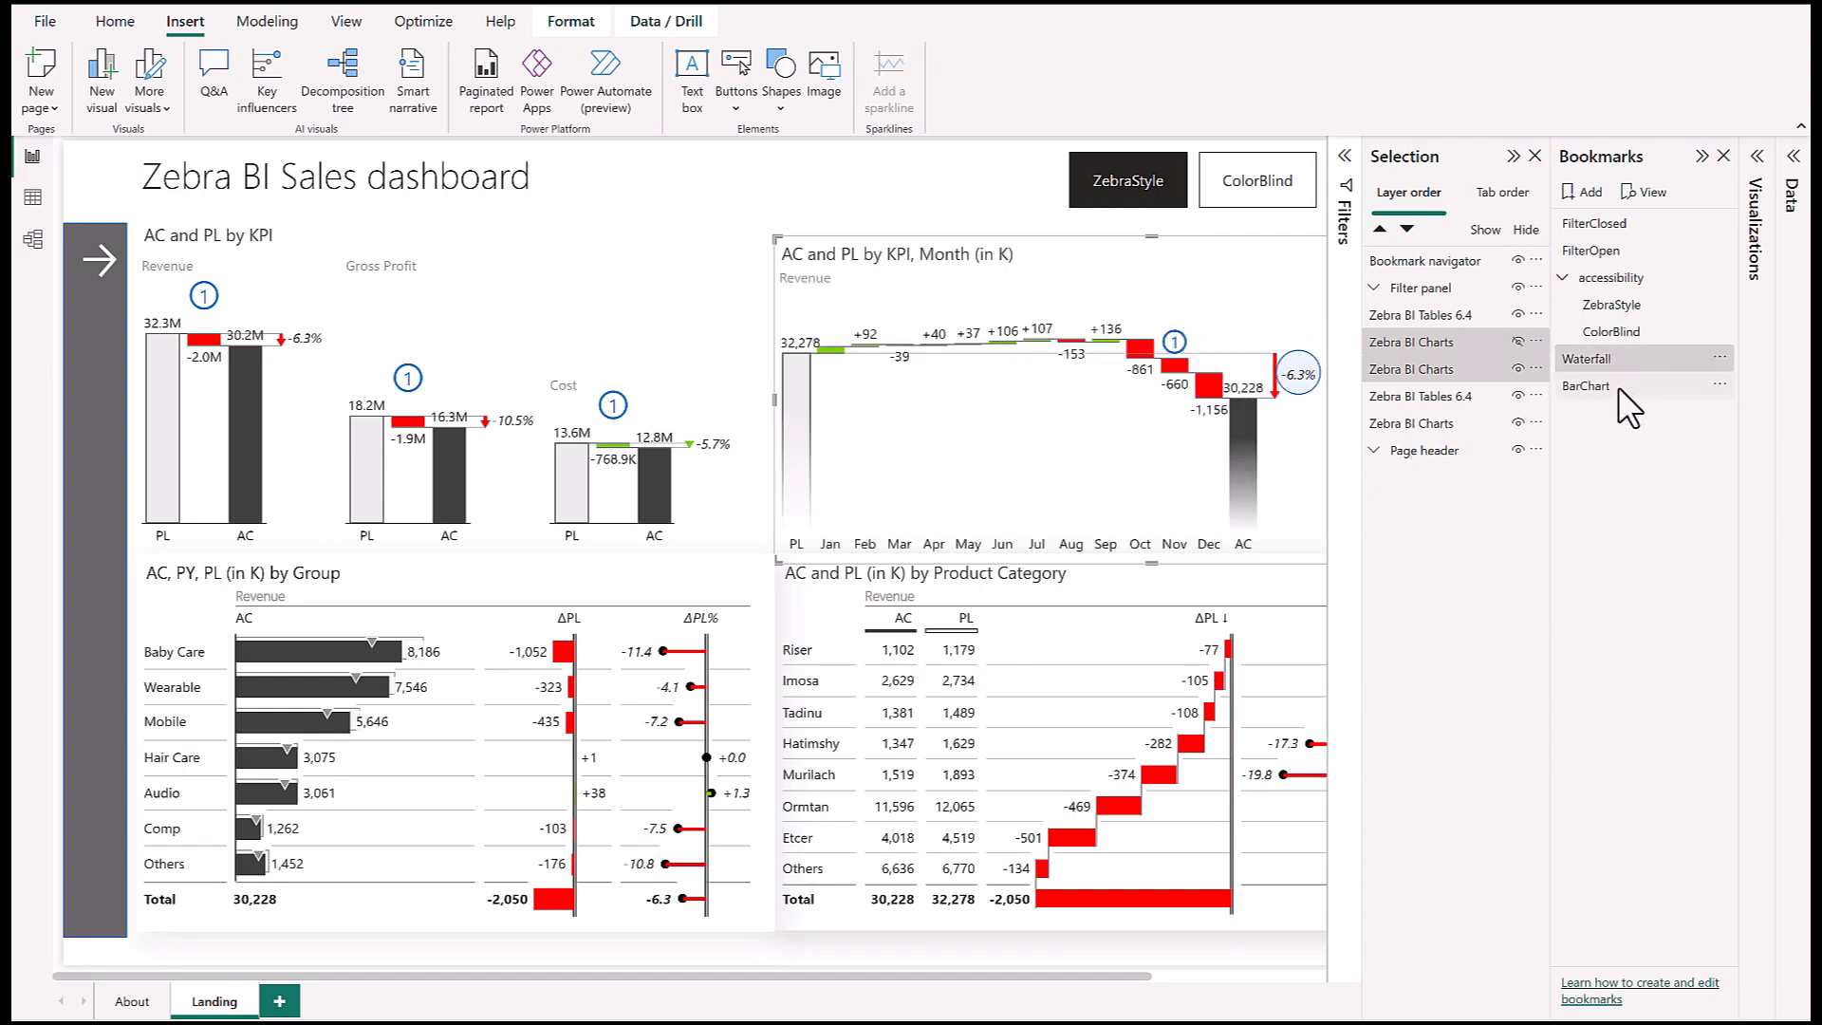
left_click(1585, 386)
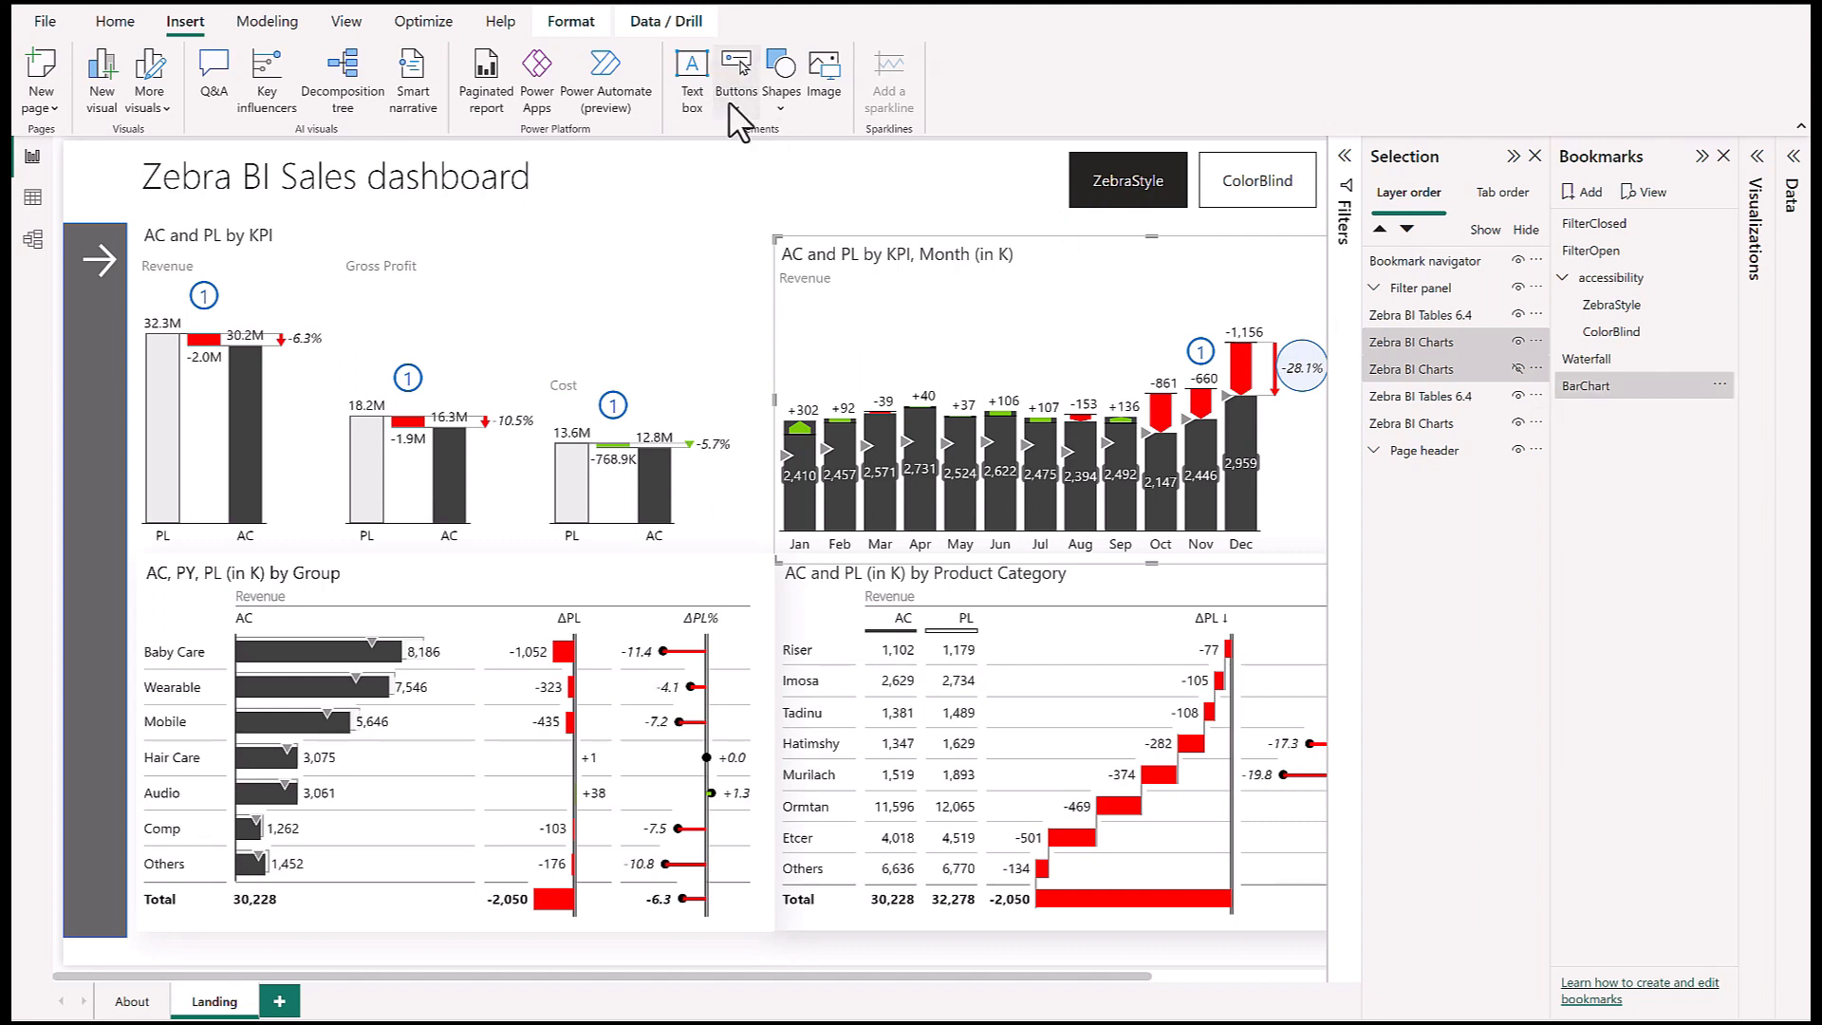
Step: Insert an arrow button with a Bookmark action linked to Waterfall
left_click(736, 72)
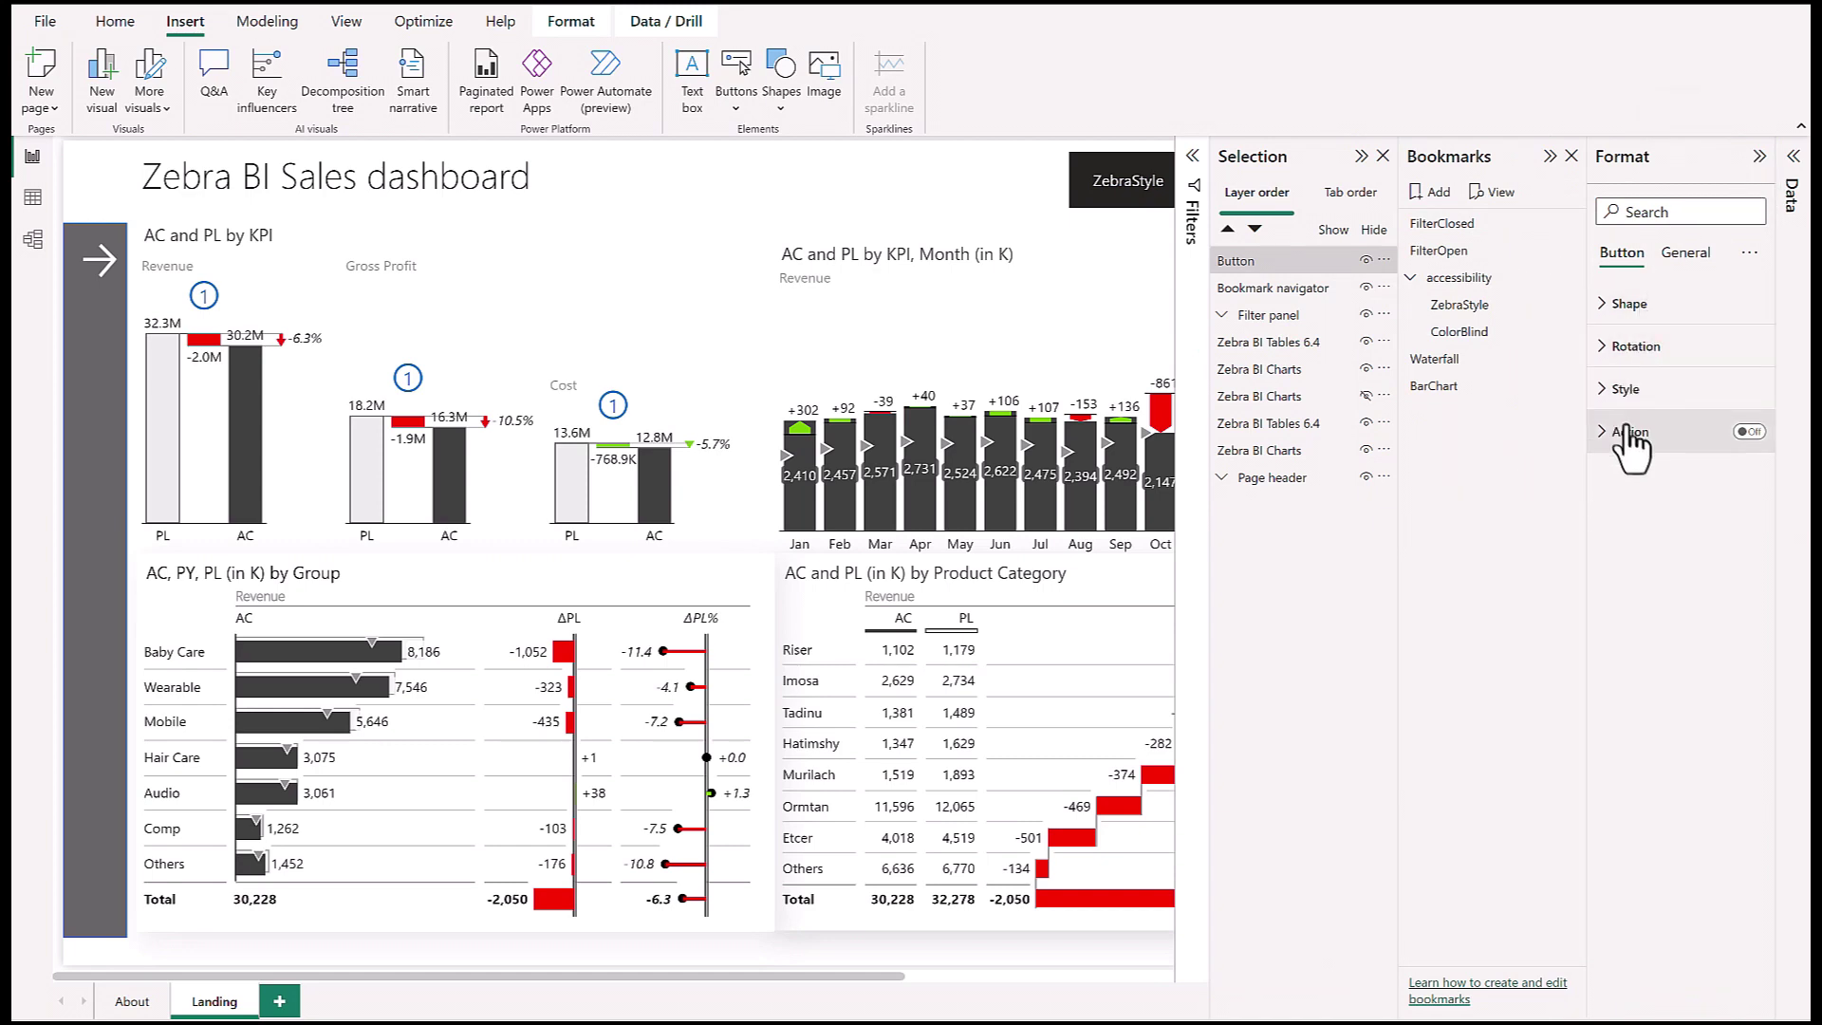
left_click(1750, 433)
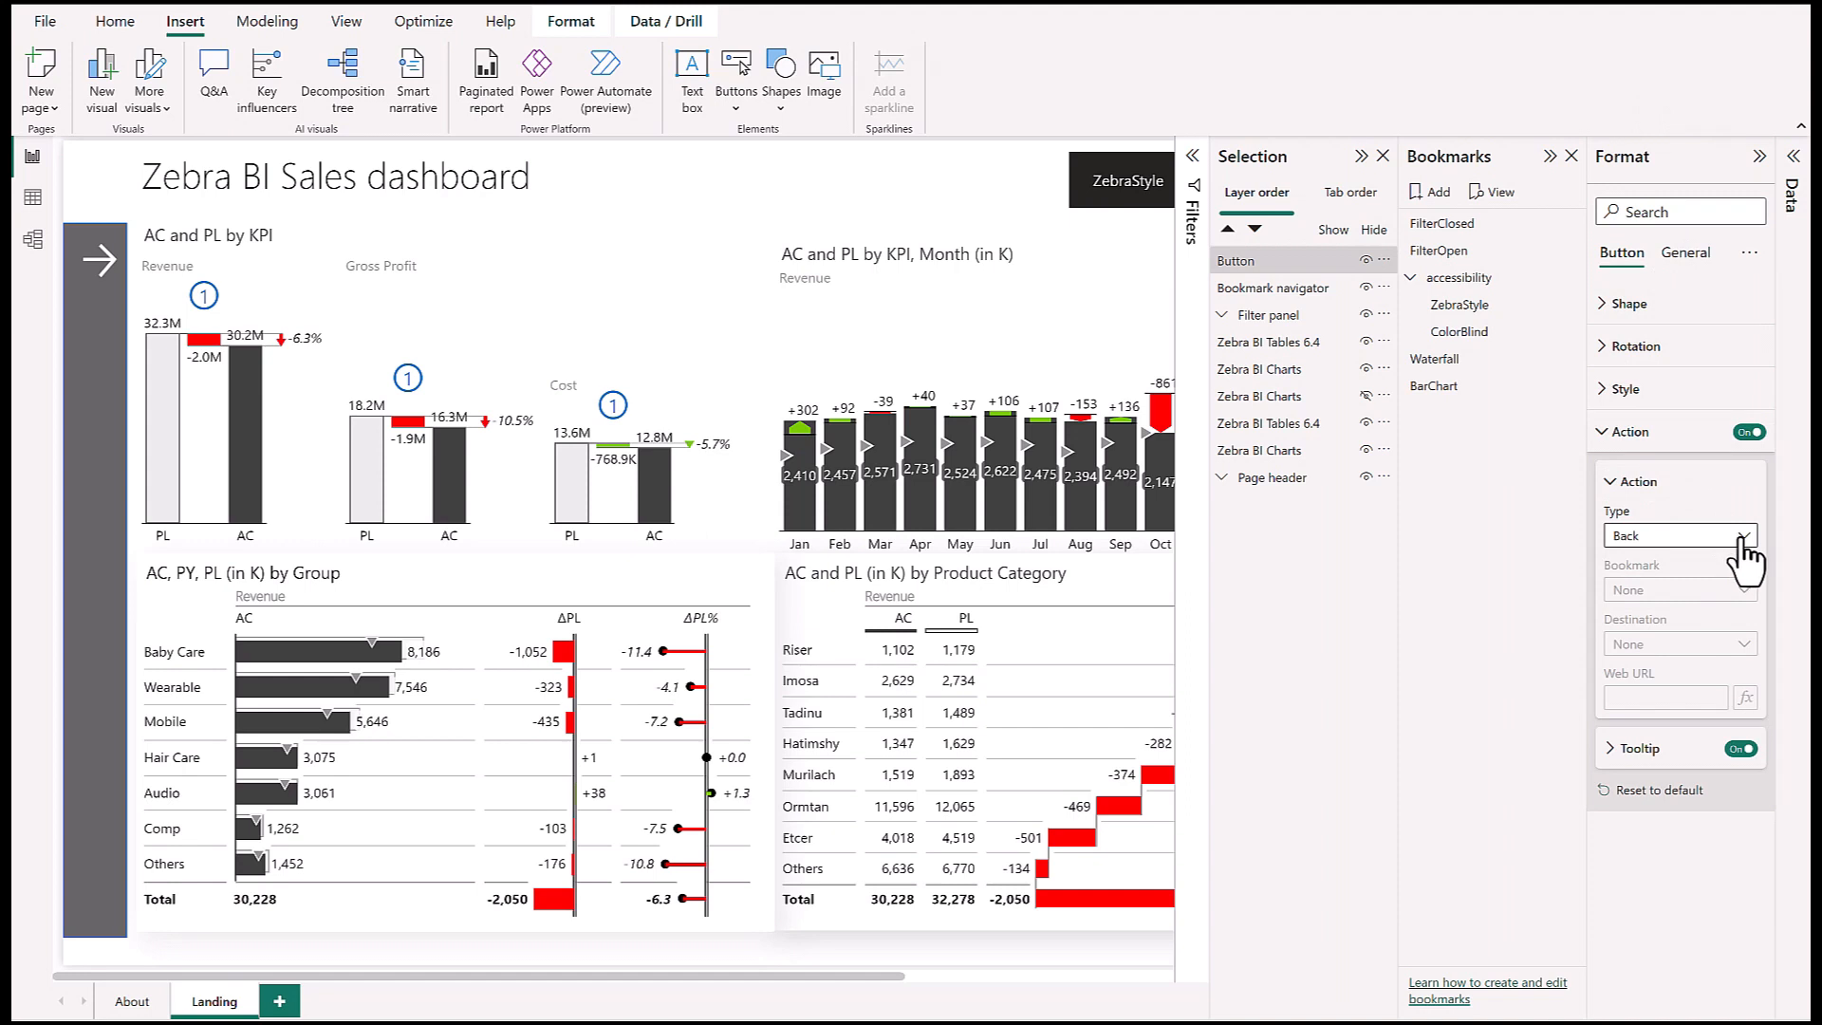
left_click(1682, 536)
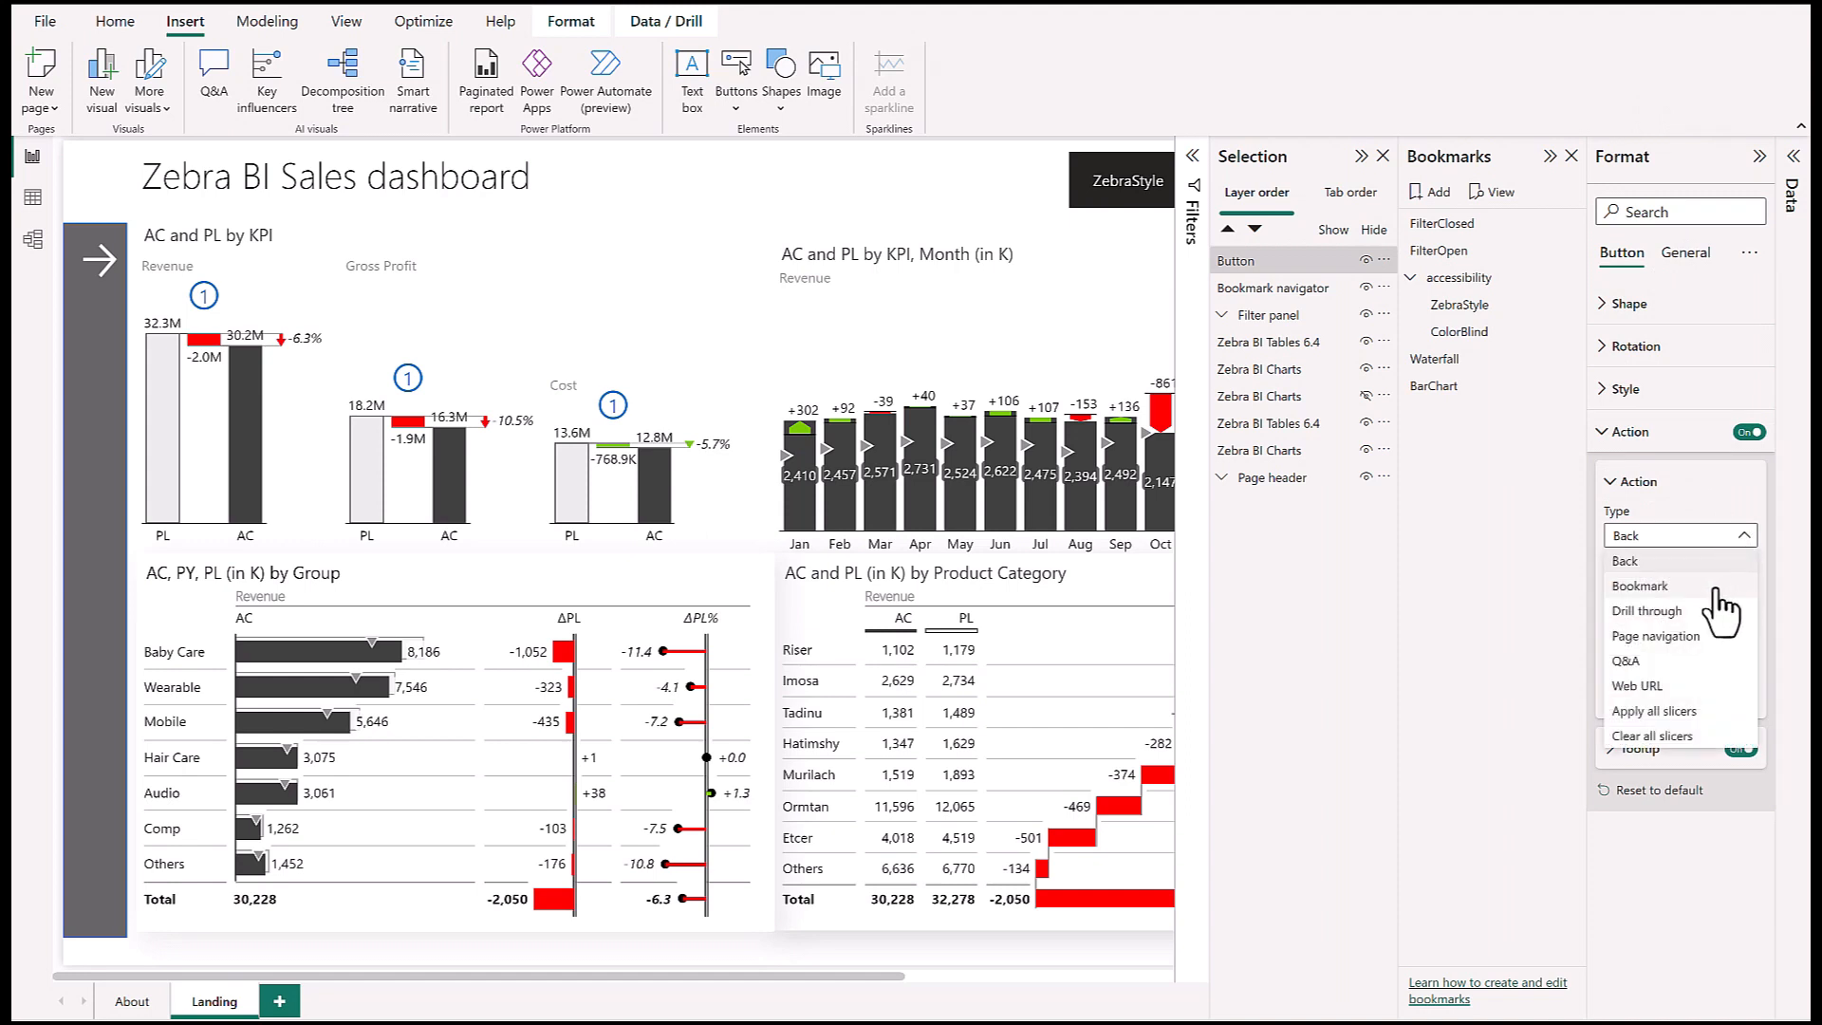
left_click(1640, 585)
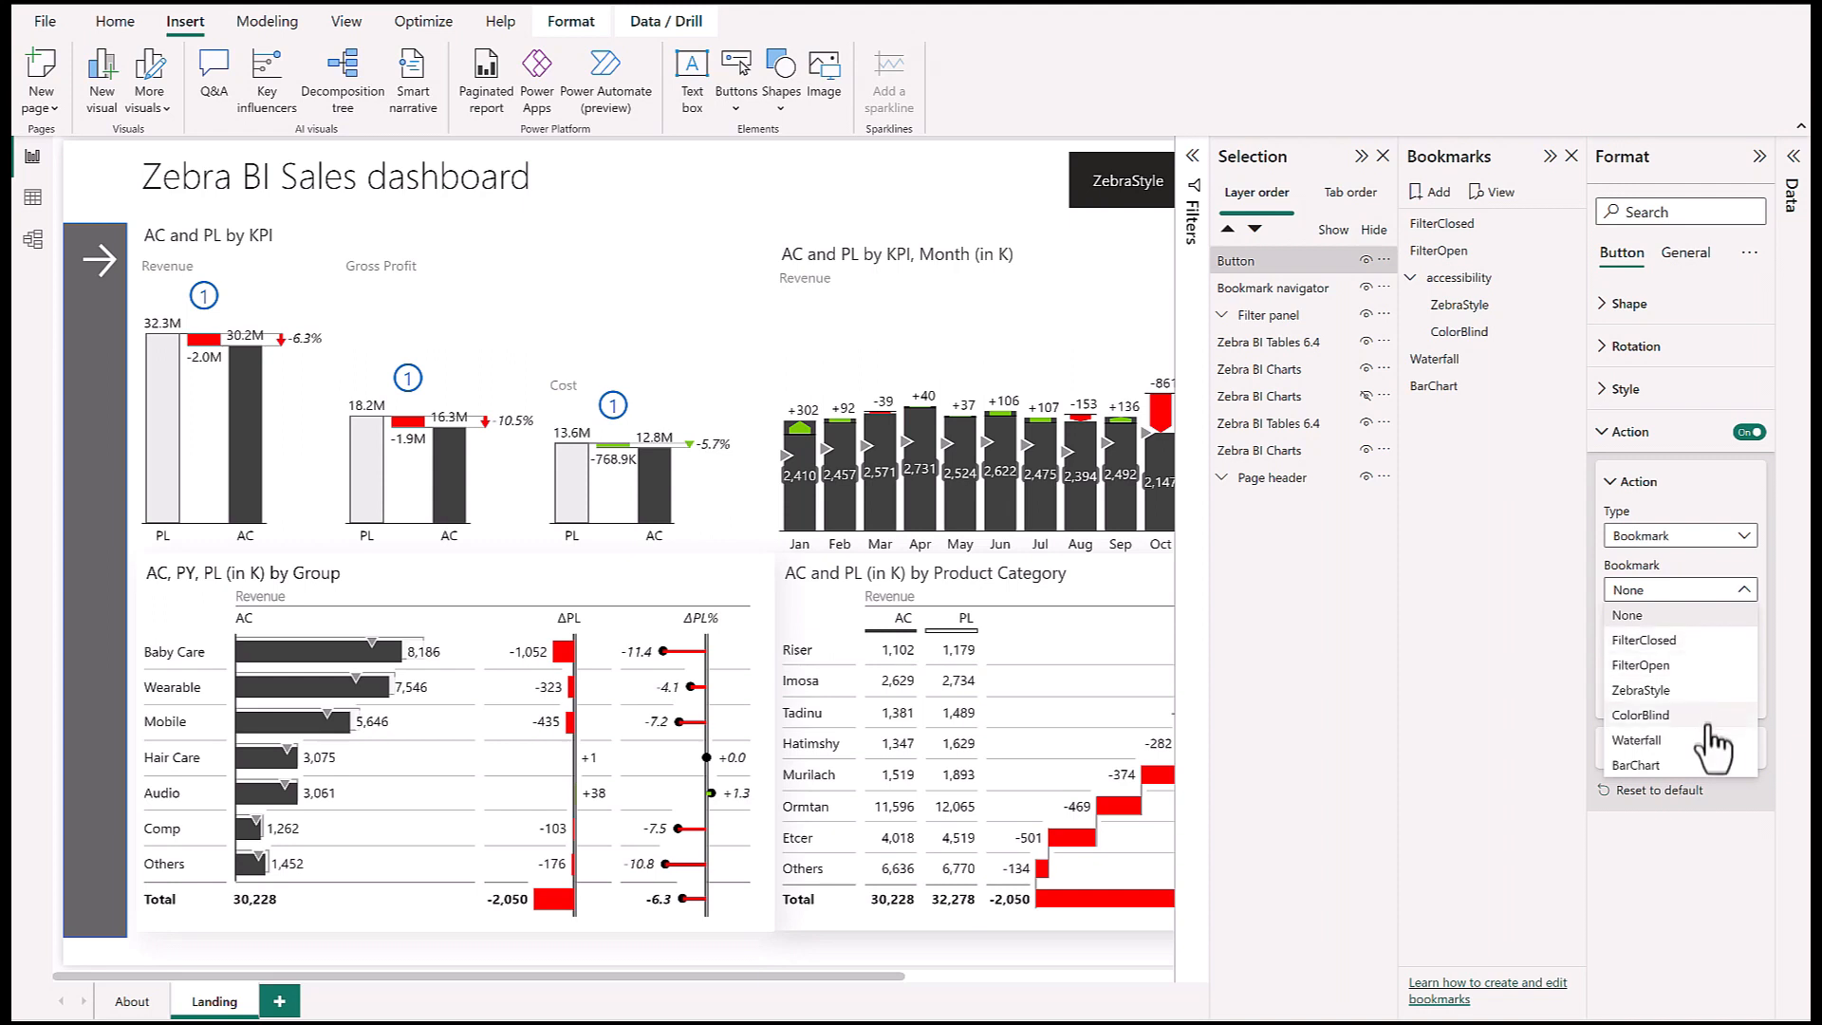
left_click(1636, 740)
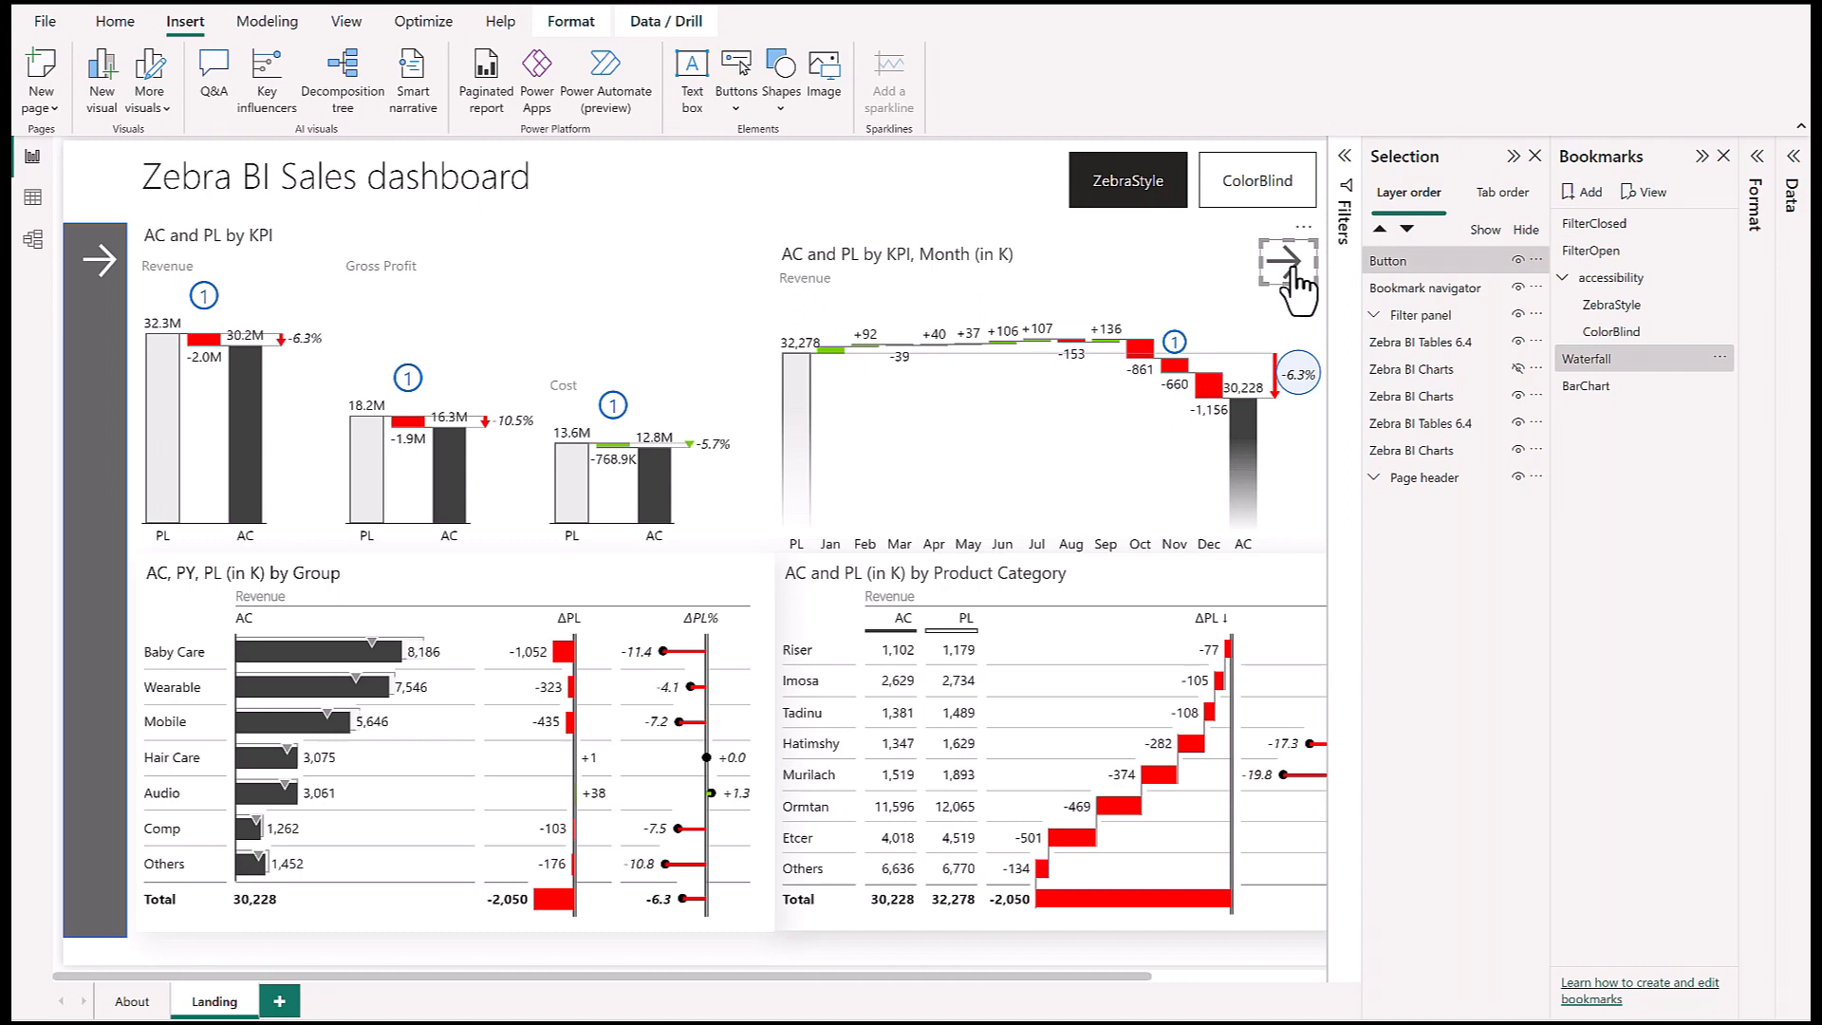
mouse_move(456, 18)
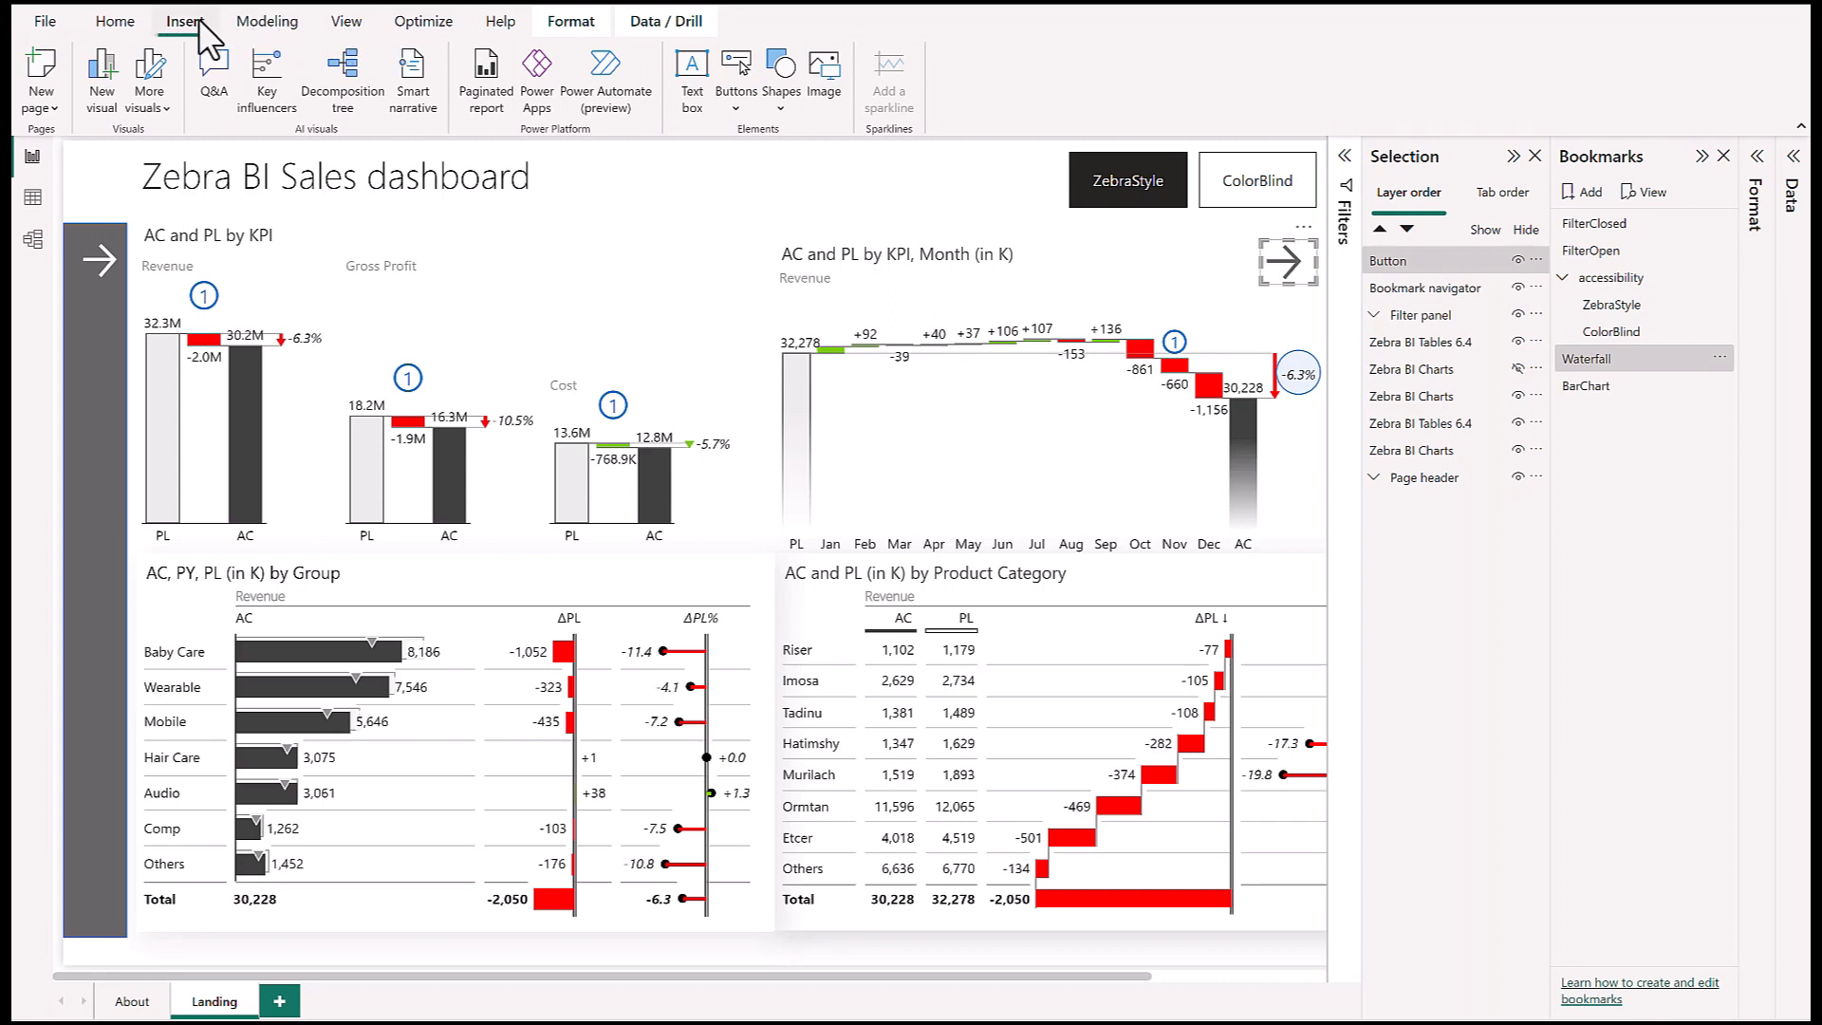
Step: Insert a left-arrow button beside the right arrow and bring up the BarChart view
left_click(736, 73)
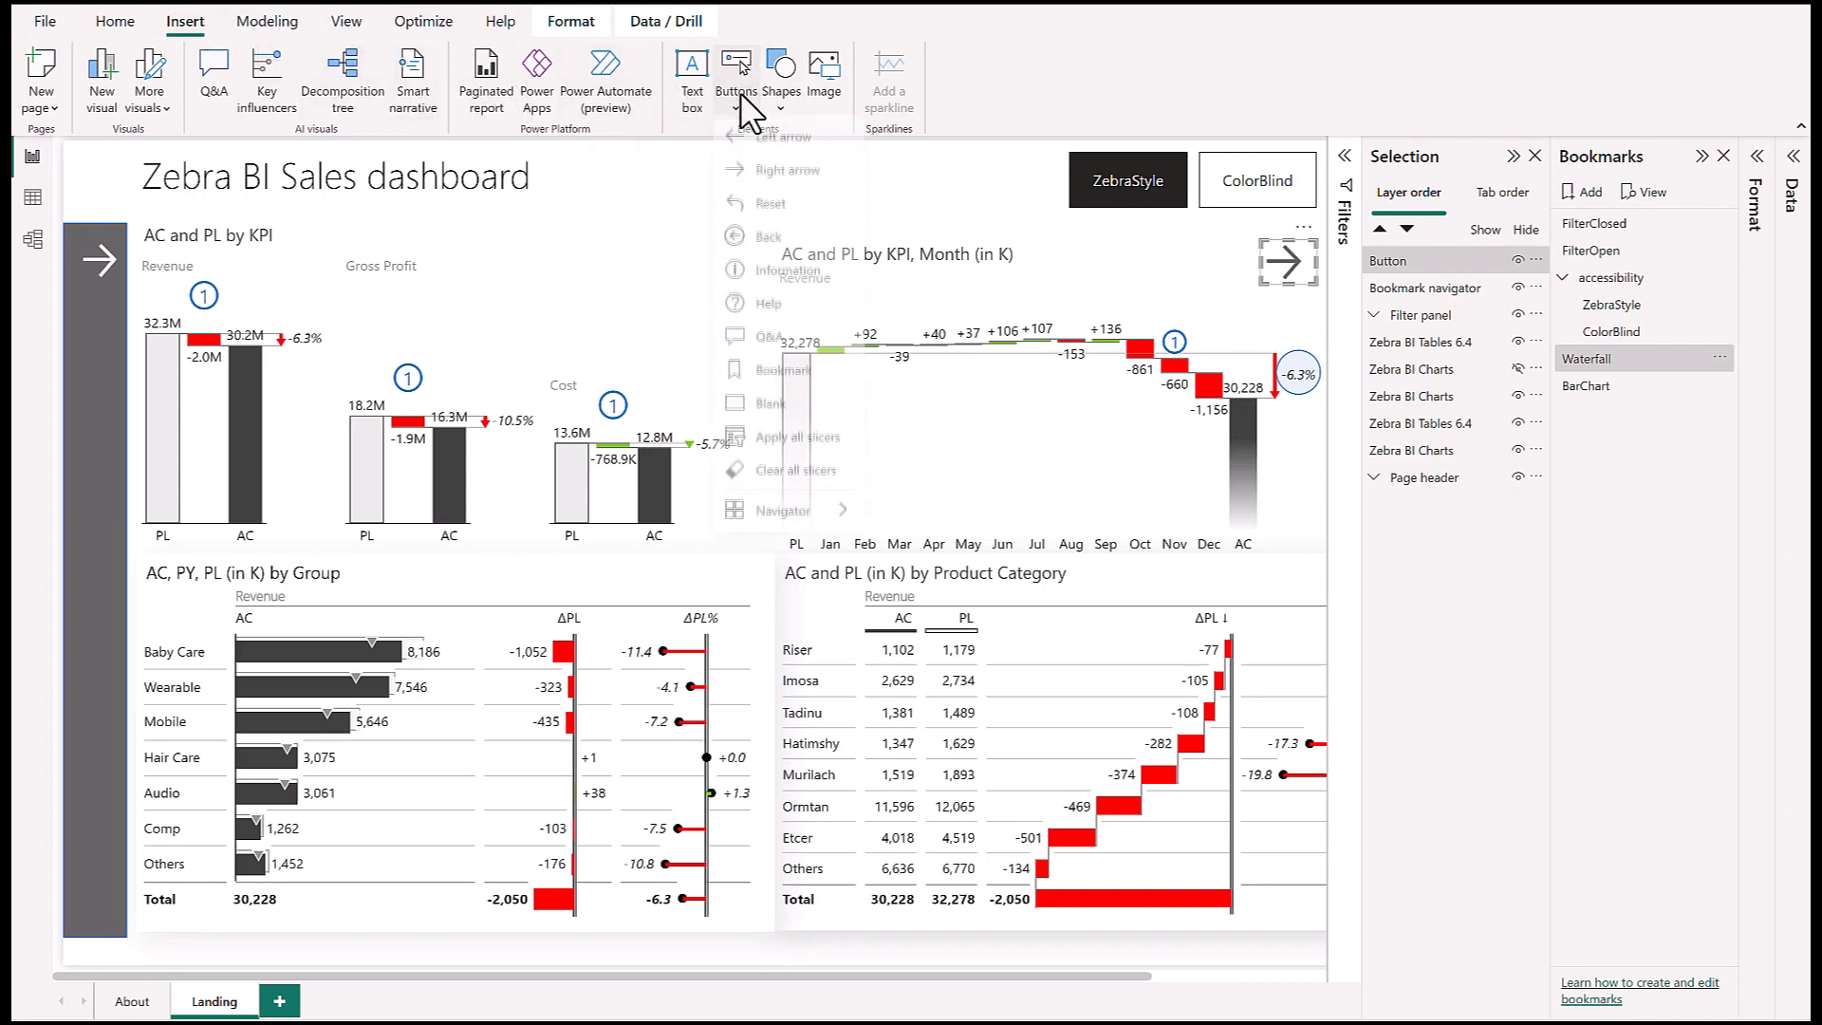
left_click(737, 68)
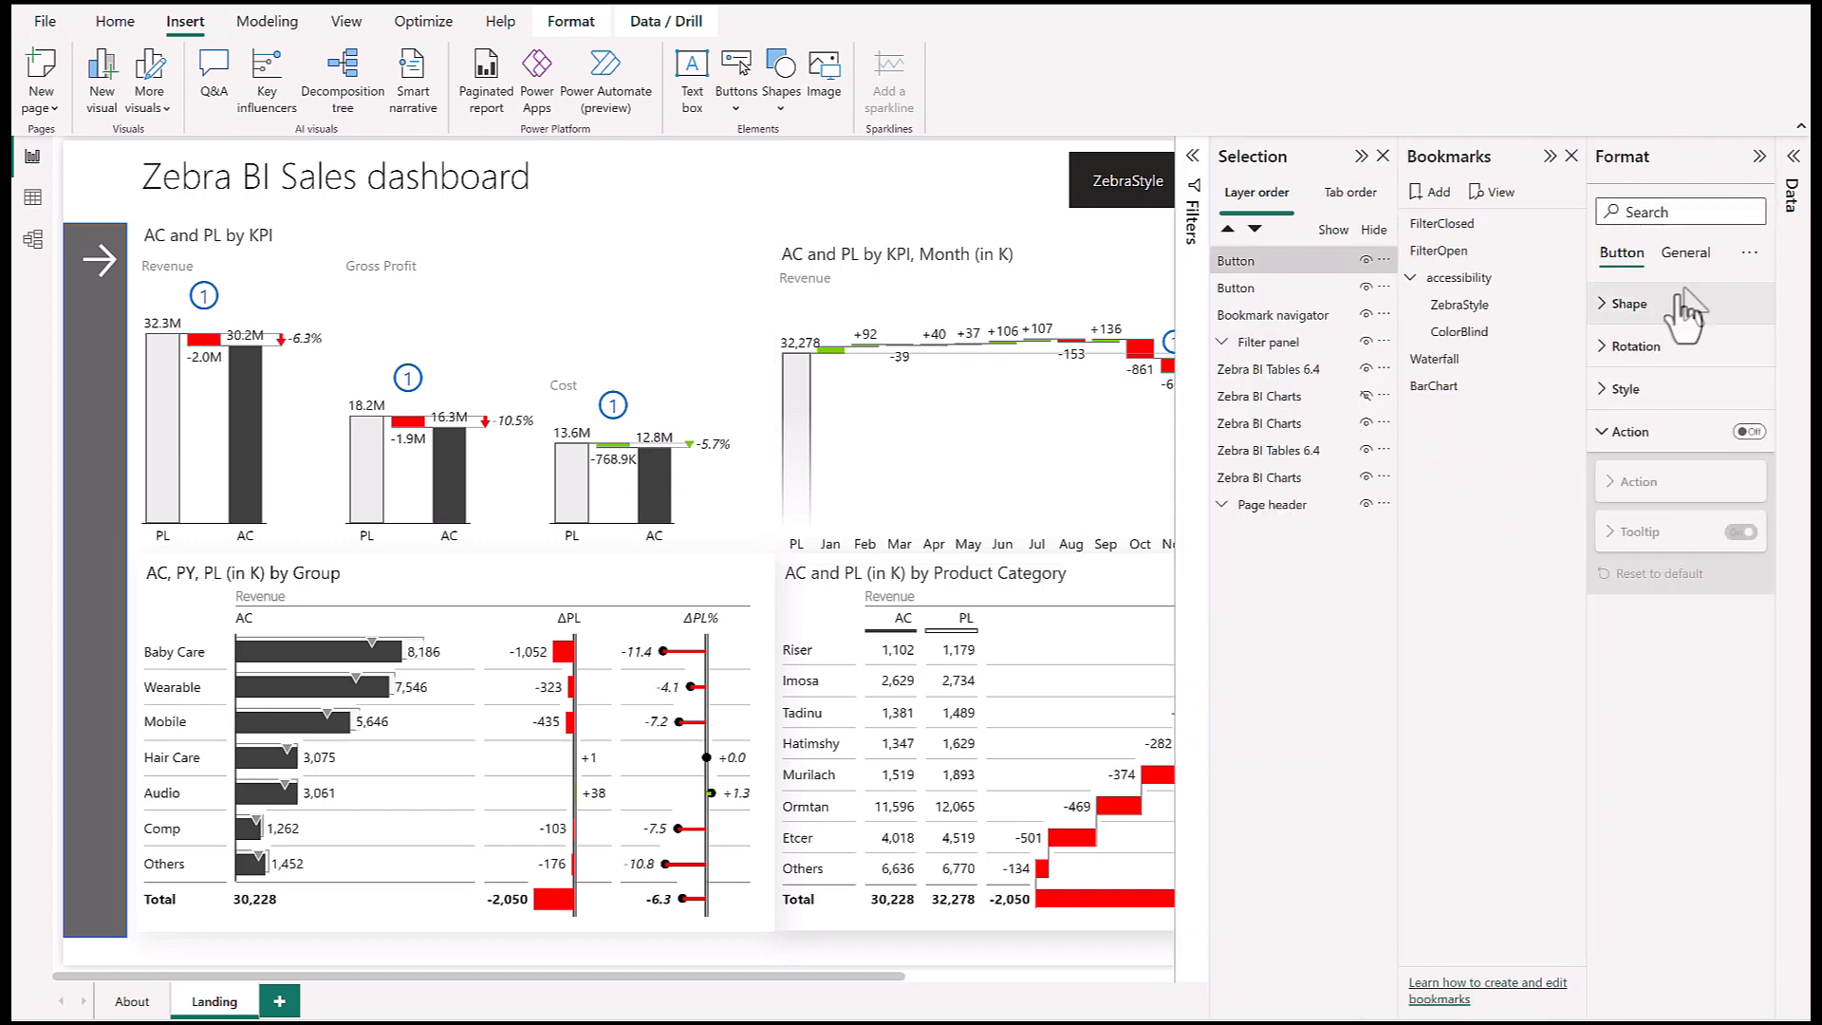
left_click(1744, 431)
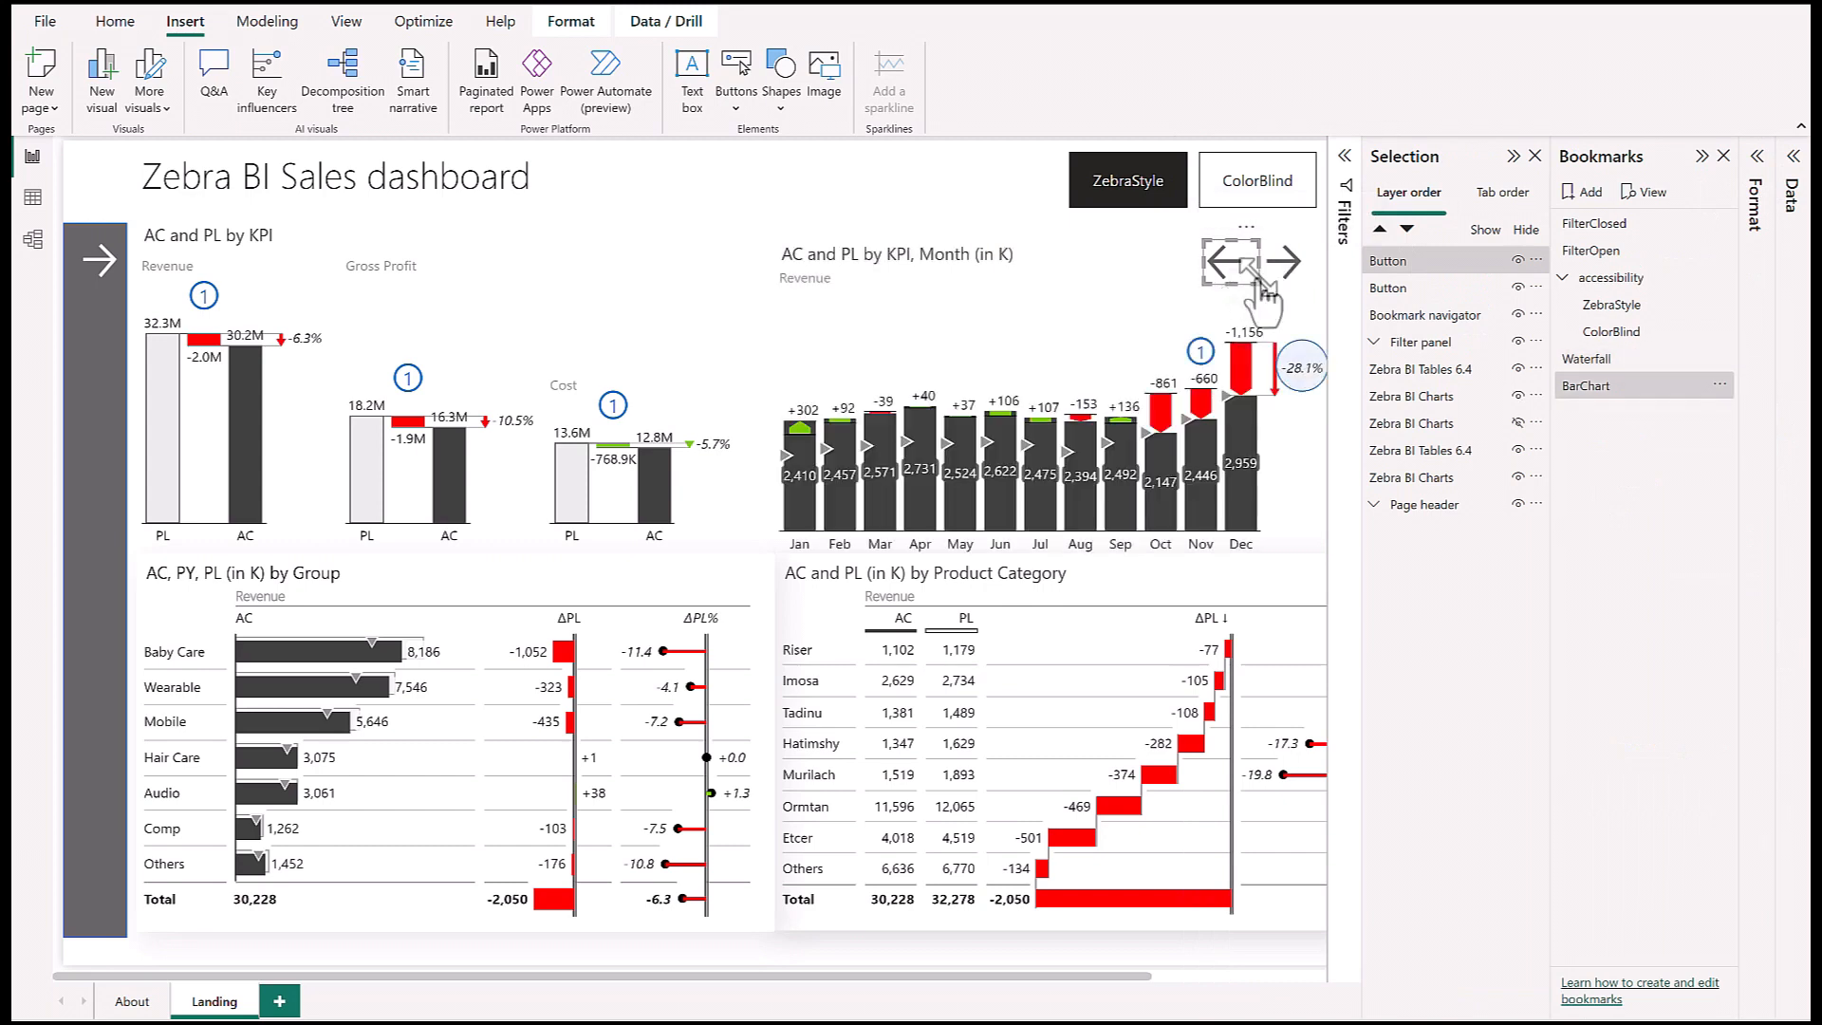
left_click(1228, 258)
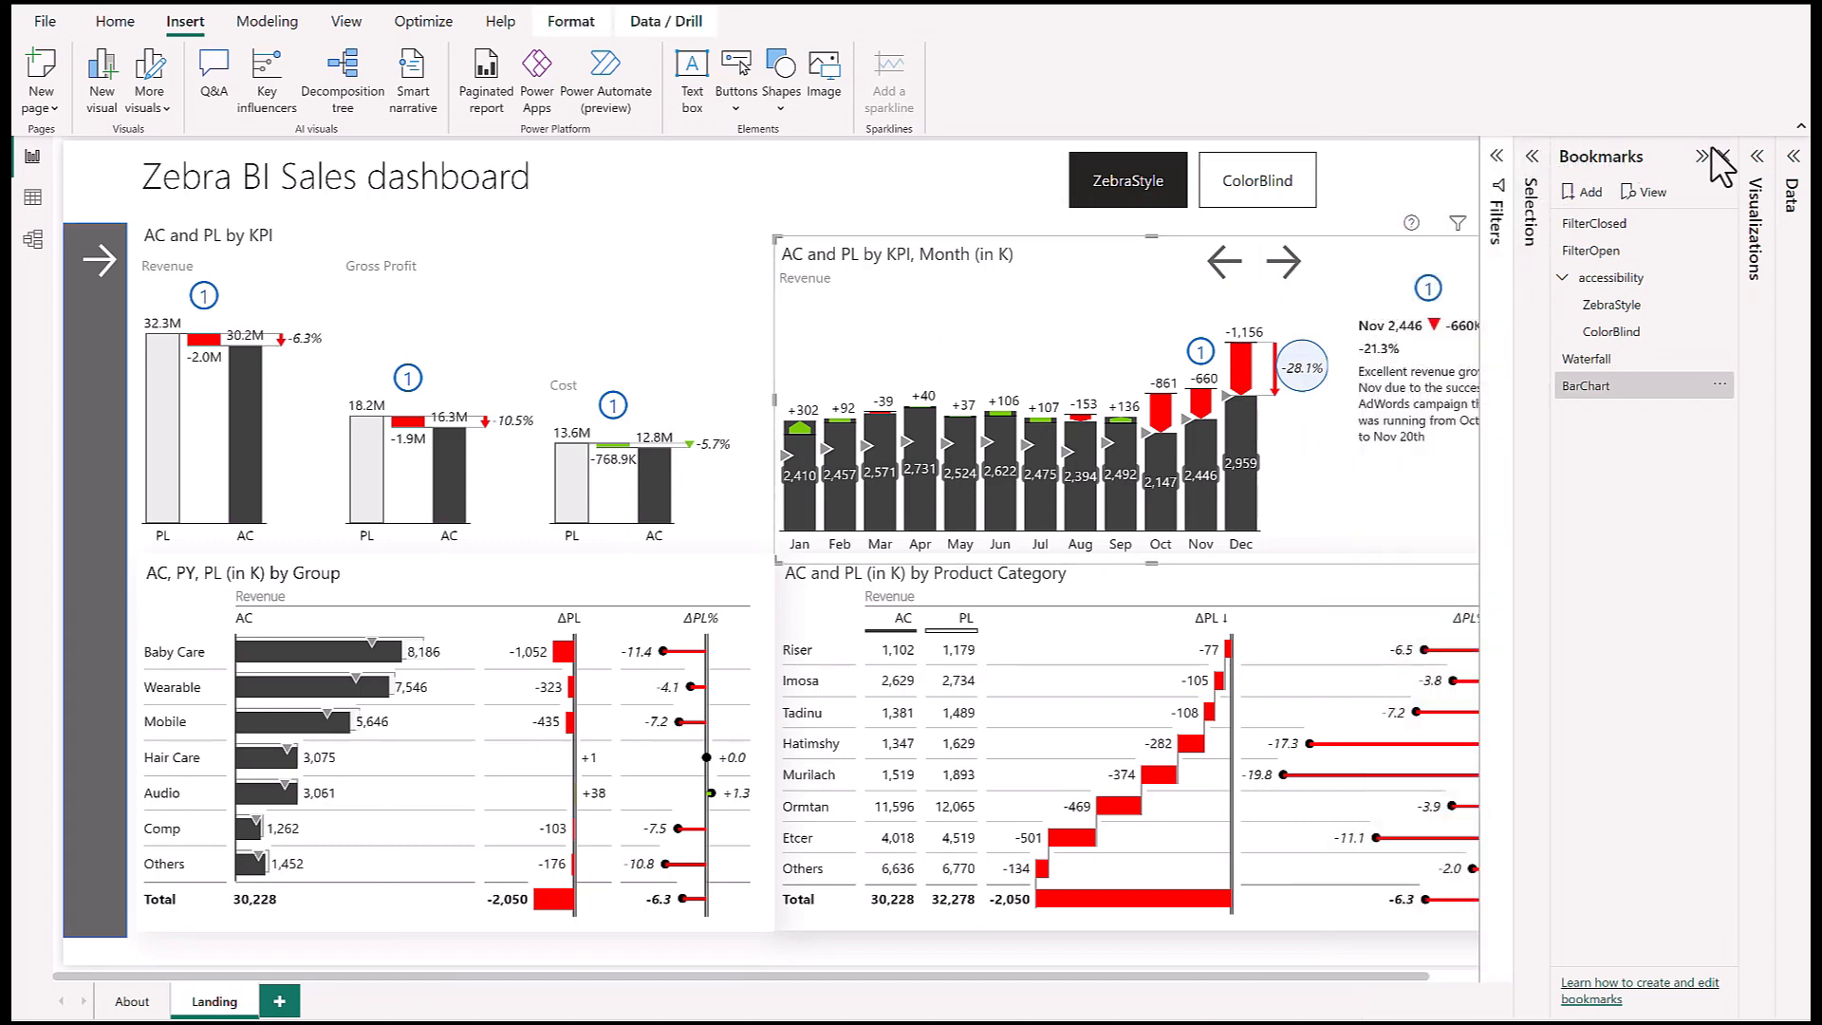
Step: Hide the Bookmarks pane and cycle the Zebra BI monthly revenue chart's chart type
left_click(1702, 156)
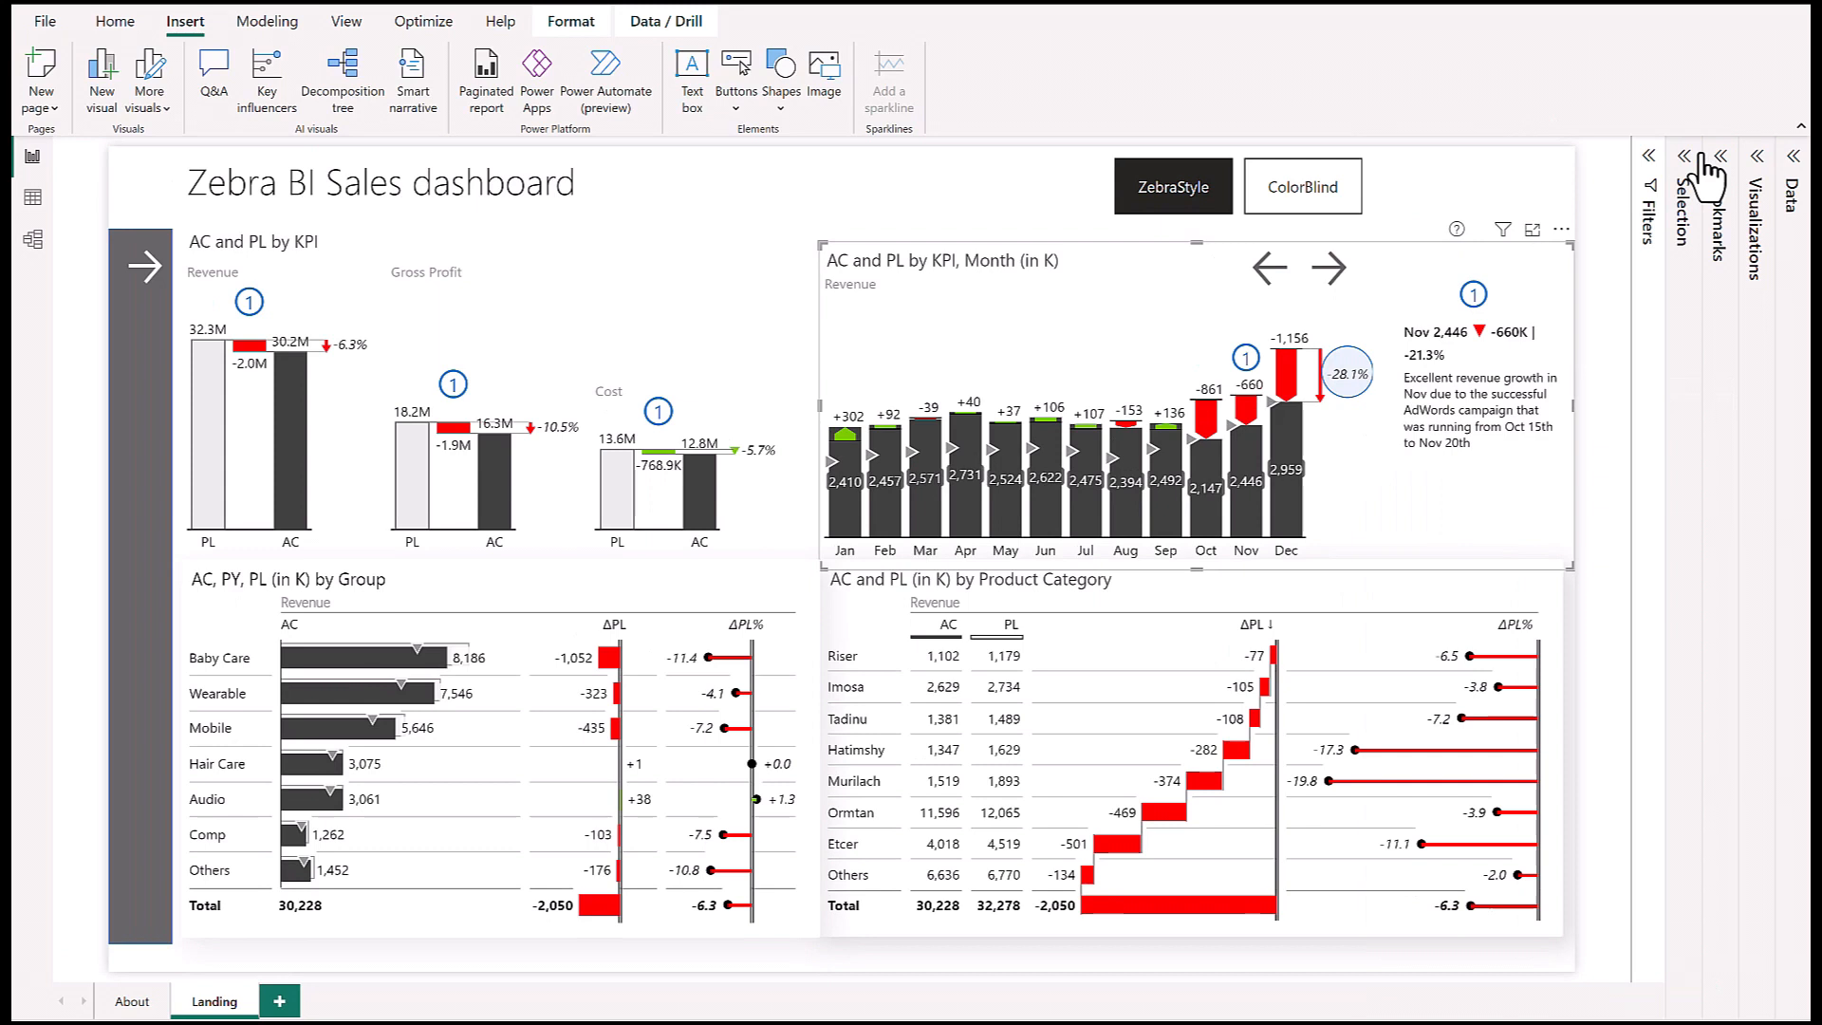
mouse_move(987, 452)
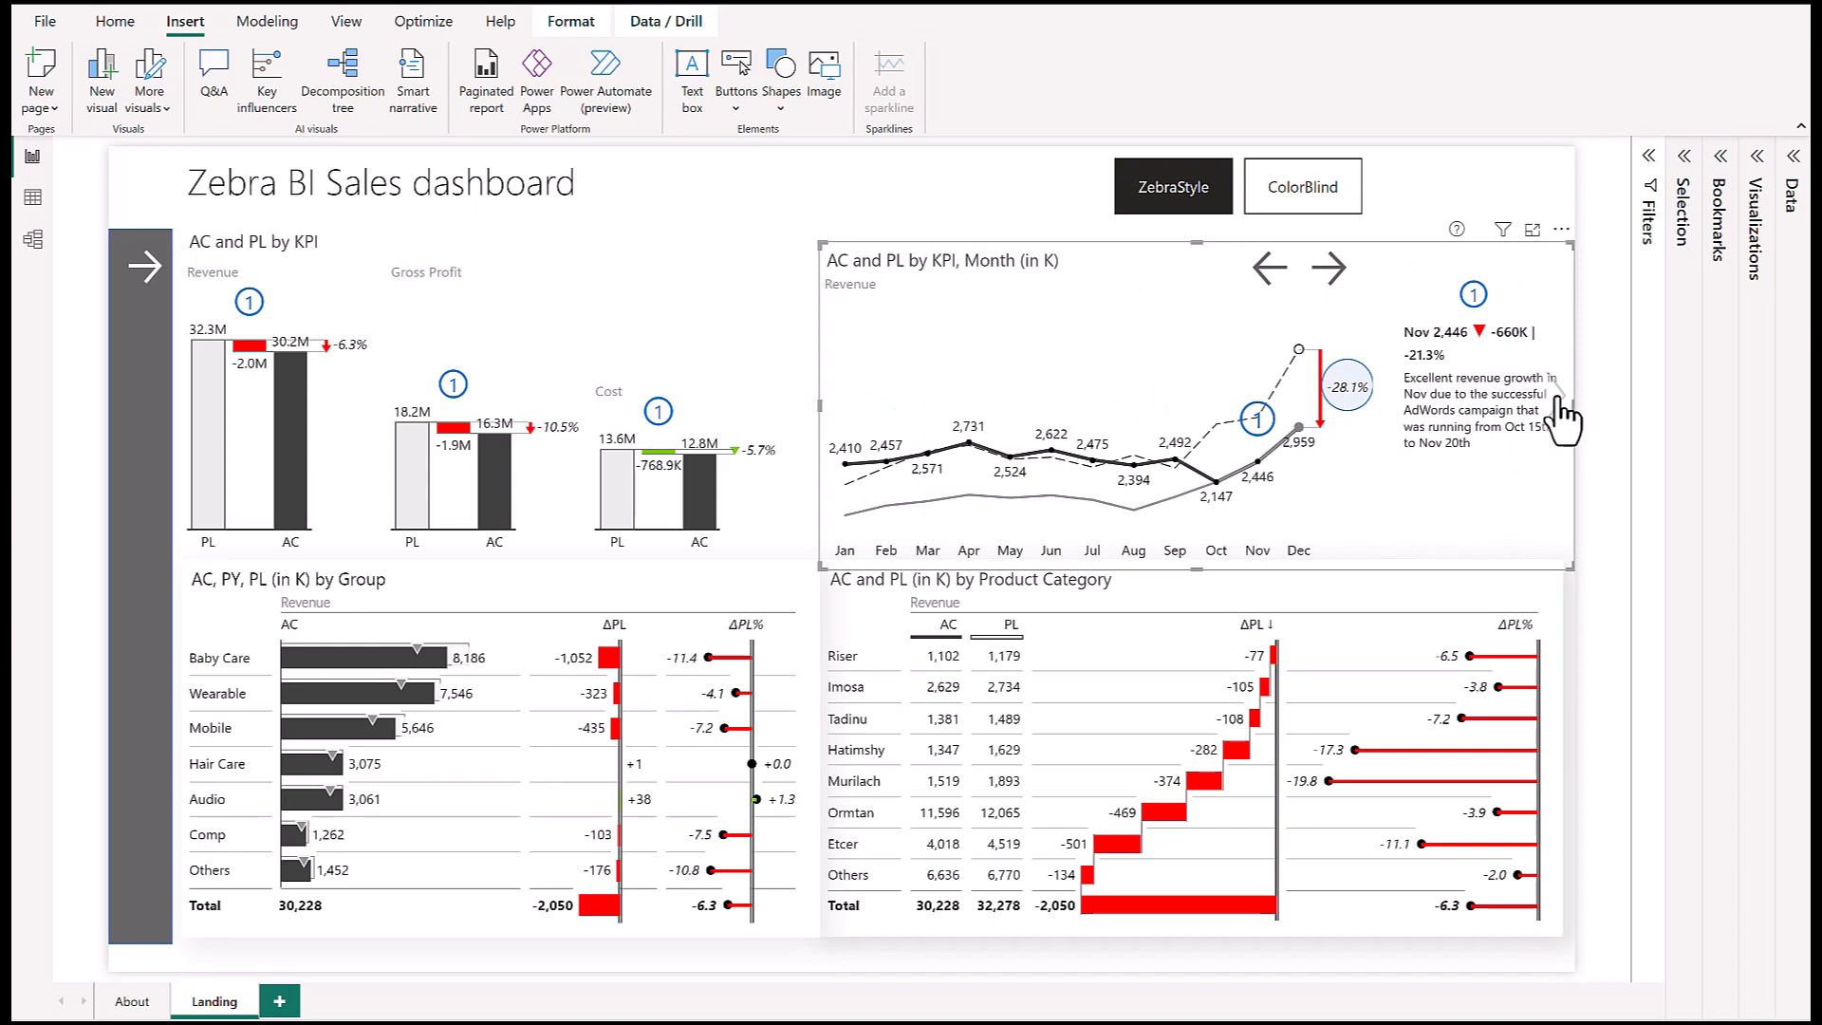
left_click(1329, 266)
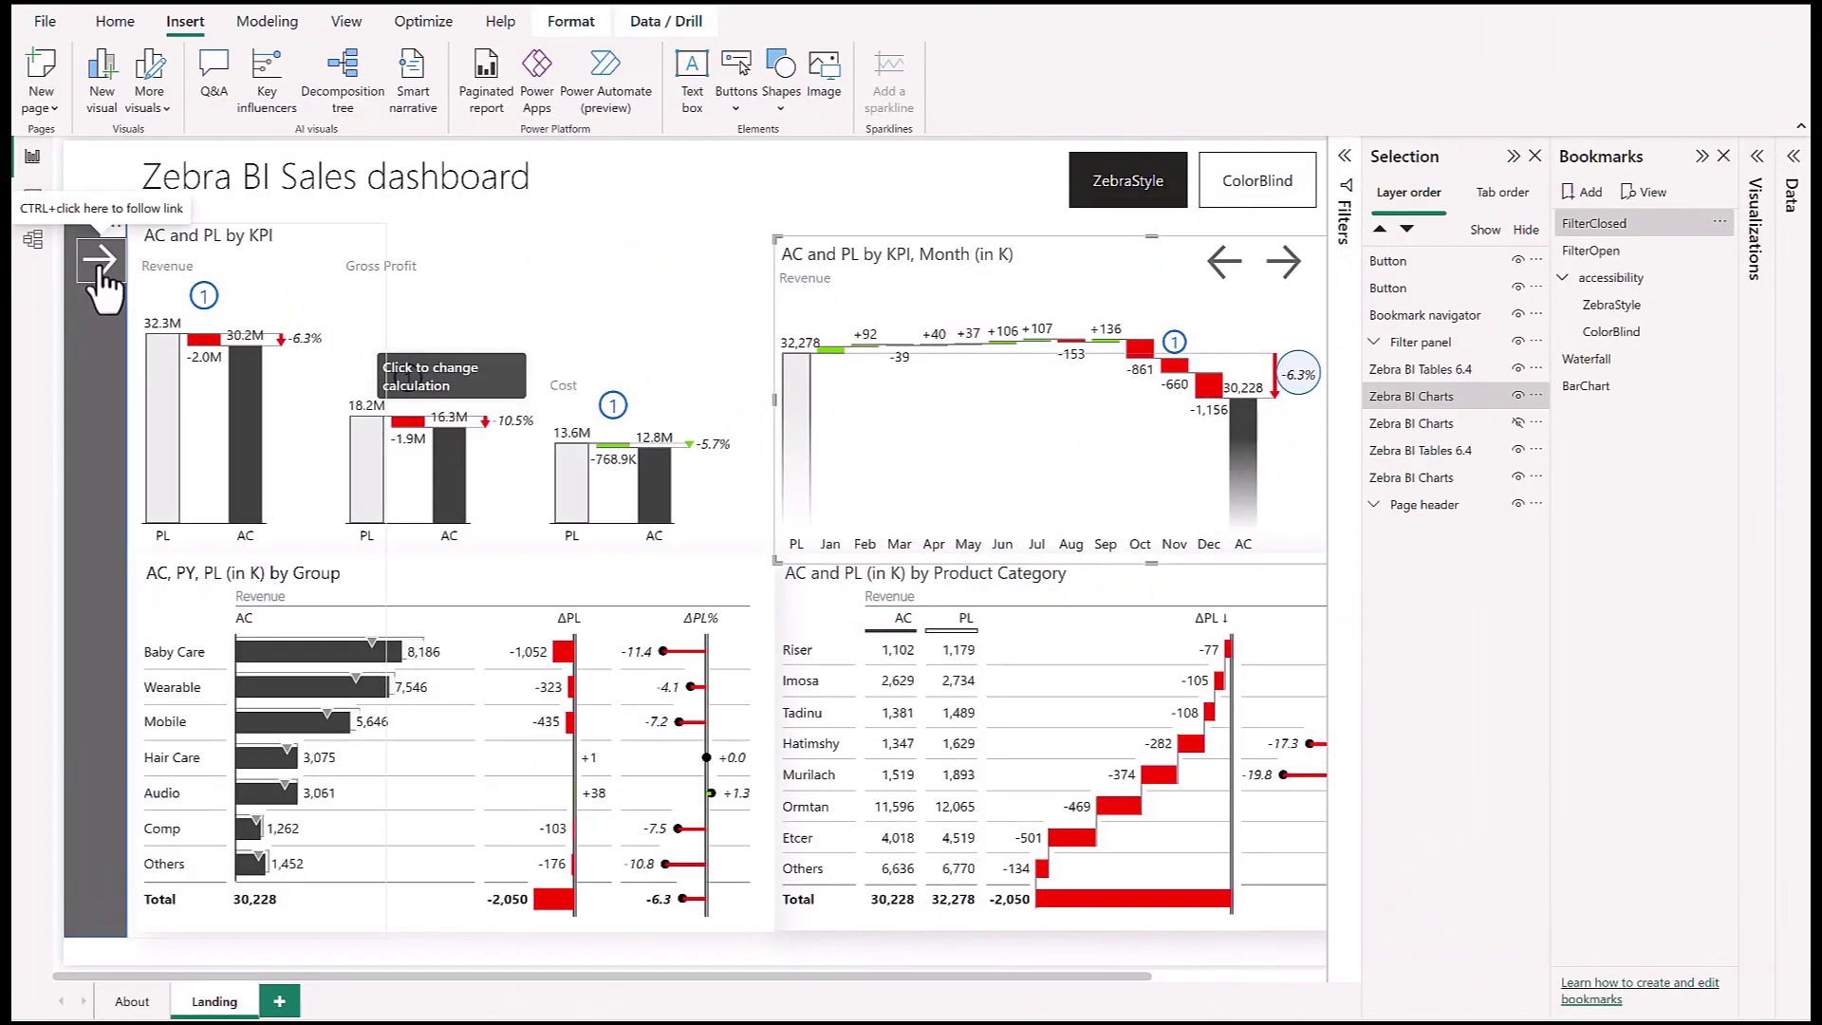
Step: Open the collapsible slicer panel with the arrow button, applying the FilterOpen bookmark
left_click(95, 264)
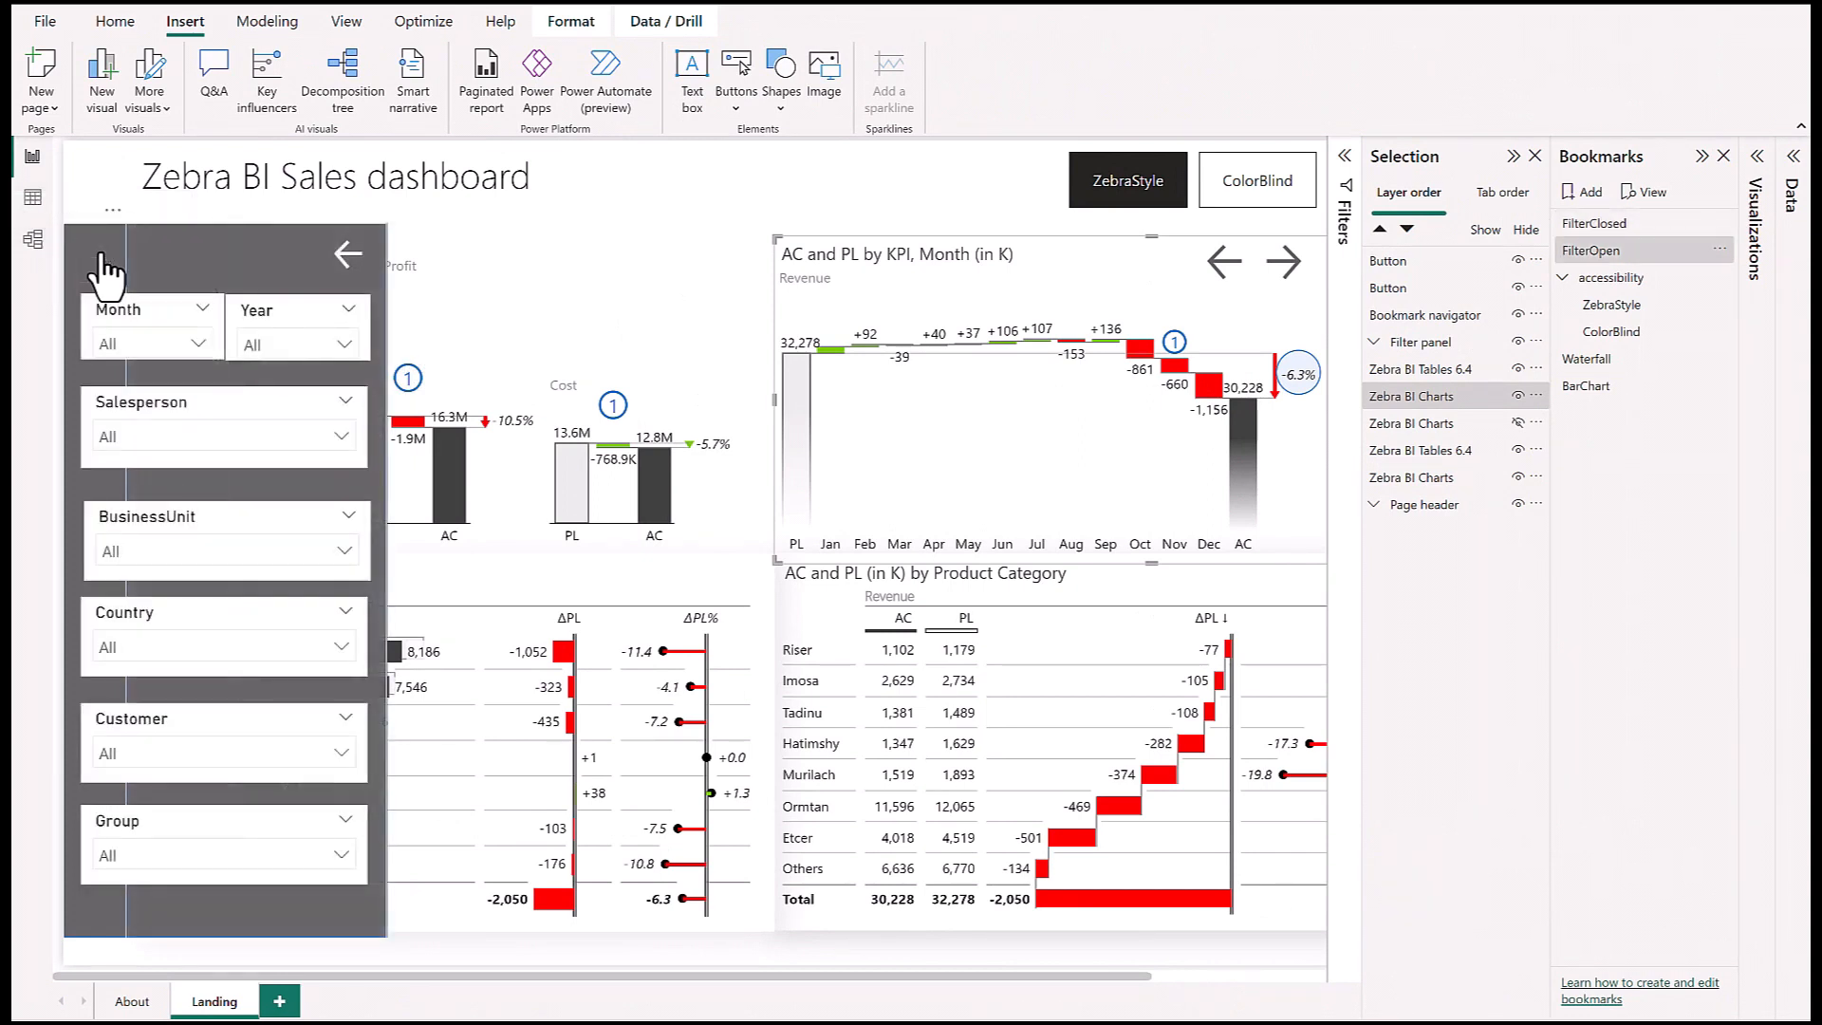
mouse_move(203, 471)
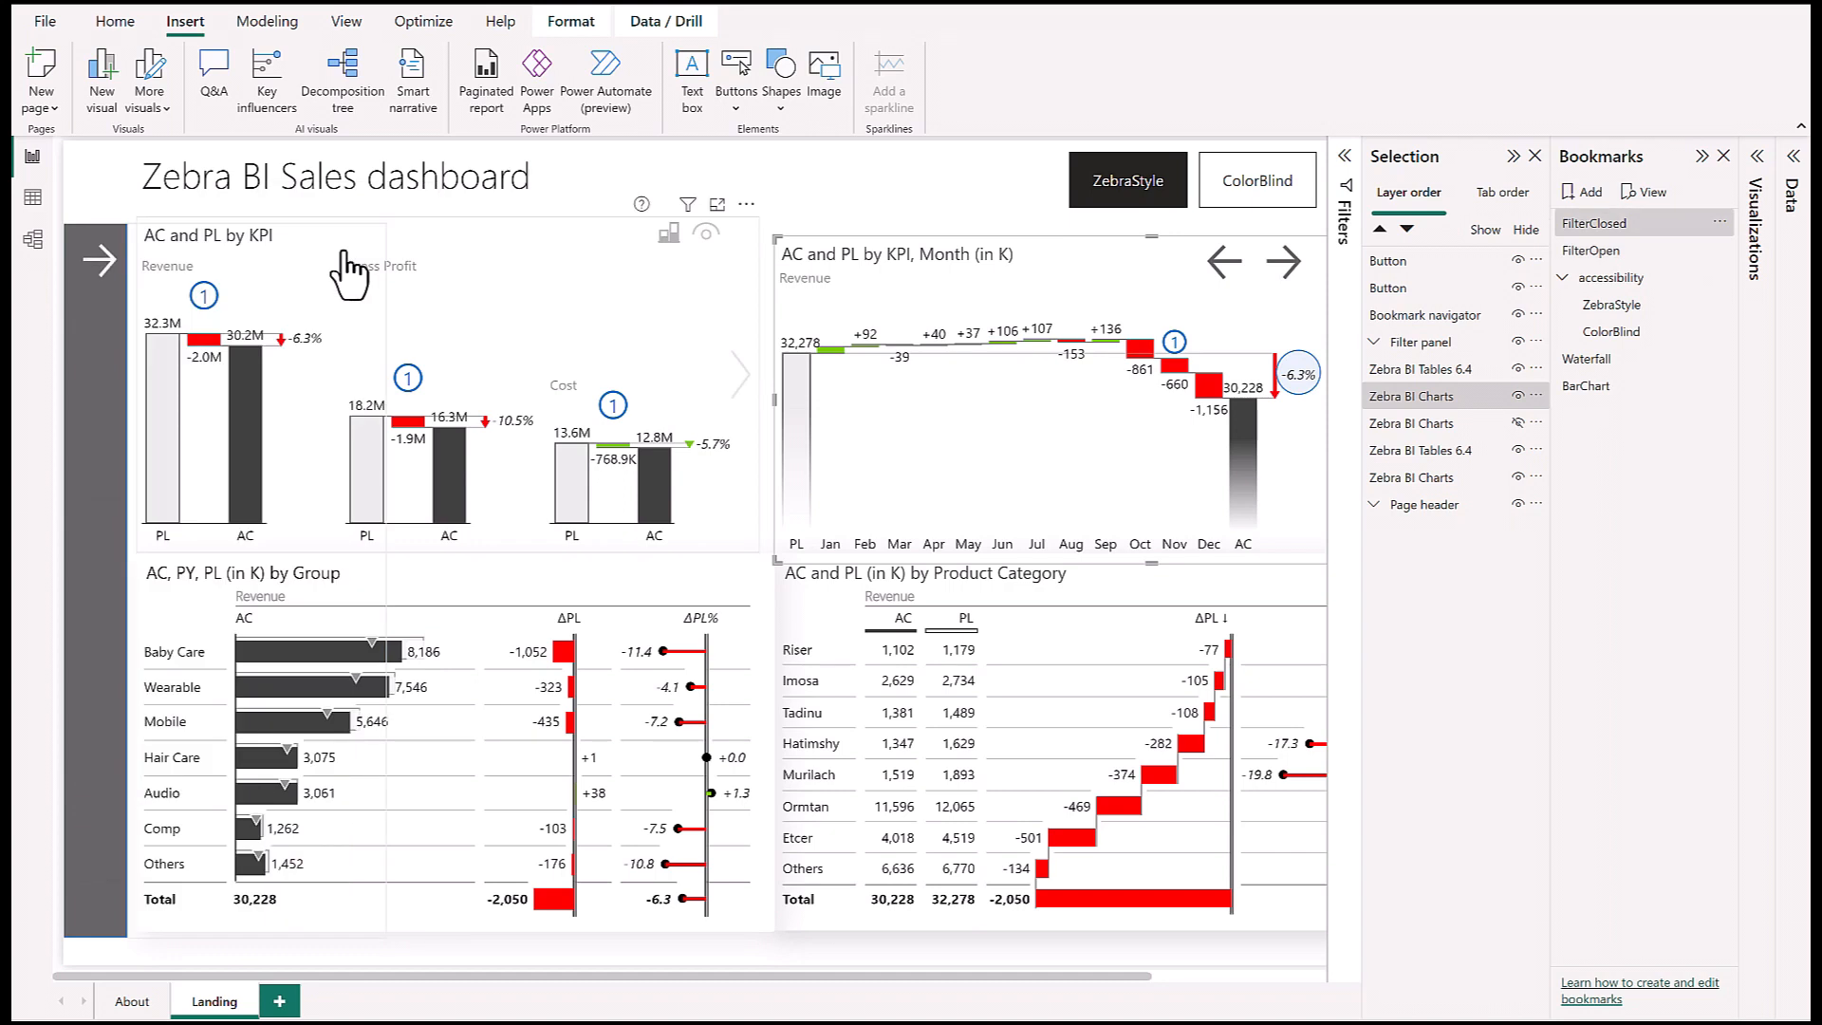
mouse_move(518, 482)
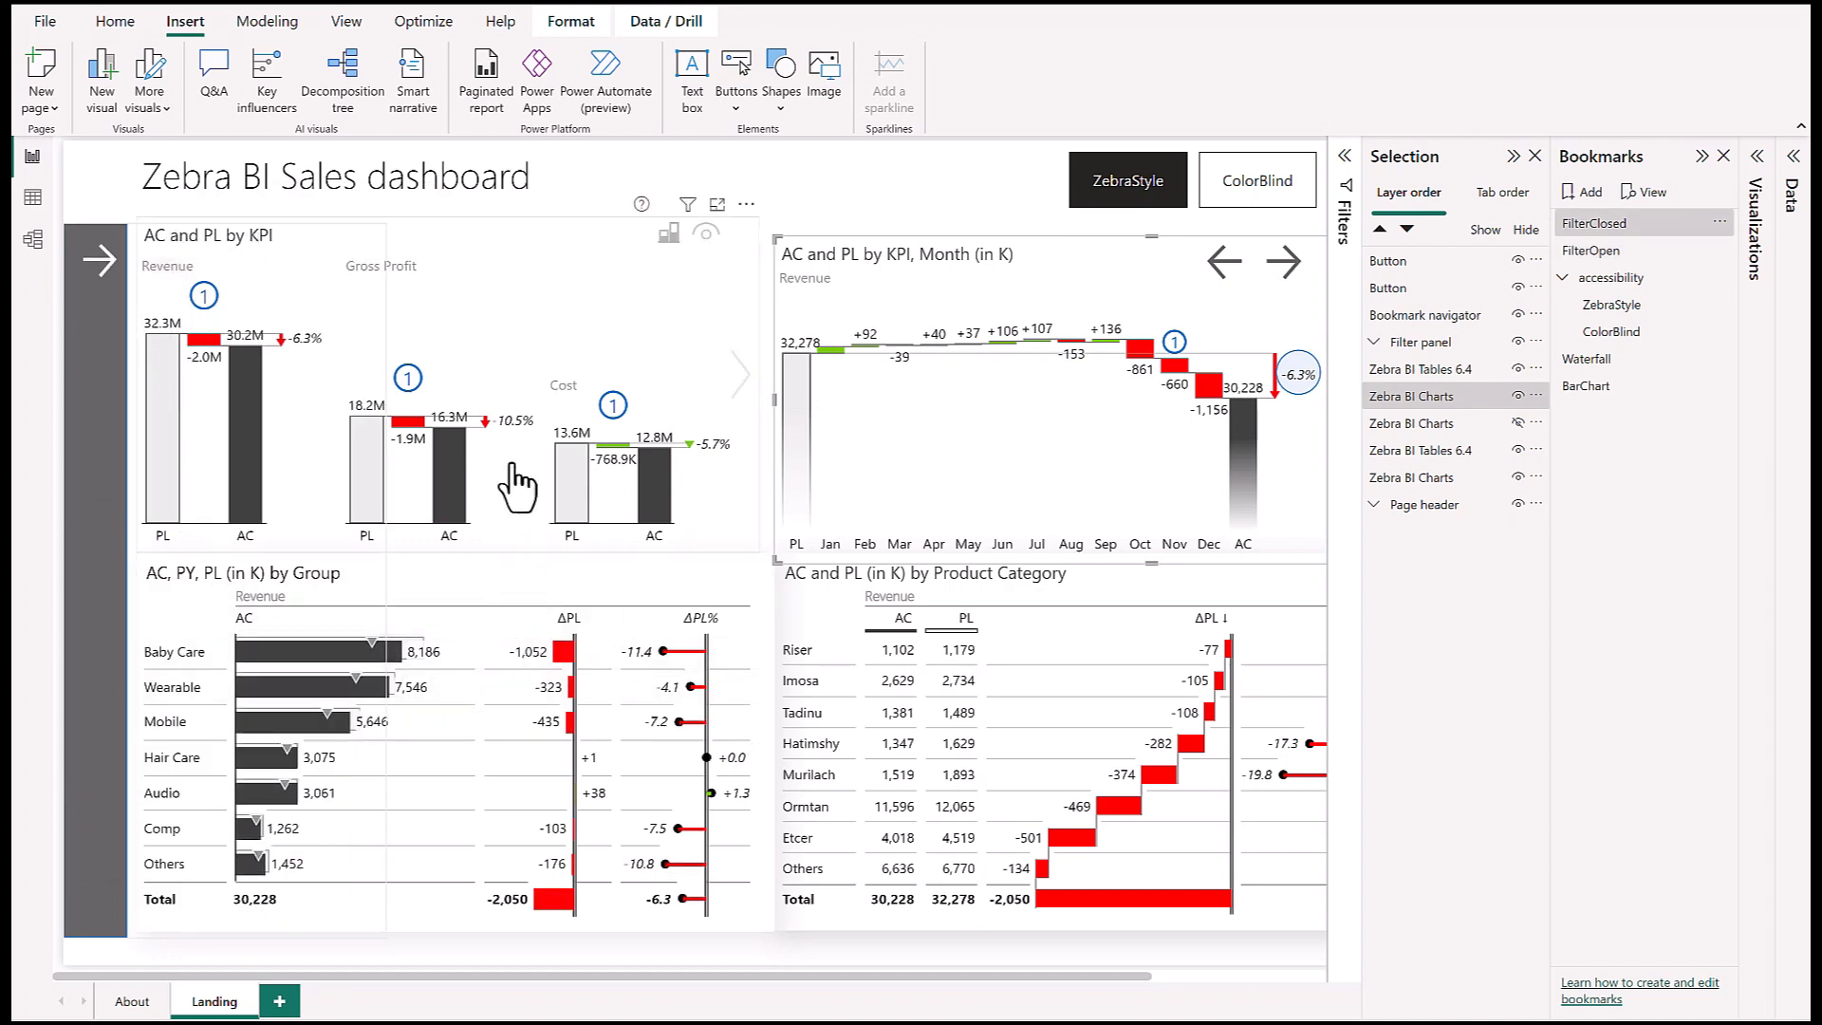
mouse_move(509, 402)
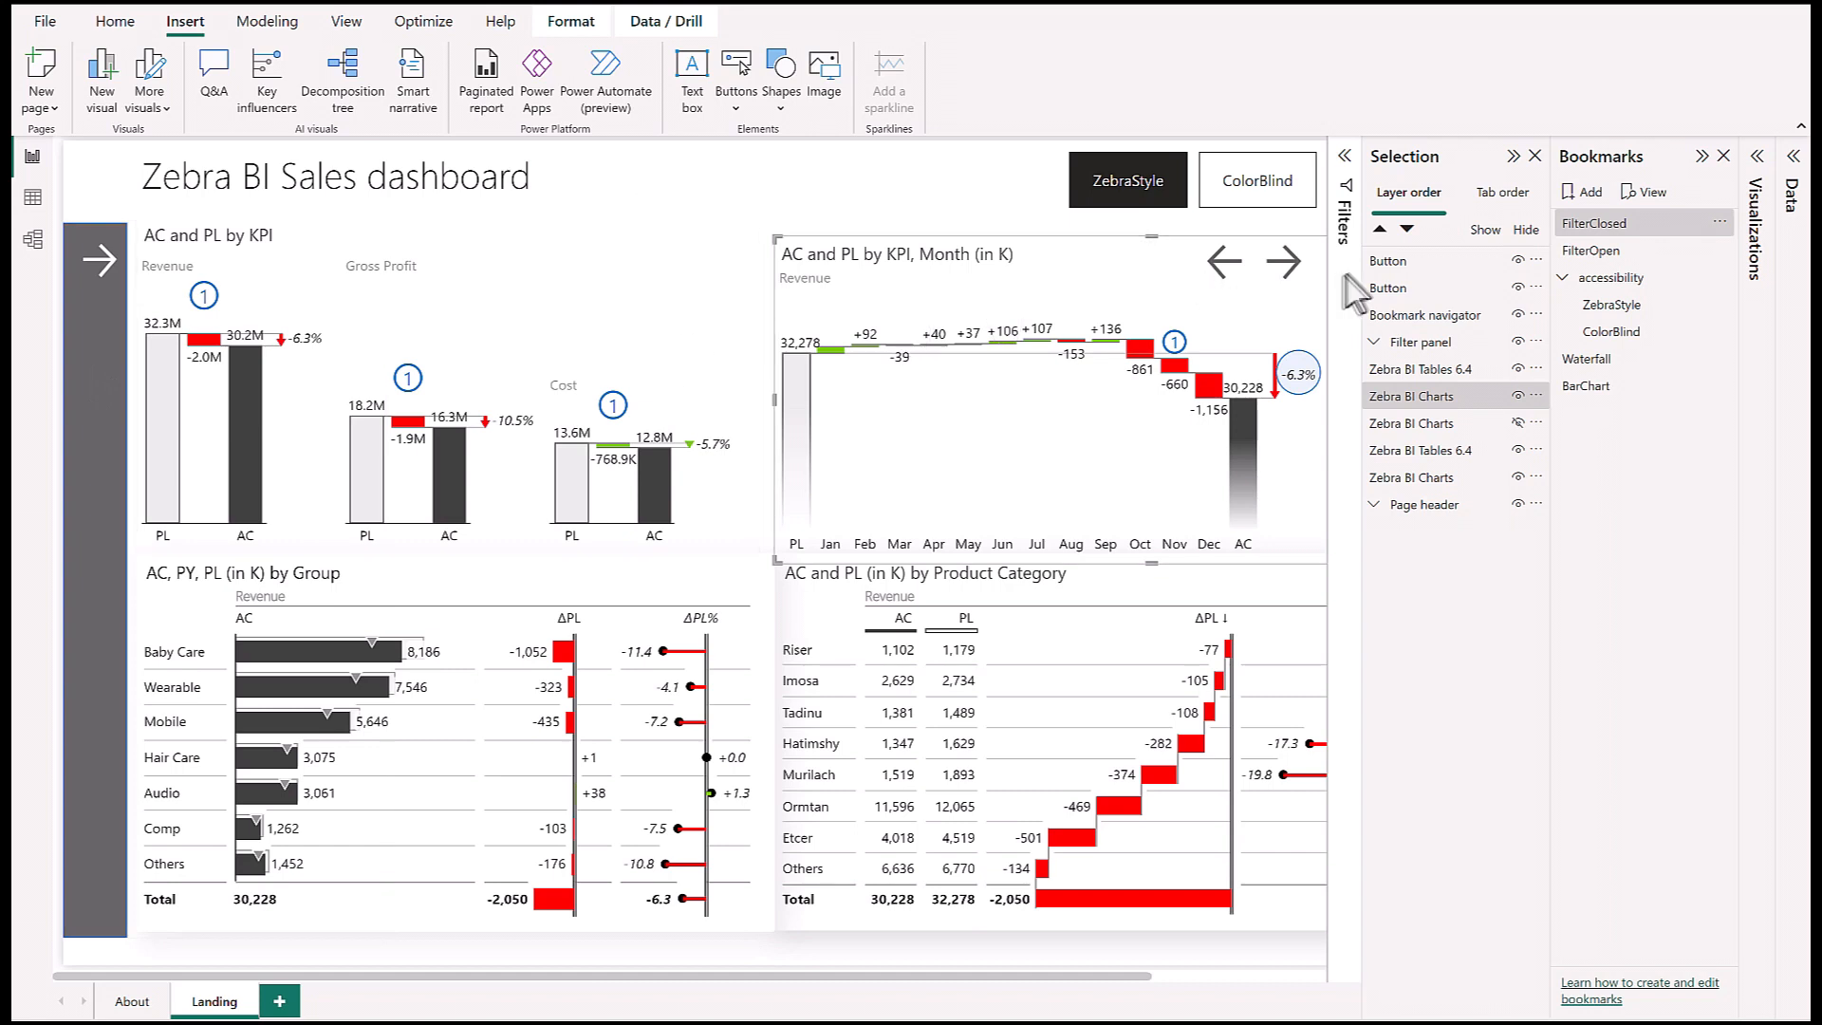
mouse_move(1633, 238)
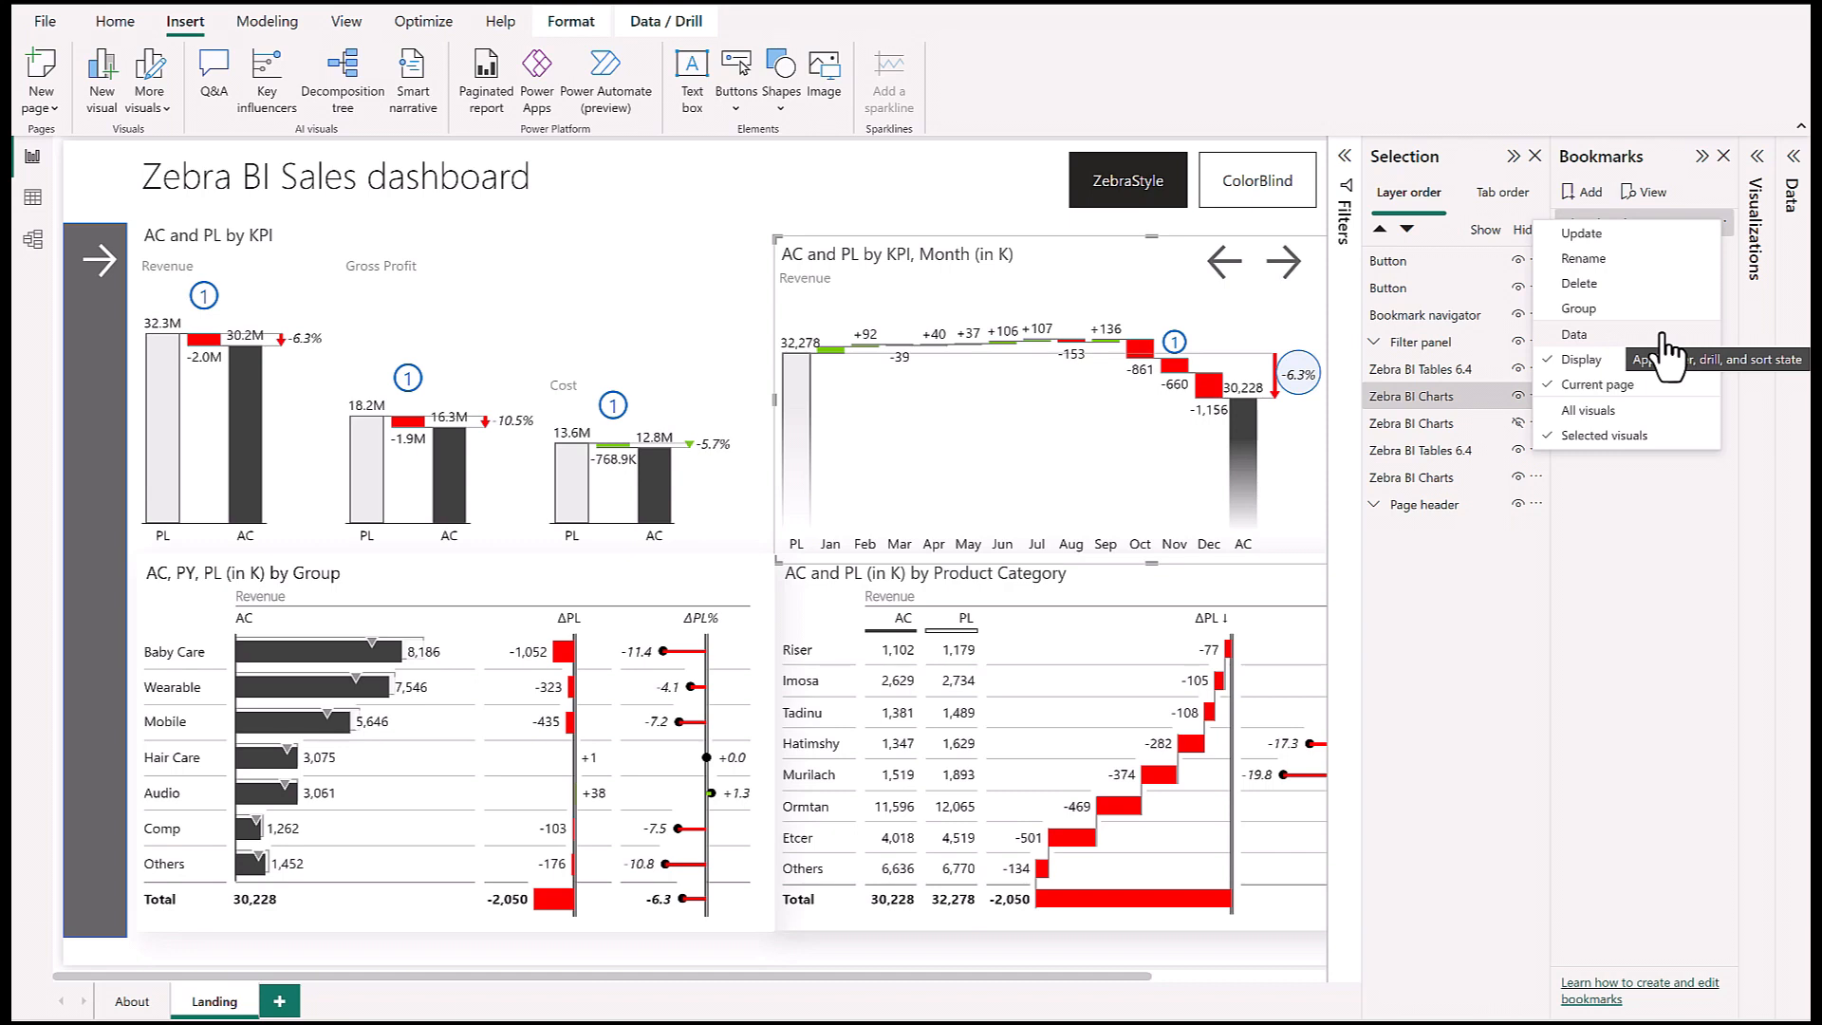
mouse_move(1669, 357)
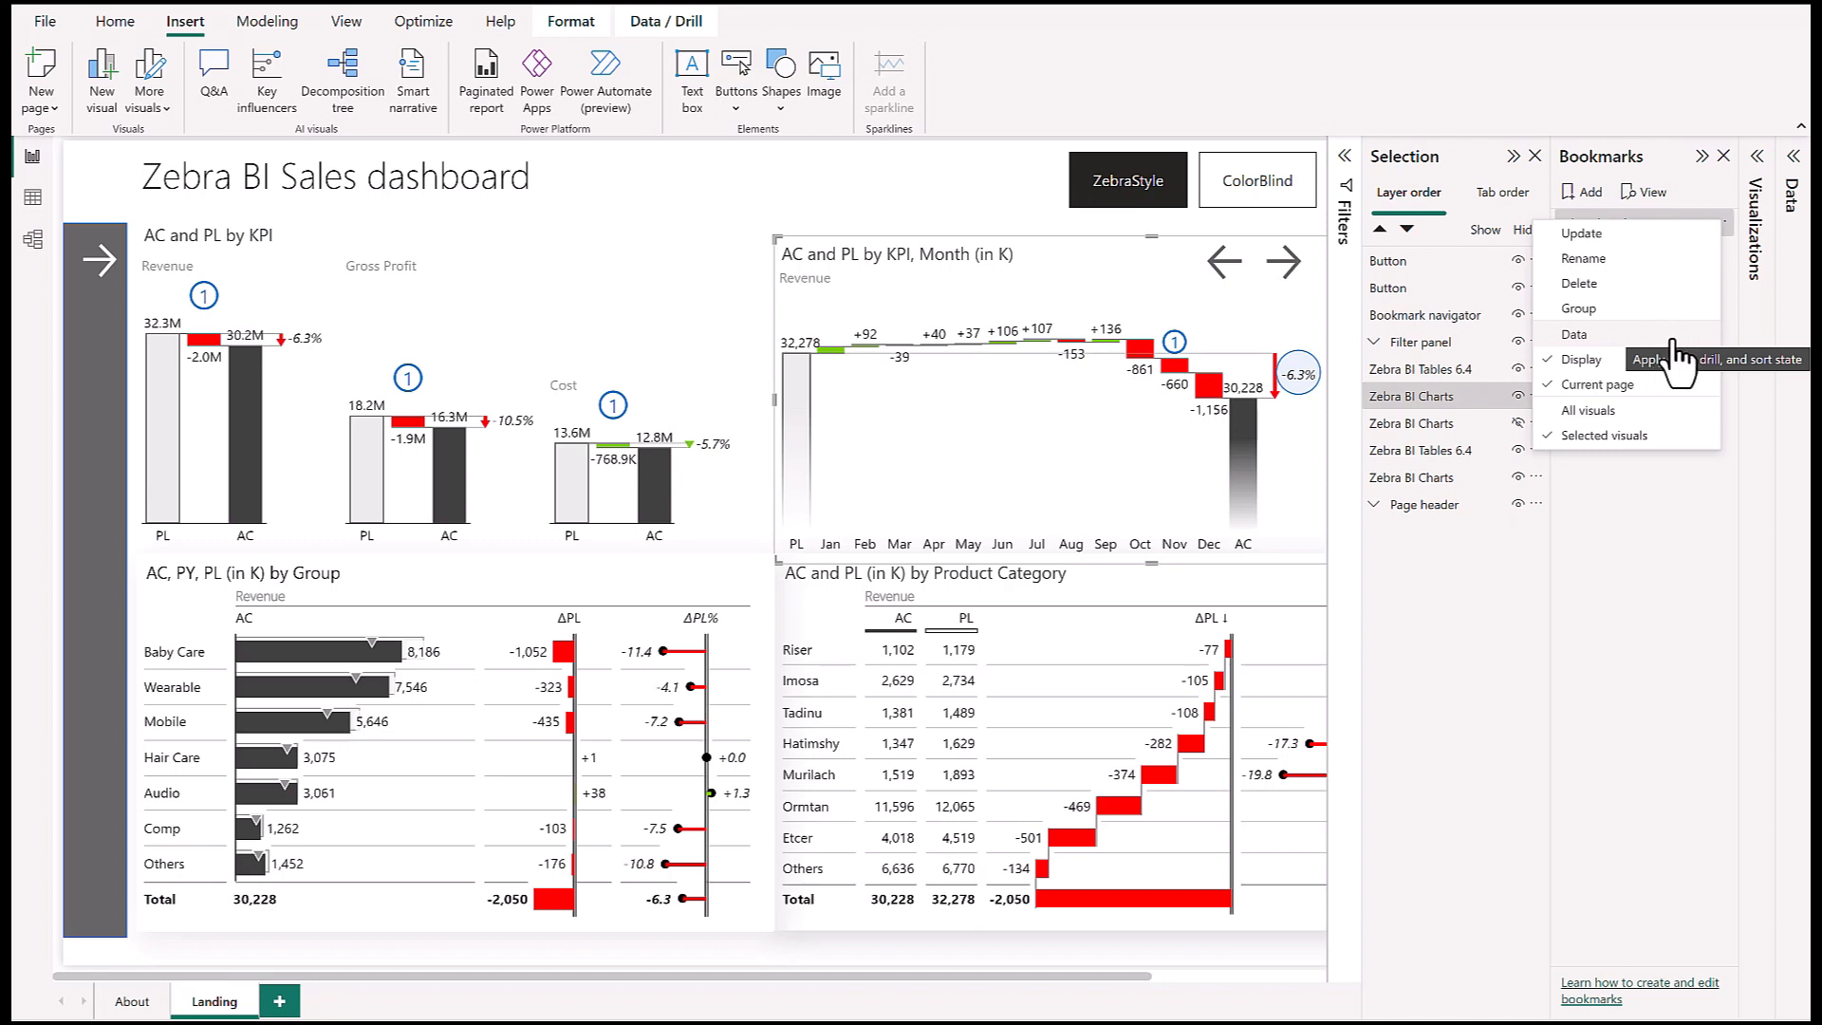
mouse_move(1515, 477)
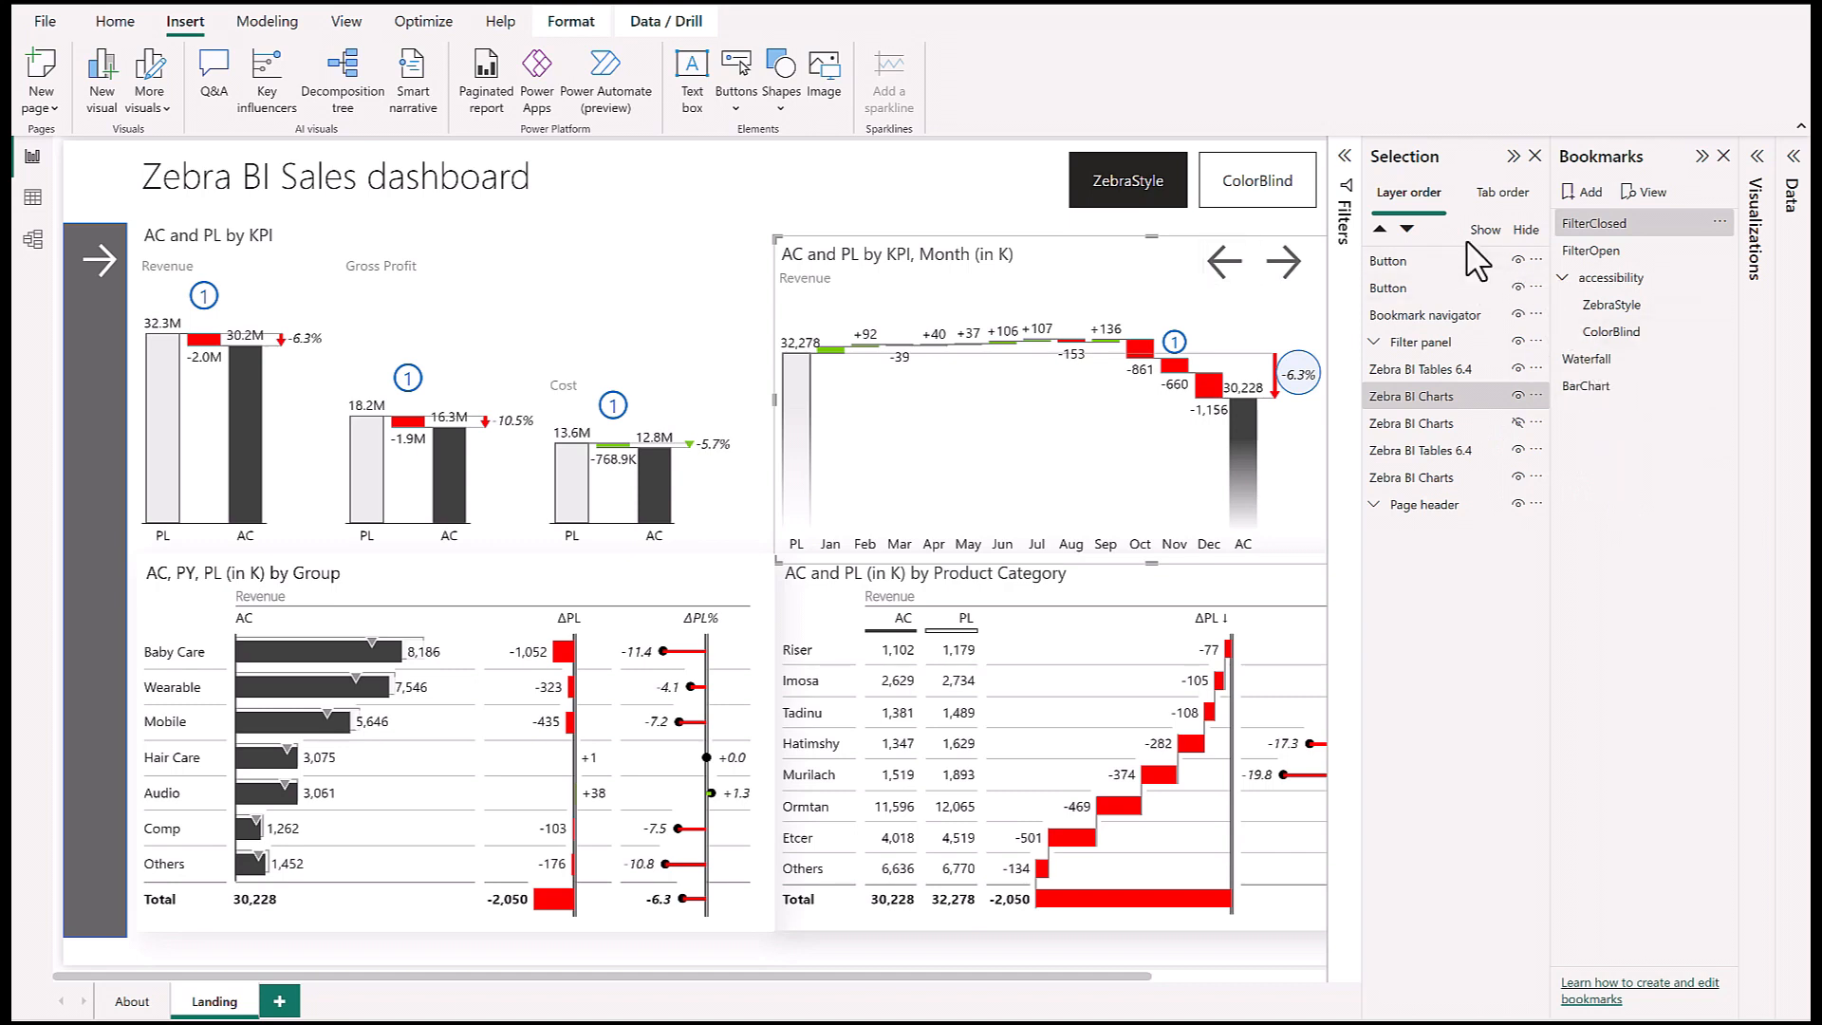
mouse_move(1375, 353)
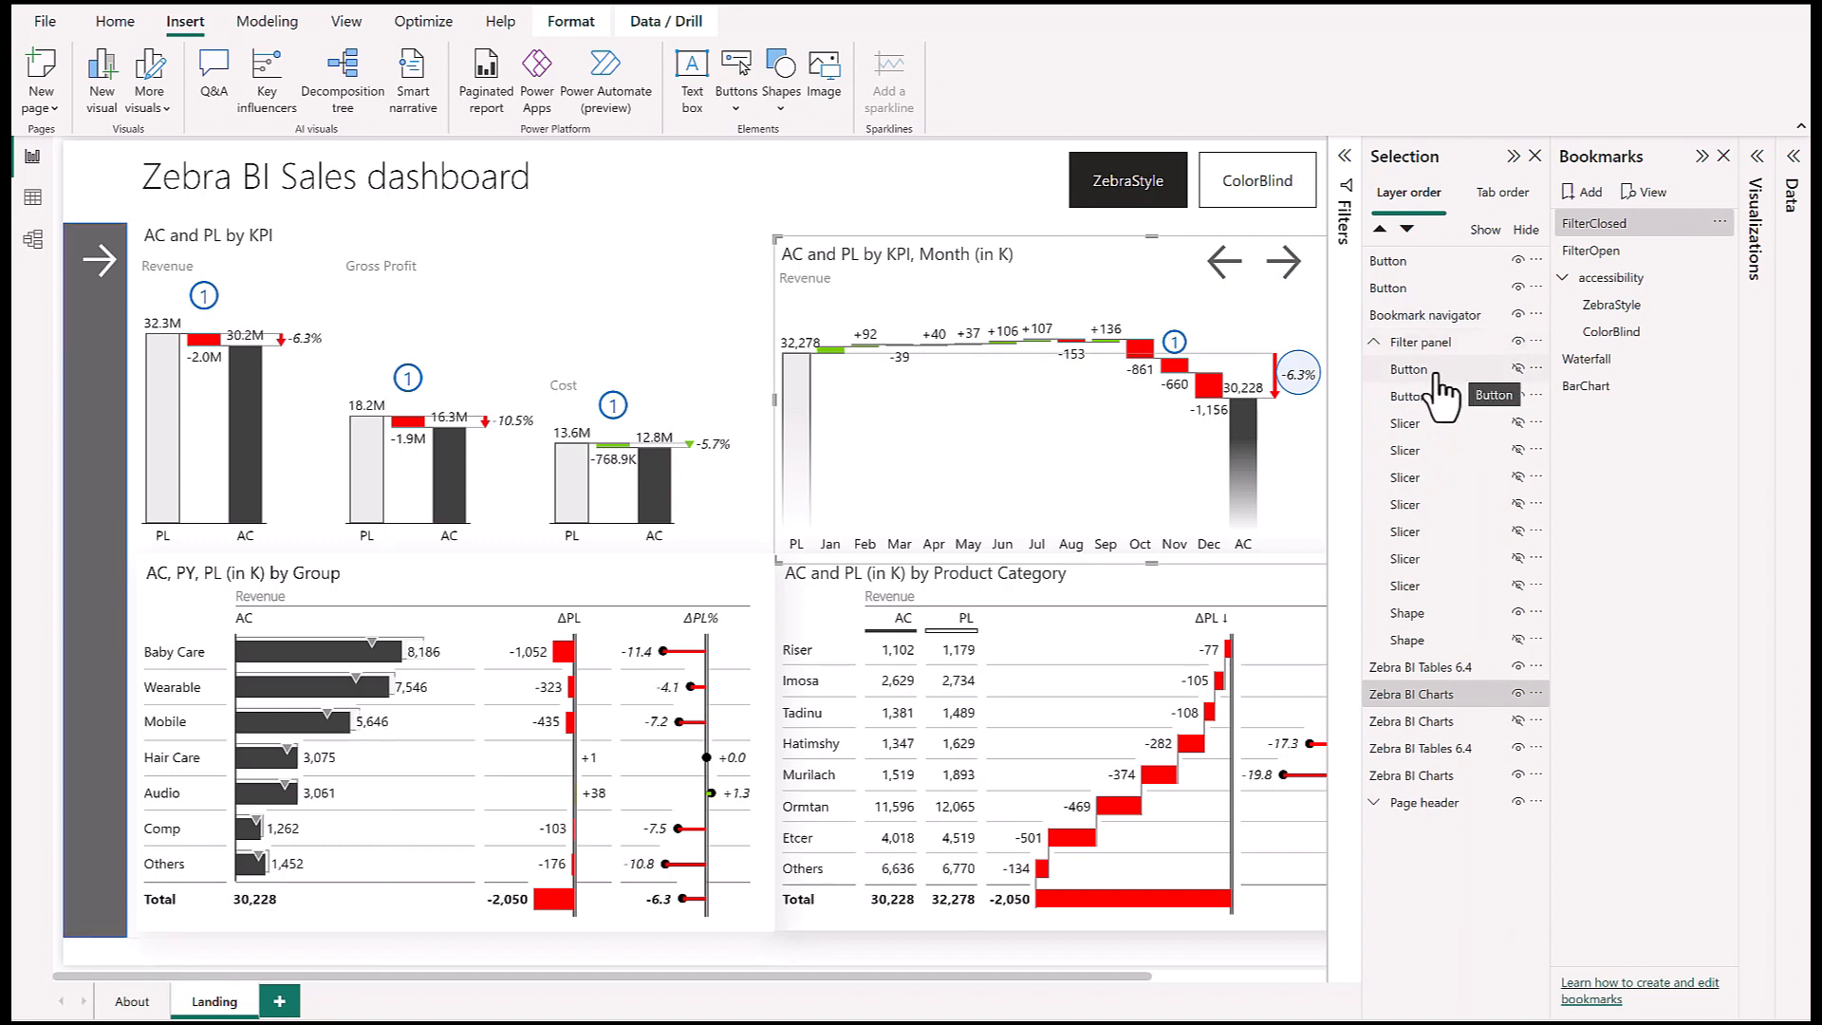
mouse_move(1431, 382)
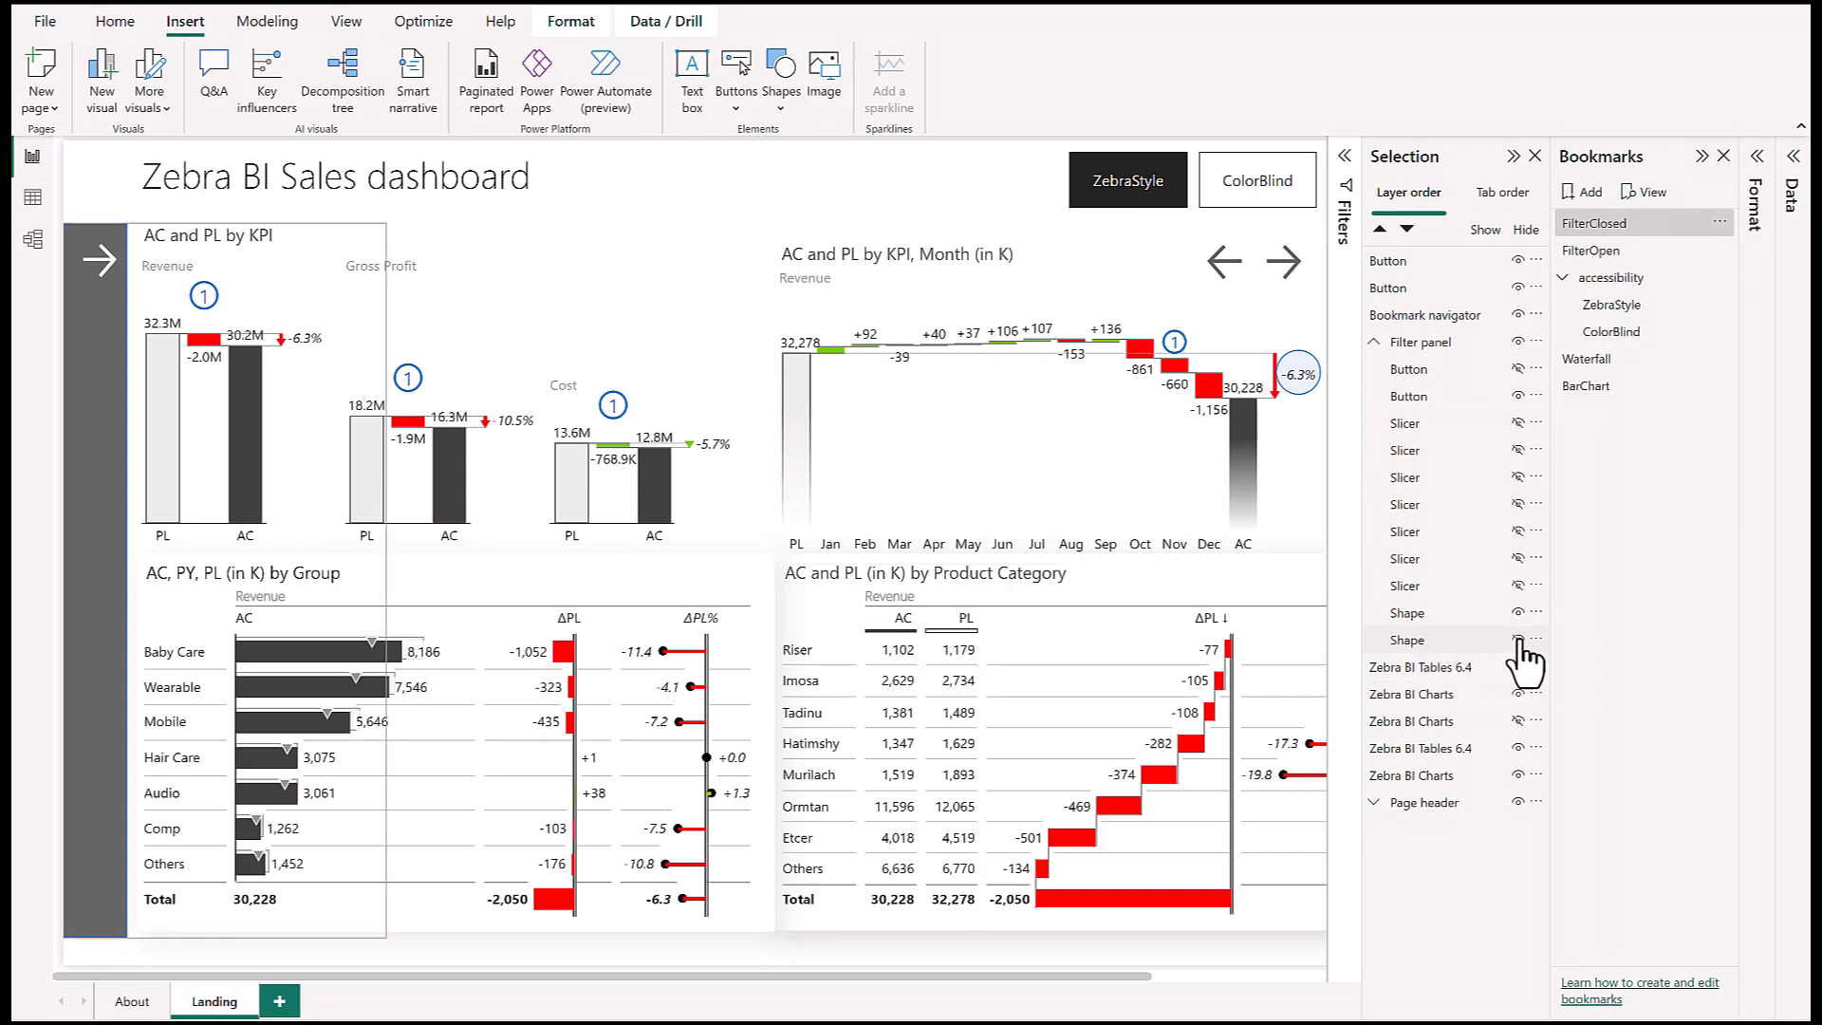
Step: Toggle the slicer panel's background shape visible and hidden again in the Selection pane
left_click(1519, 640)
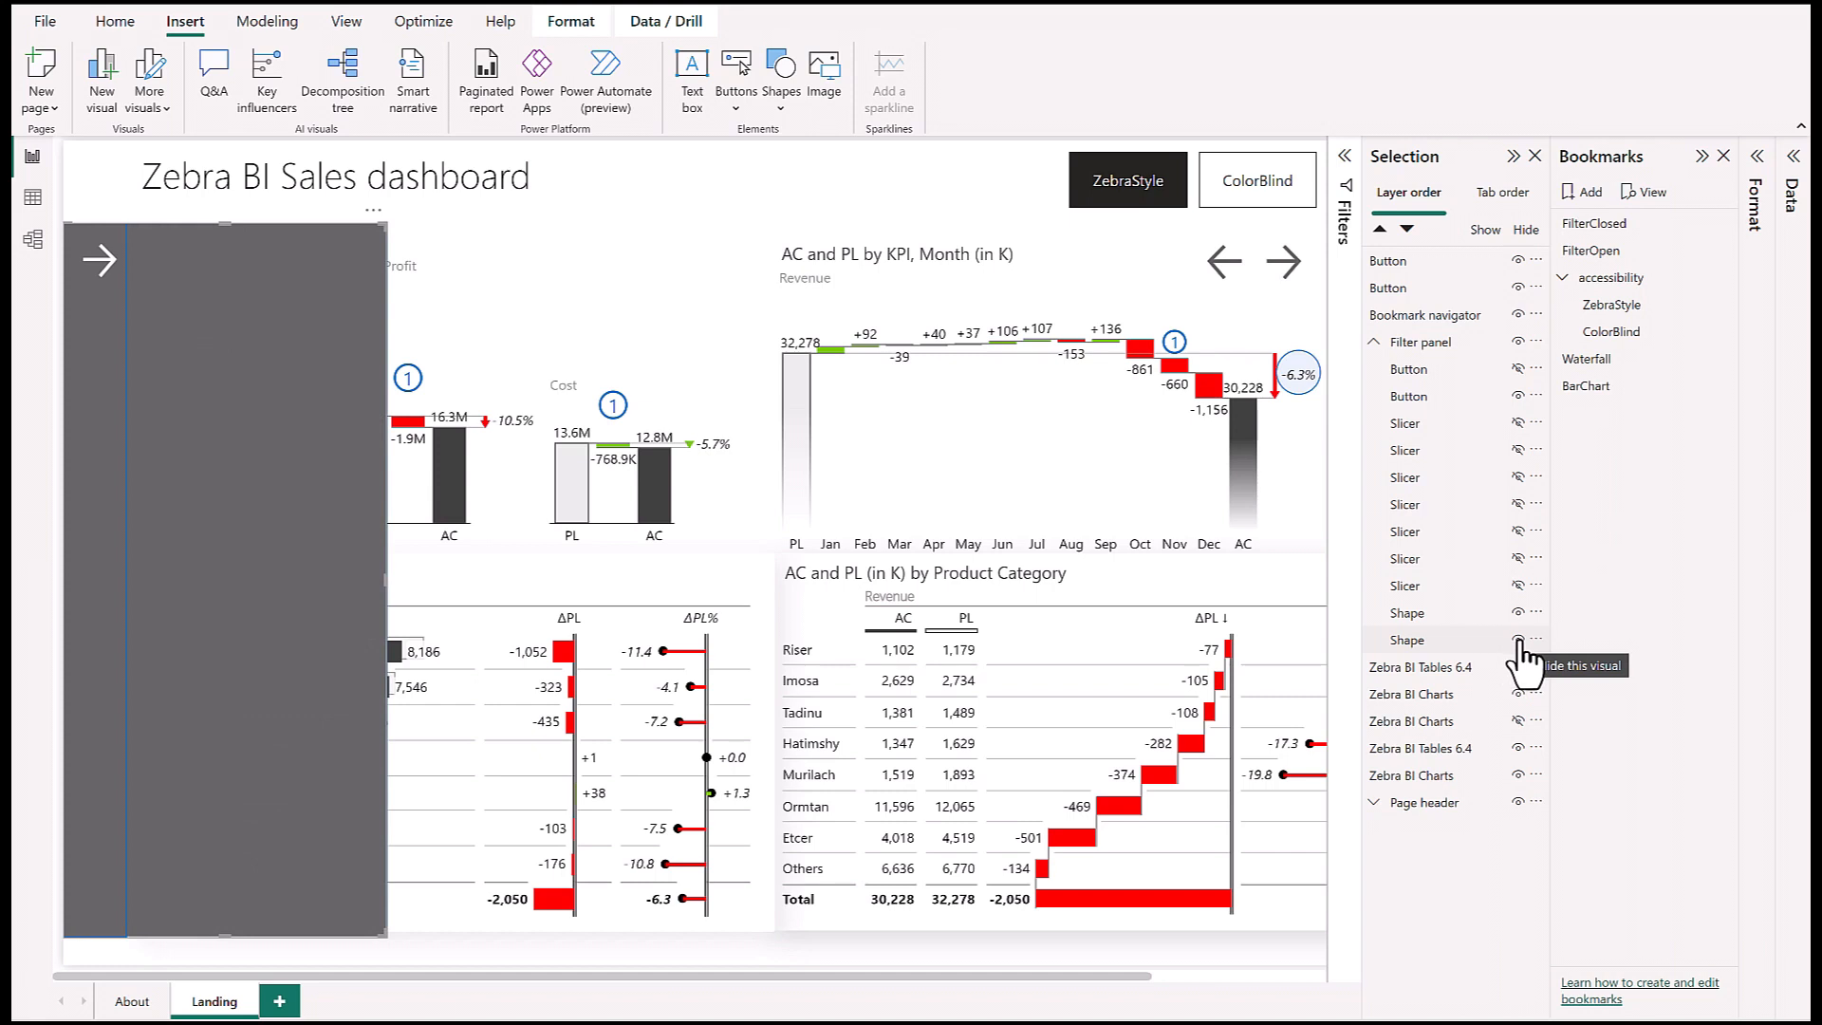
left_click(1519, 640)
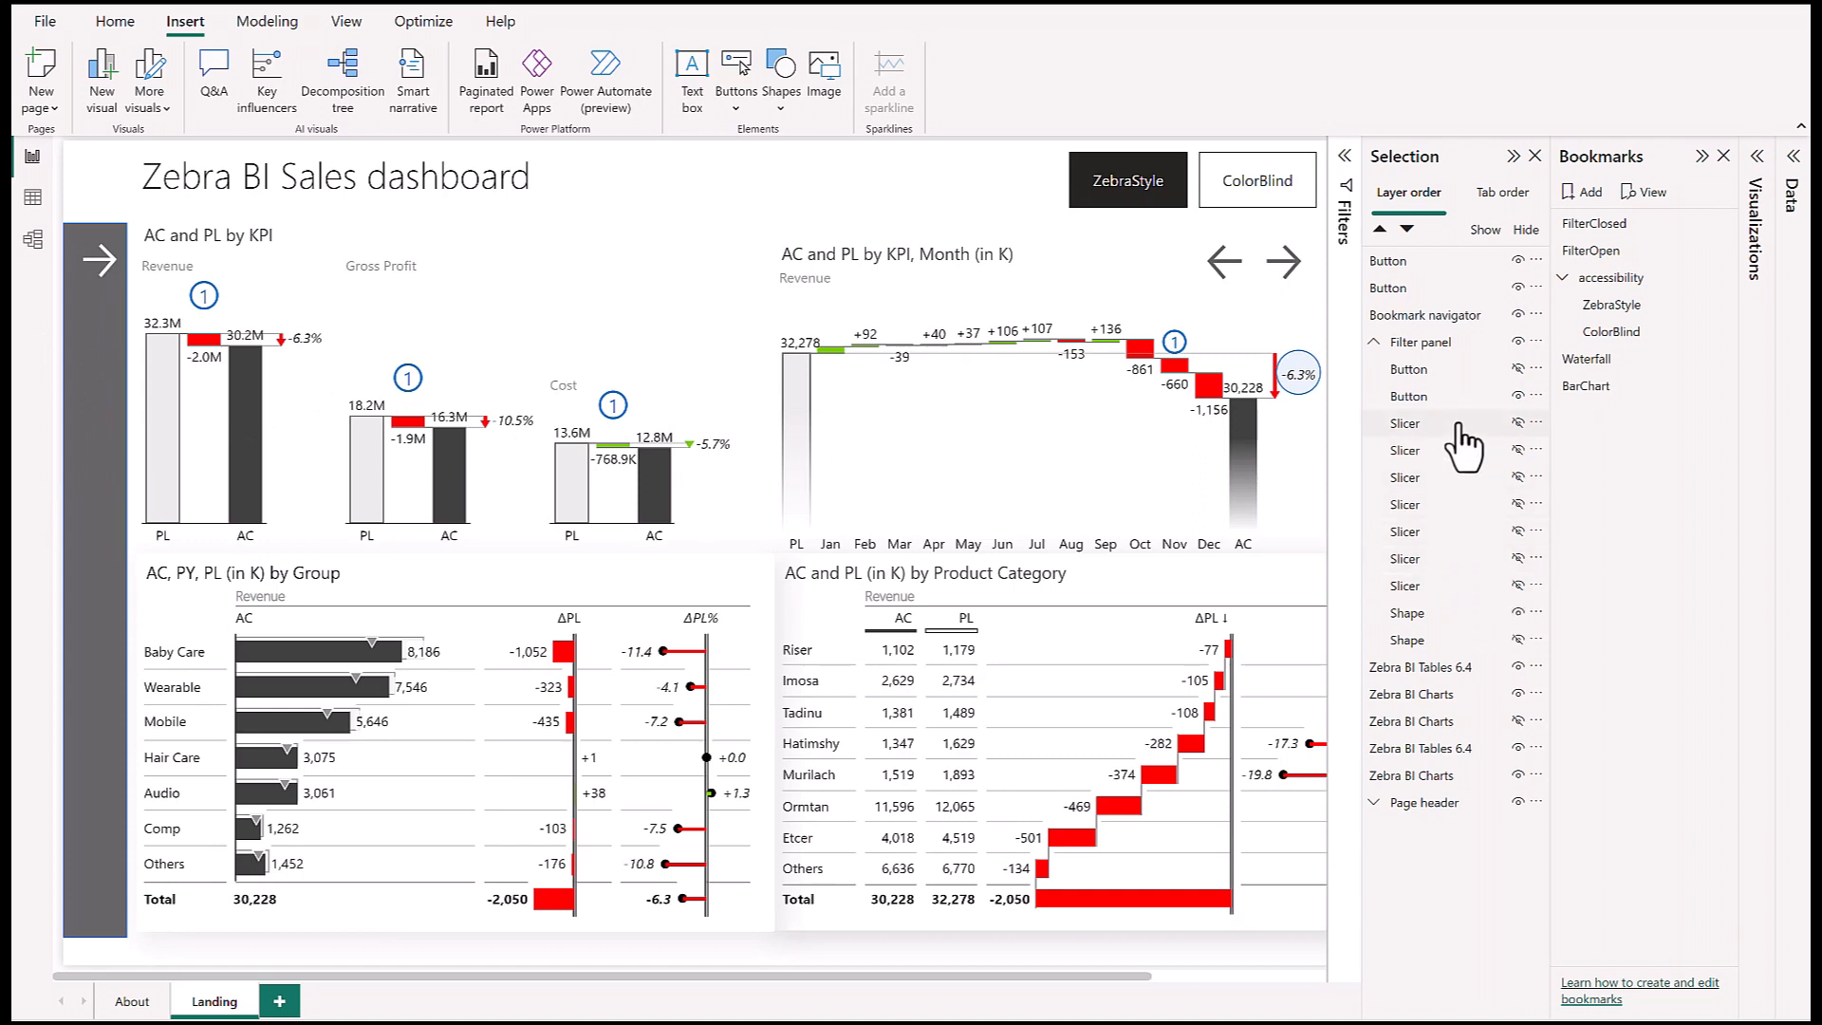
mouse_move(1462, 446)
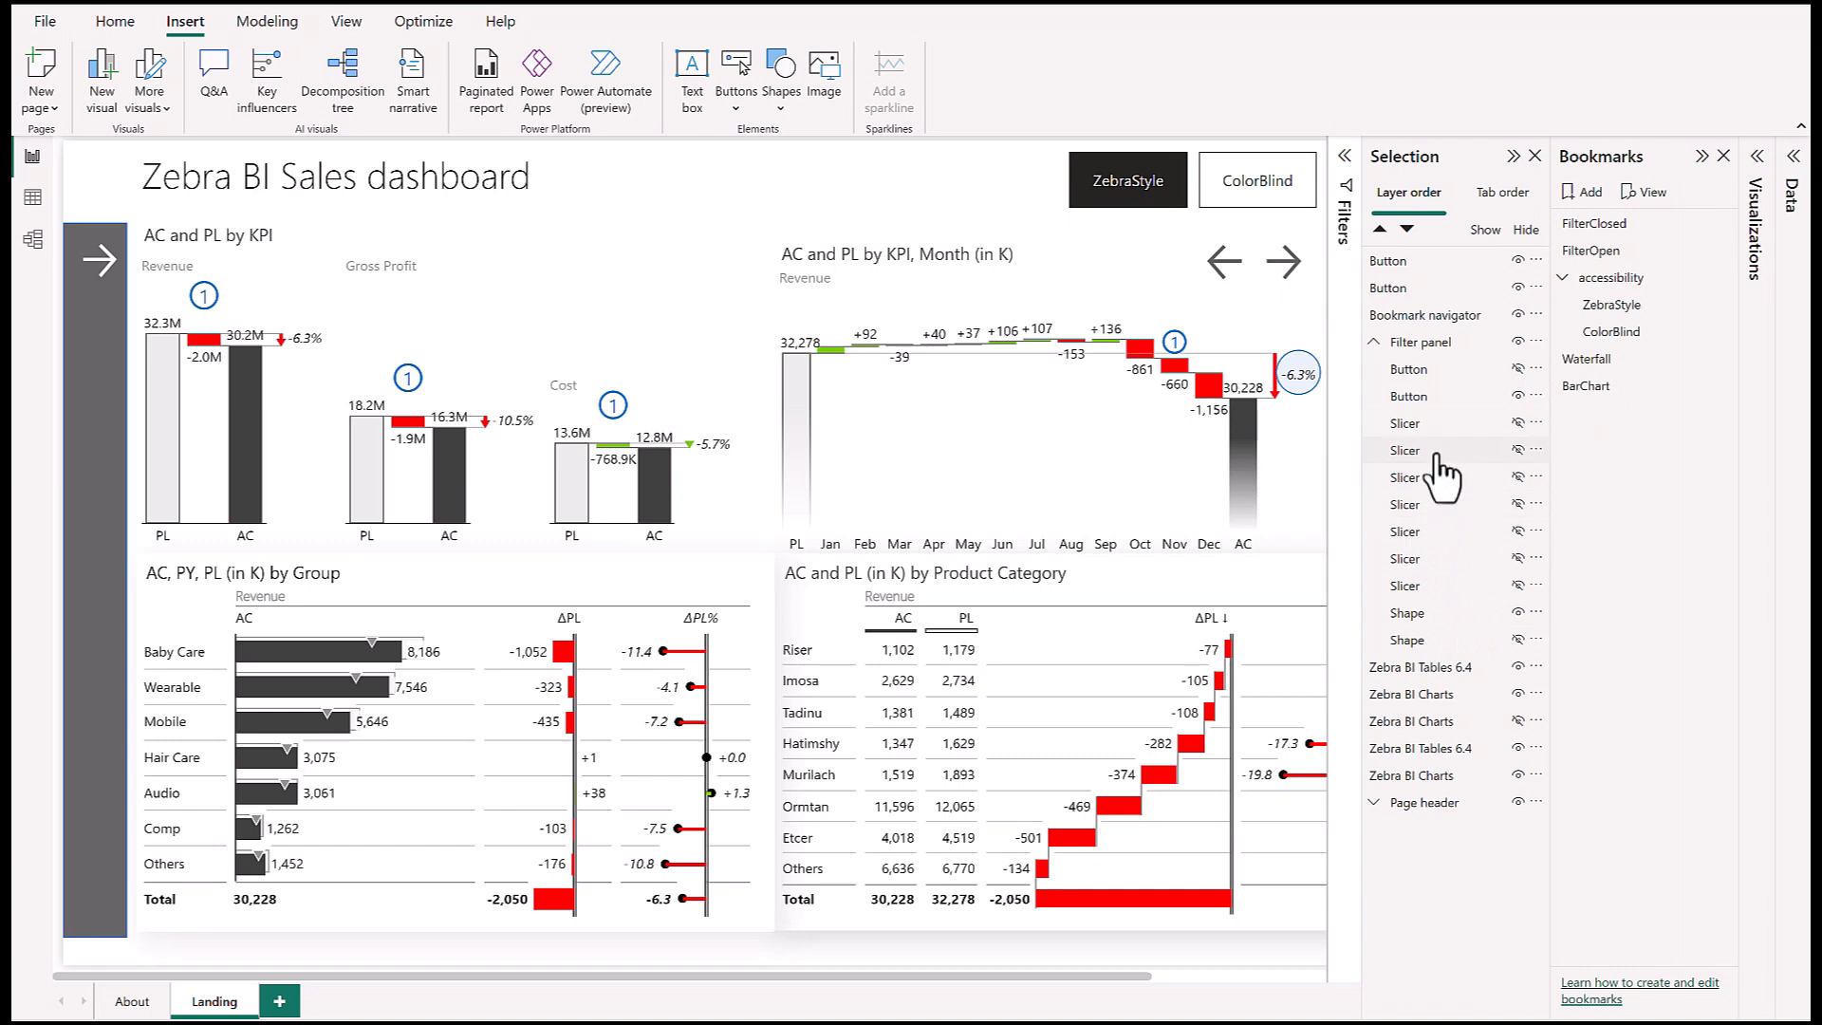
mouse_move(1439, 435)
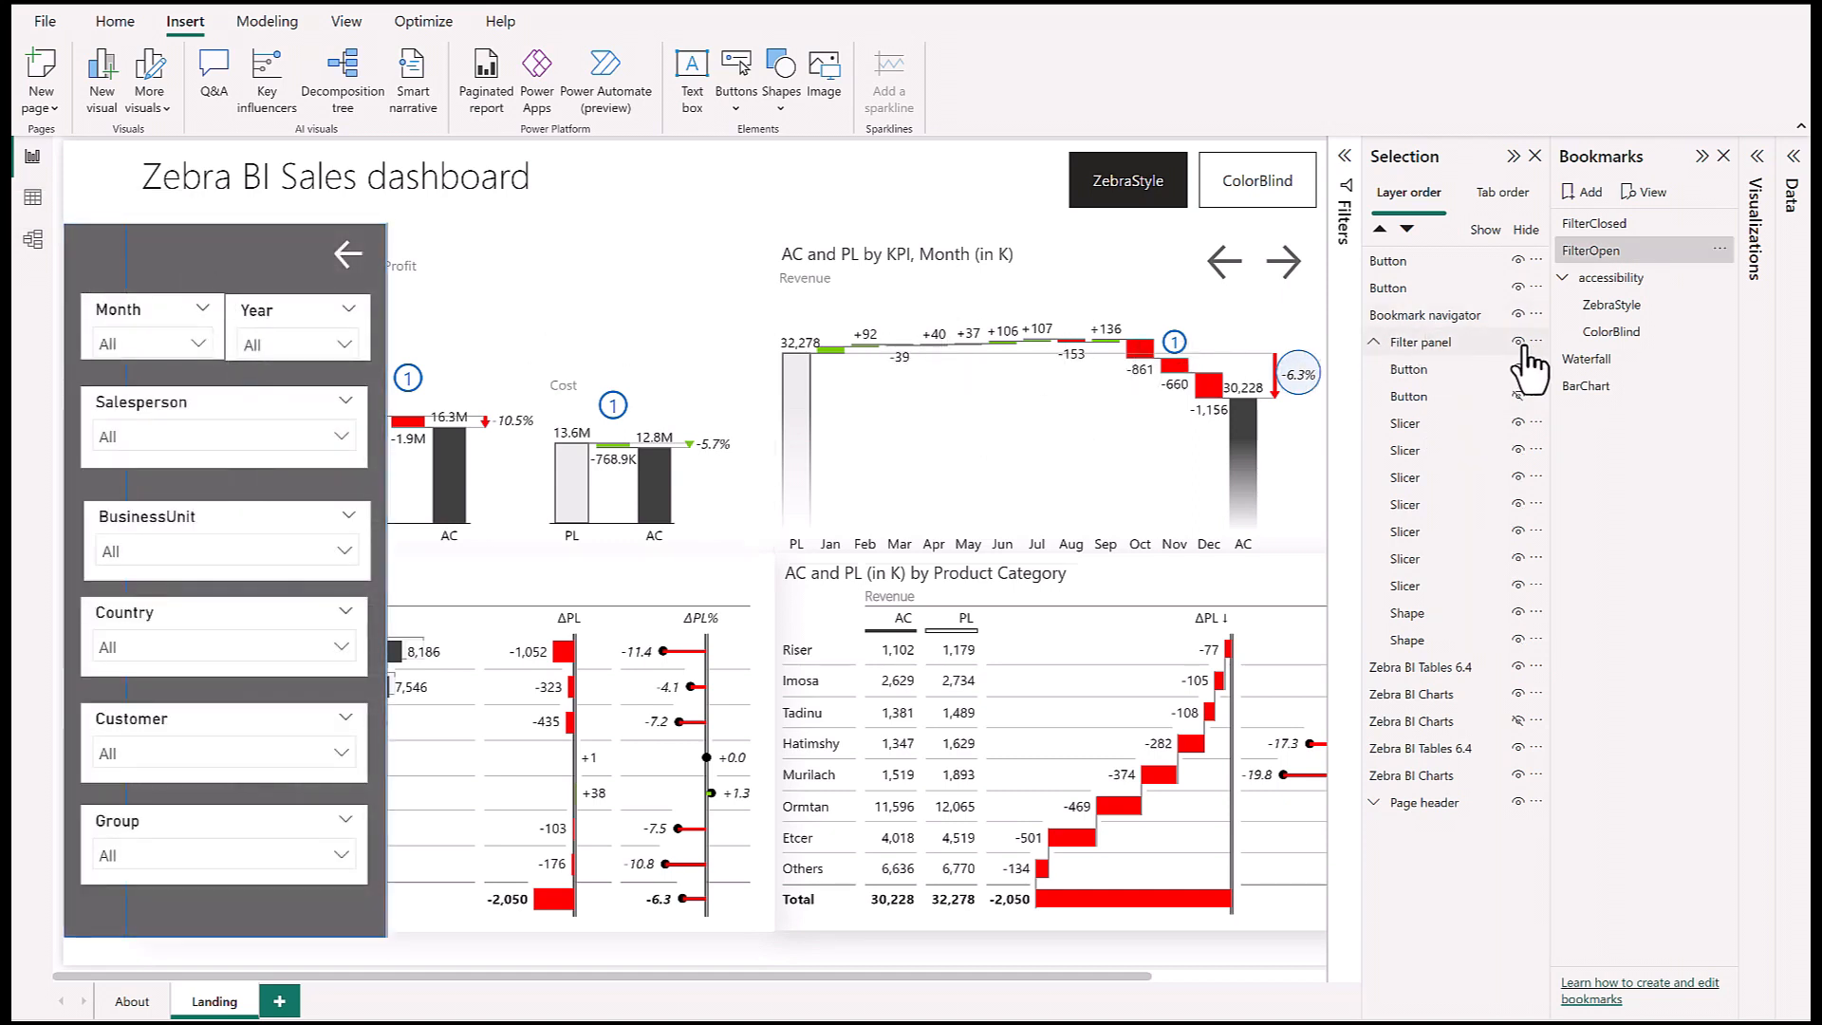
mouse_move(1536, 400)
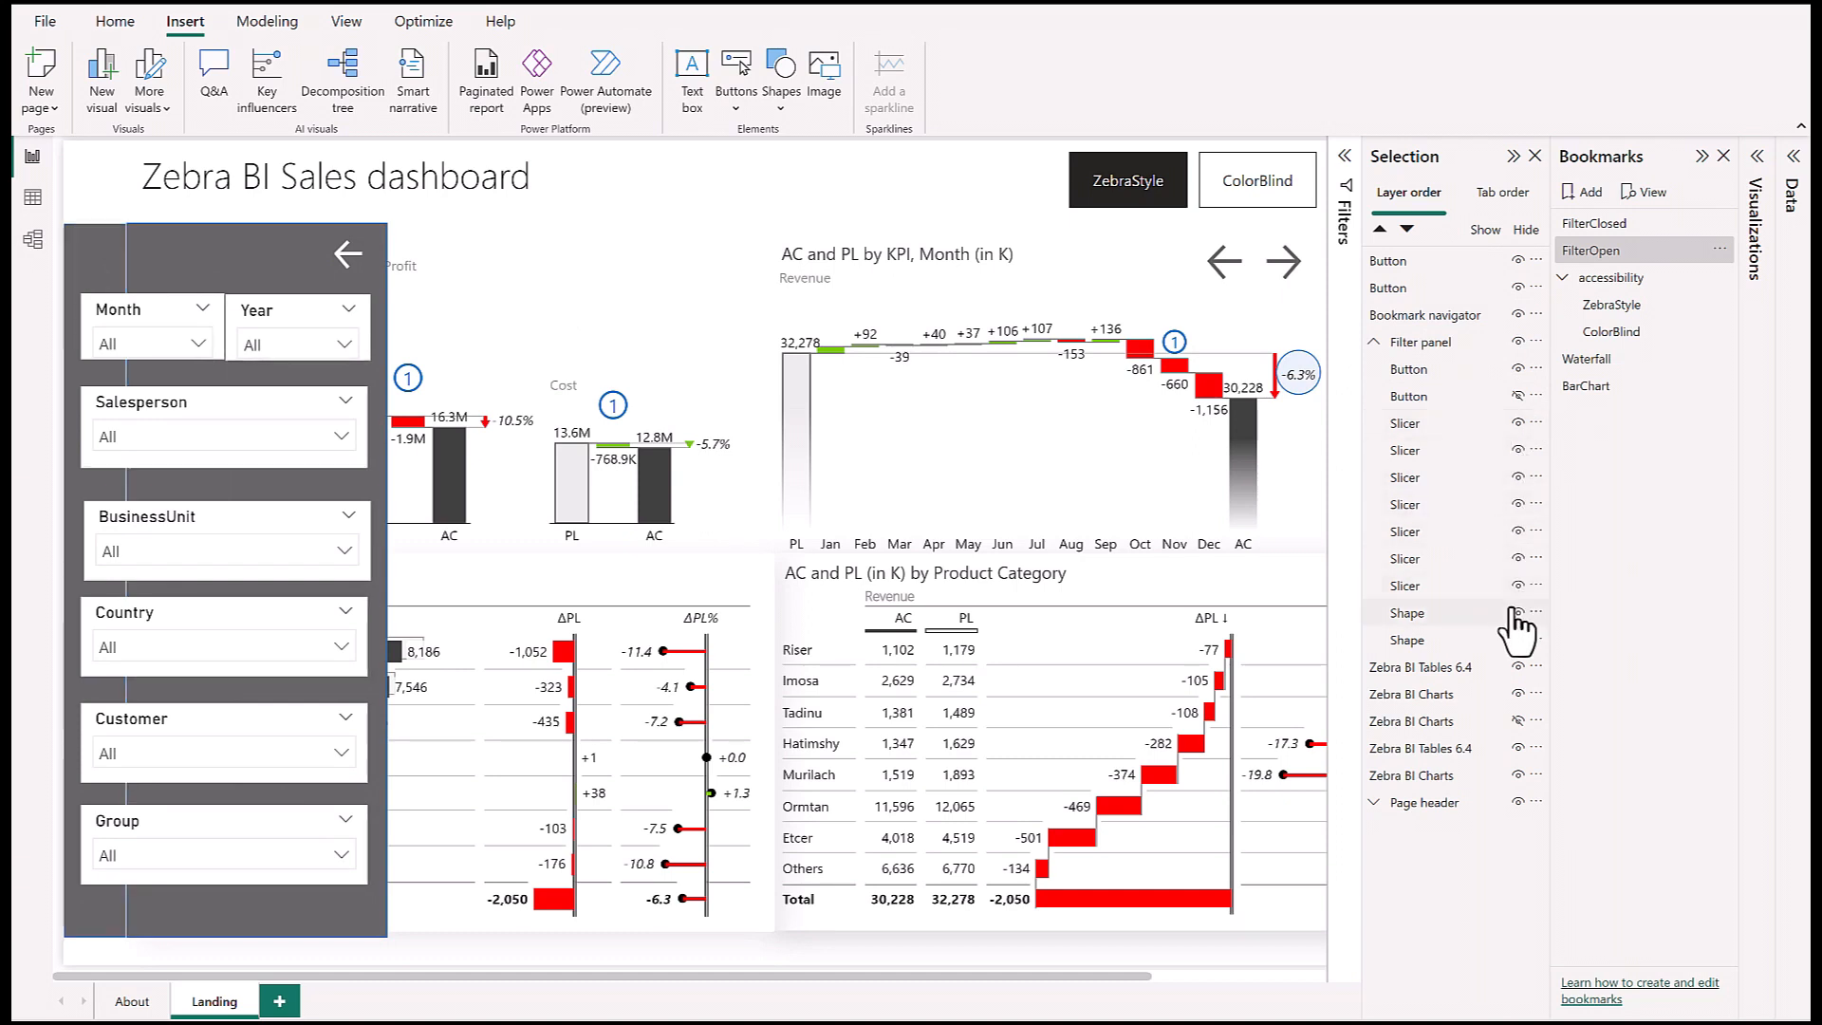
mouse_move(347, 254)
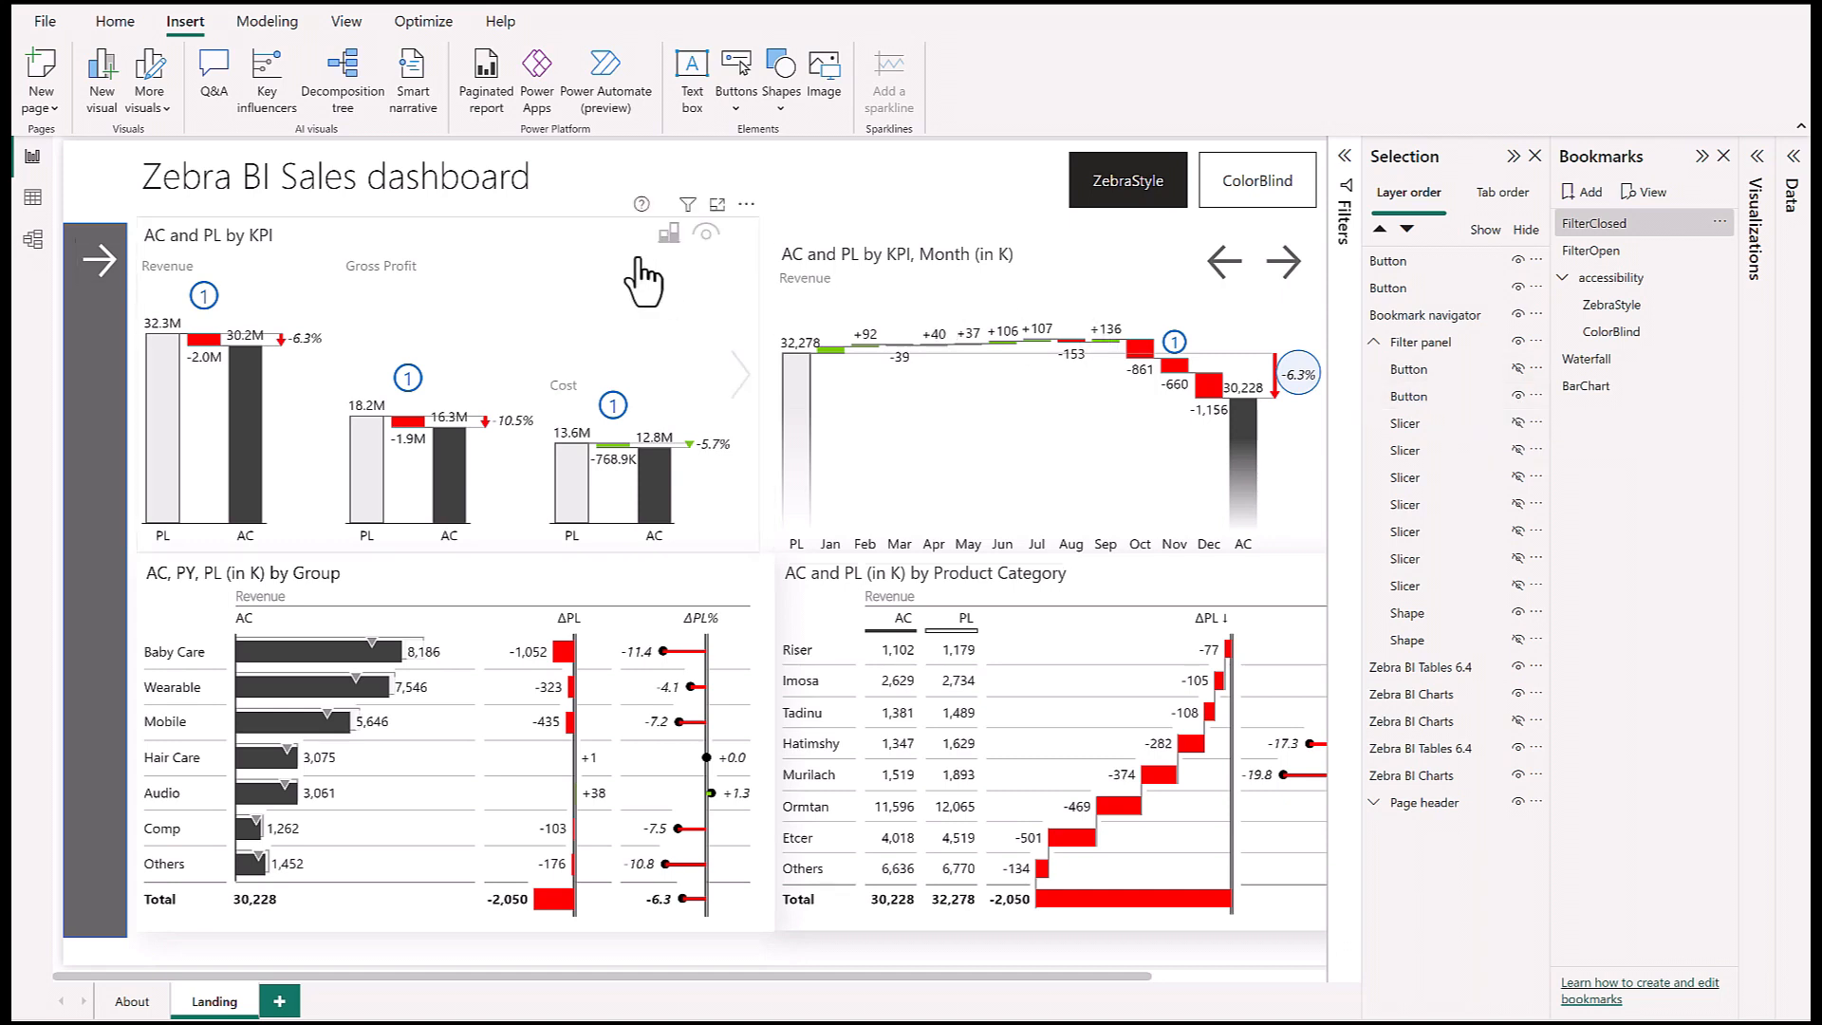
mouse_move(95, 263)
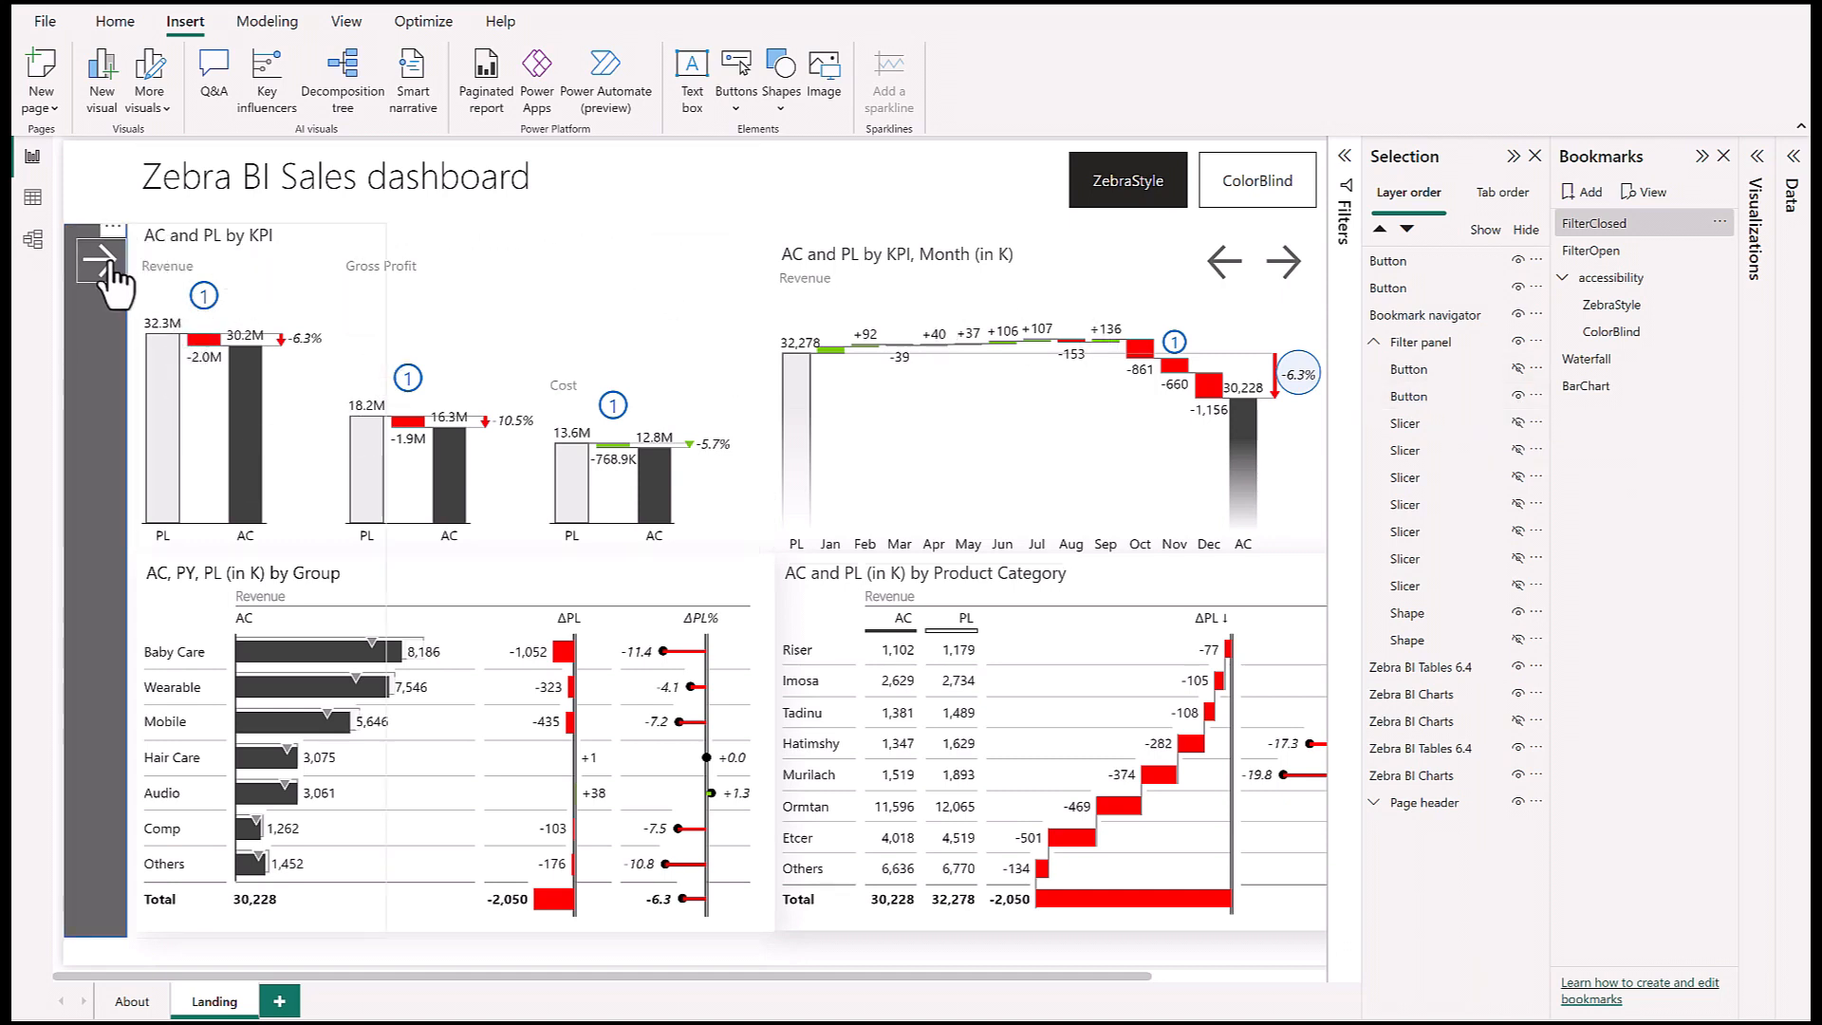
Step: Reopen the slicer panel via its arrow and expand the Year slicer's list of years
left_click(95, 258)
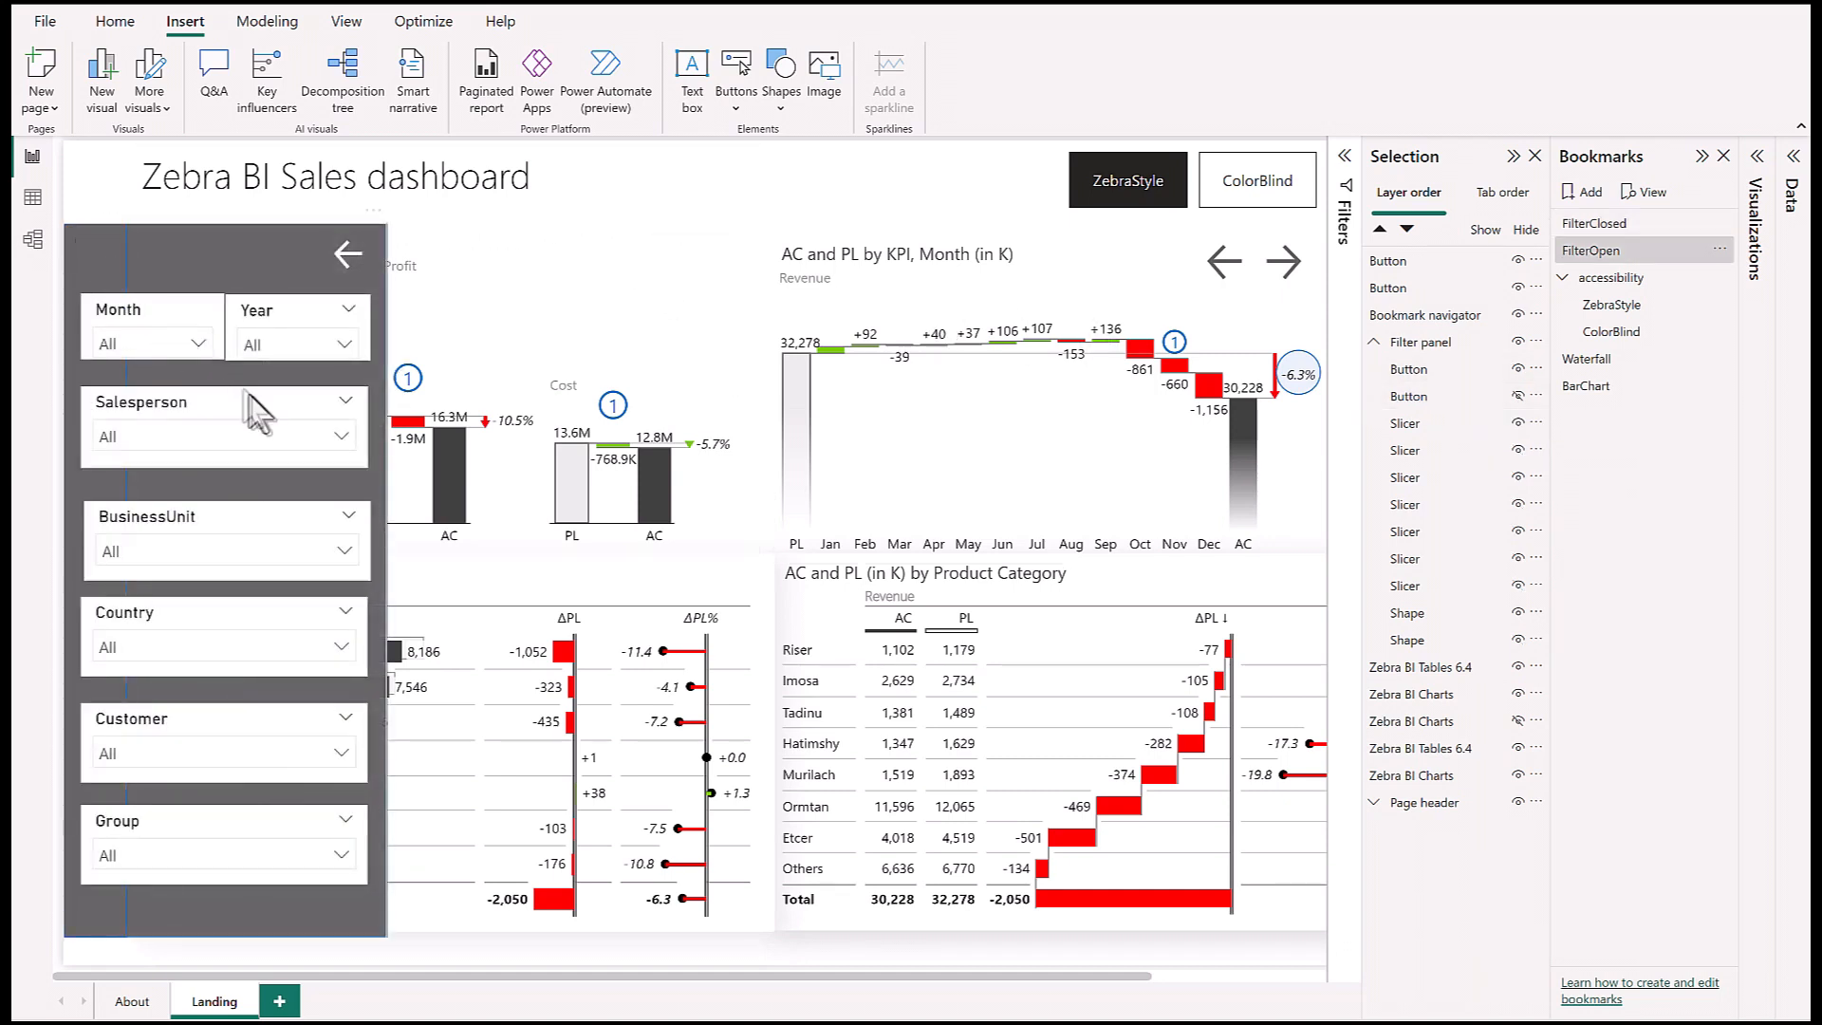
left_click(346, 343)
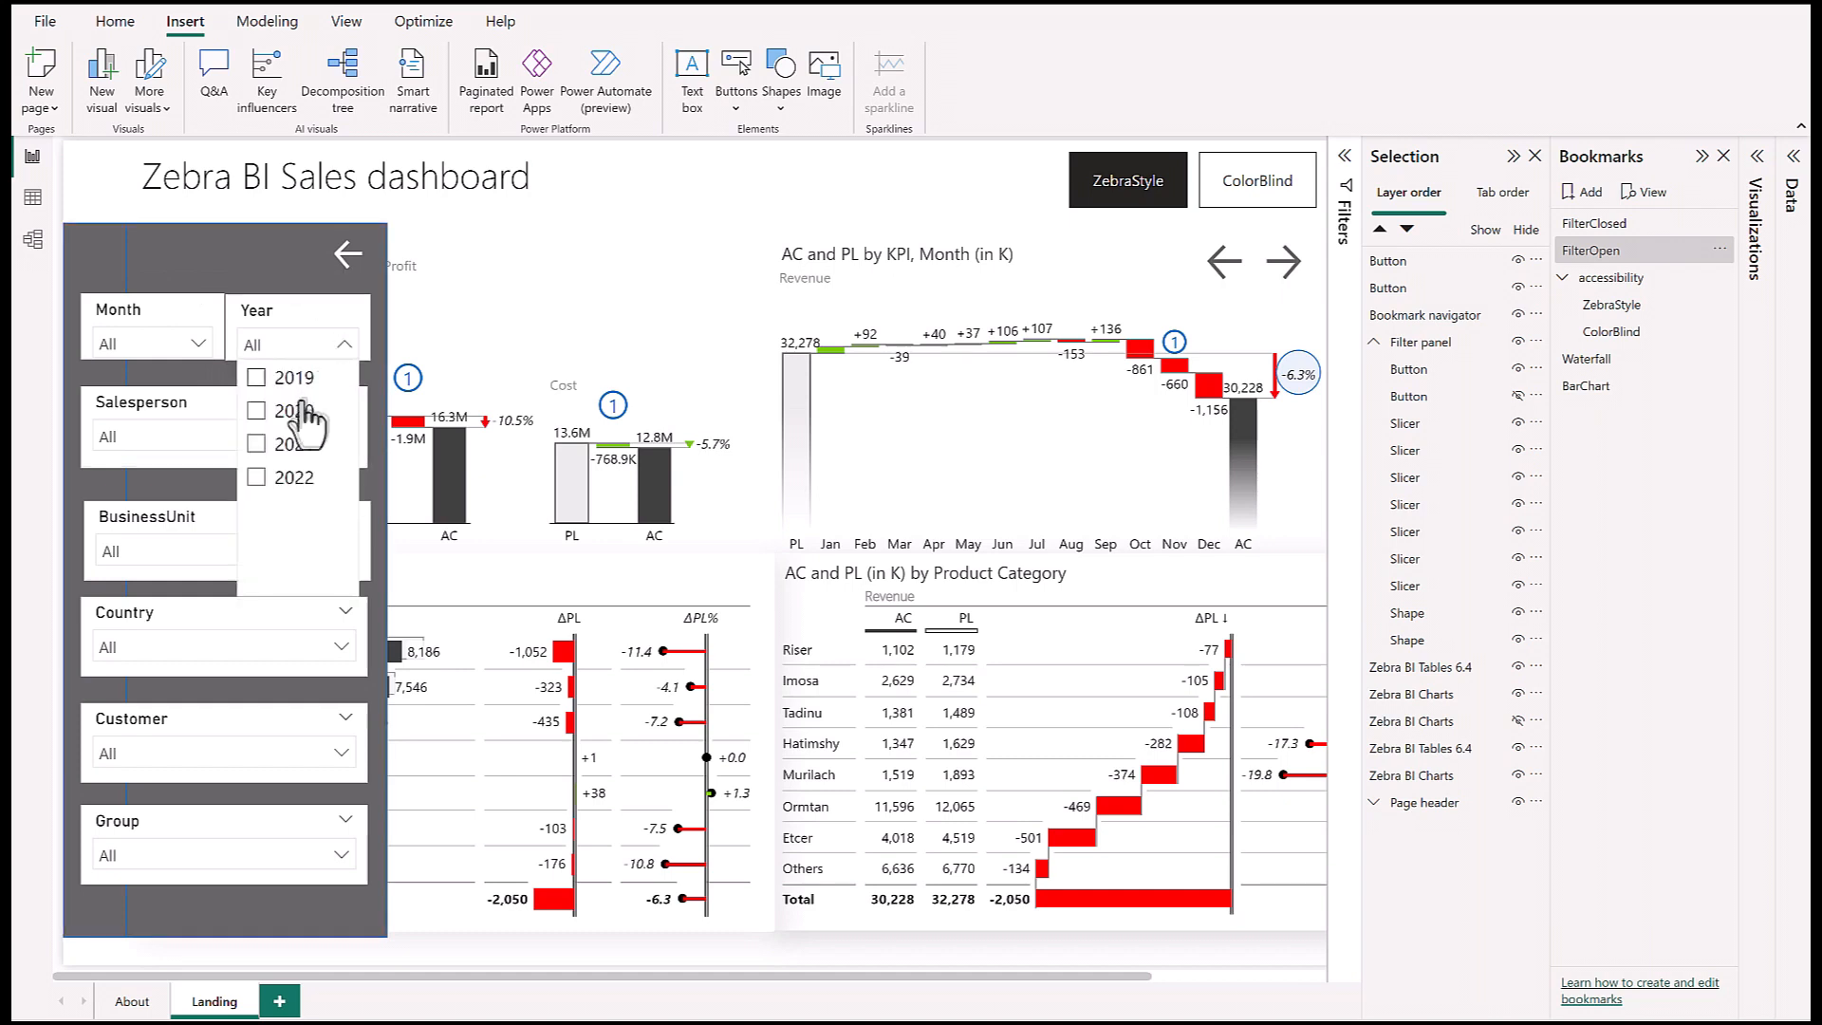